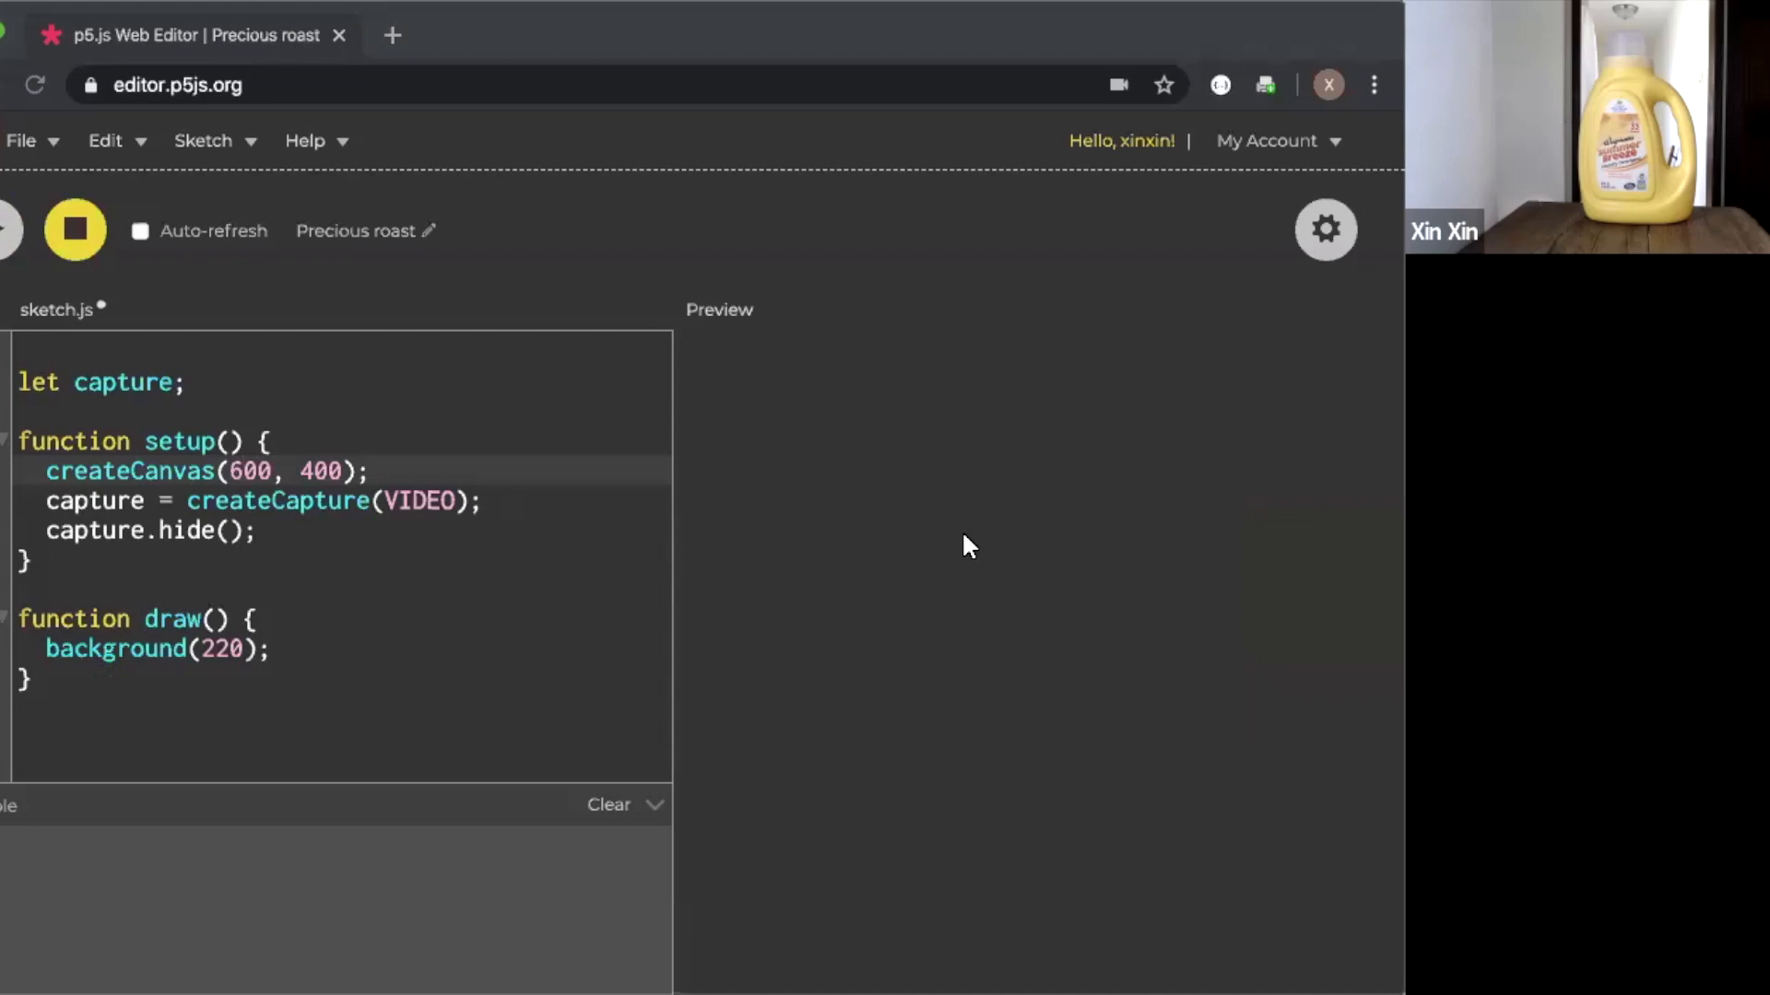
{"action": "mouse_move", "coordinate": [333, 710]}
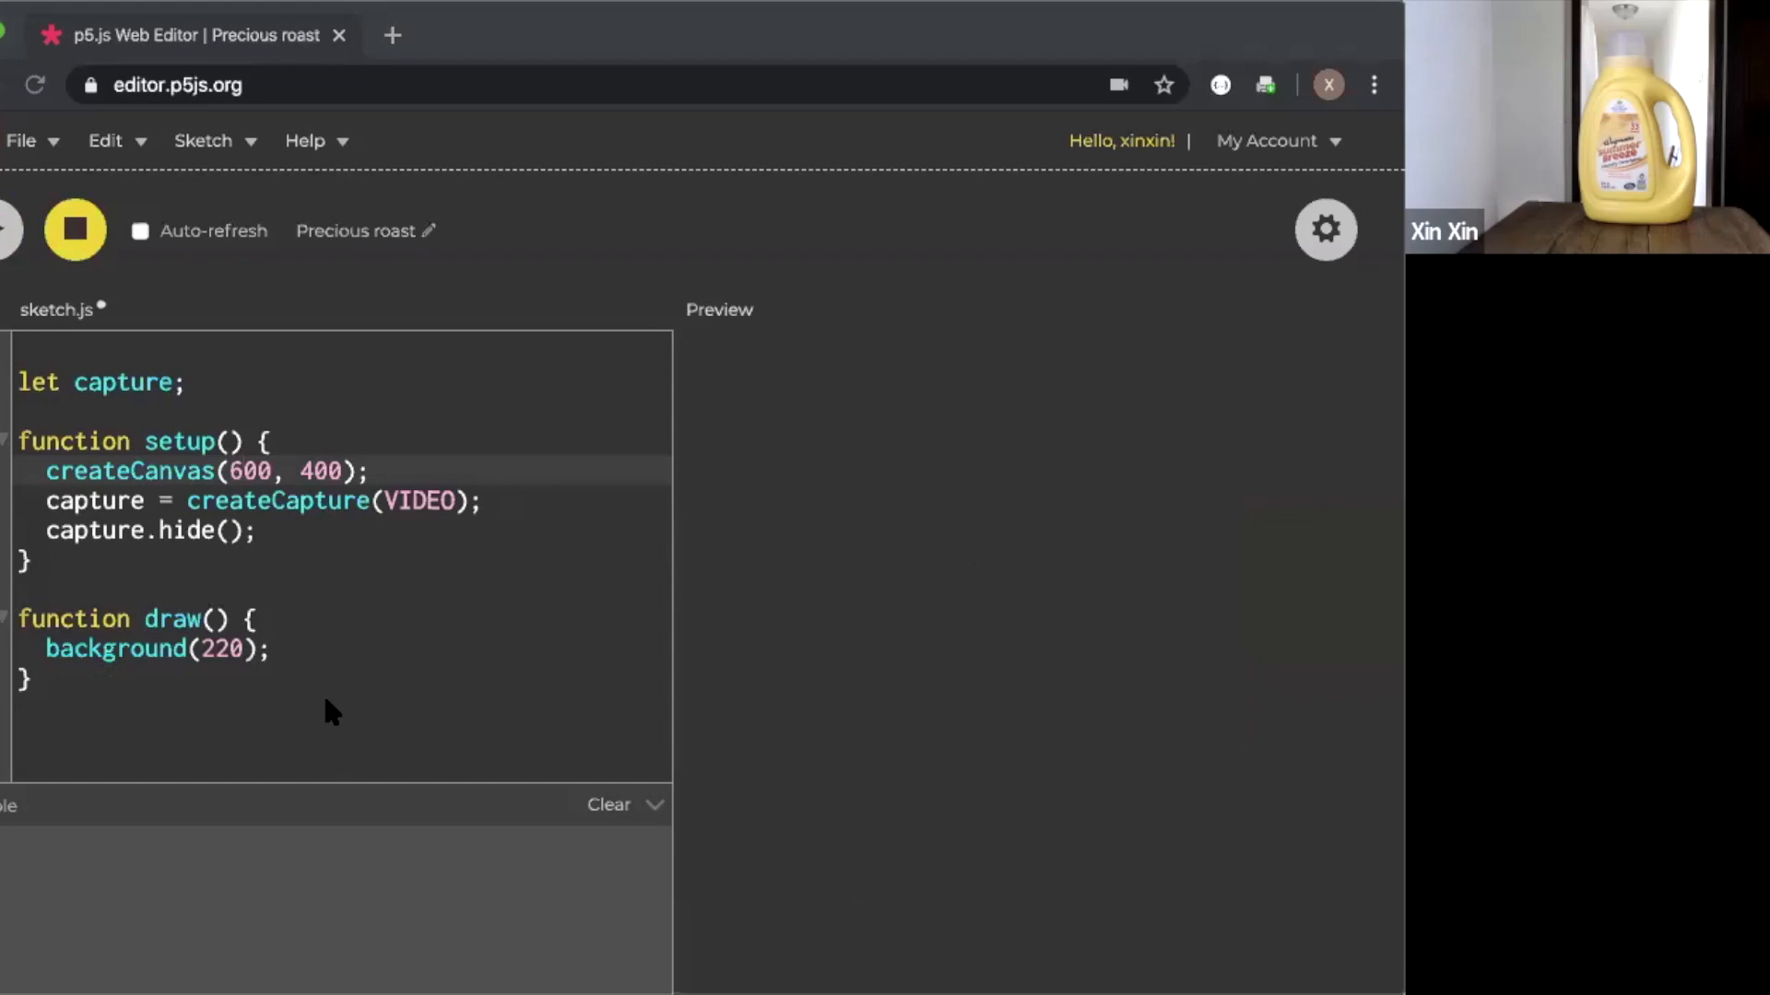
Add image(capture,0,0,width,height); inside draw() below background(220)
{"action": "left_click", "coordinate": [271, 649]}
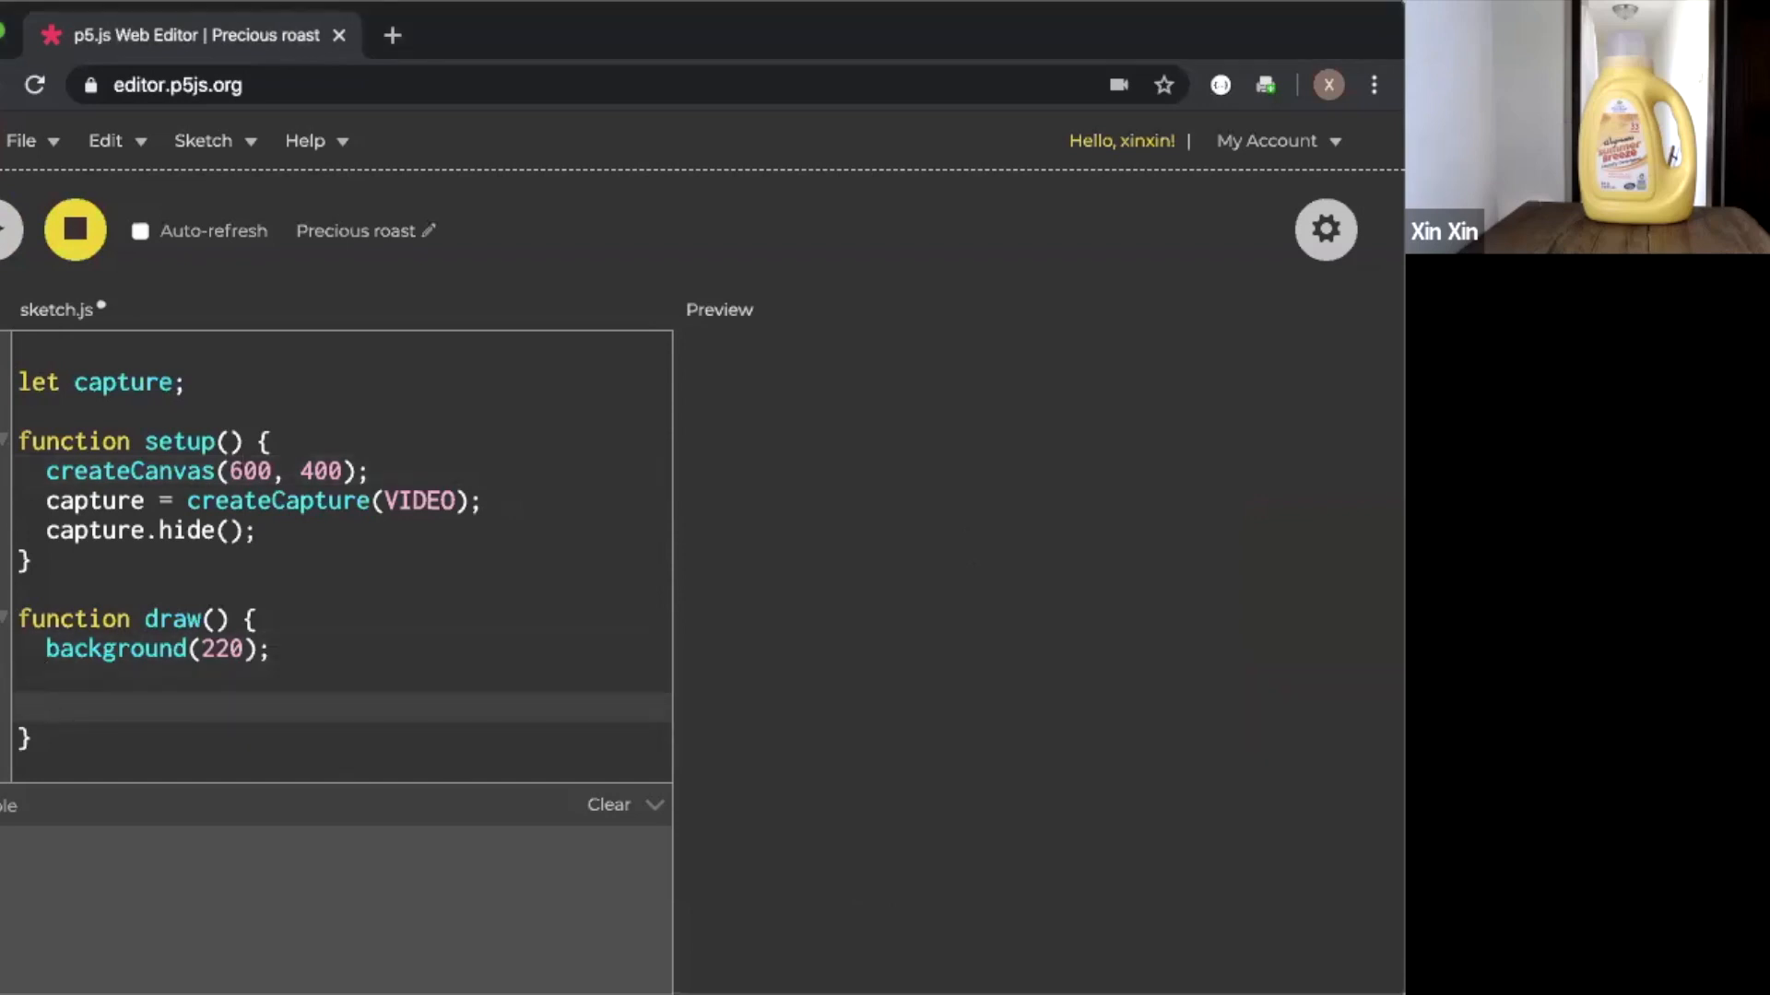
{"action": "type", "text": "image"}
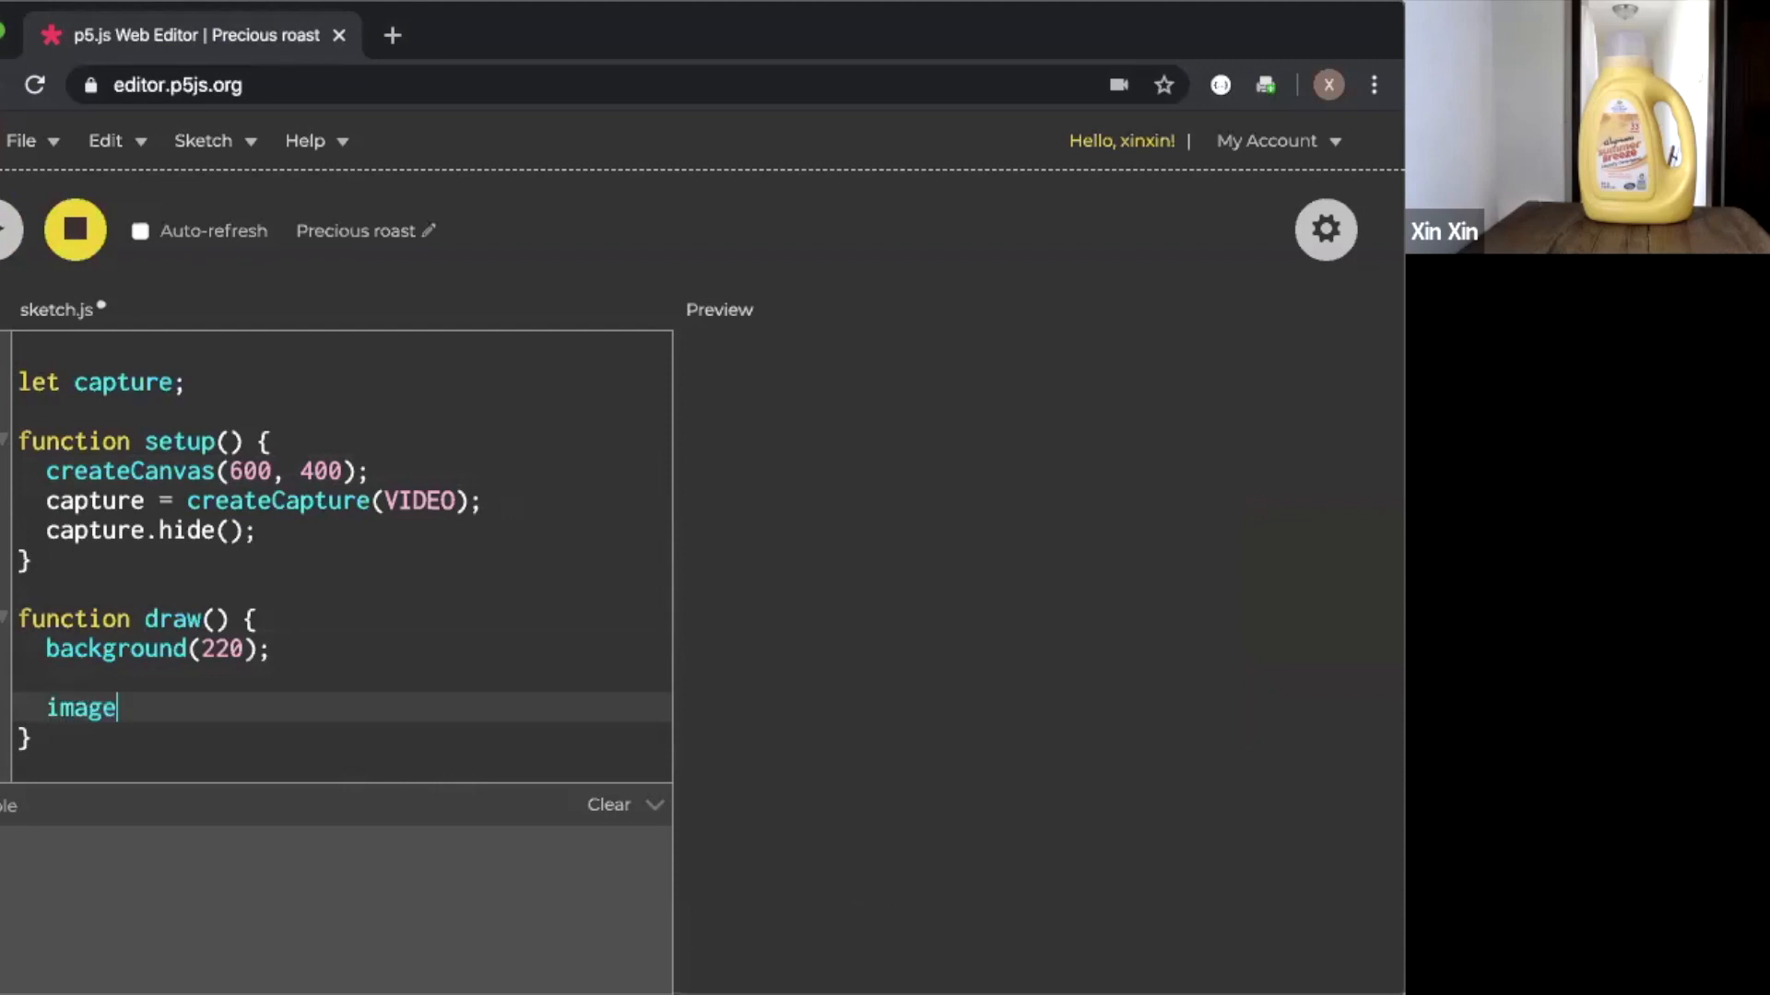
{"action": "type", "text": "(captu"}
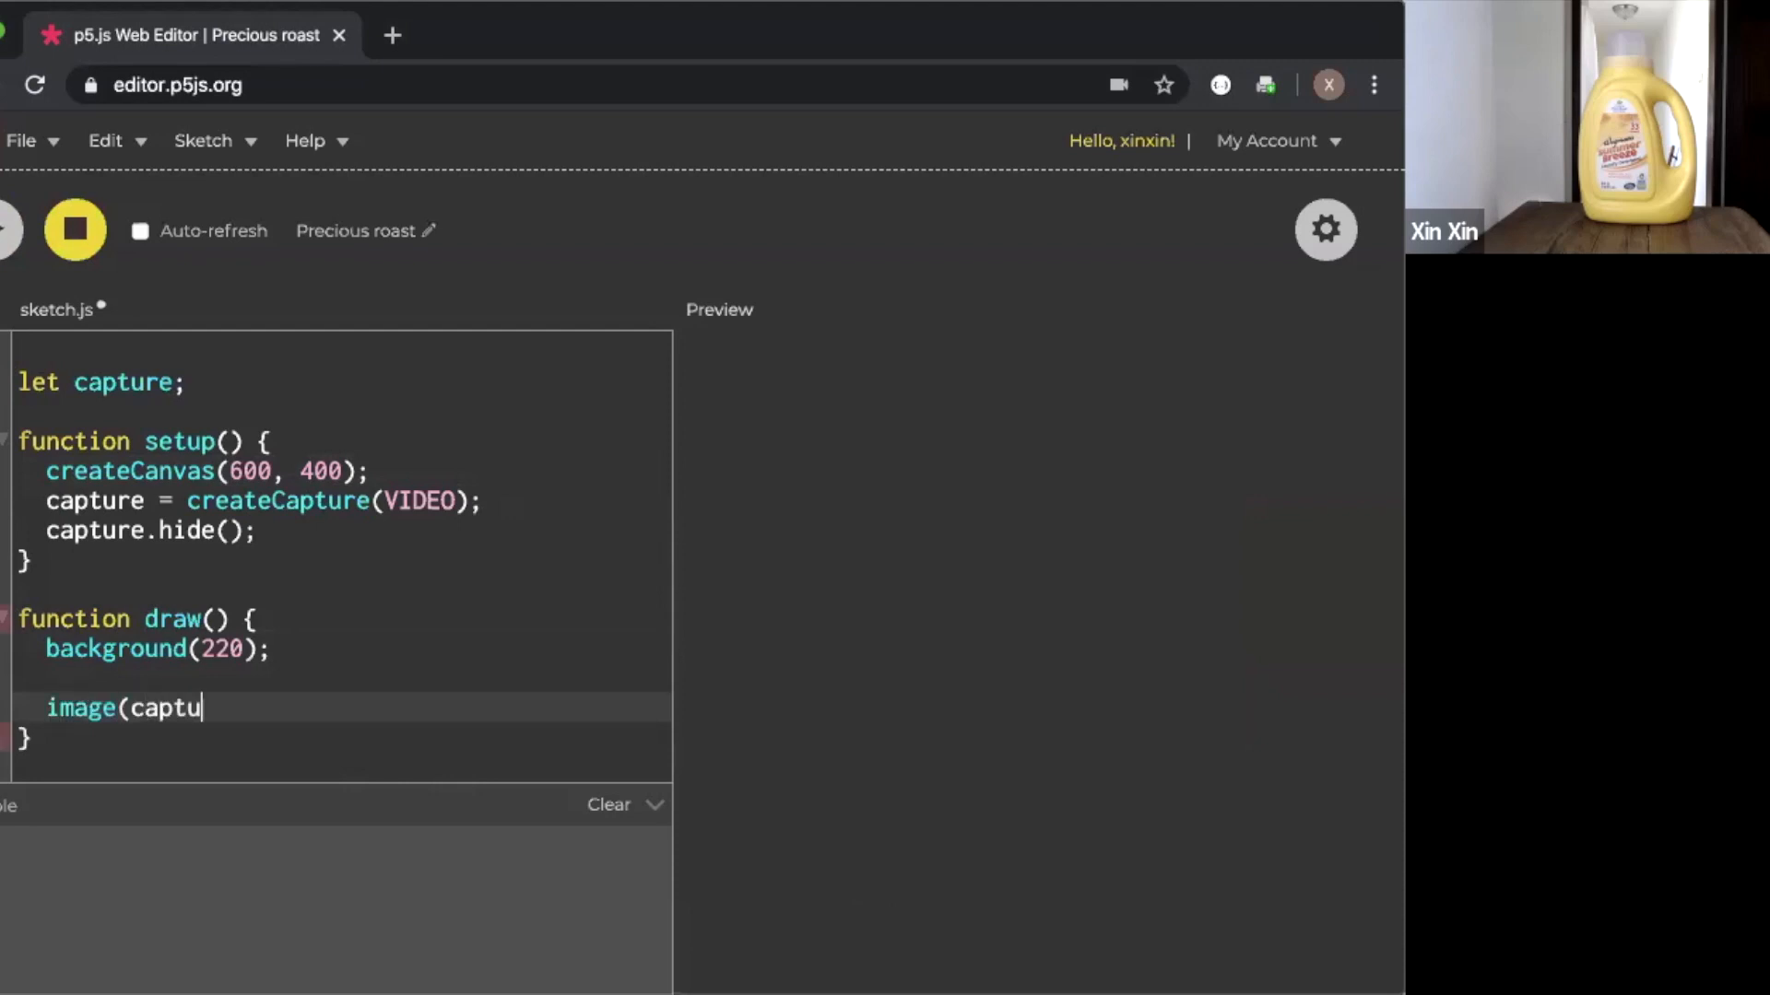
{"action": "type", "text": "re,0,0"}
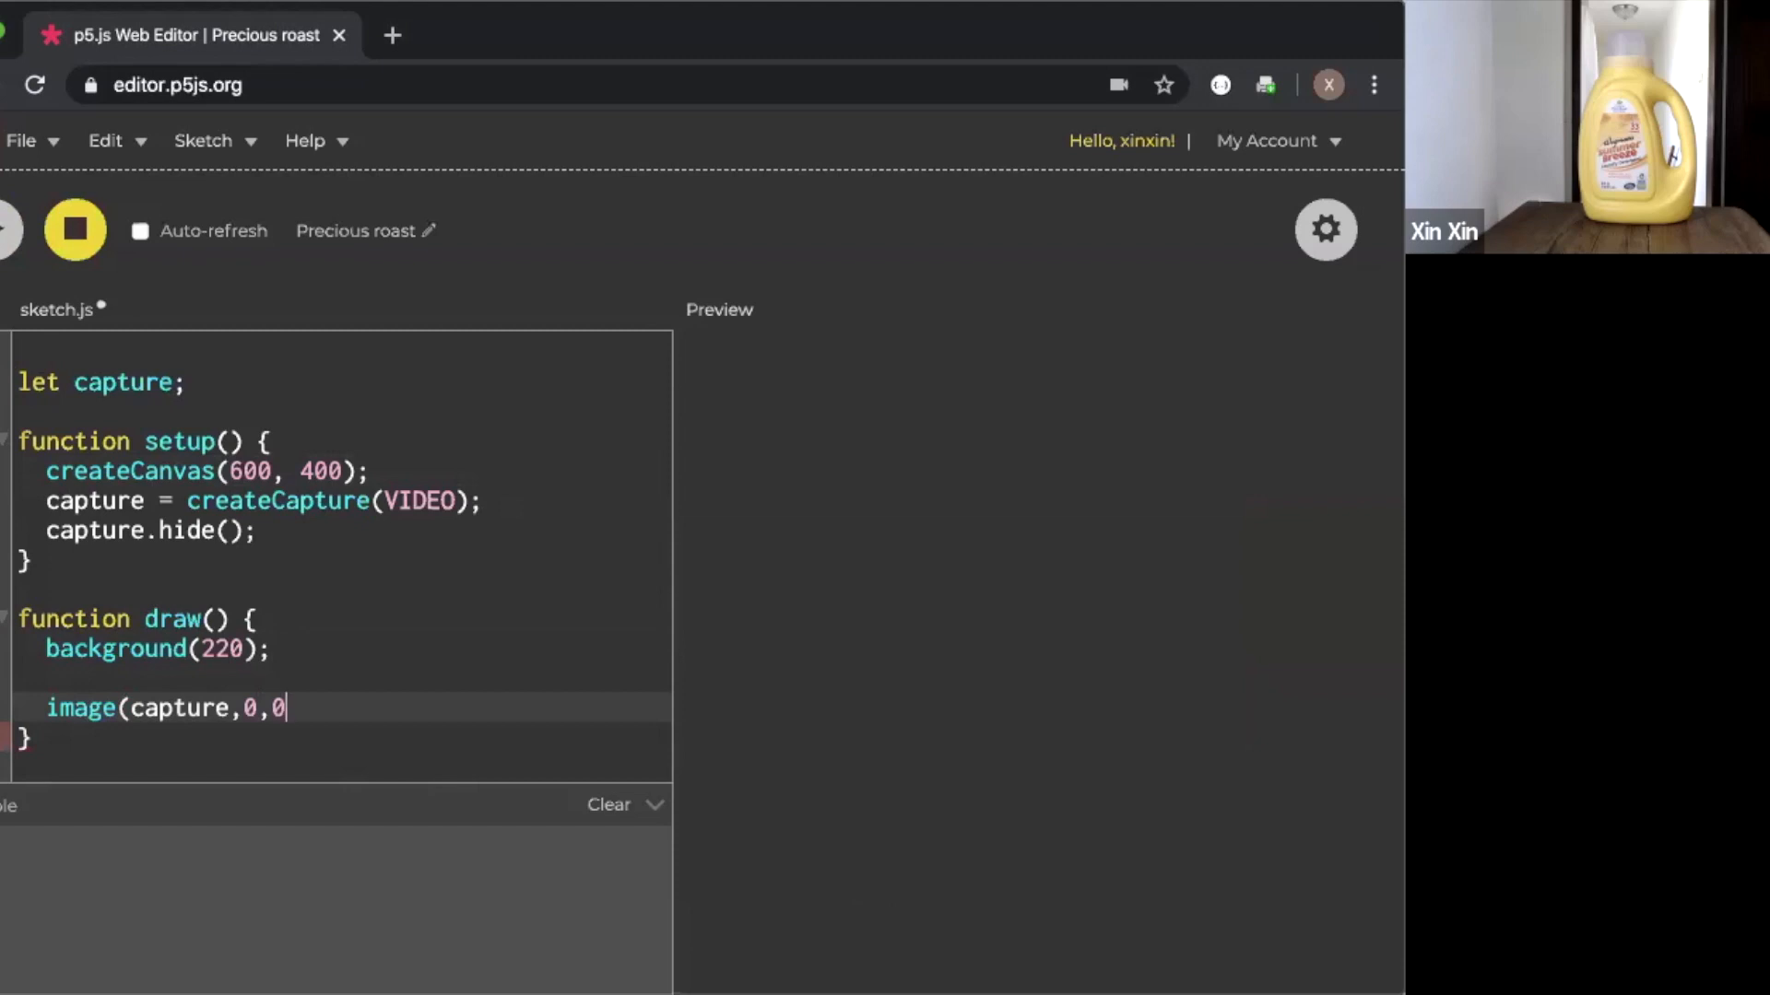
{"action": "type", "text": ",width,he"}
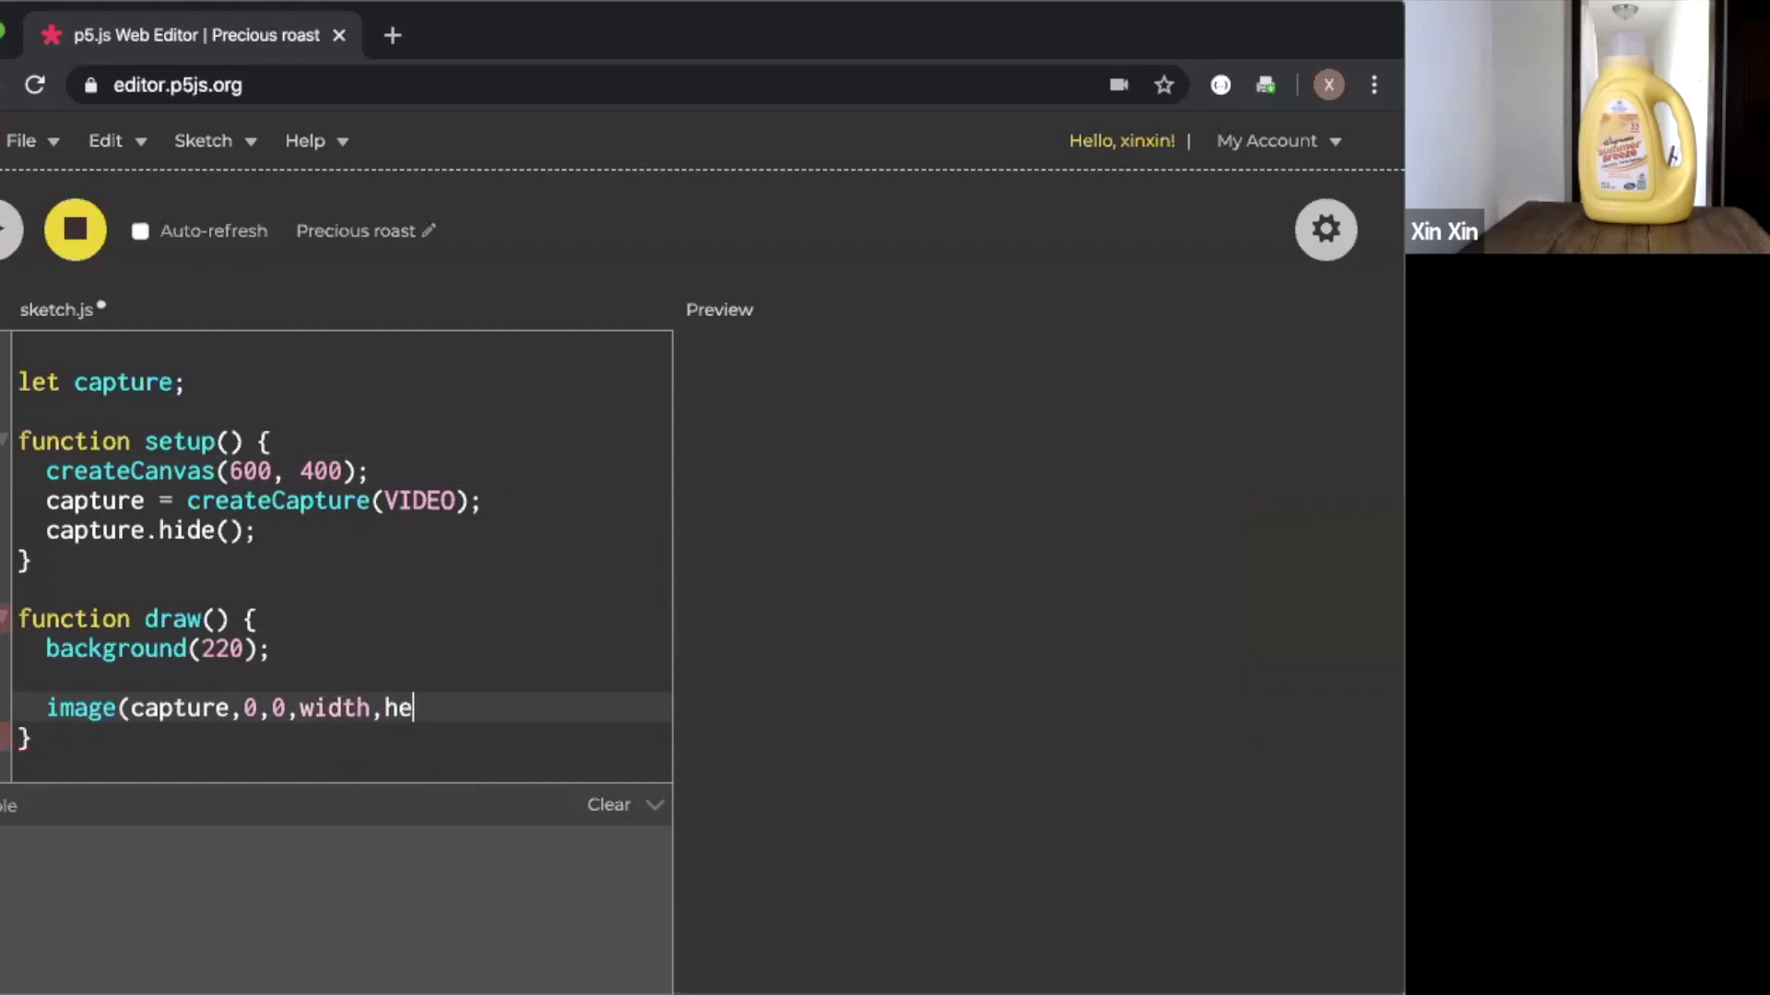
{"action": "type", "text": "ight);"}
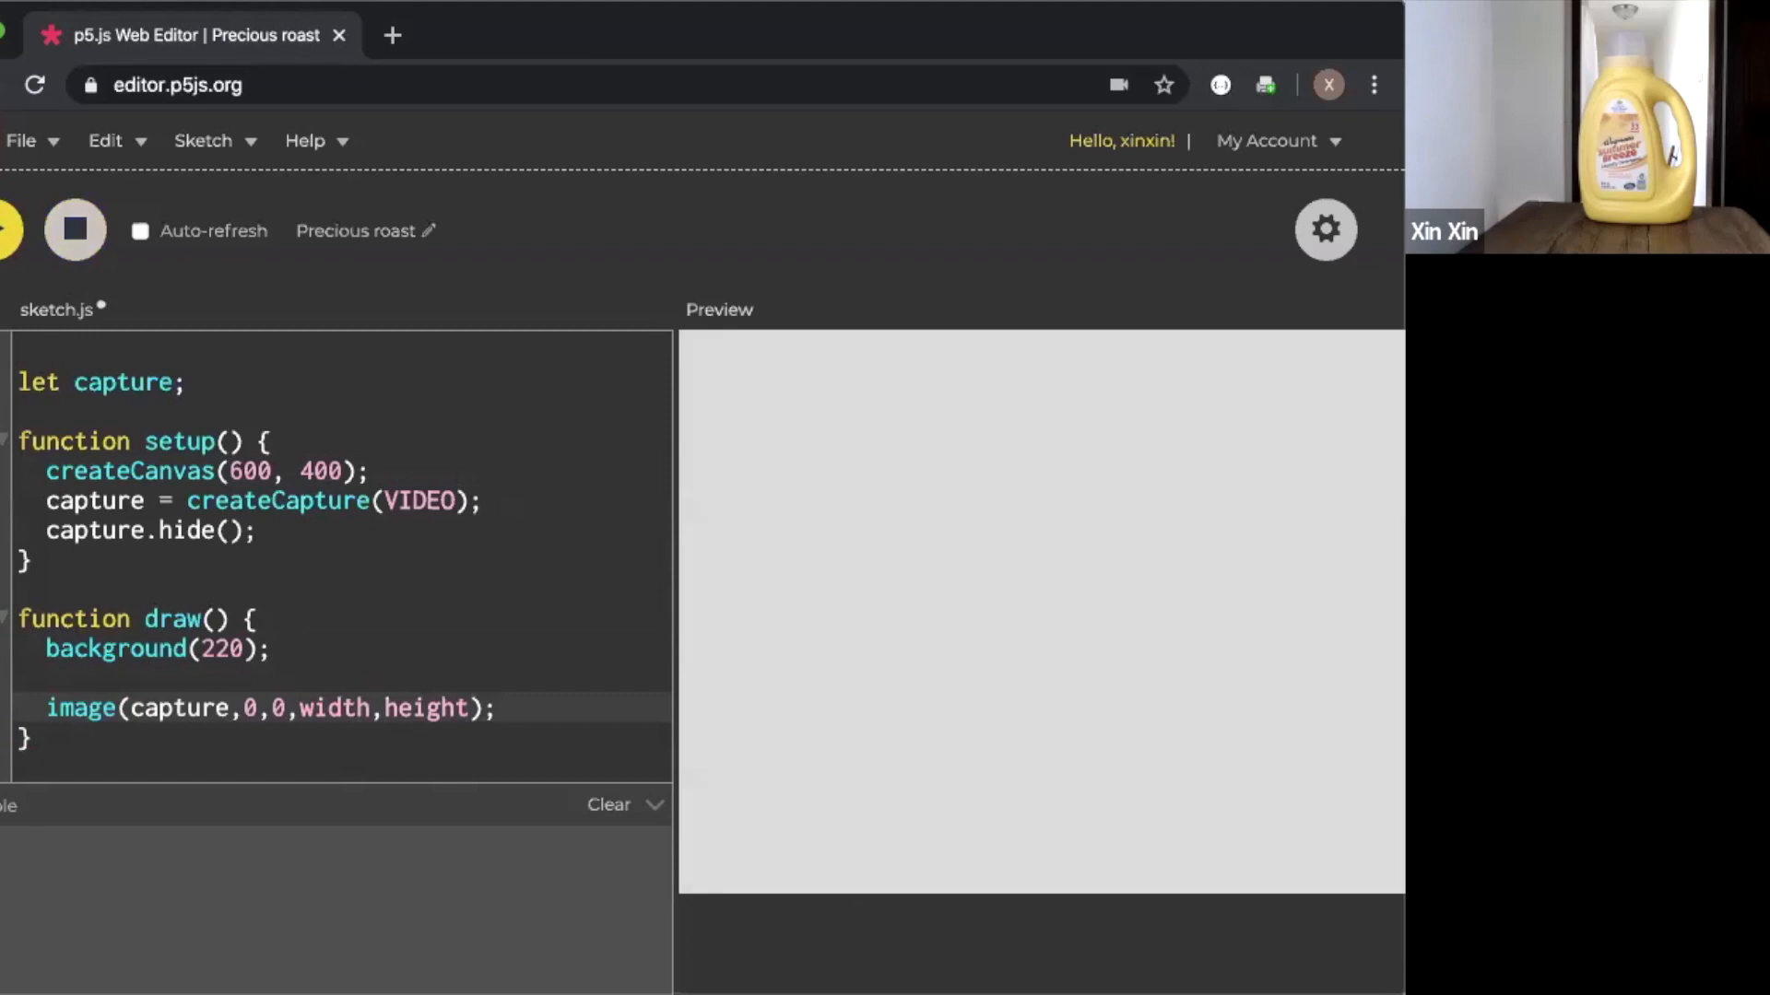
Run the sketch to show the live webcam feed in the preview canvas
{"action": "left_click", "coordinate": [9, 230]}
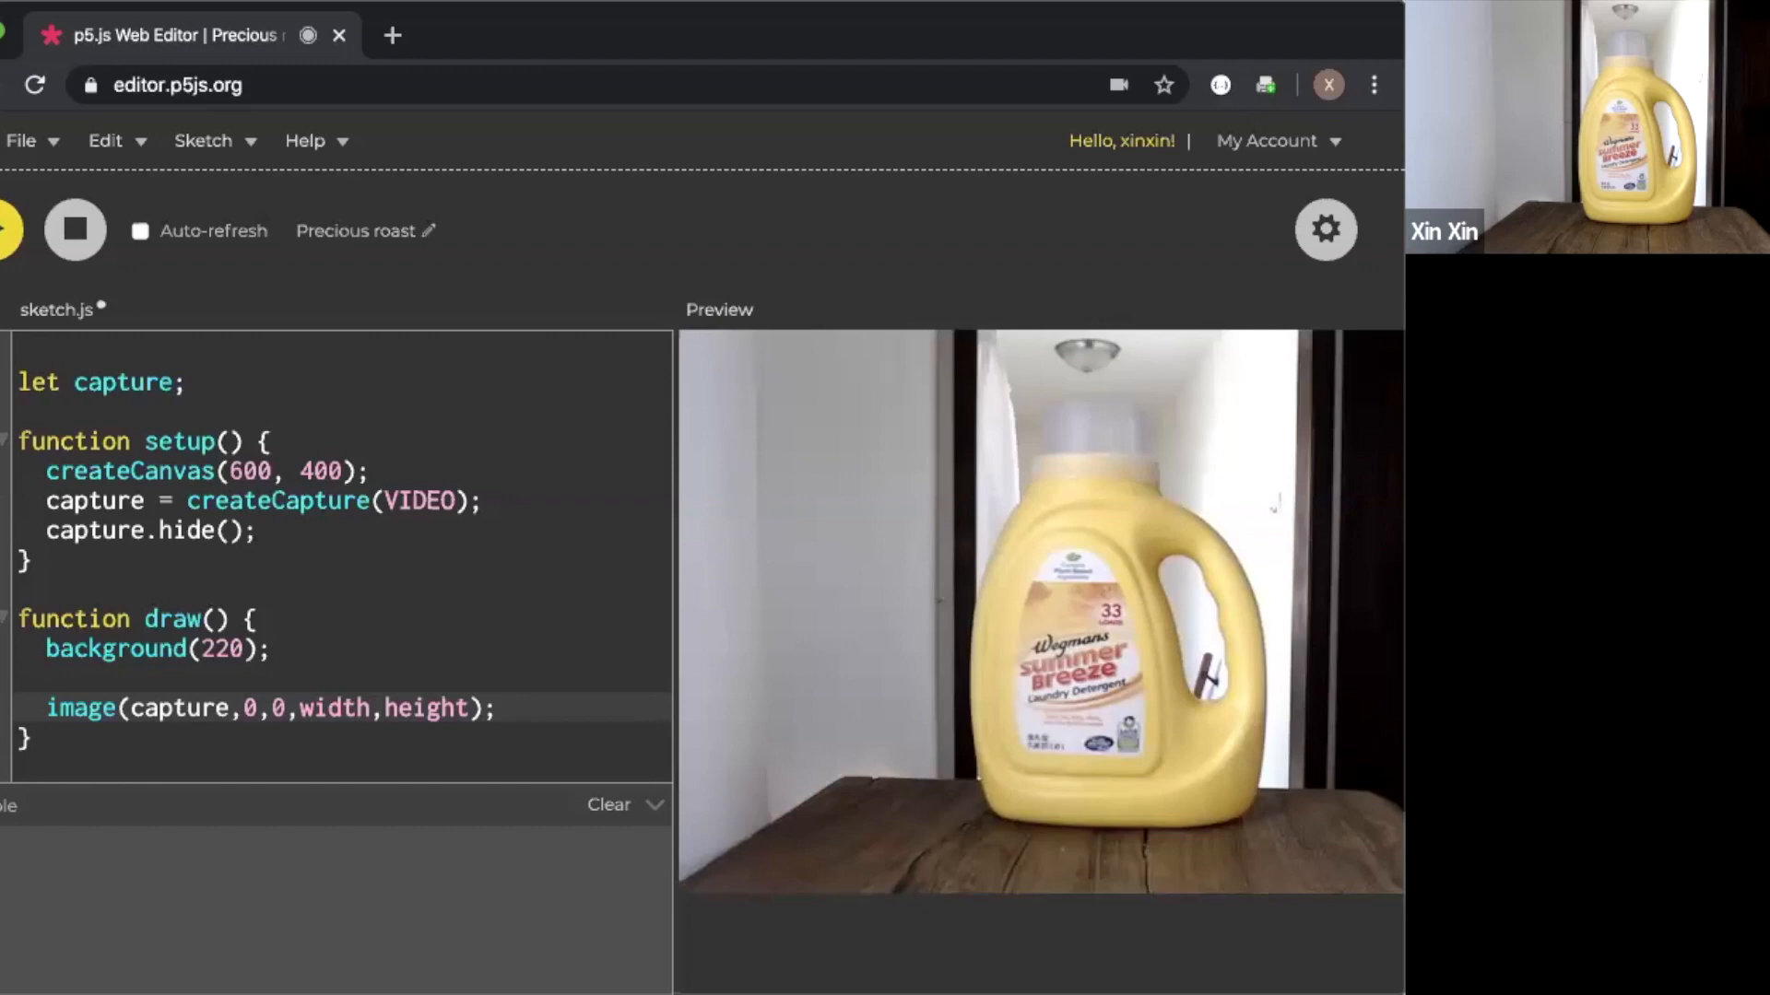
{"action": "mouse_move", "coordinate": [31, 689]}
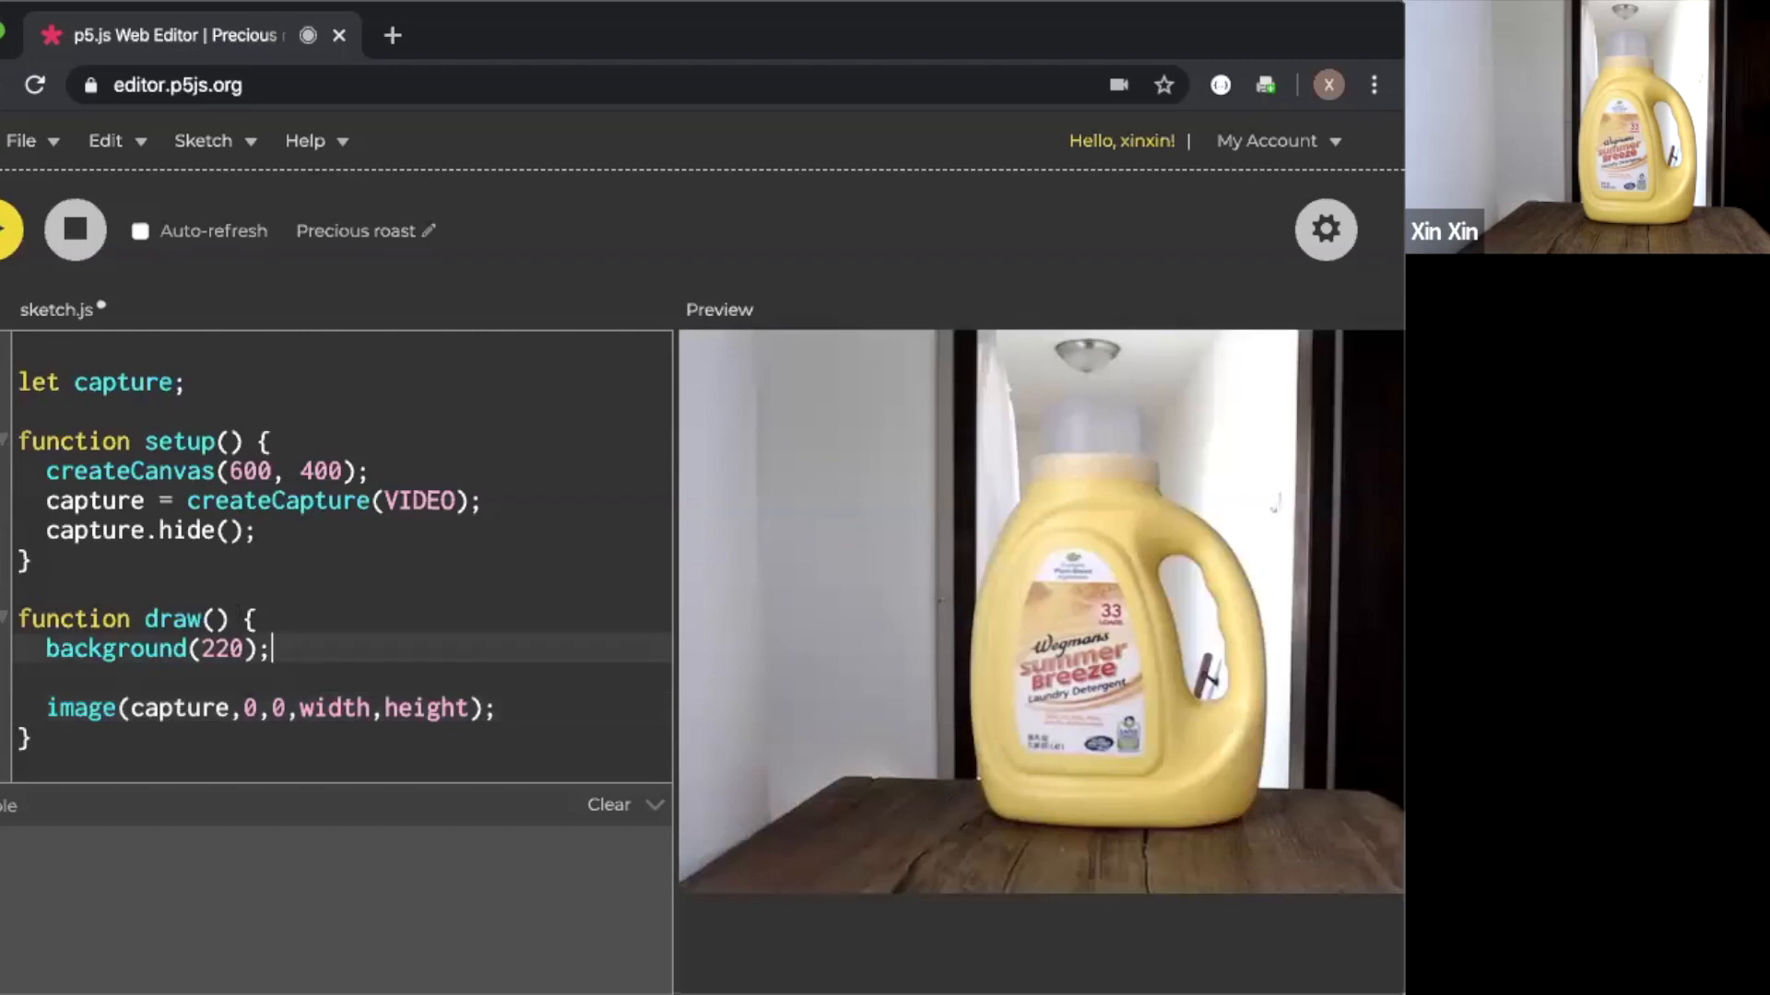
Above image(), start a copy(capture, sx, sy, sw, sh, call with source parameters
{"action": "key", "text": "Return"}
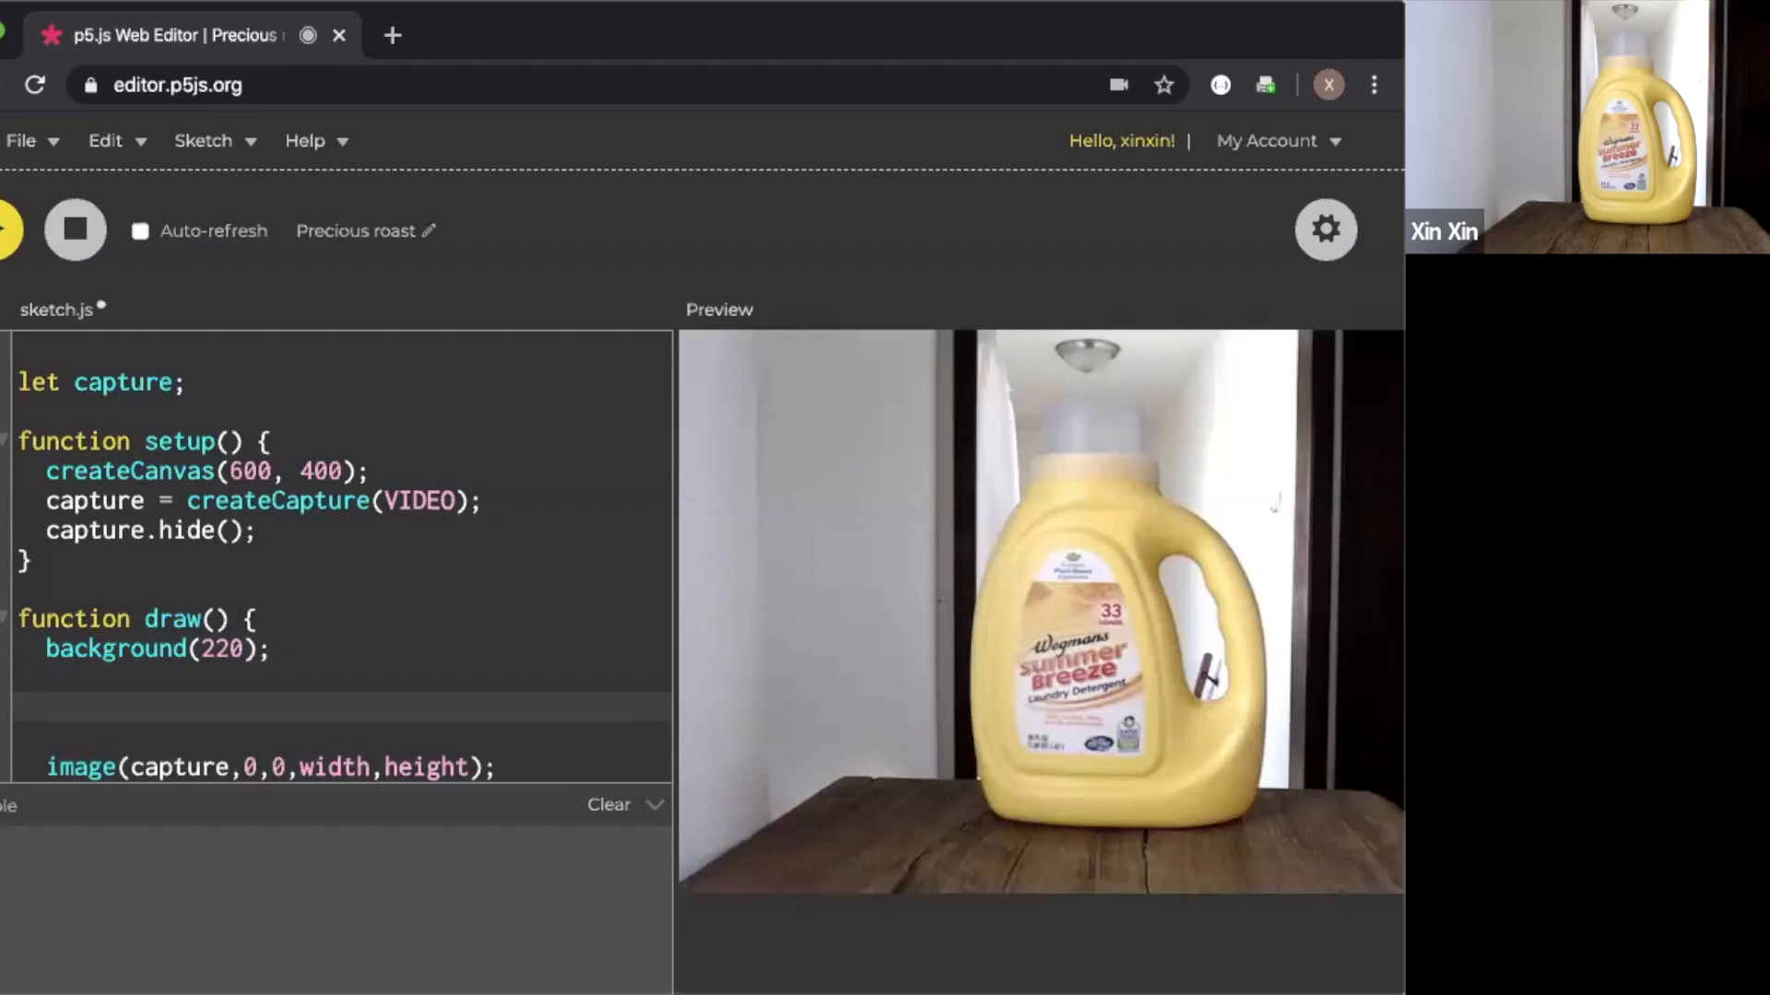
{"action": "type", "text": "copy"}
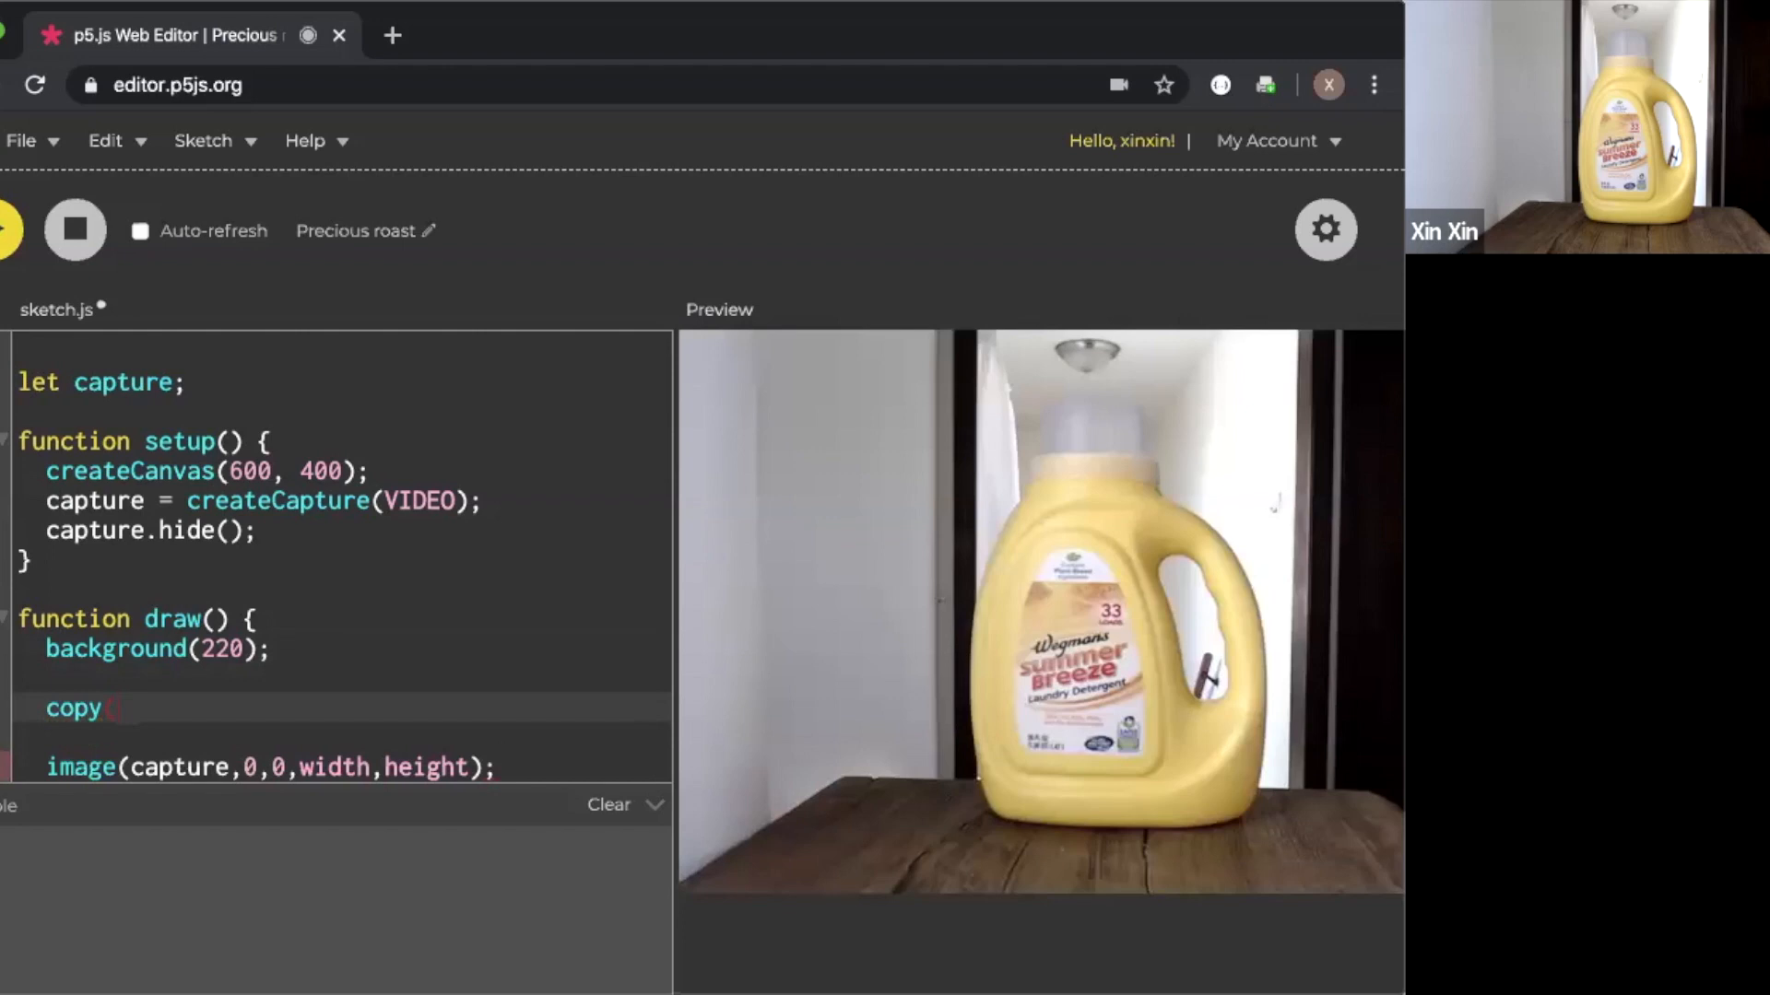
{"action": "type", "text": "(cap"}
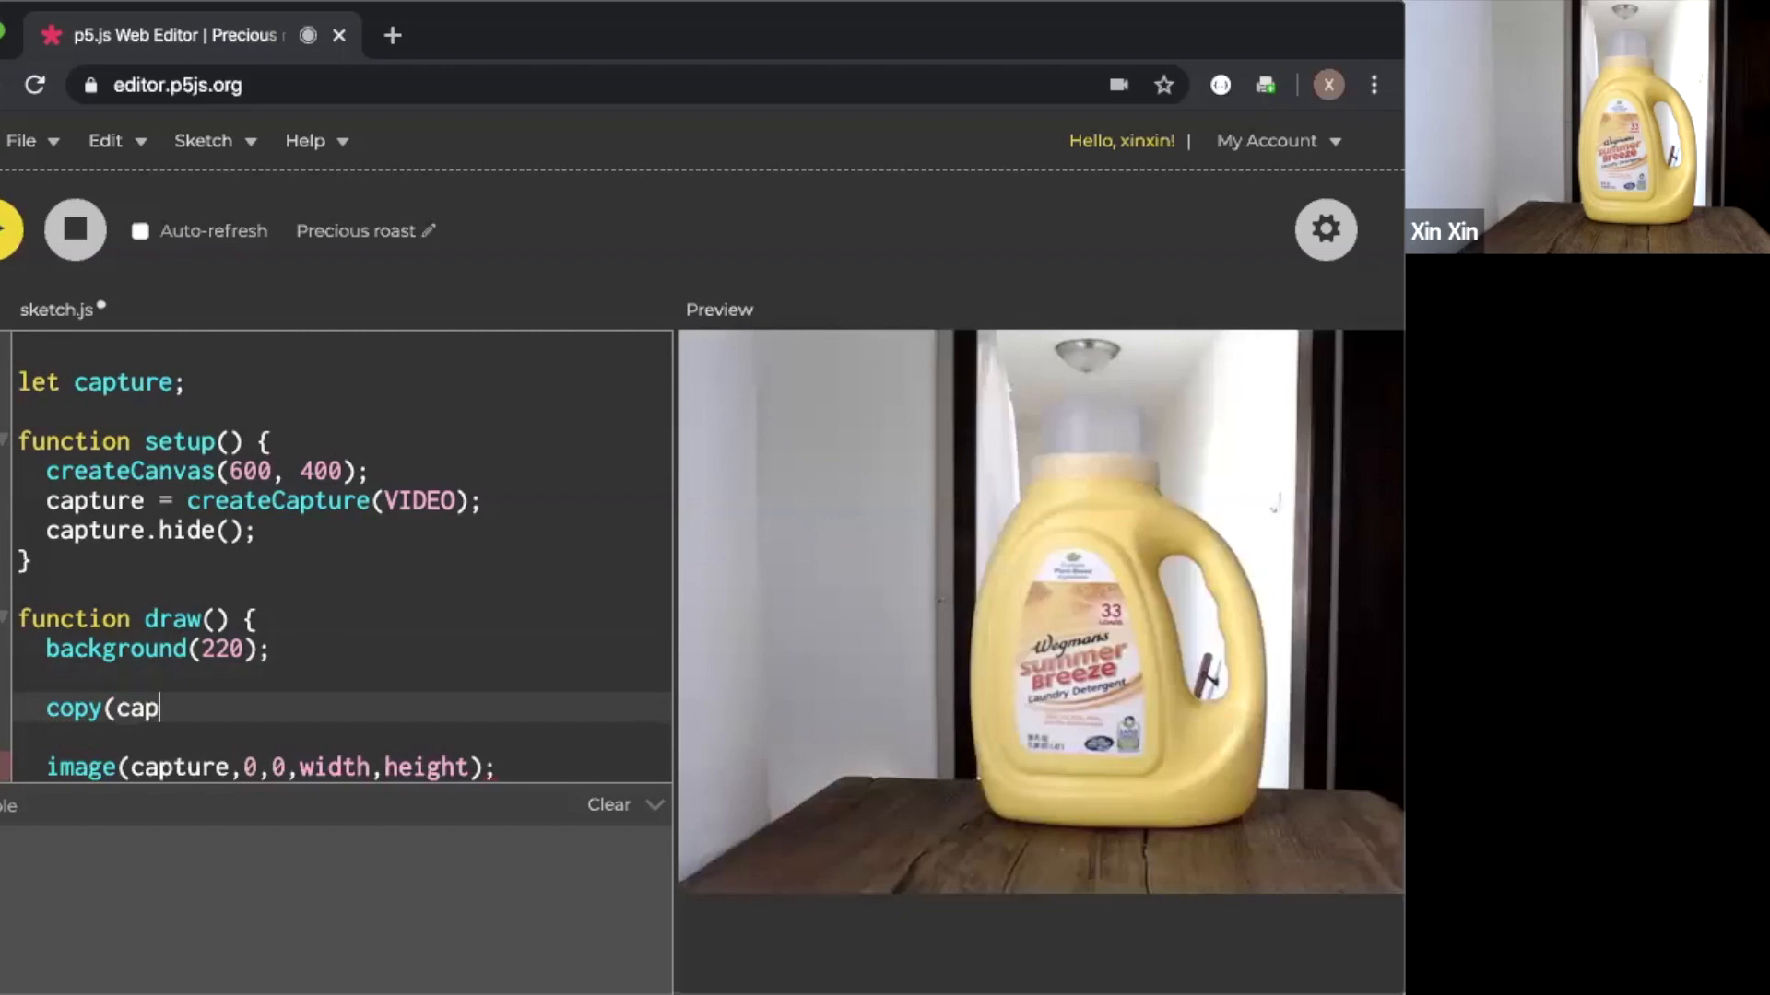
{"action": "type", "text": "ture,"}
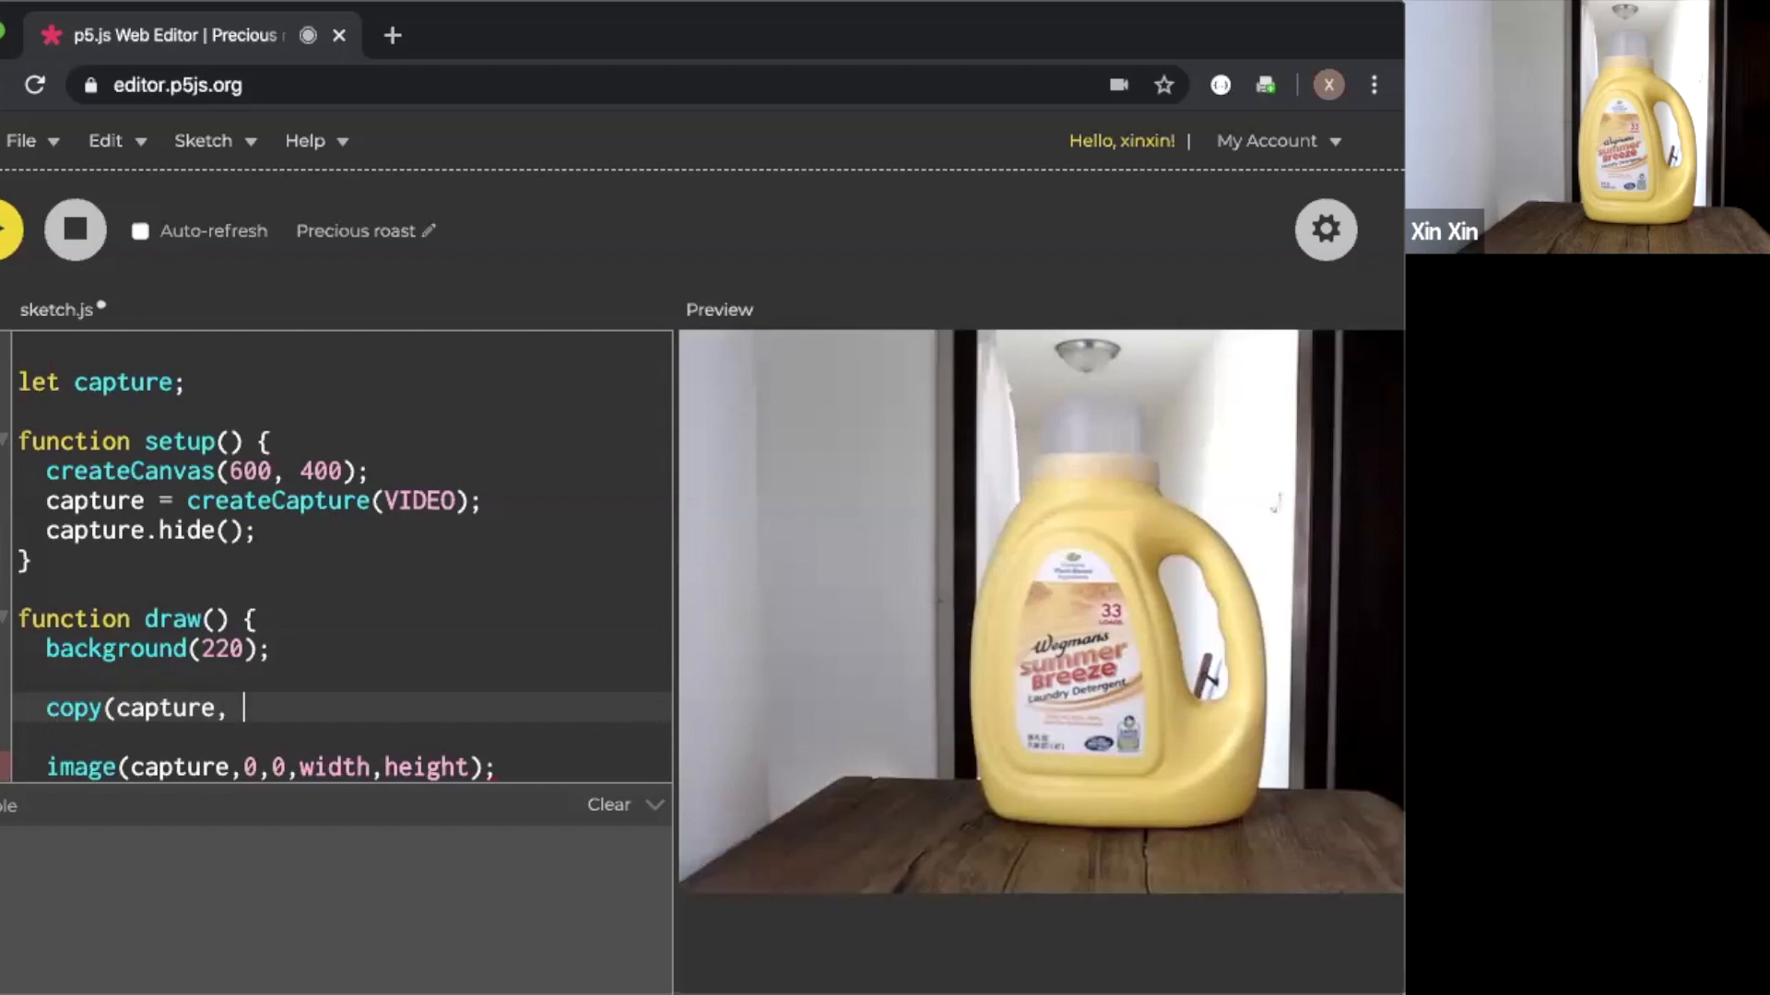
{"action": "type", "text": "s"}
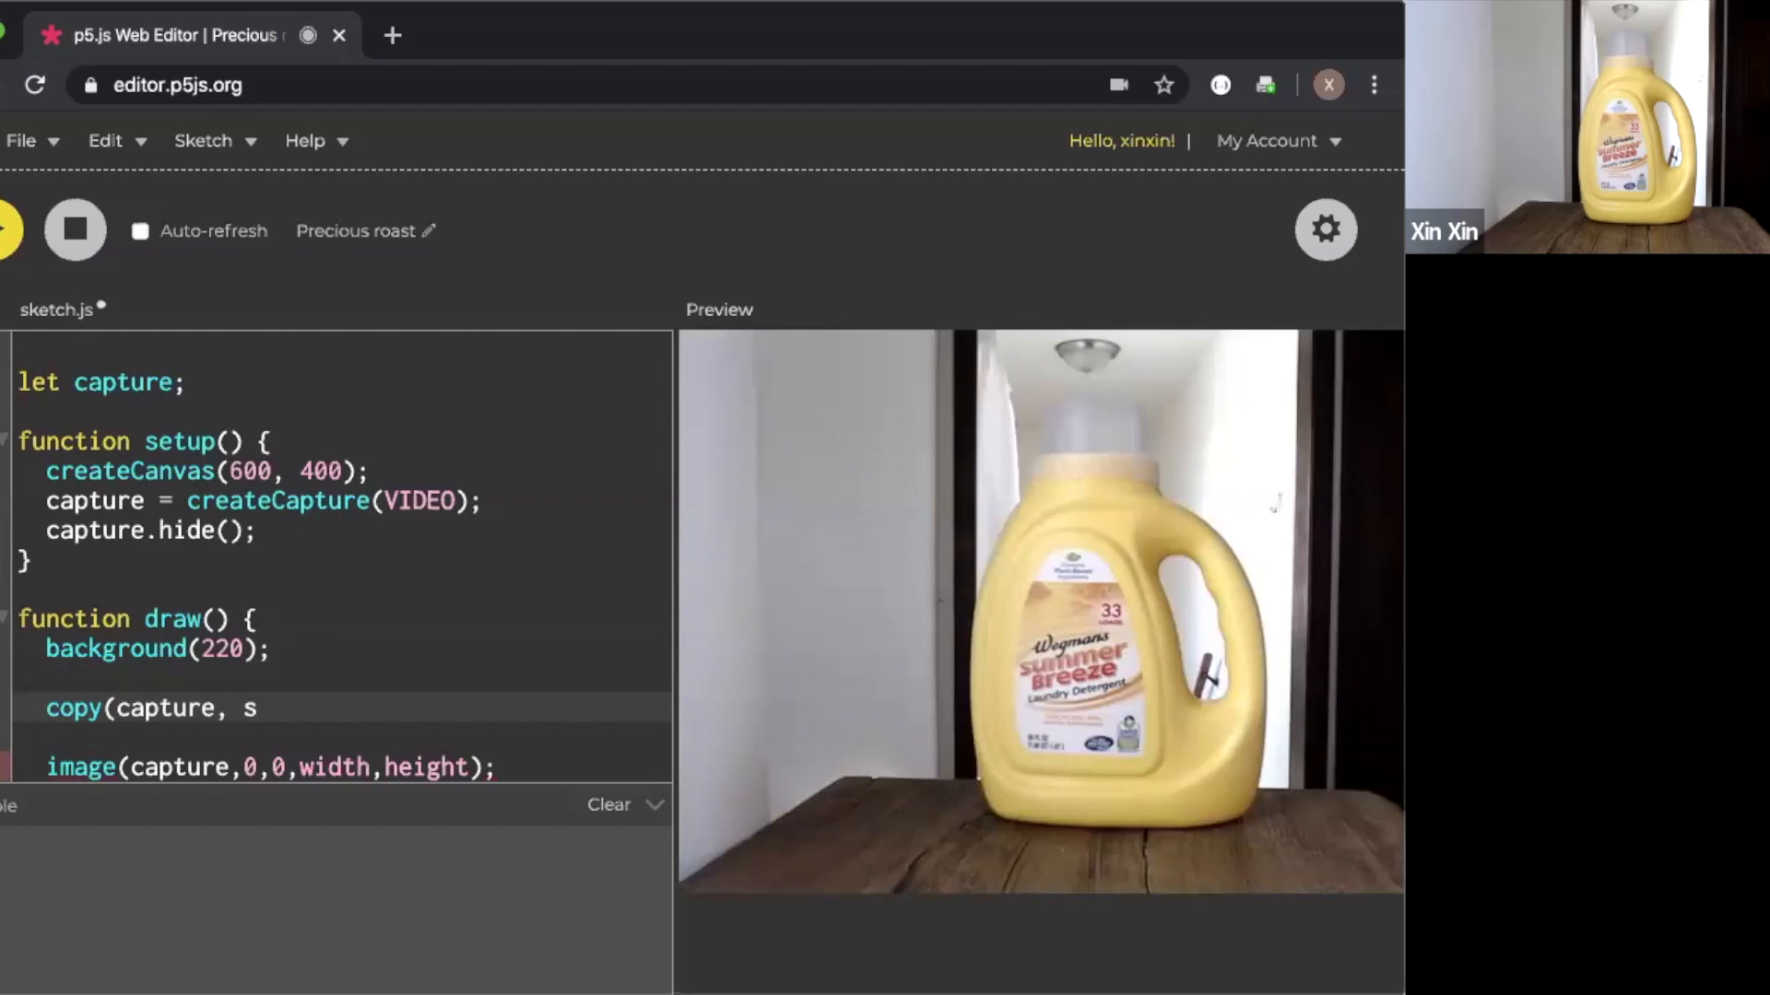
{"action": "type", "text": "x,"}
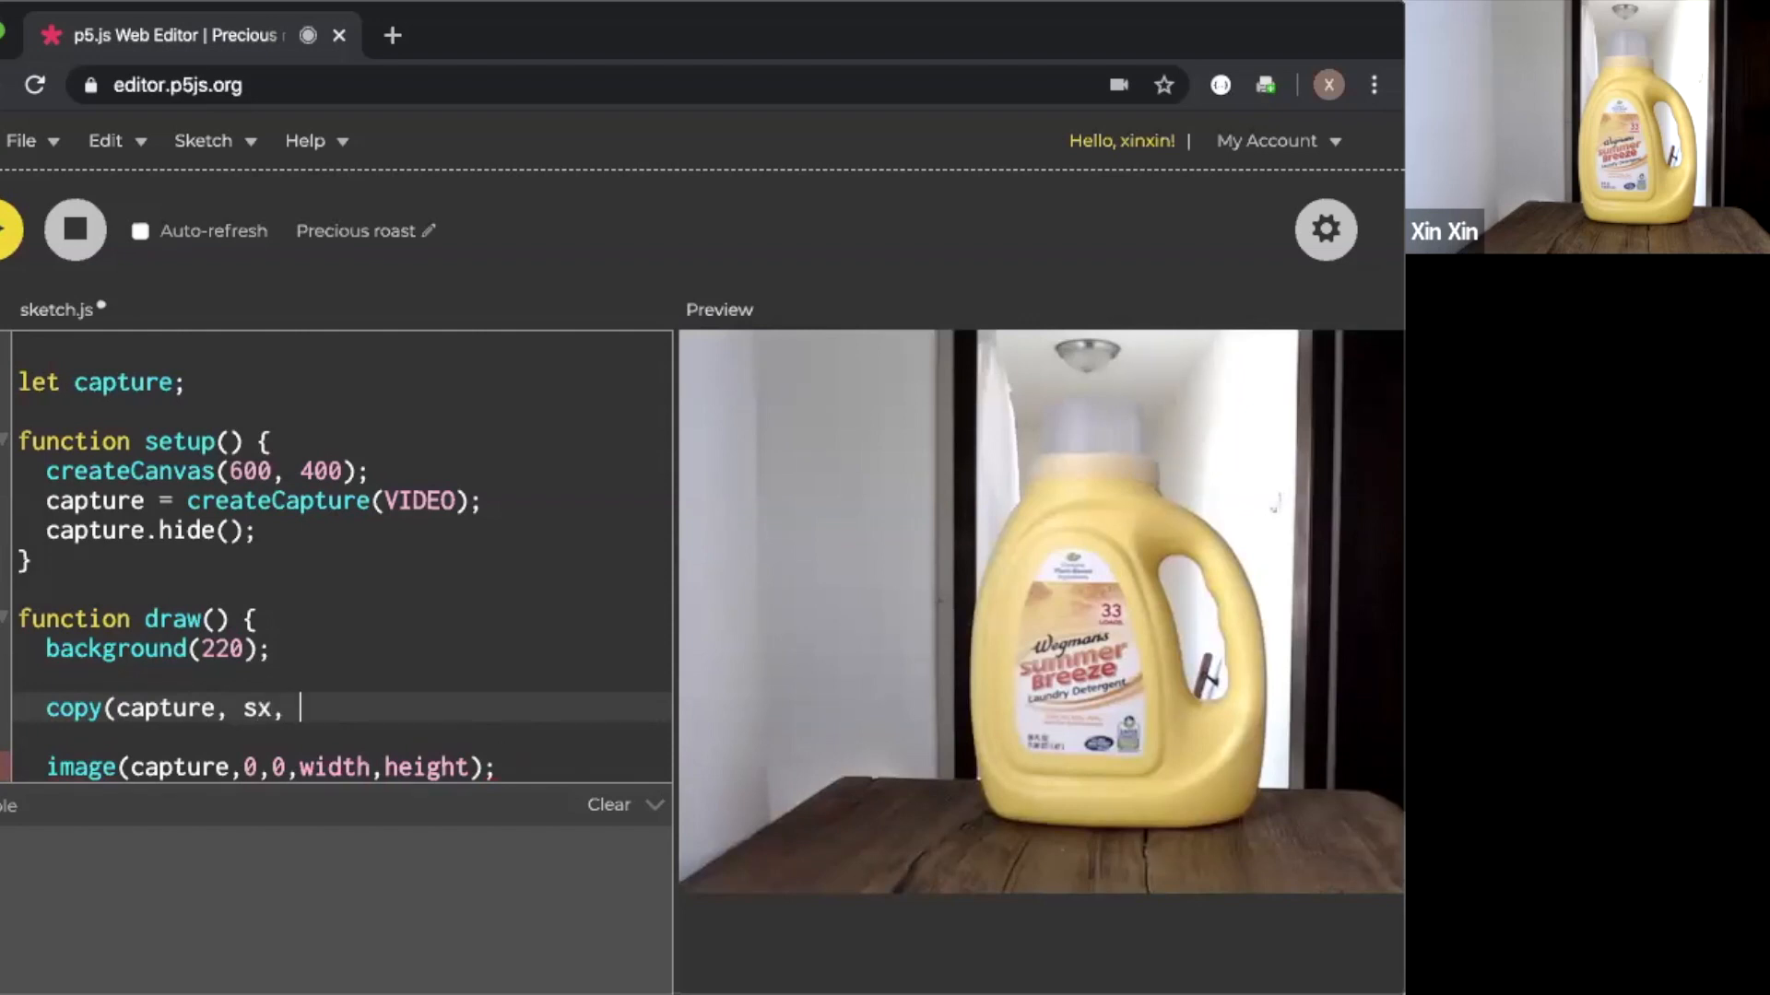
{"action": "type", "text": "sy,"}
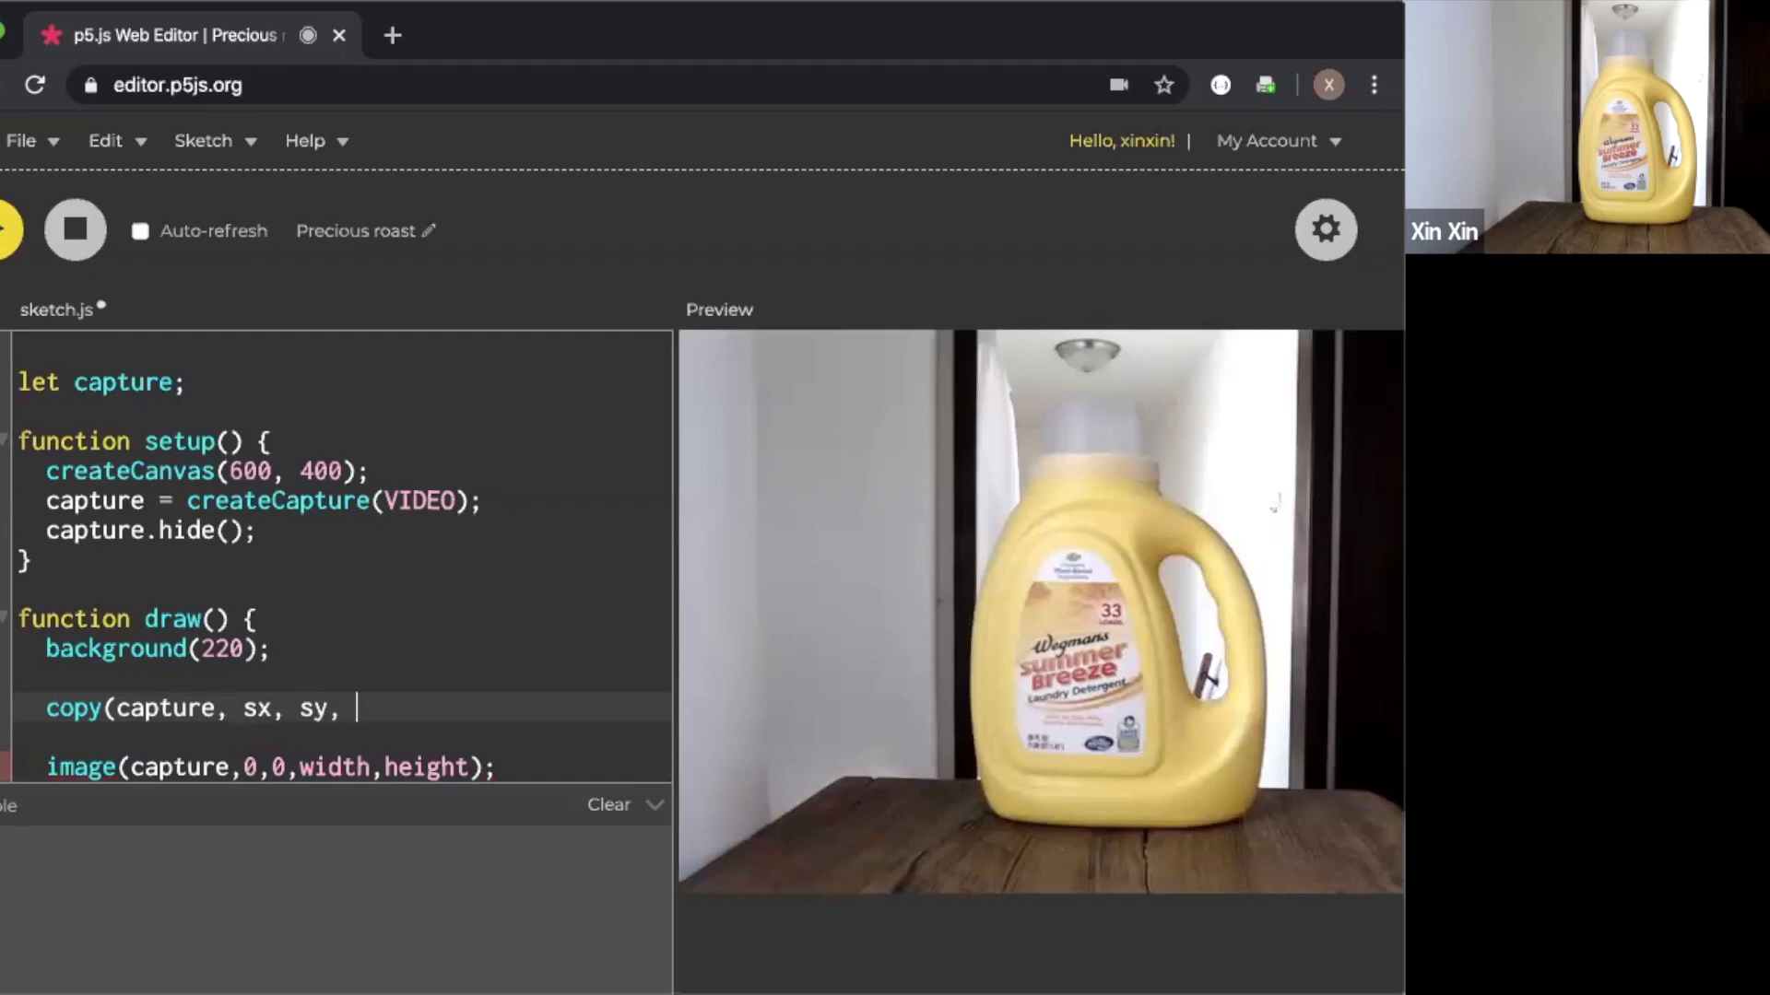
{"action": "type", "text": "sw"}
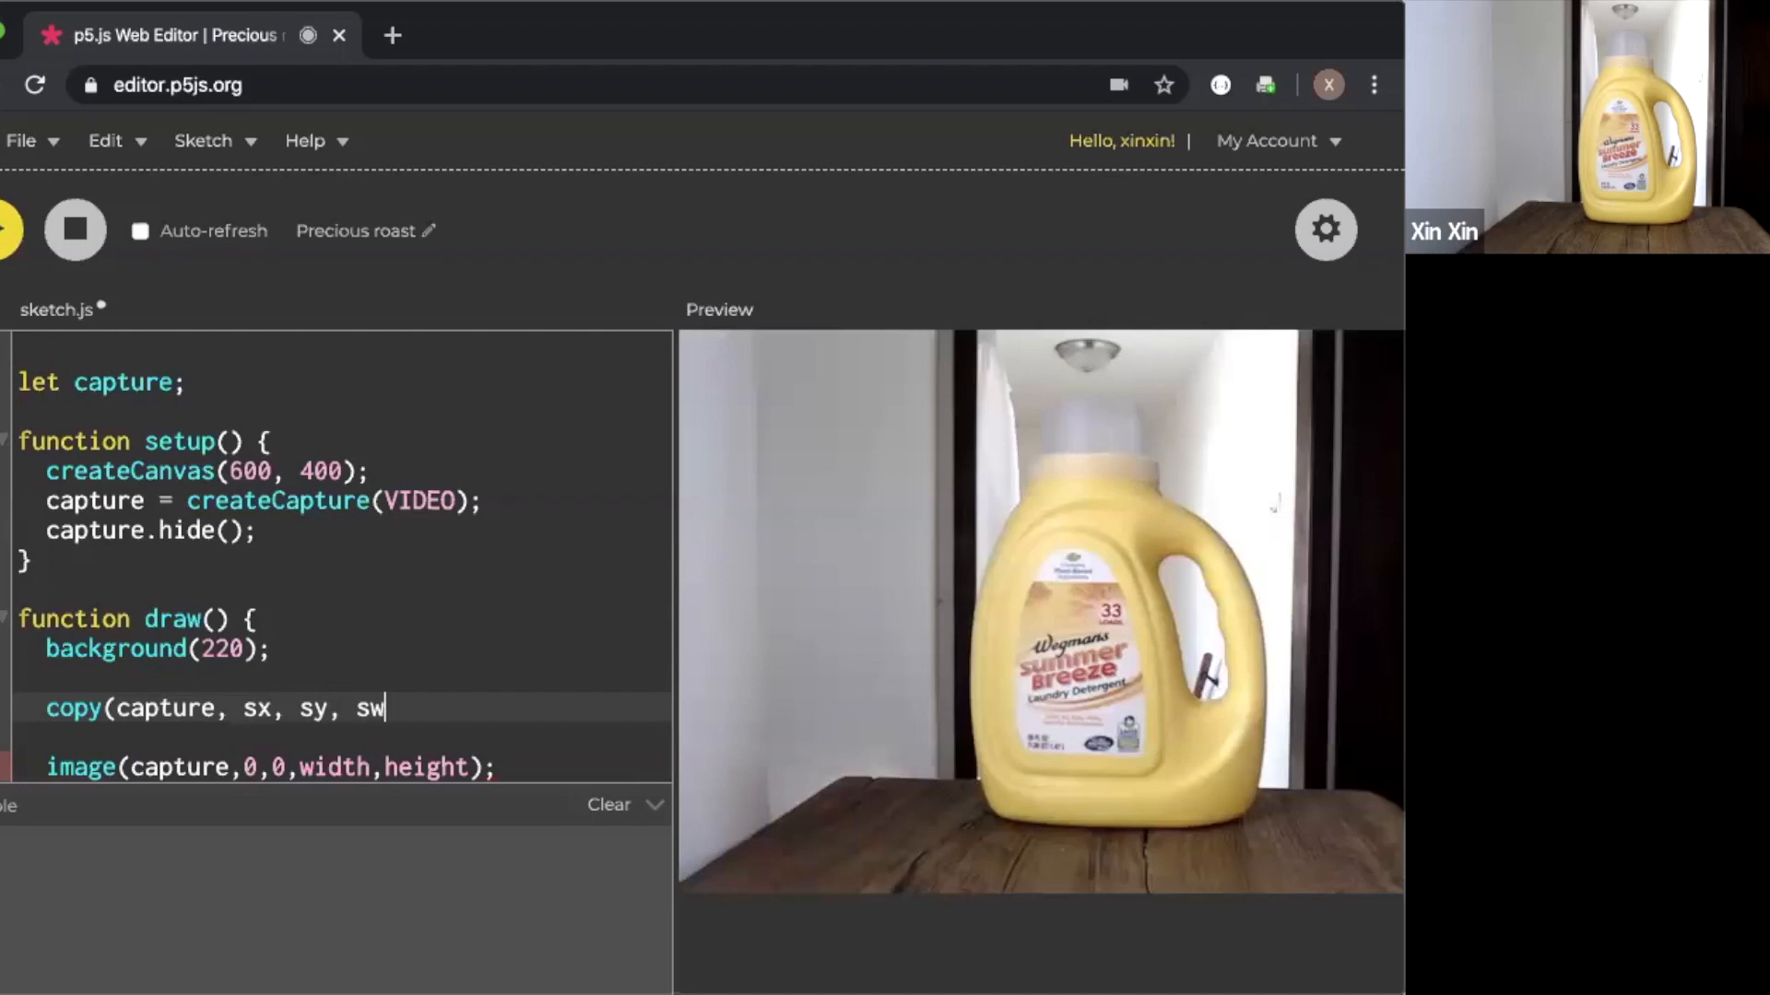
{"action": "type", "text": ","}
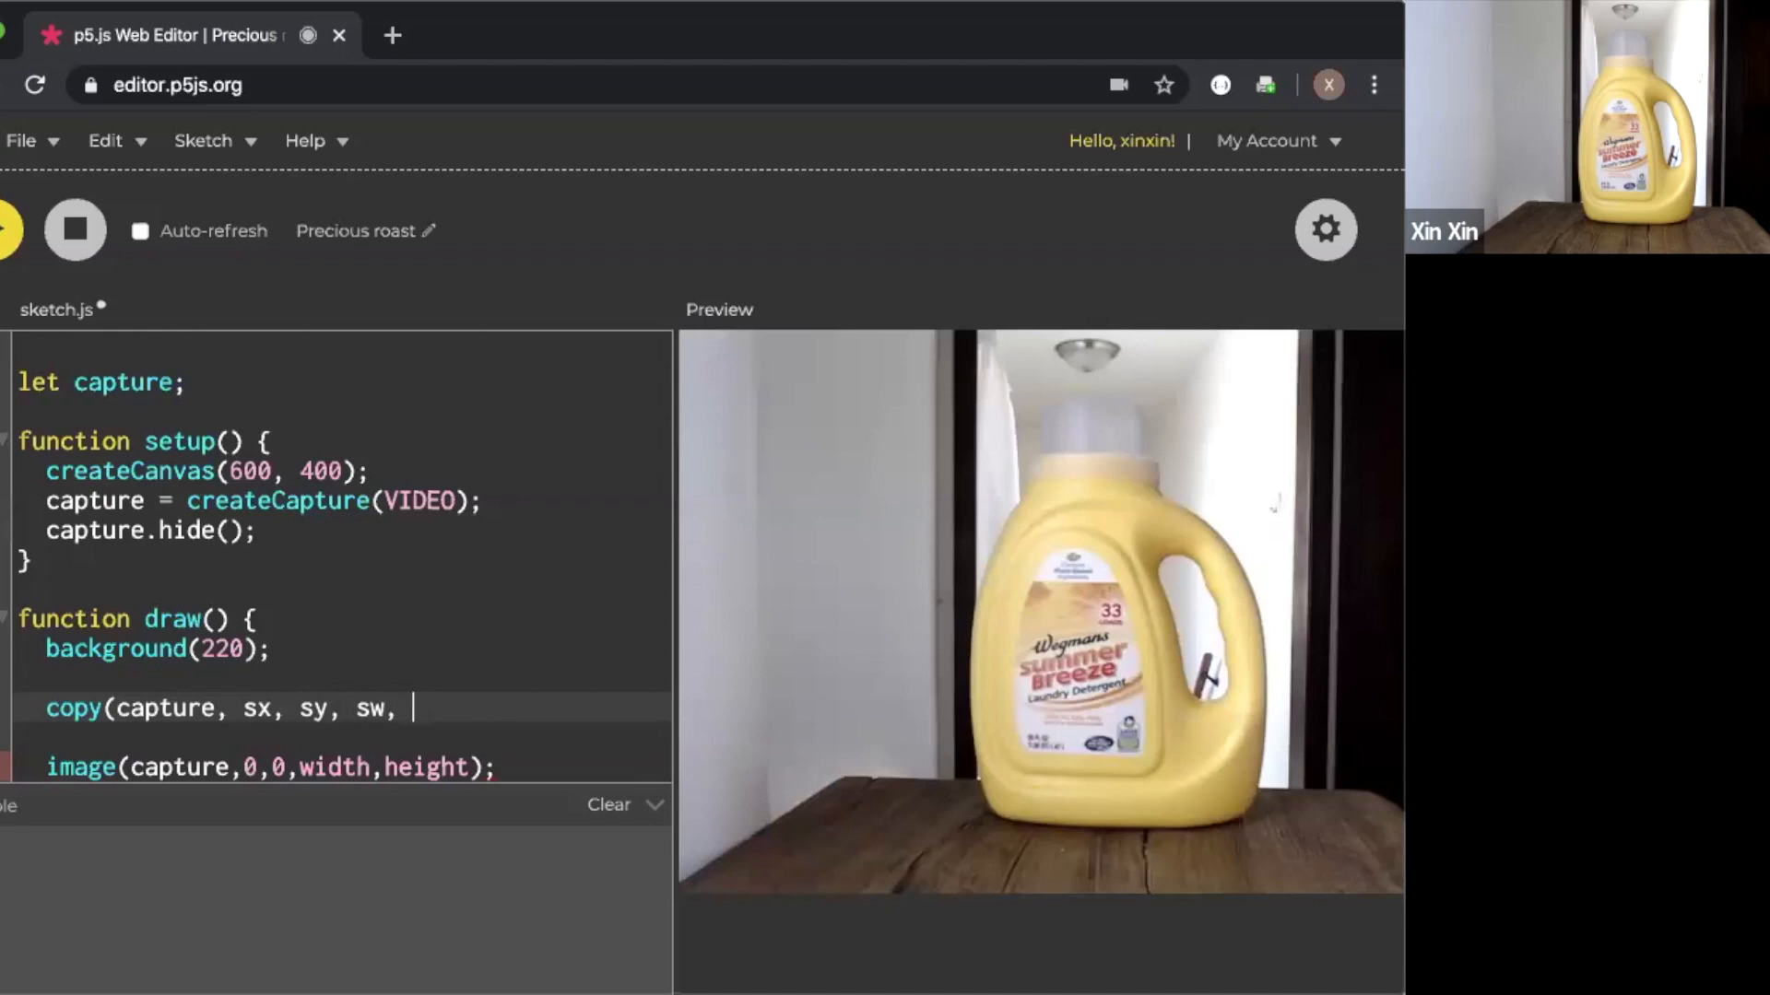
{"action": "type", "text": "sh"}
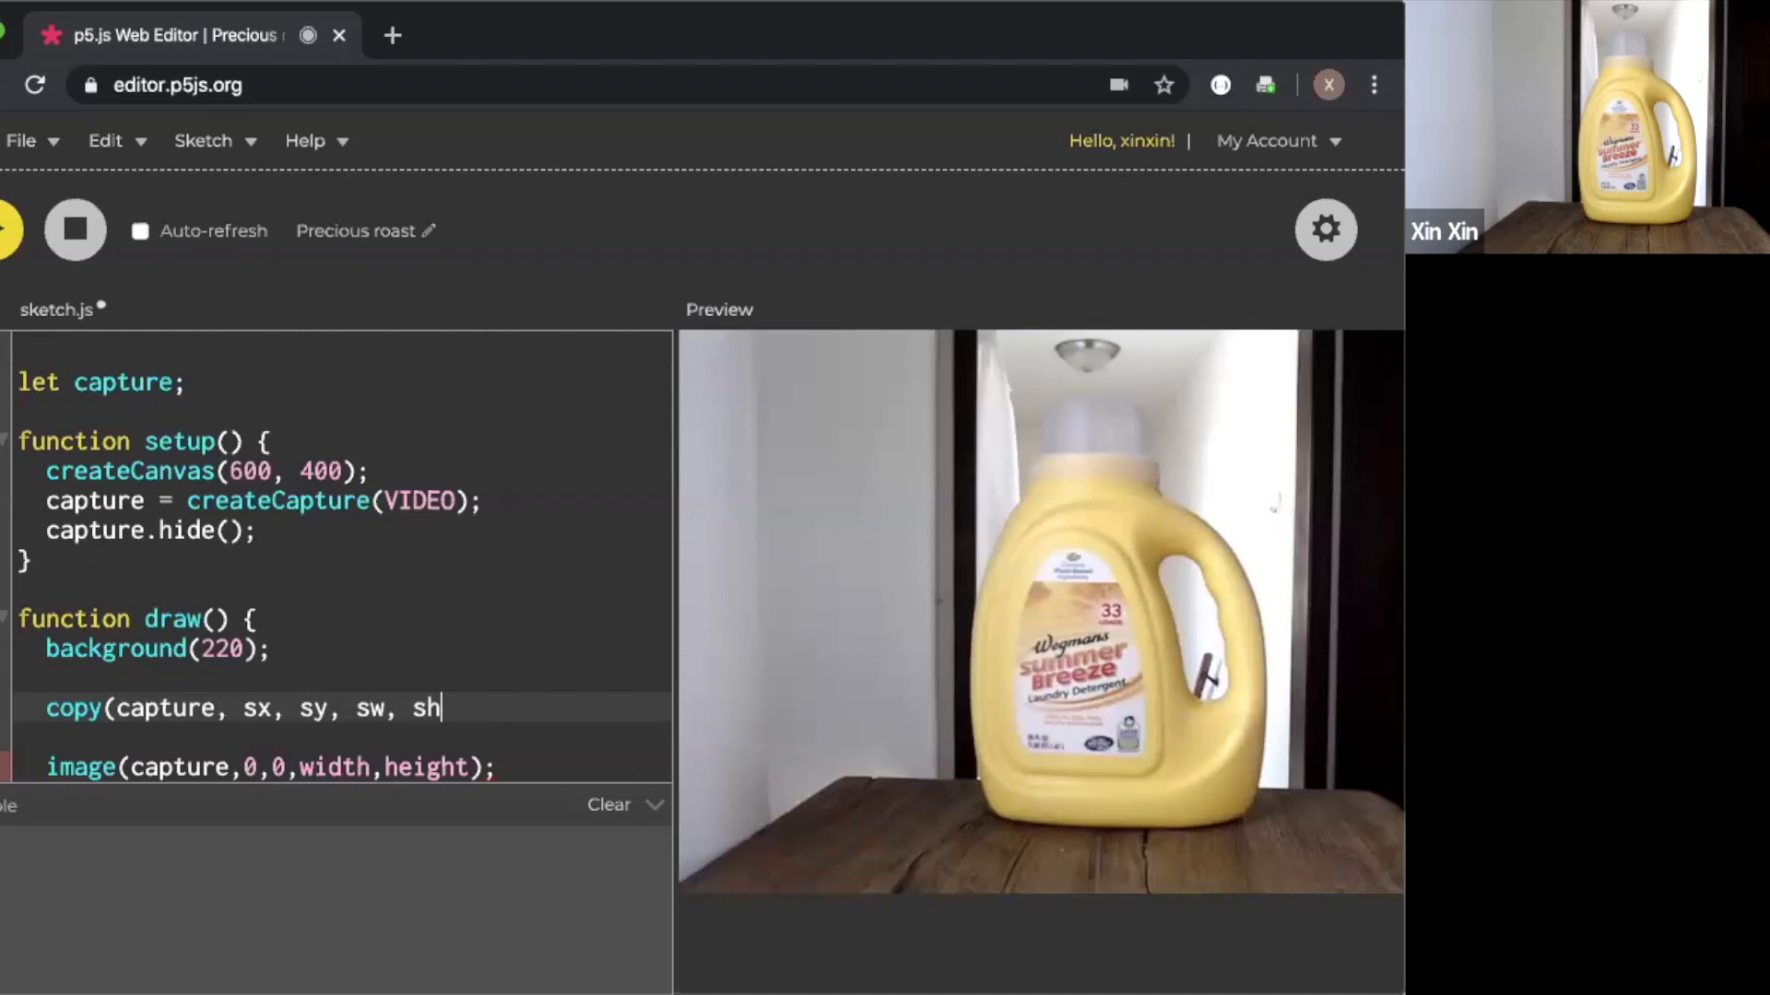
{"action": "type", "text": "m"}
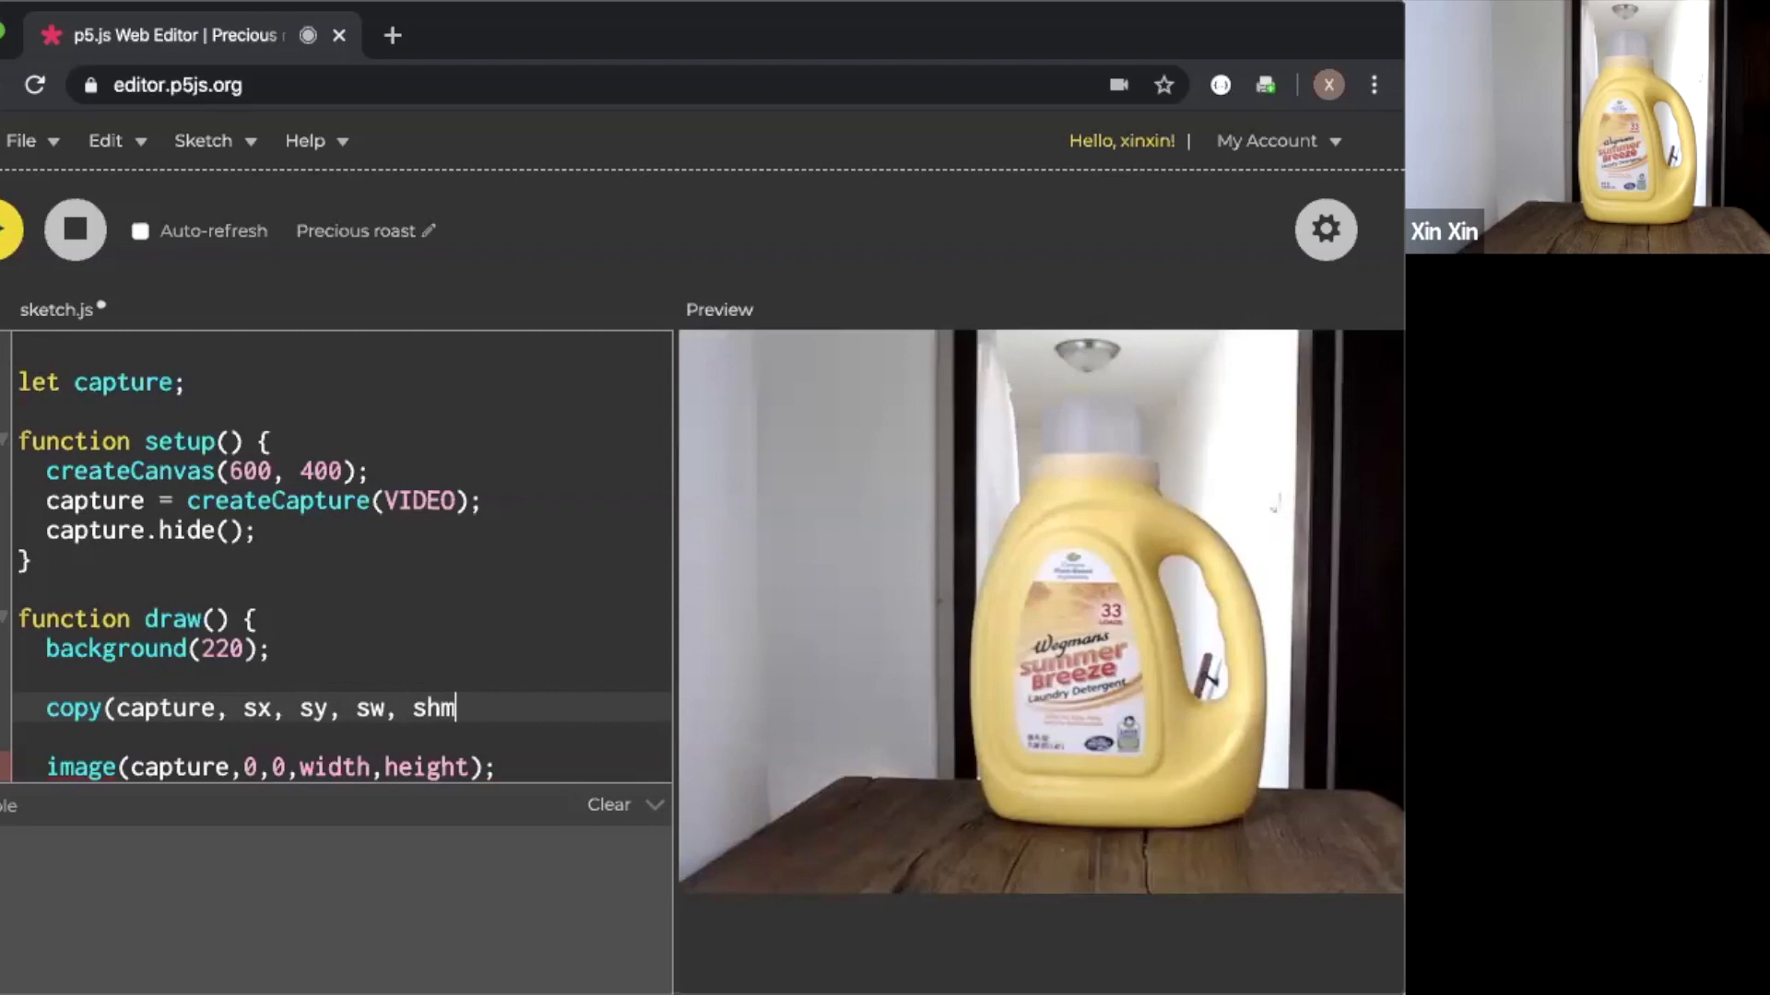
{"action": "type", "text": ","}
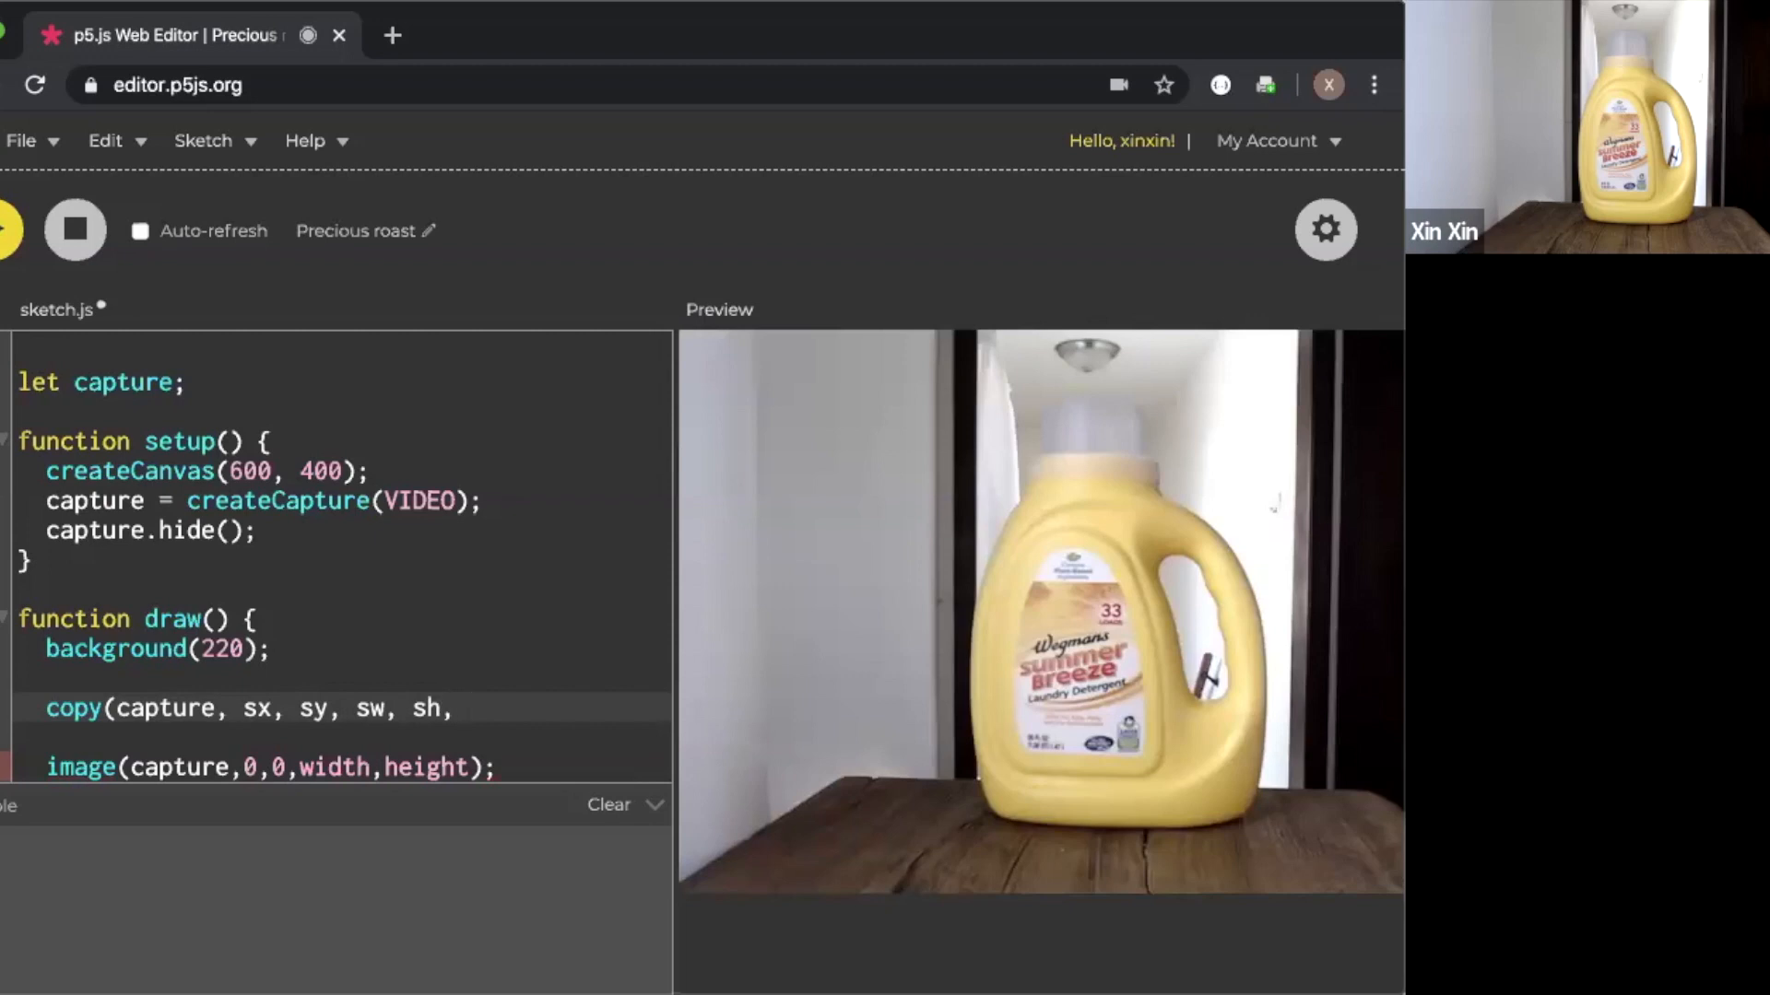
Finish the copy call with destination parameters dx, dy, dw, dh
{"action": "left_click", "coordinate": [468, 708]}
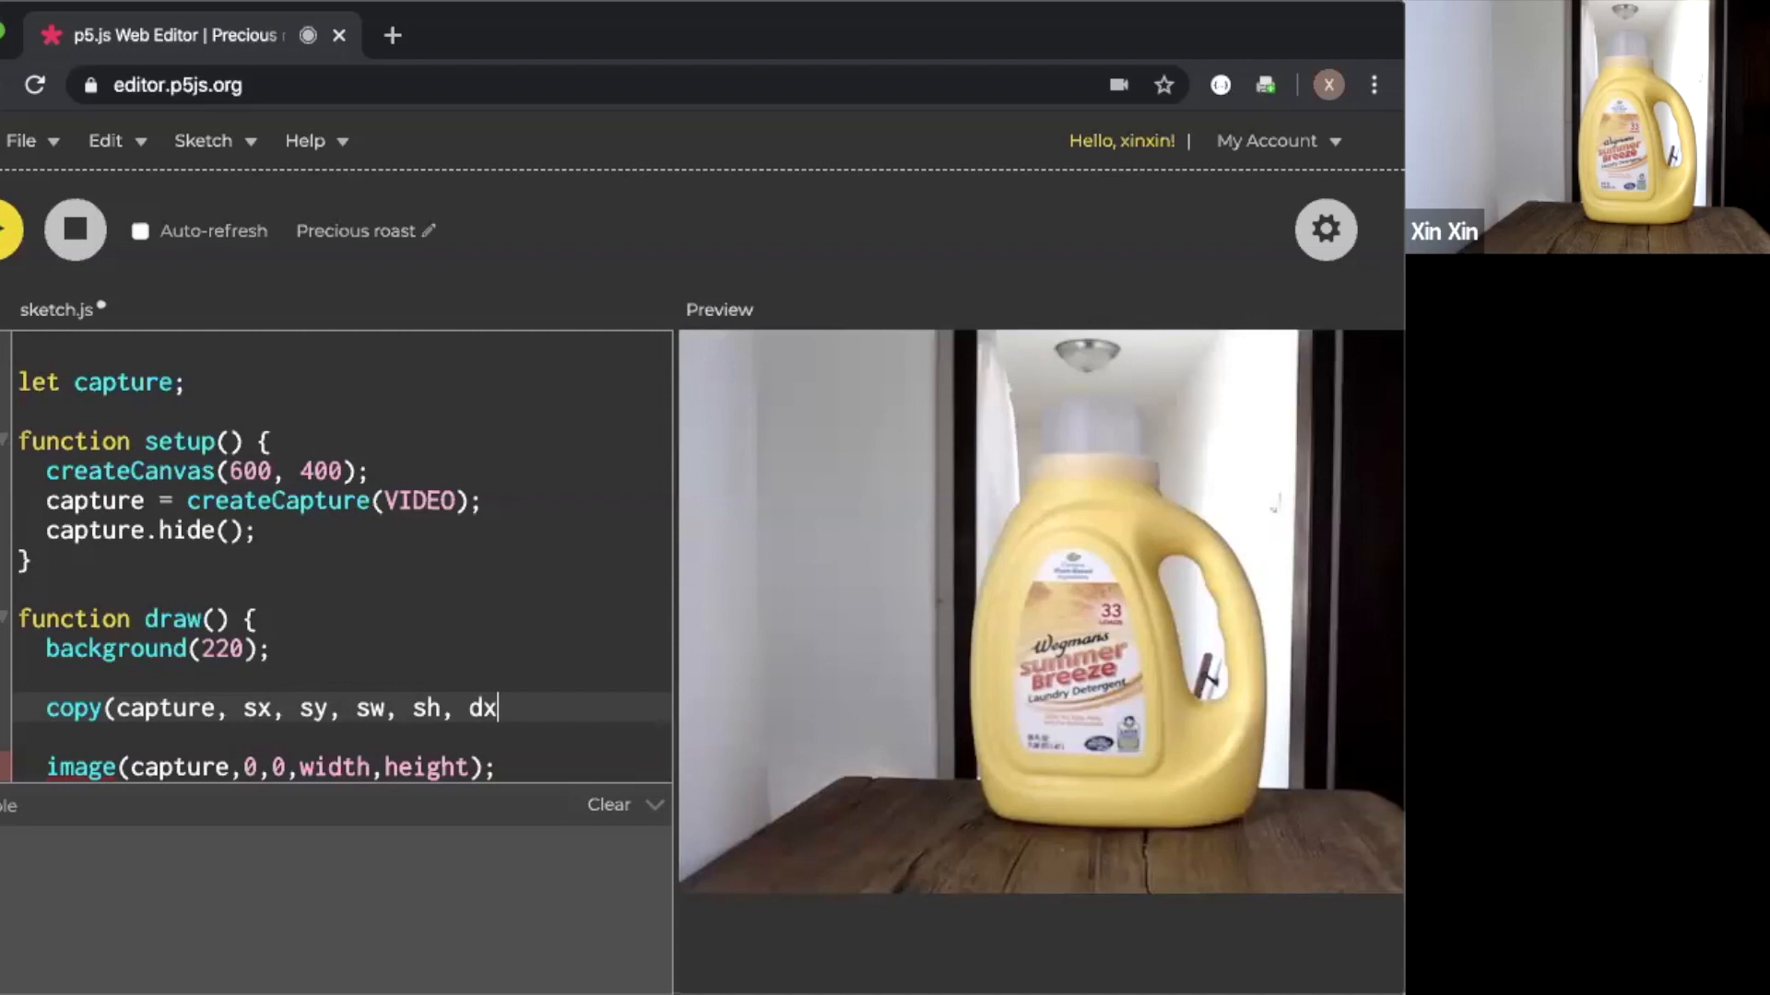
{"action": "type", "text": ","}
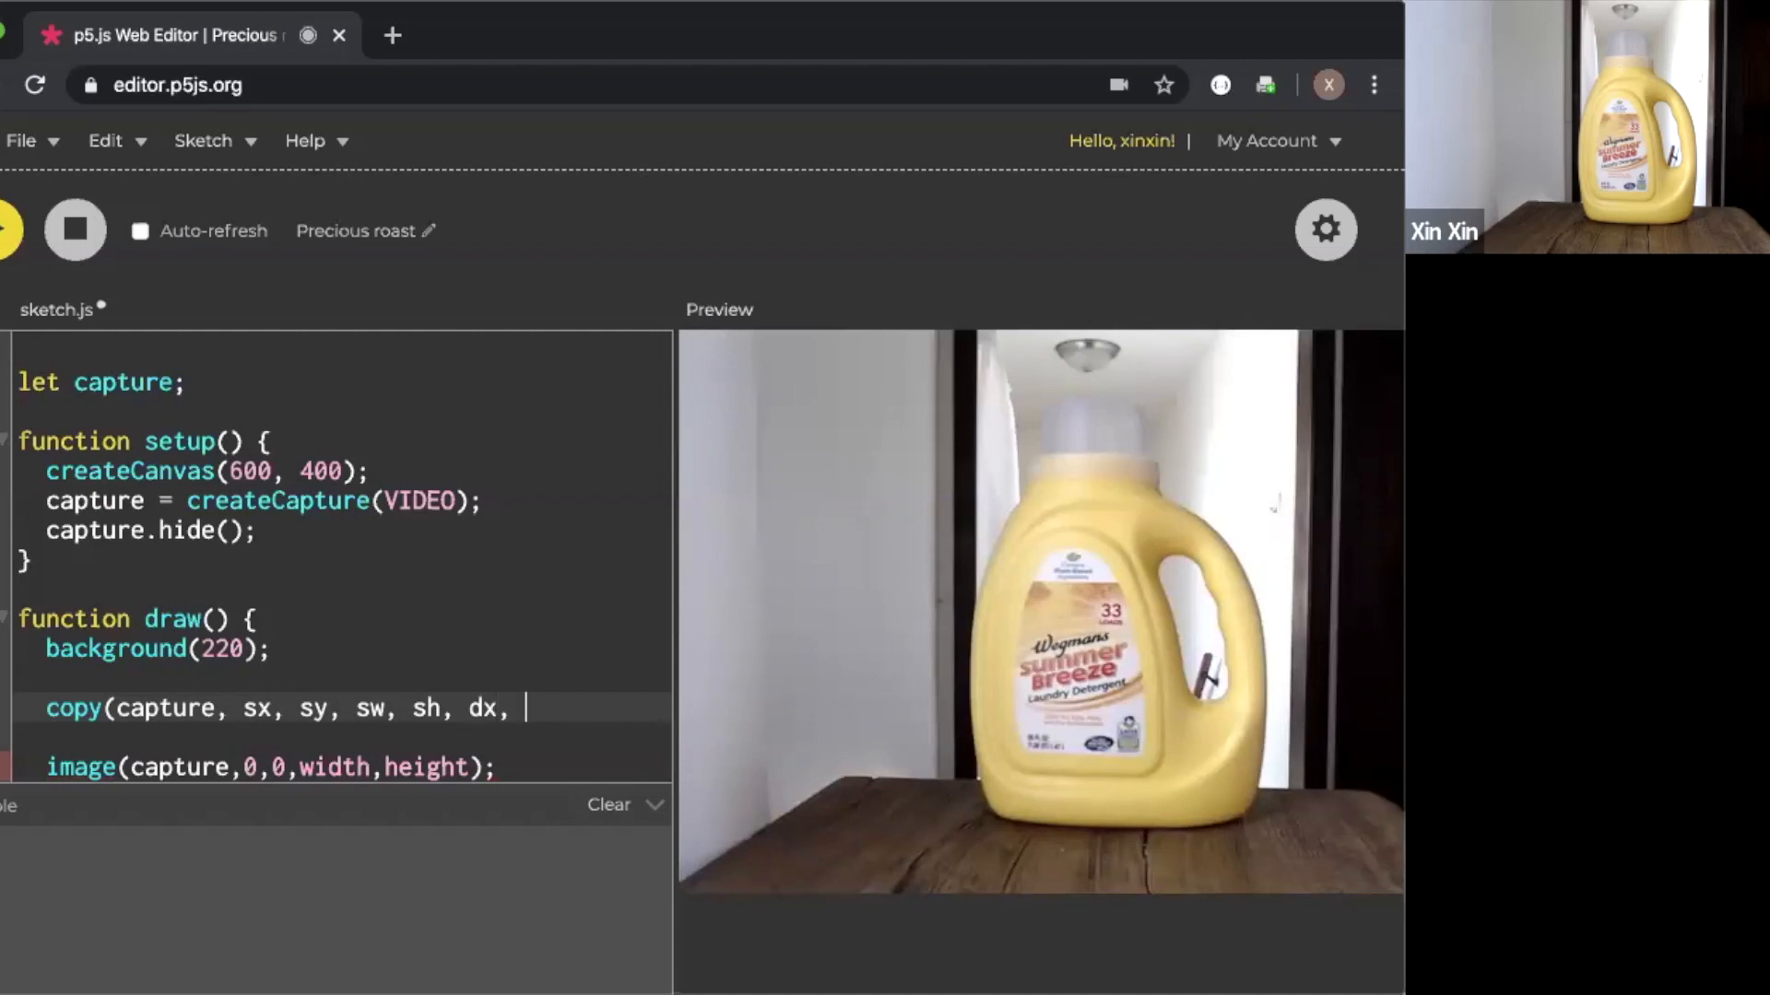
{"action": "type", "text": "dy, d"}
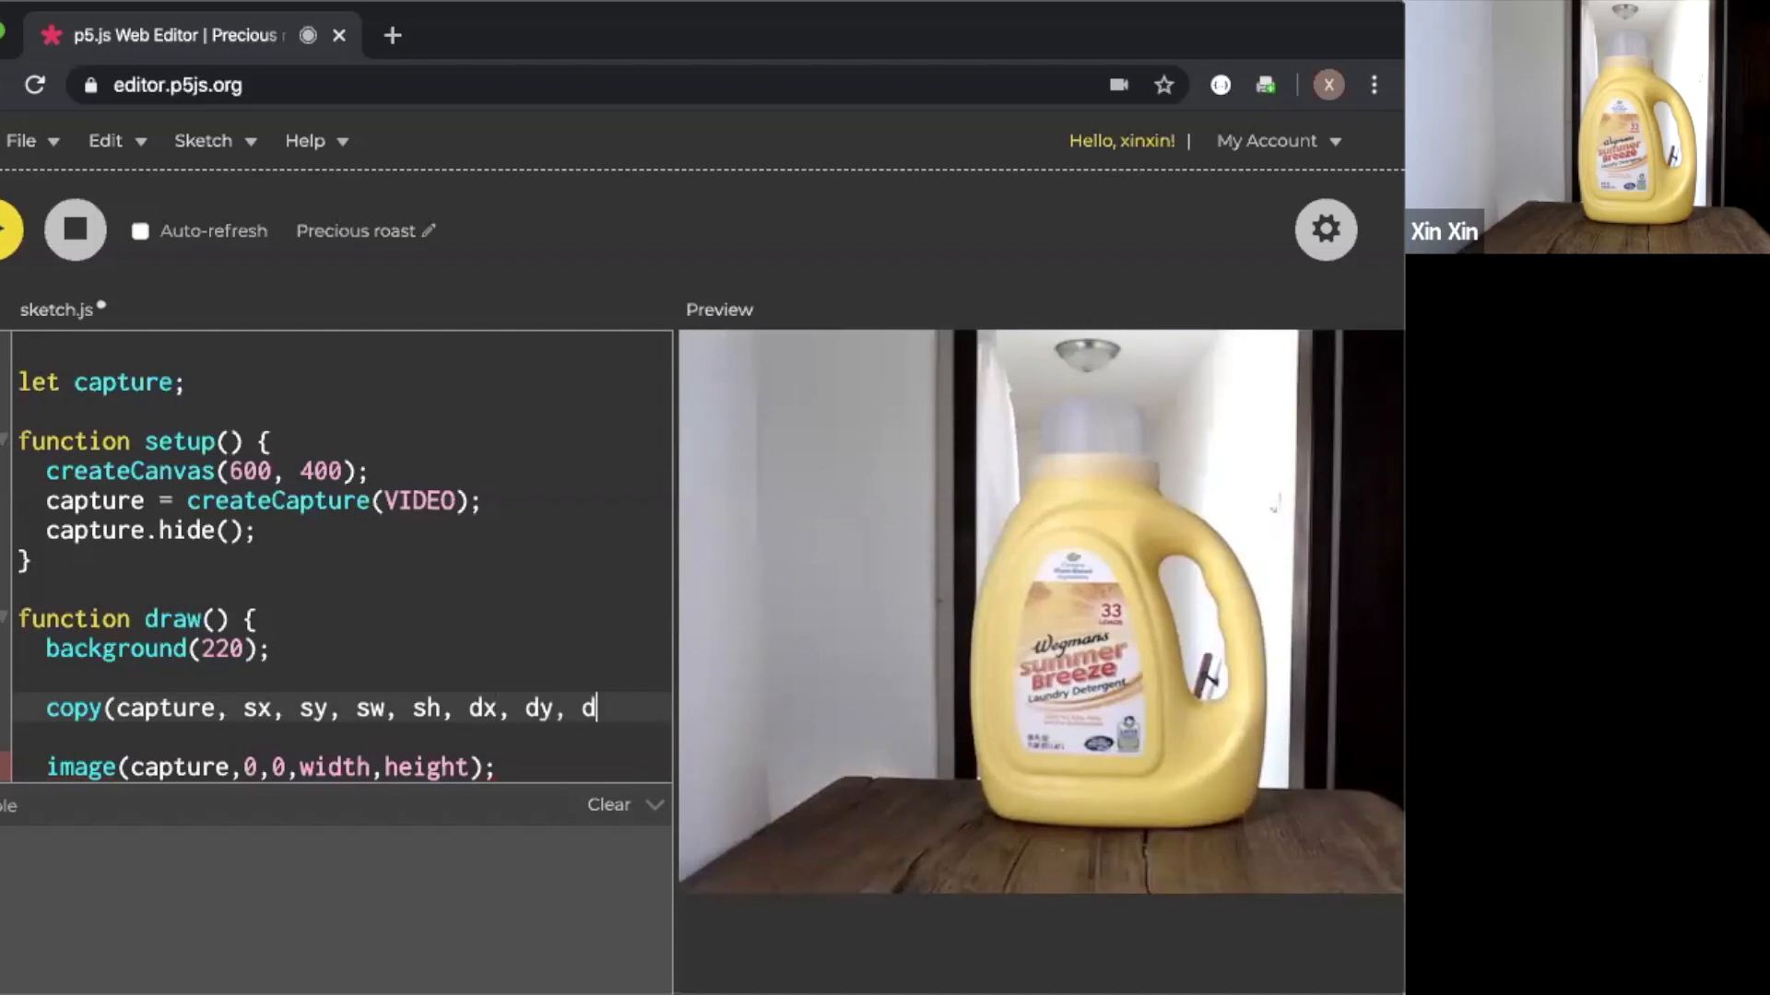
{"action": "type", "text": "w, dh);"}
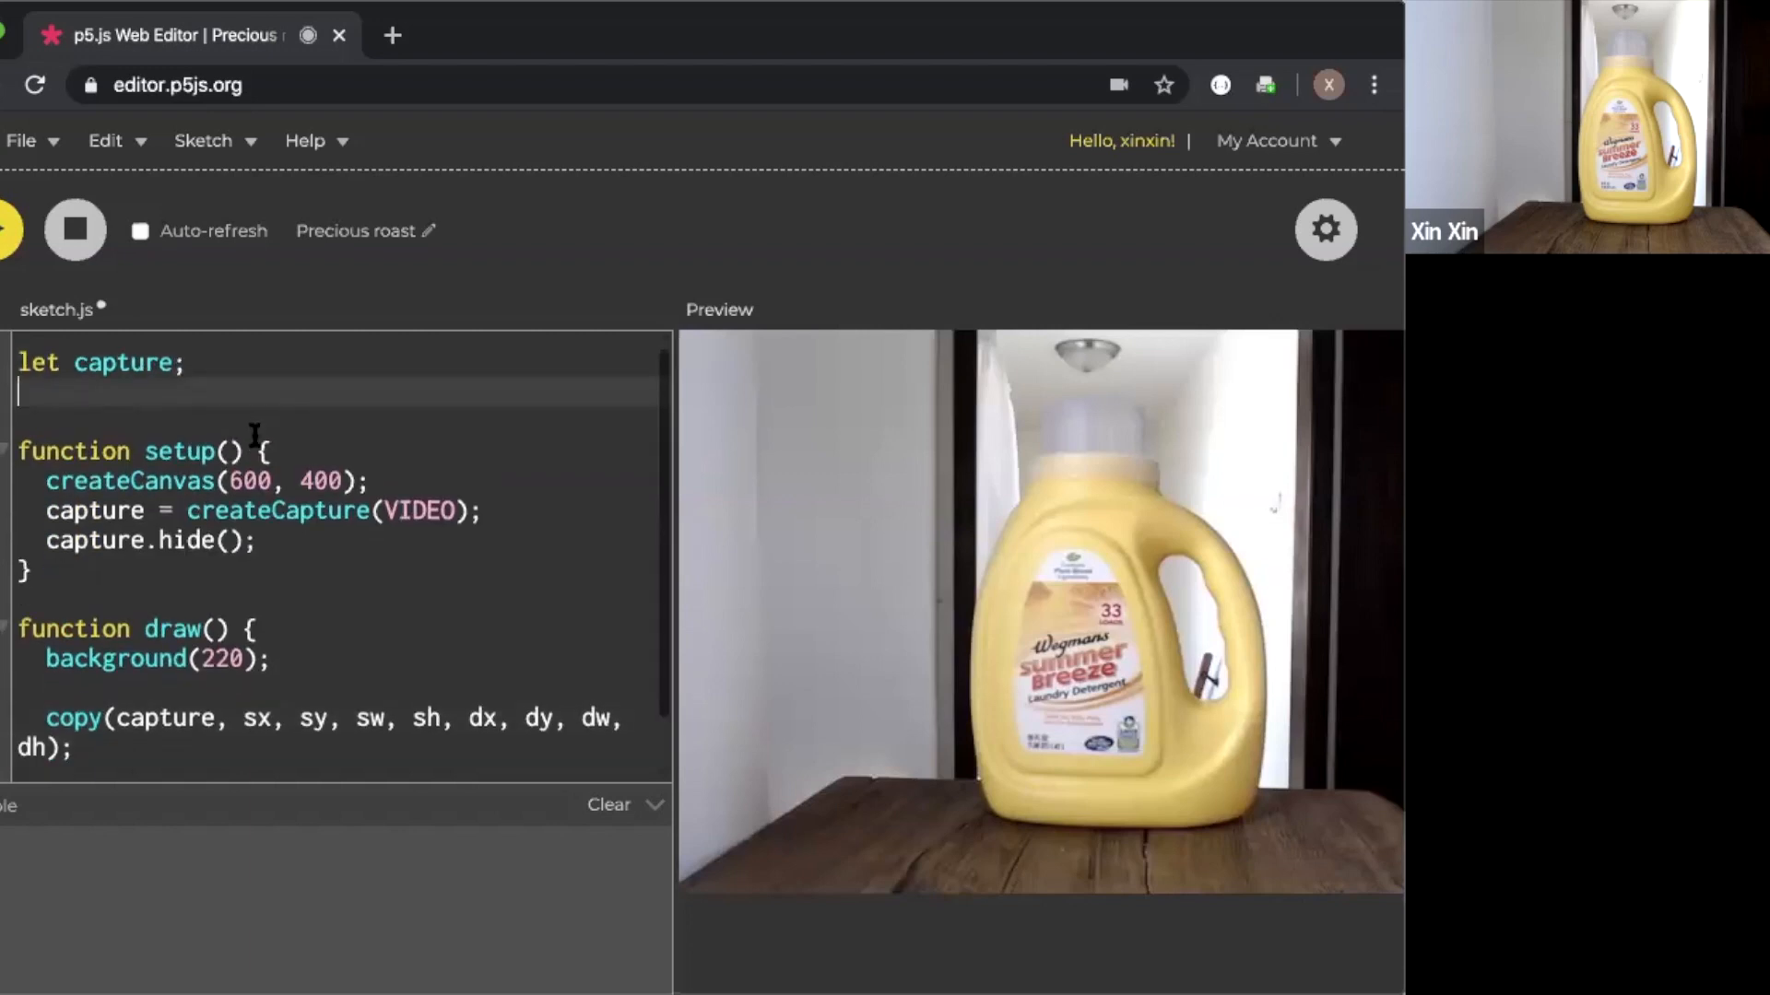
Declare source variables sx=300, sy=300, sw=100, sh=100 with source comments
{"action": "type", "text": "let"}
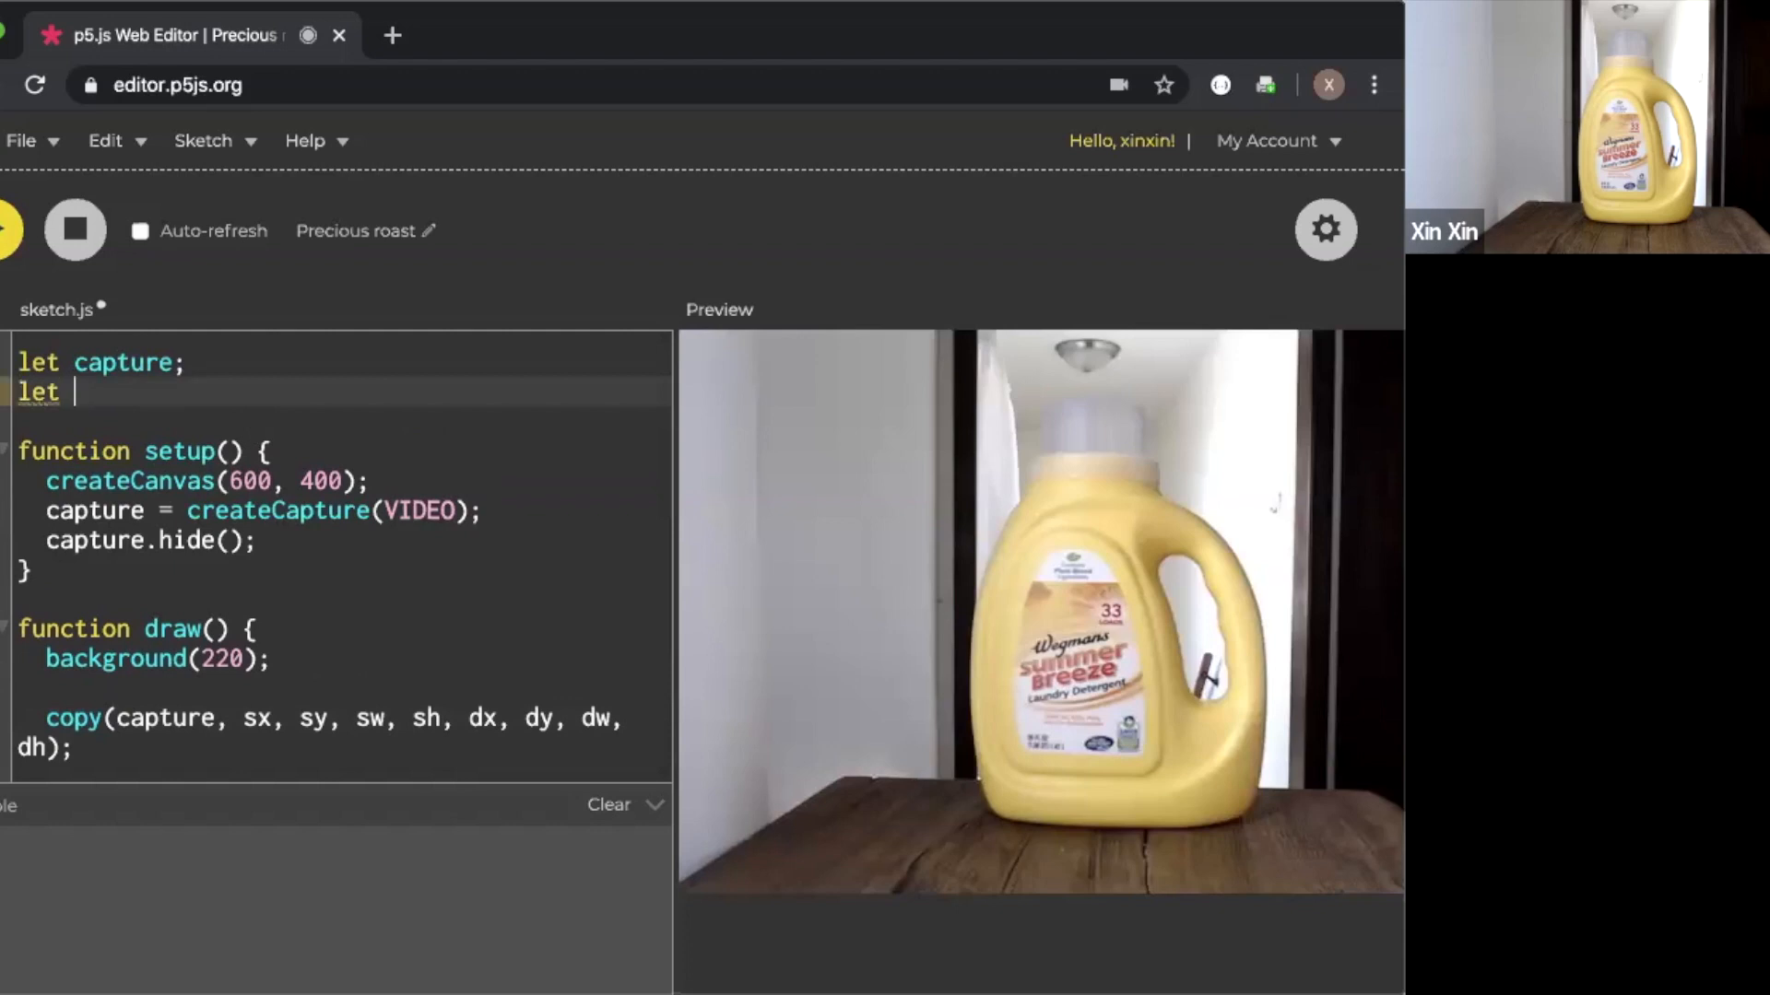
{"action": "type", "text": "sx ="}
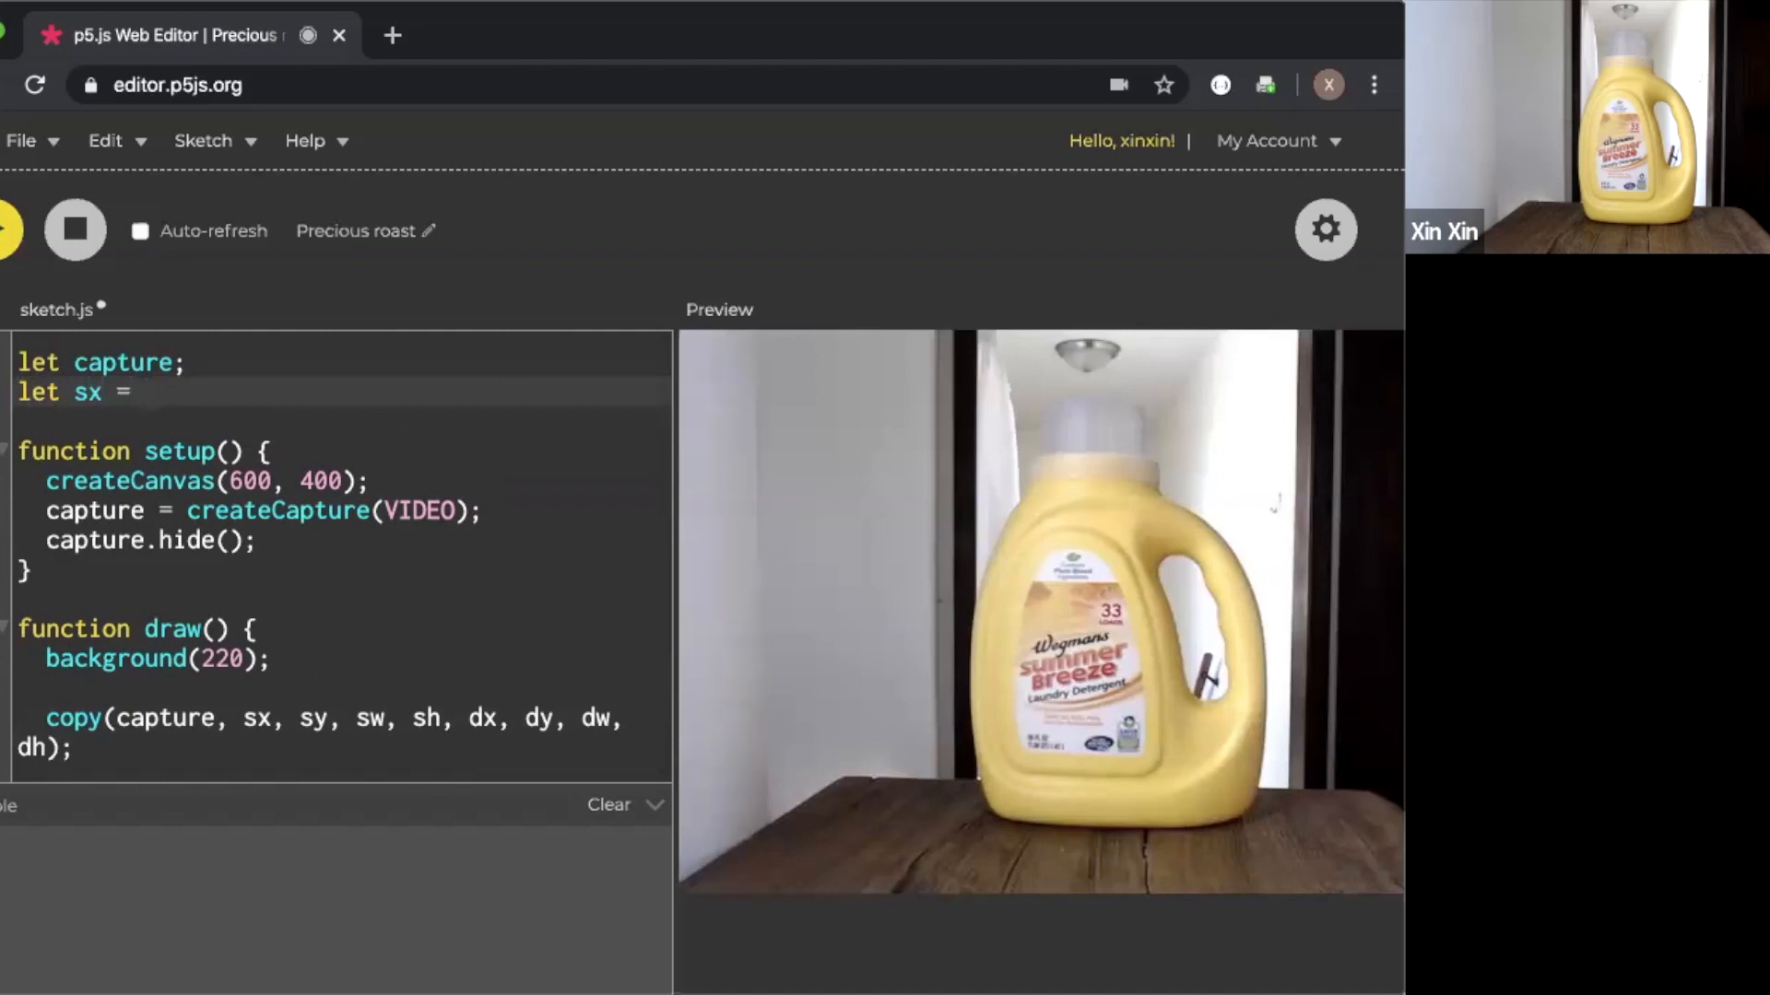
{"action": "type", "text": "300;"}
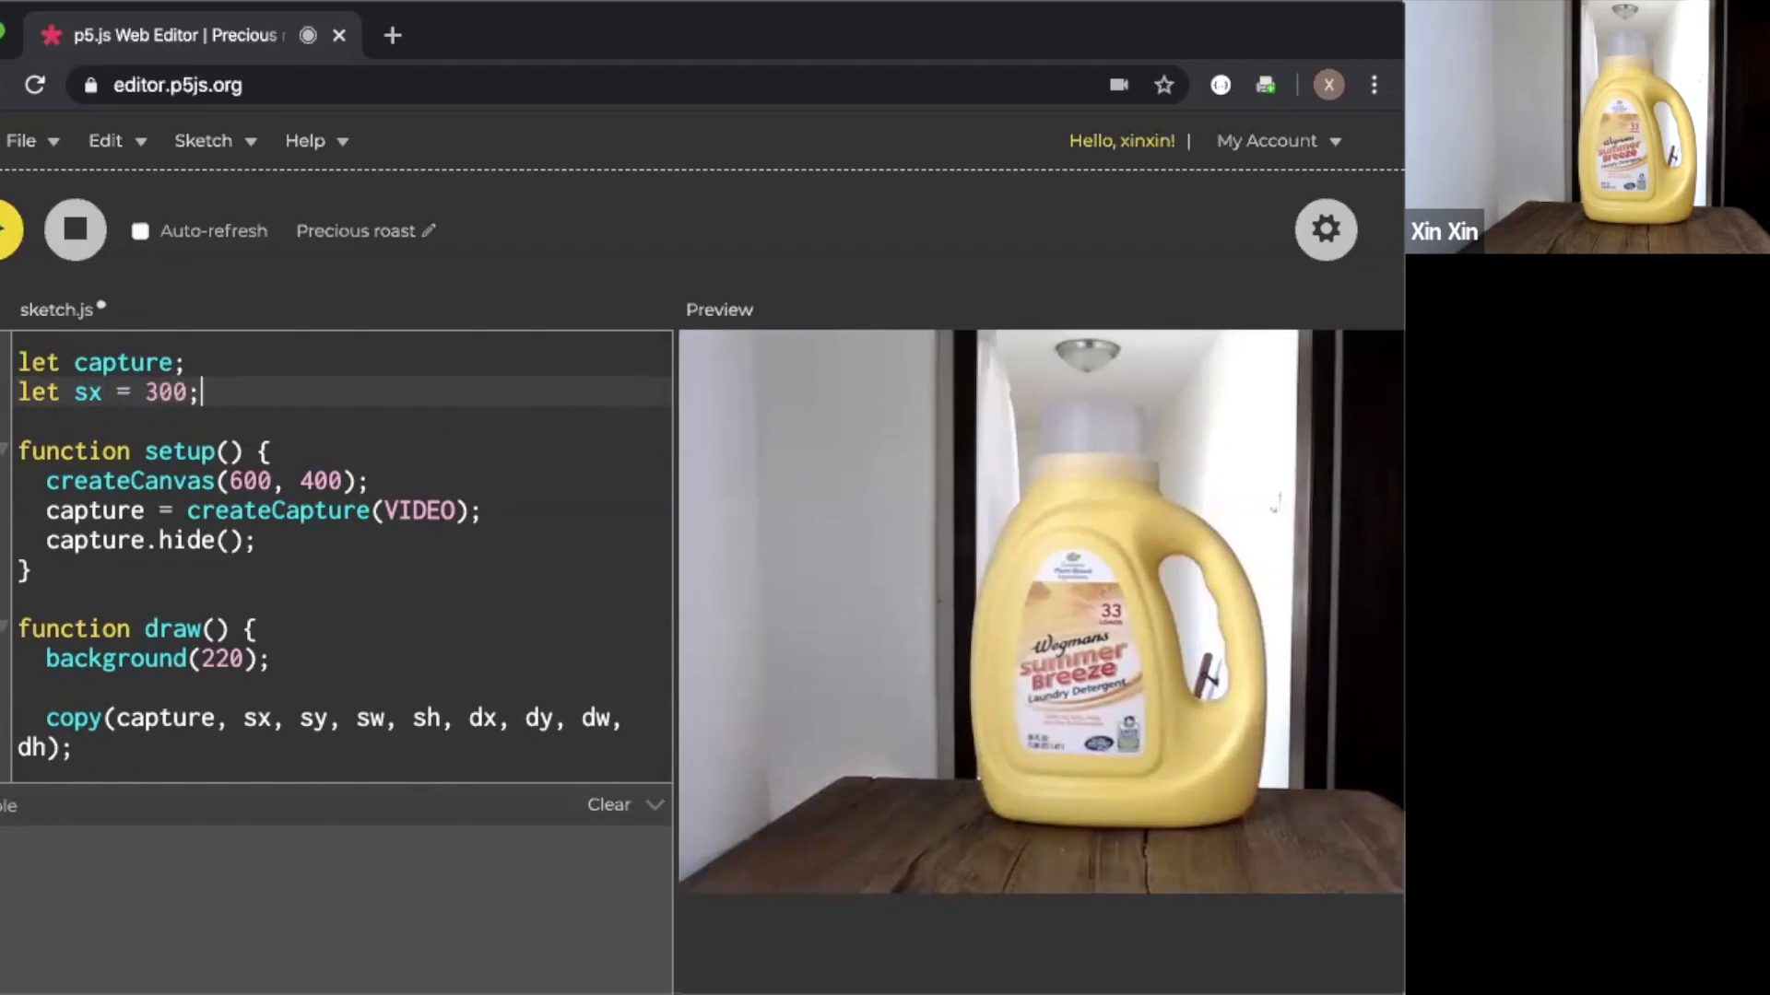
{"action": "type", "text": "let s"}
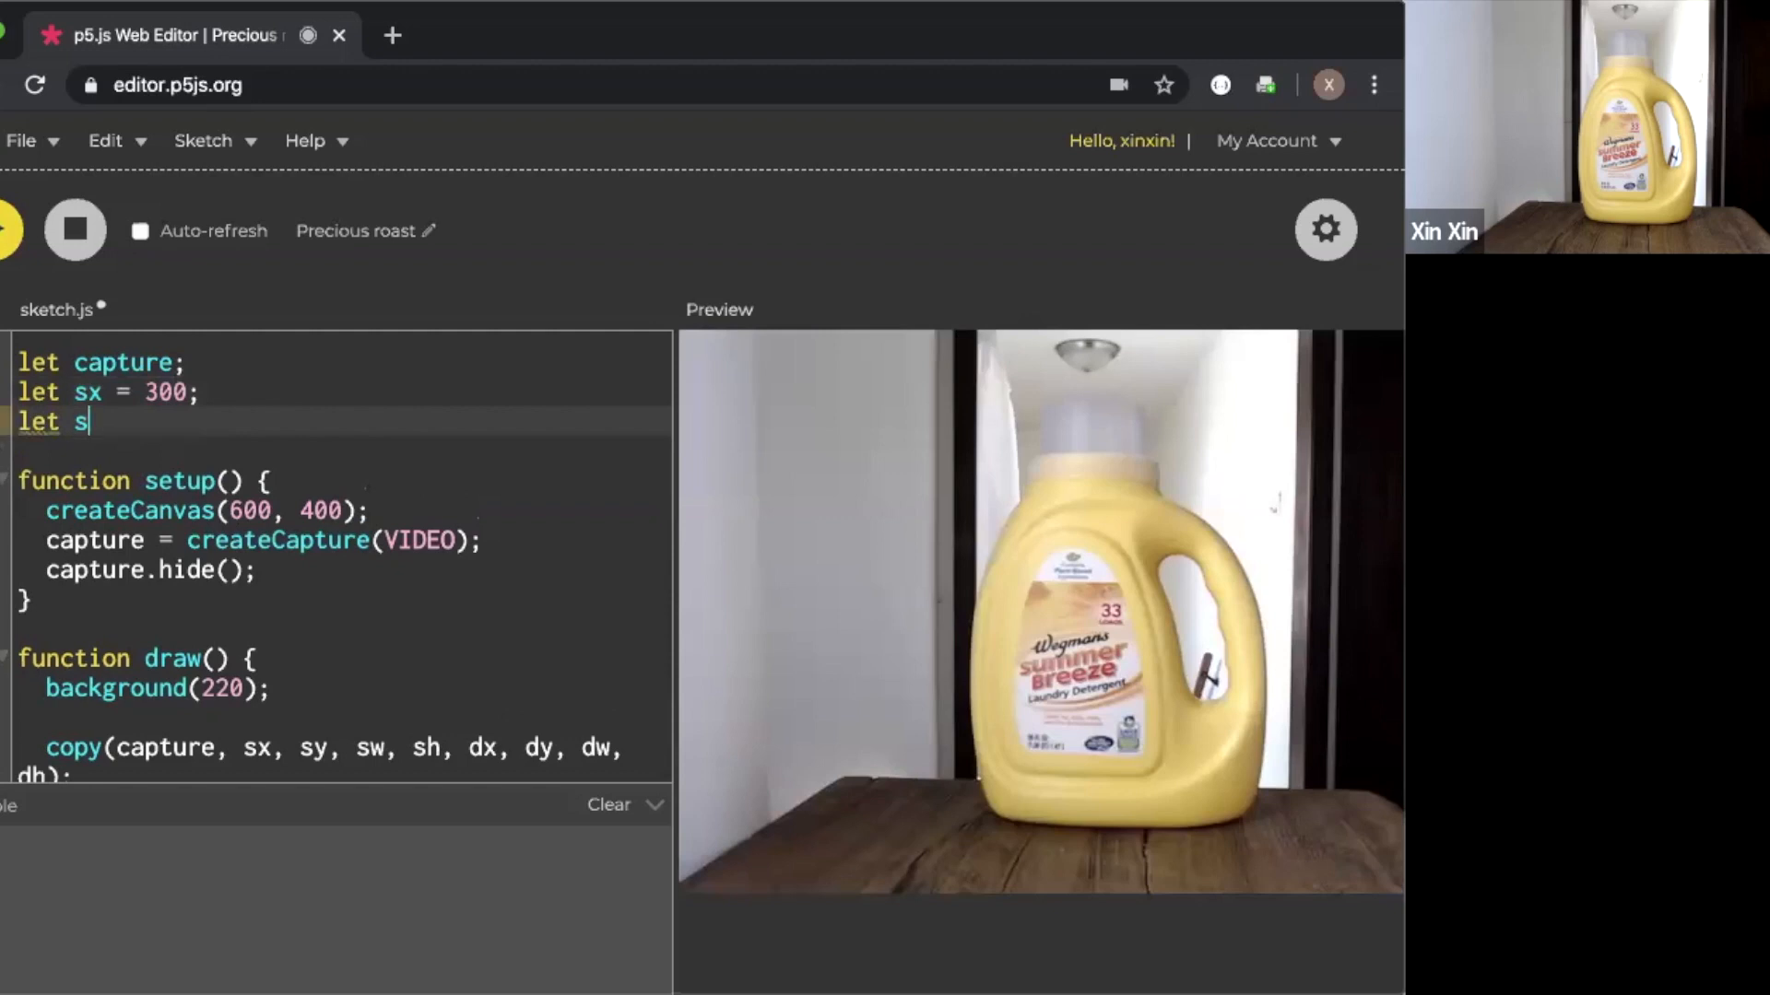
{"action": "type", "text": "y = 300"}
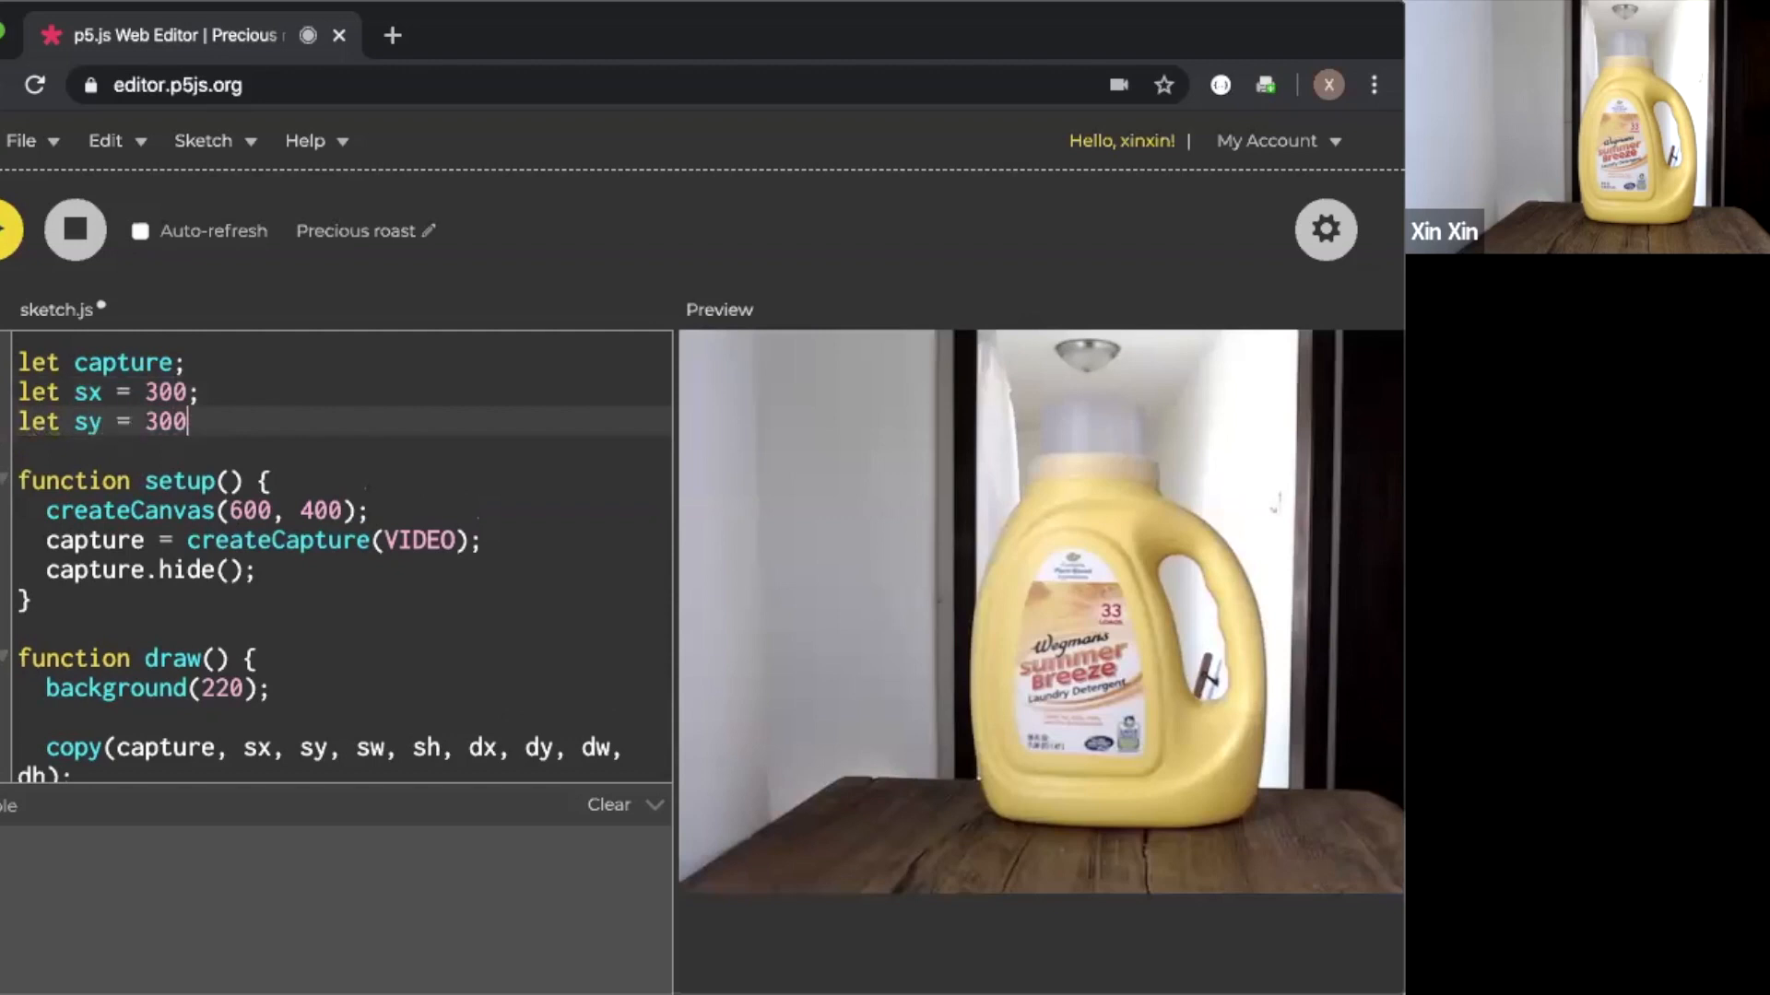
{"action": "type", "text": ";"}
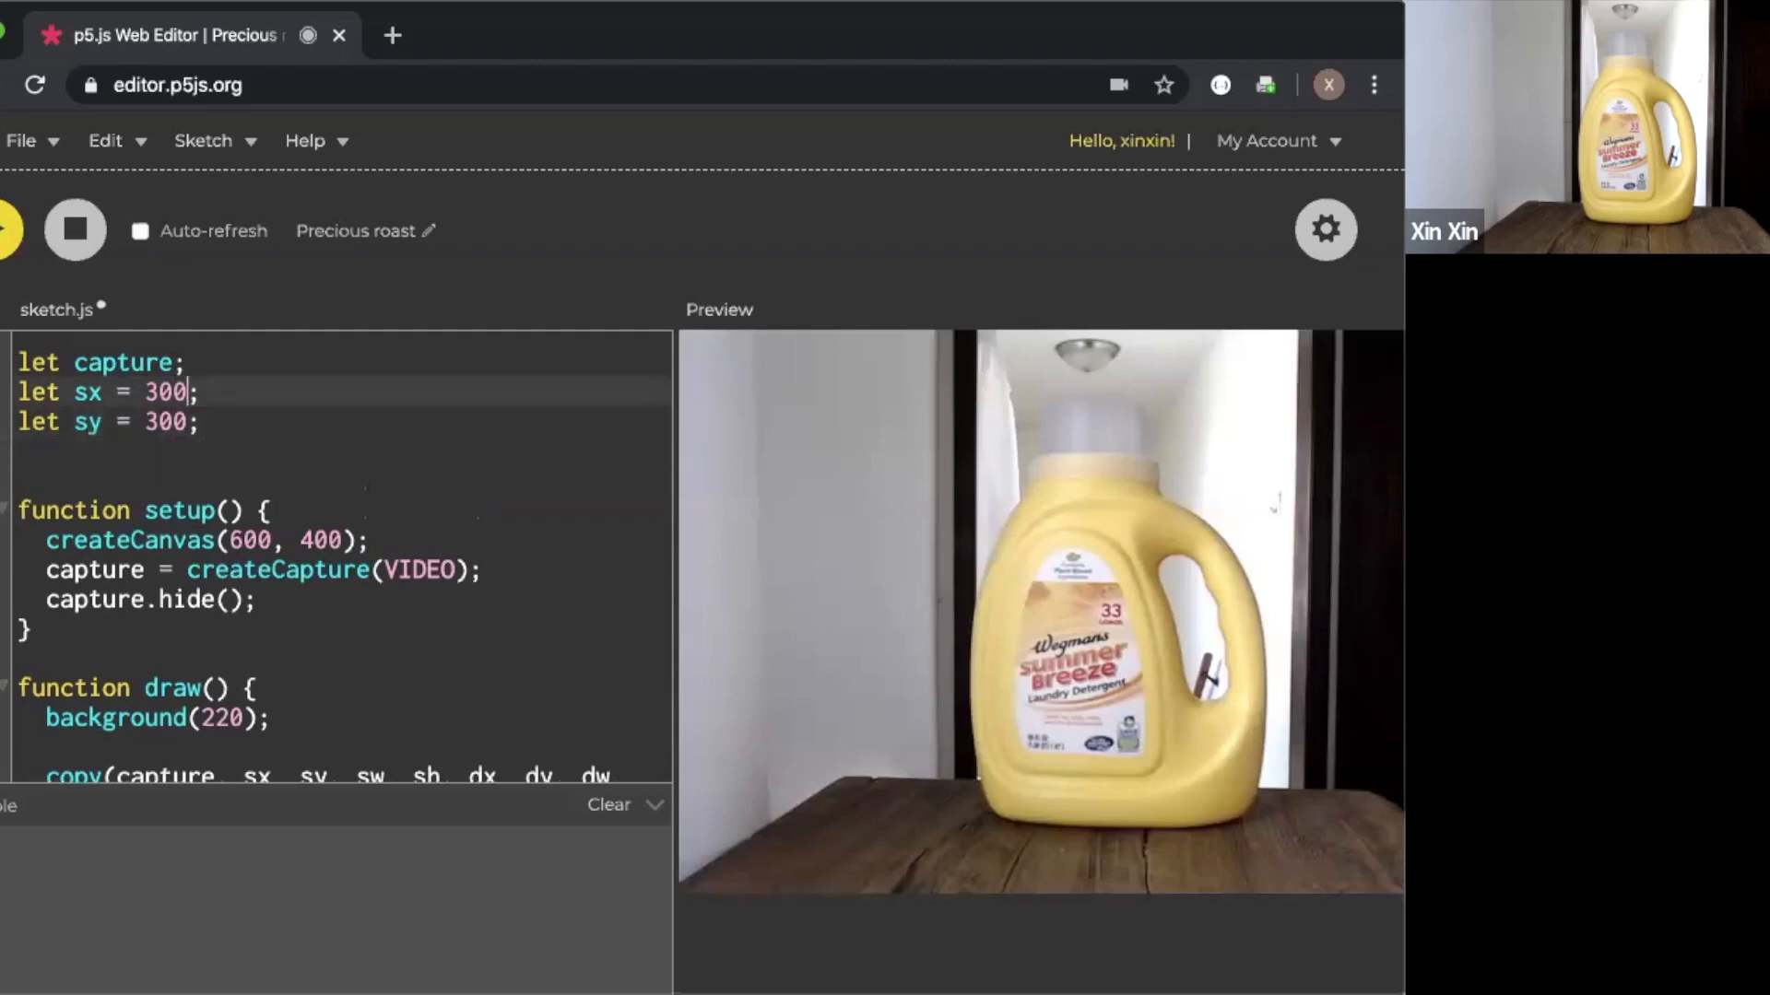
{"action": "type", "text": "// source X"}
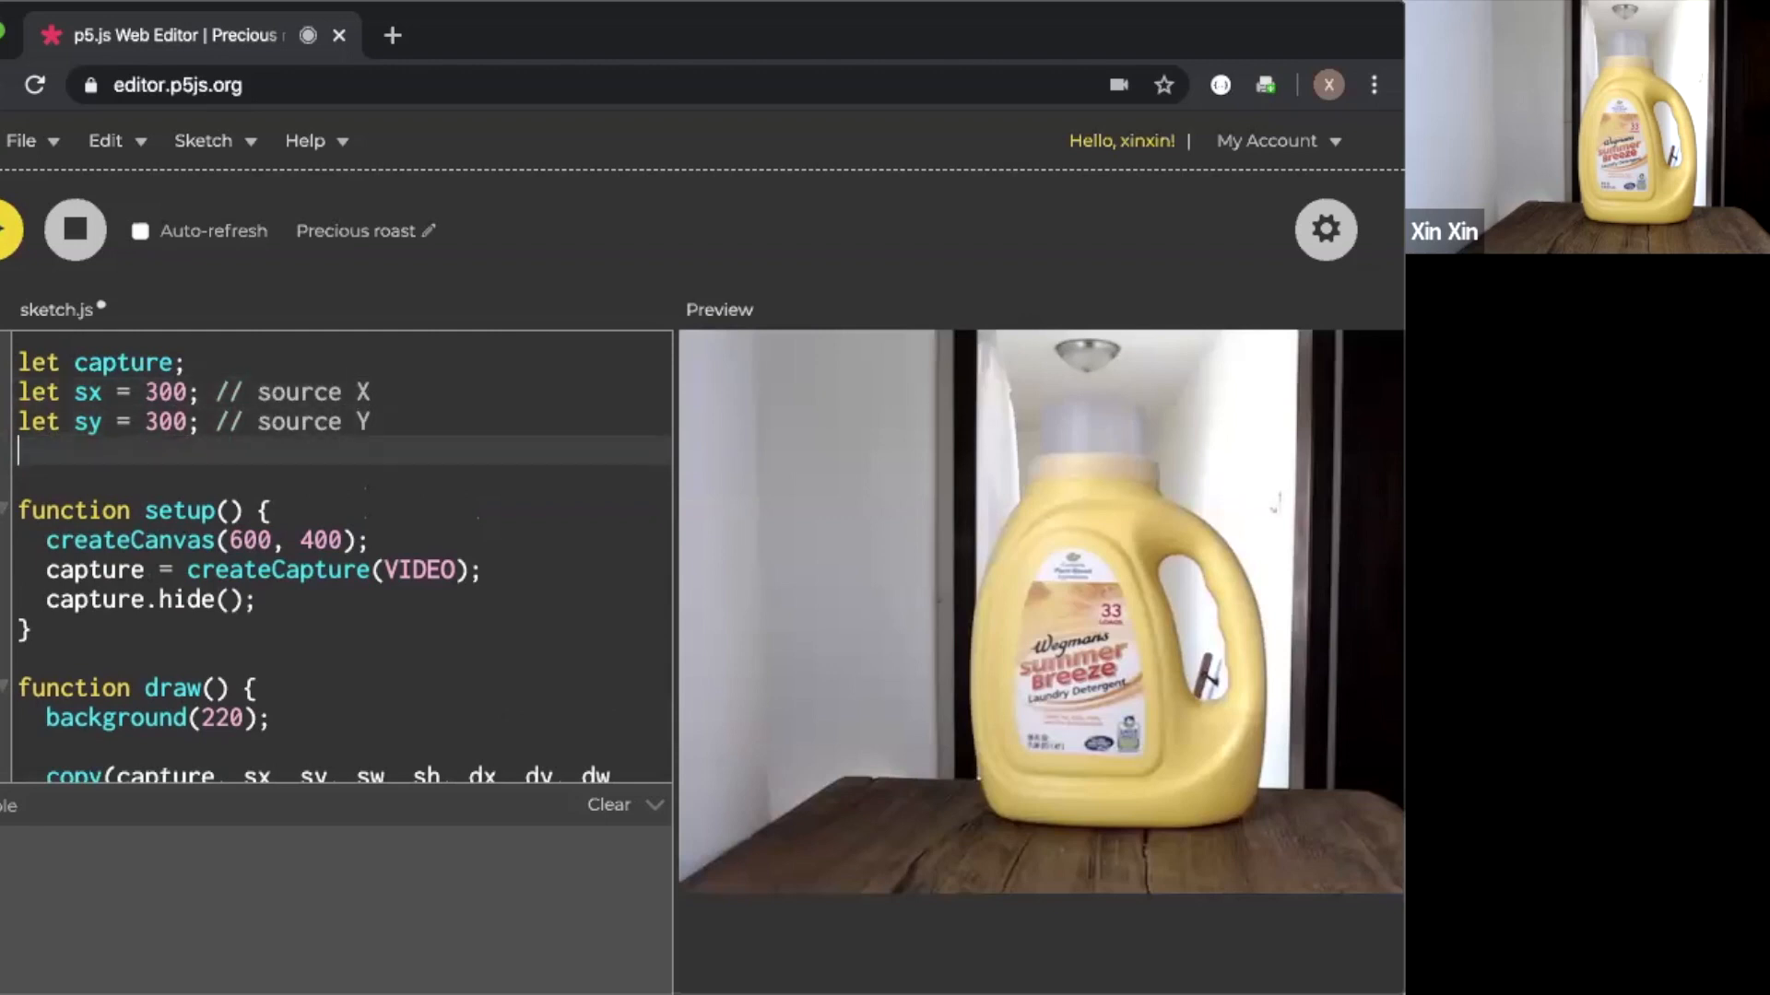
{"action": "type", "text": "let s"}
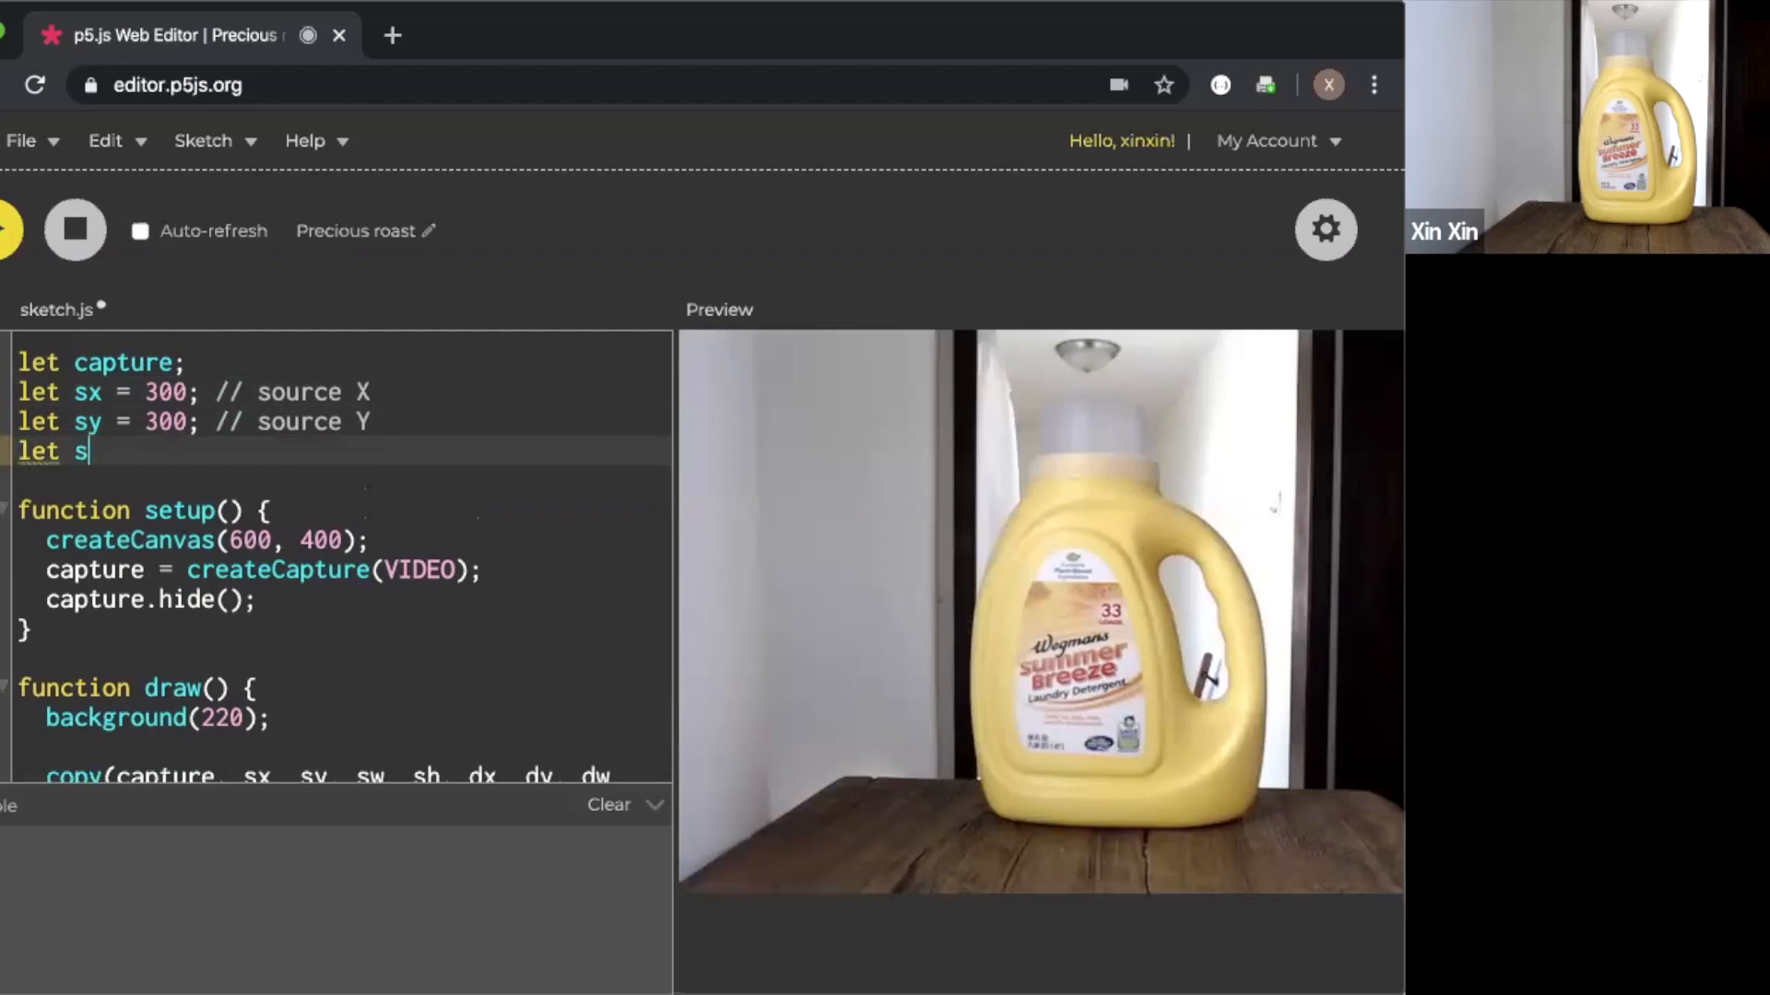
{"action": "type", "text": "w ="}
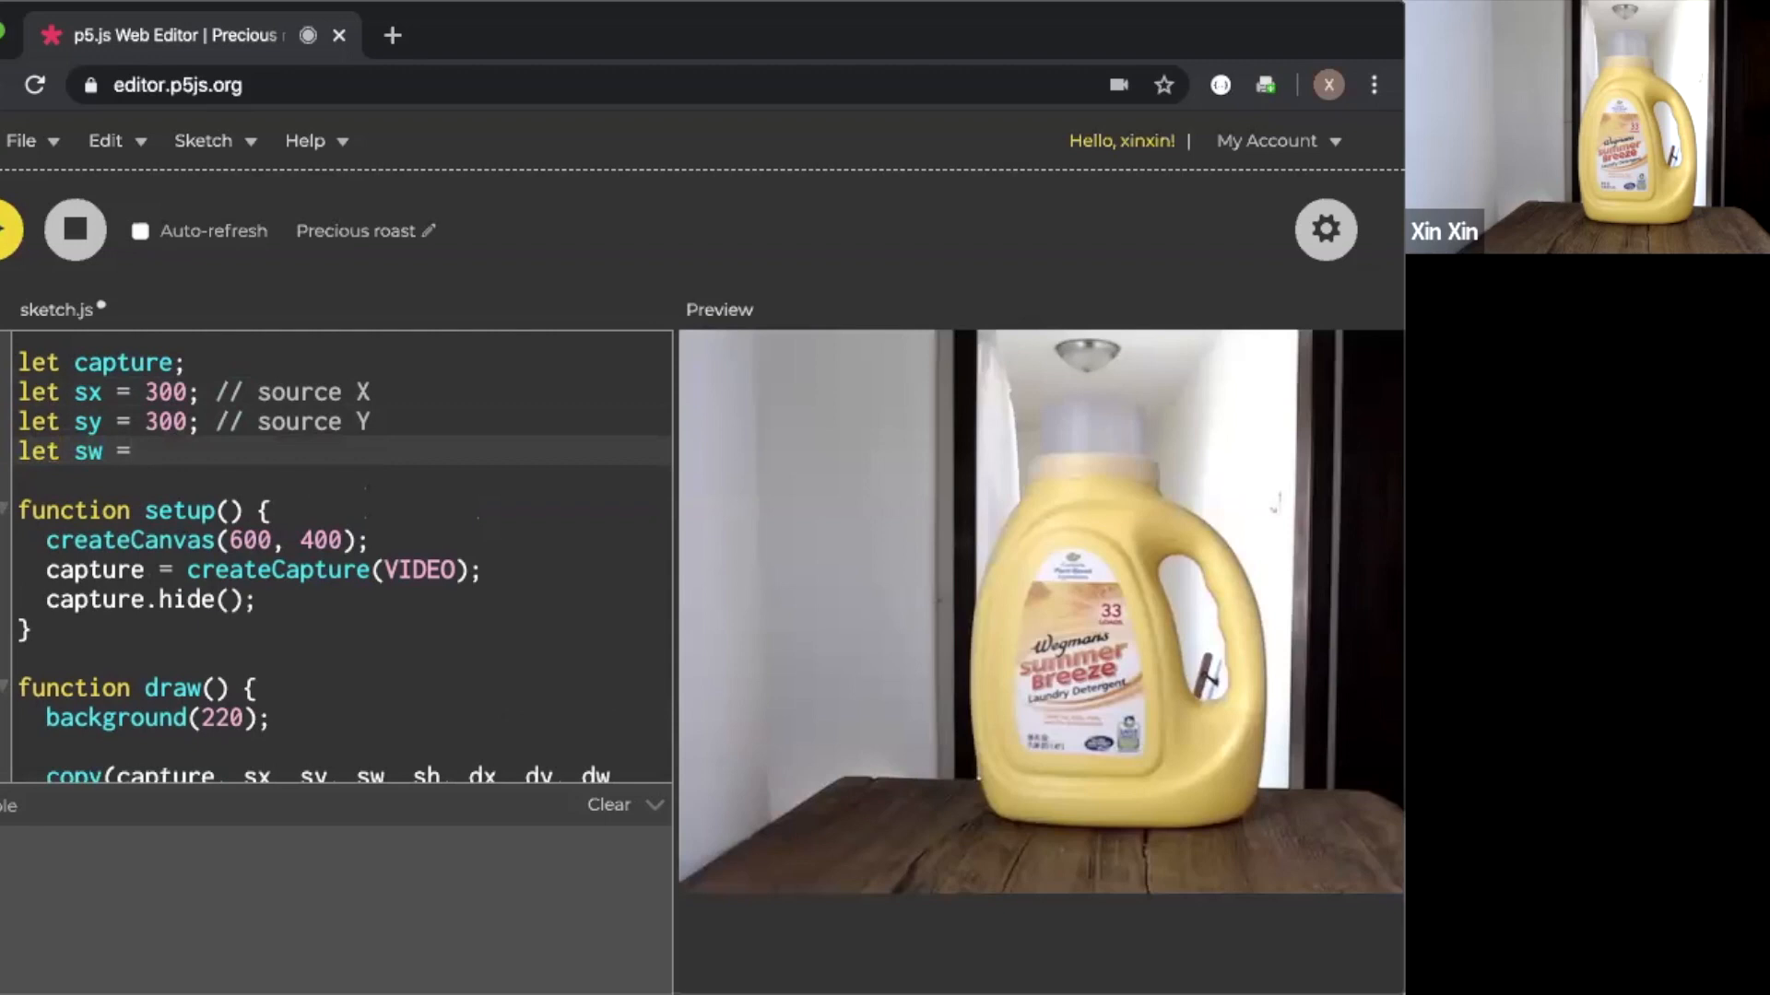
{"action": "type", "text": "1"}
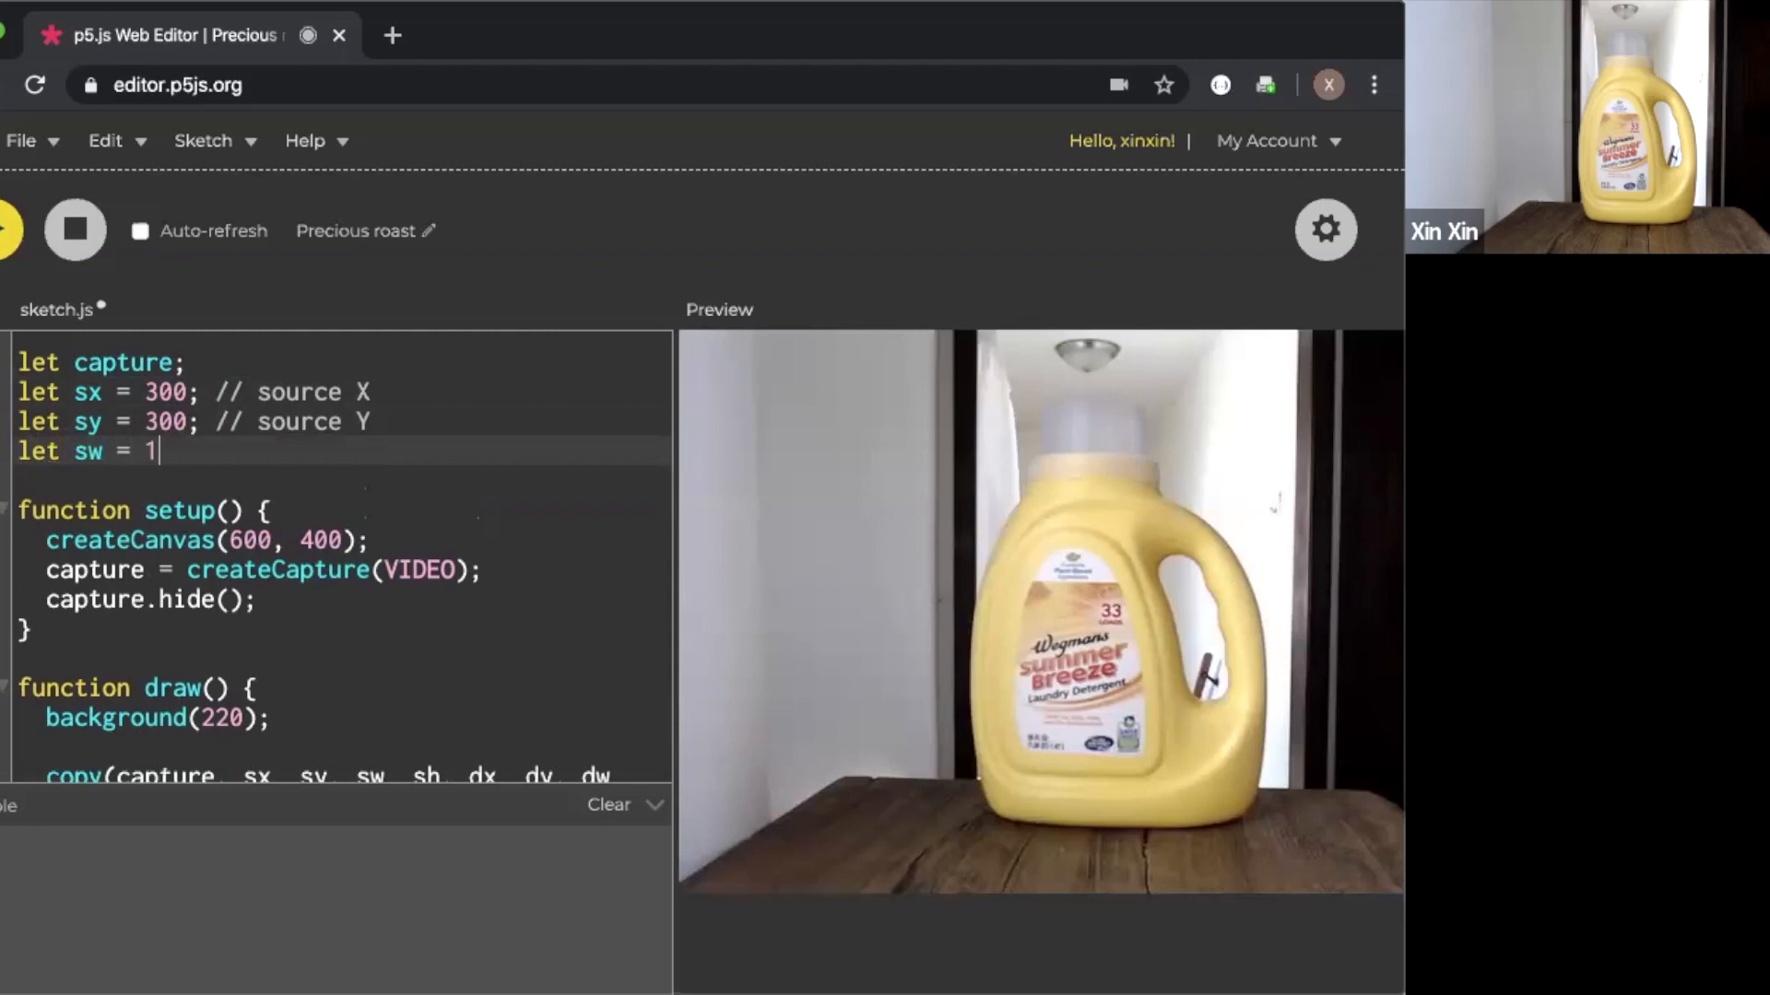
{"action": "type", "text": "00; // sour"}
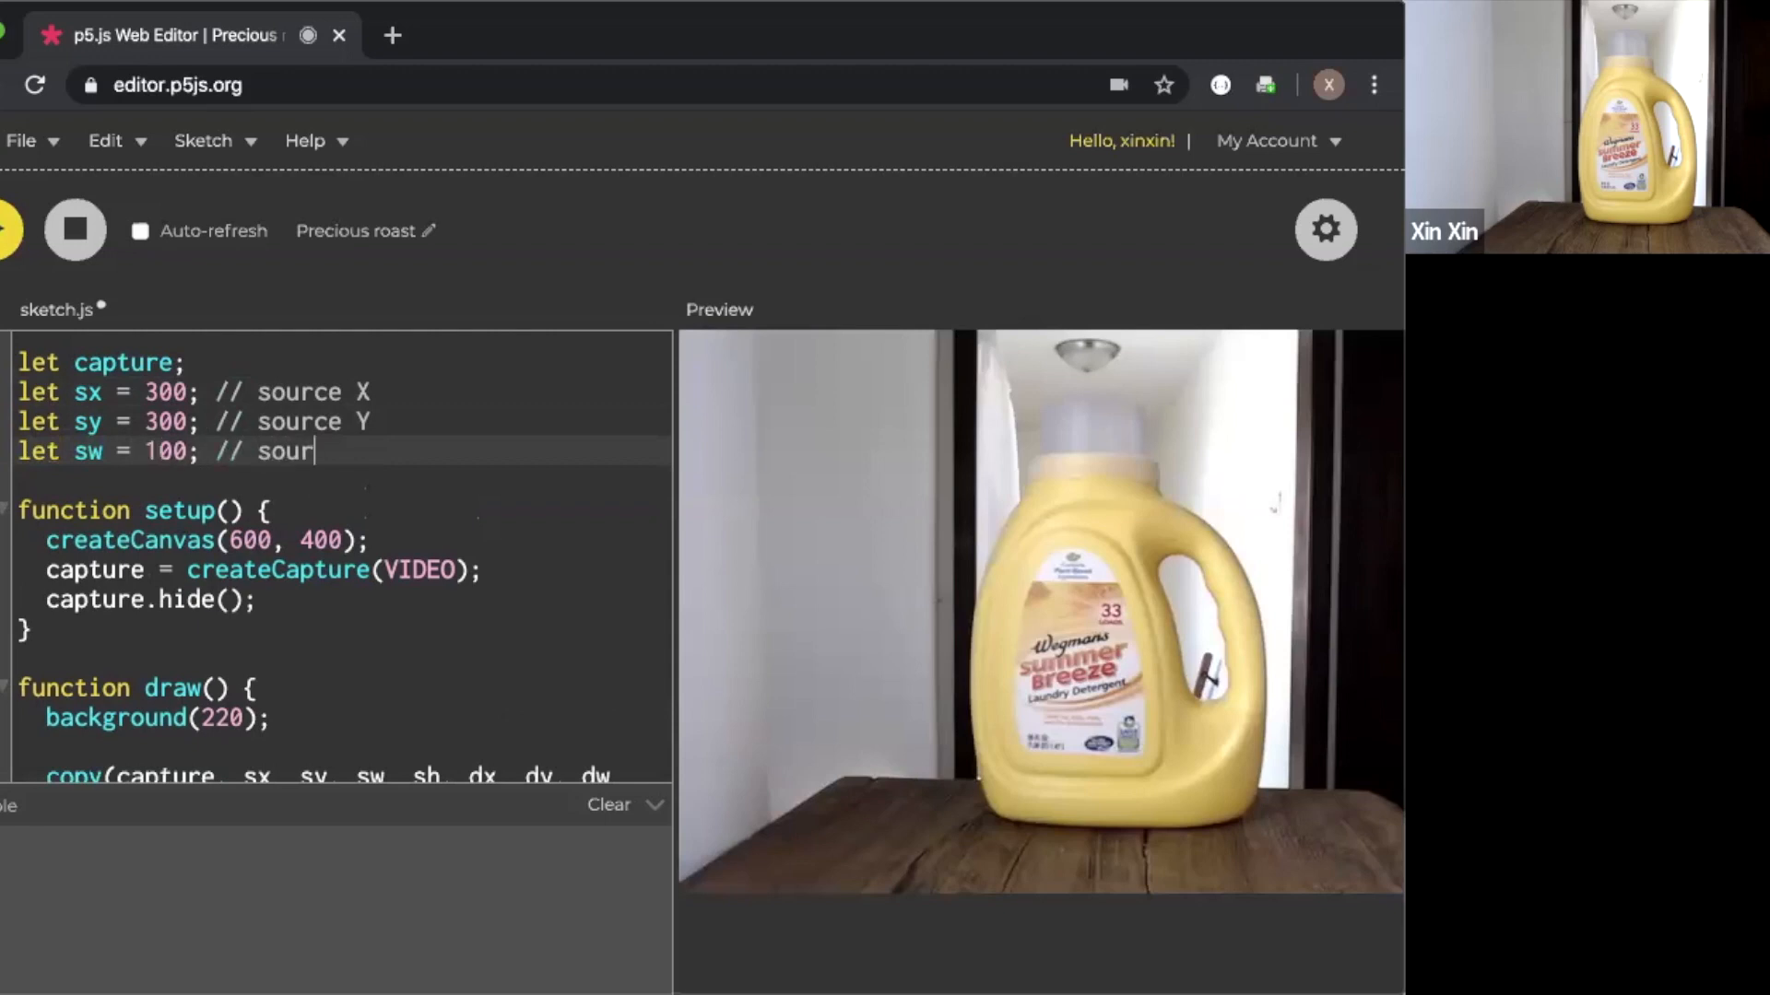
{"action": "type", "text": "W"}
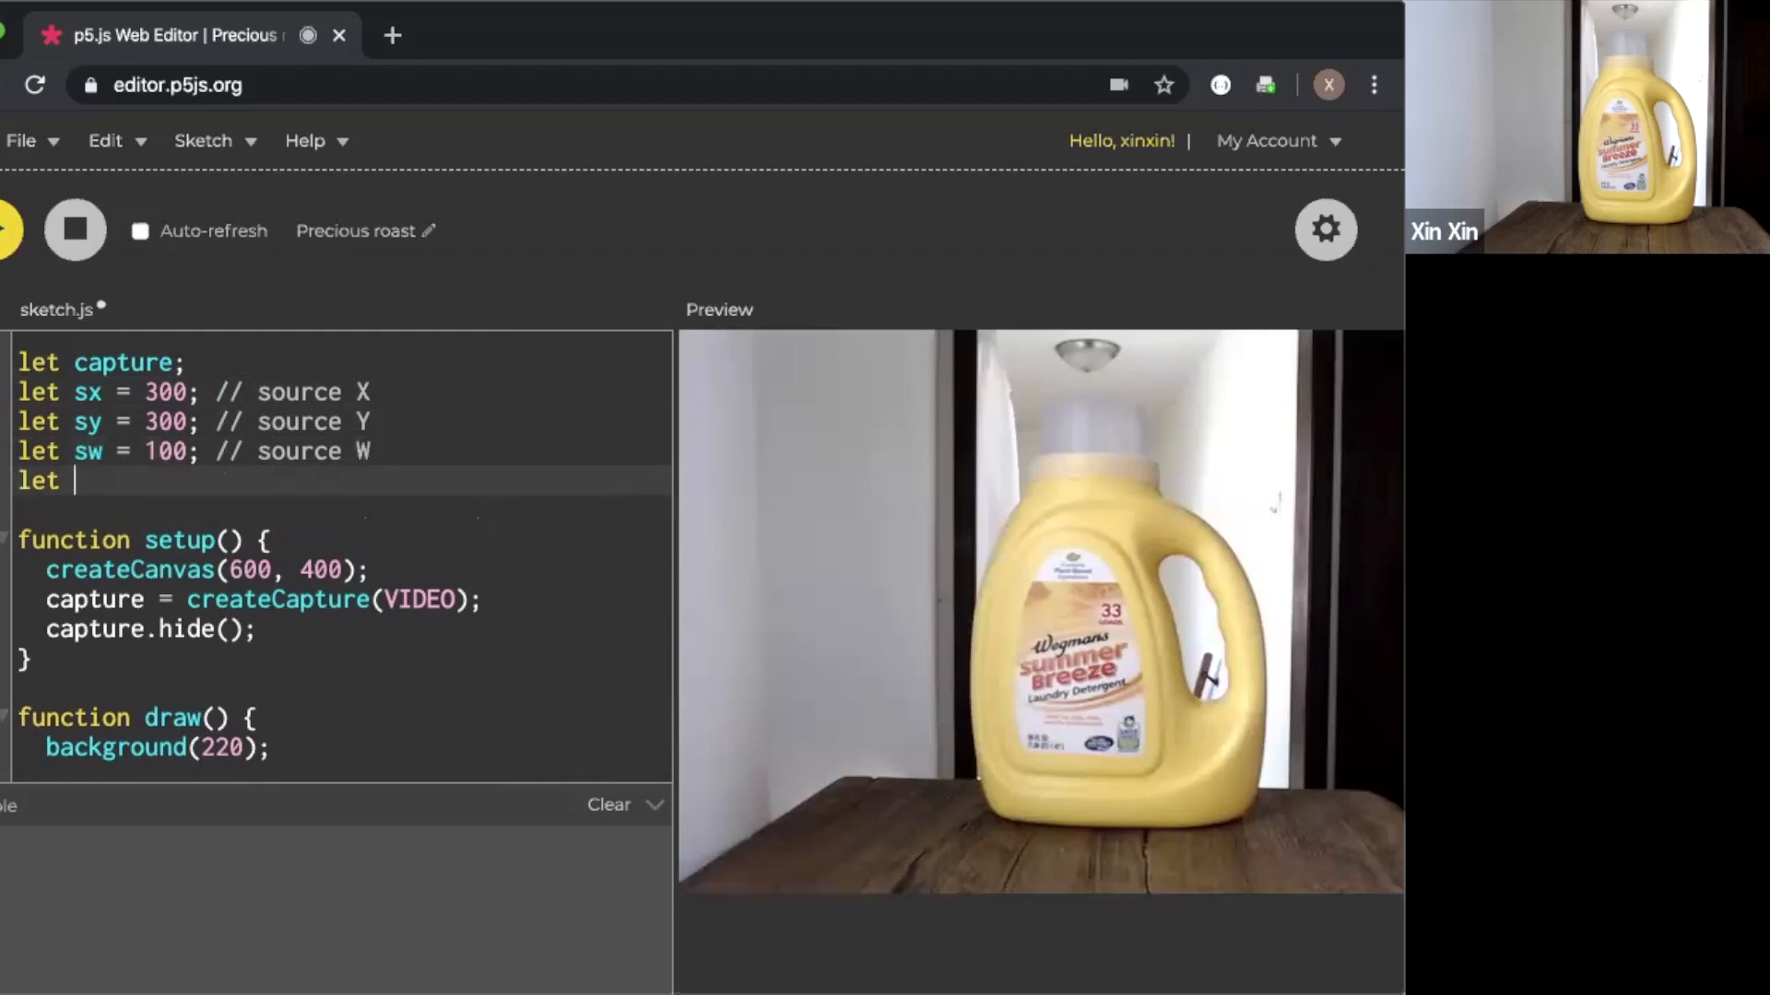
{"action": "type", "text": "sh ="}
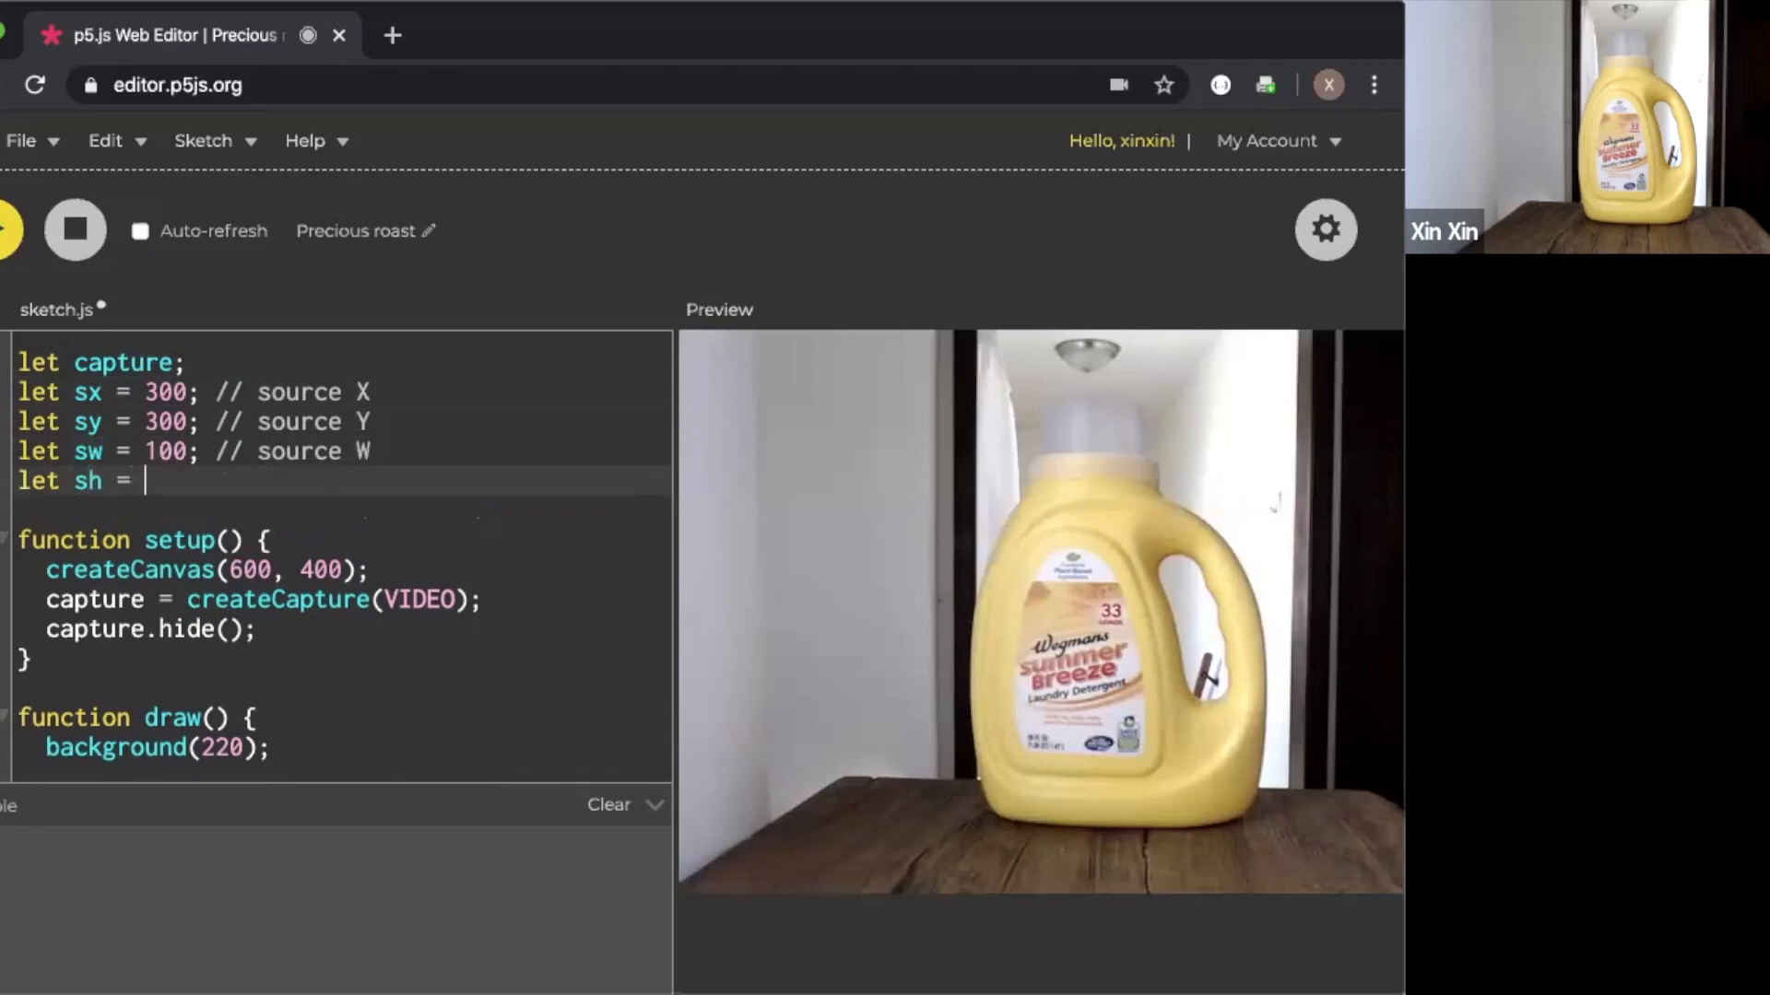
{"action": "type", "text": "100; // s"}
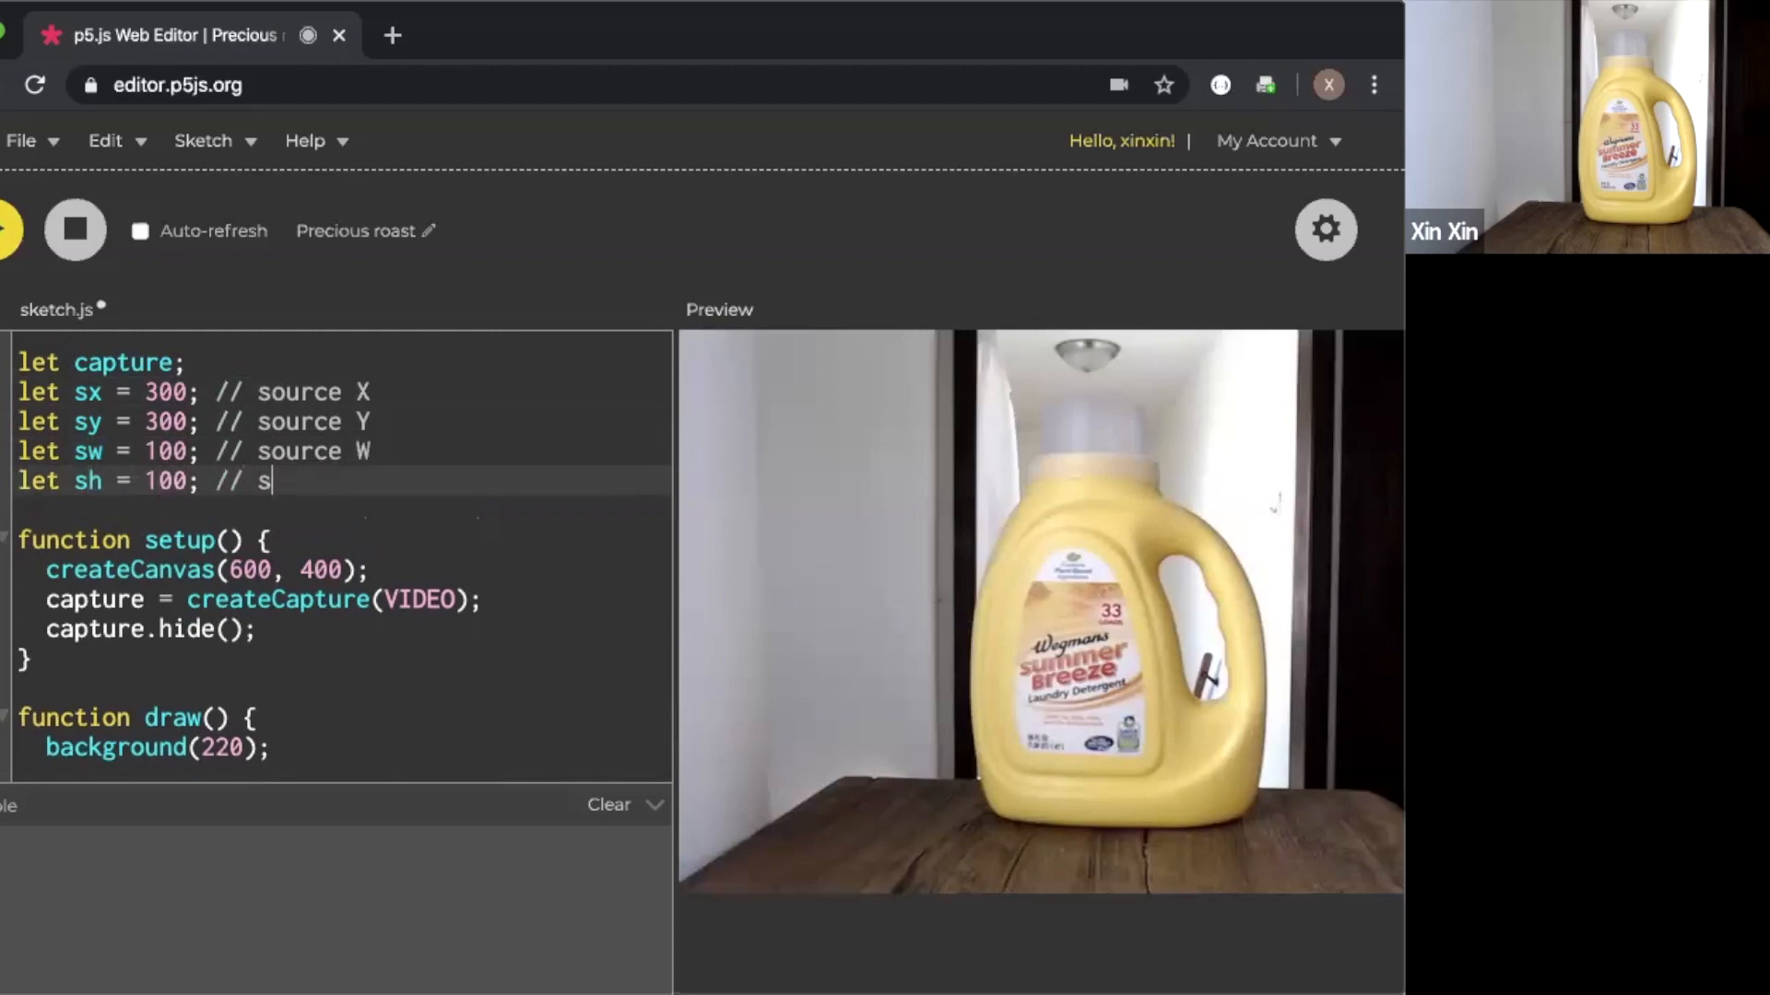
{"action": "type", "text": "ource H"}
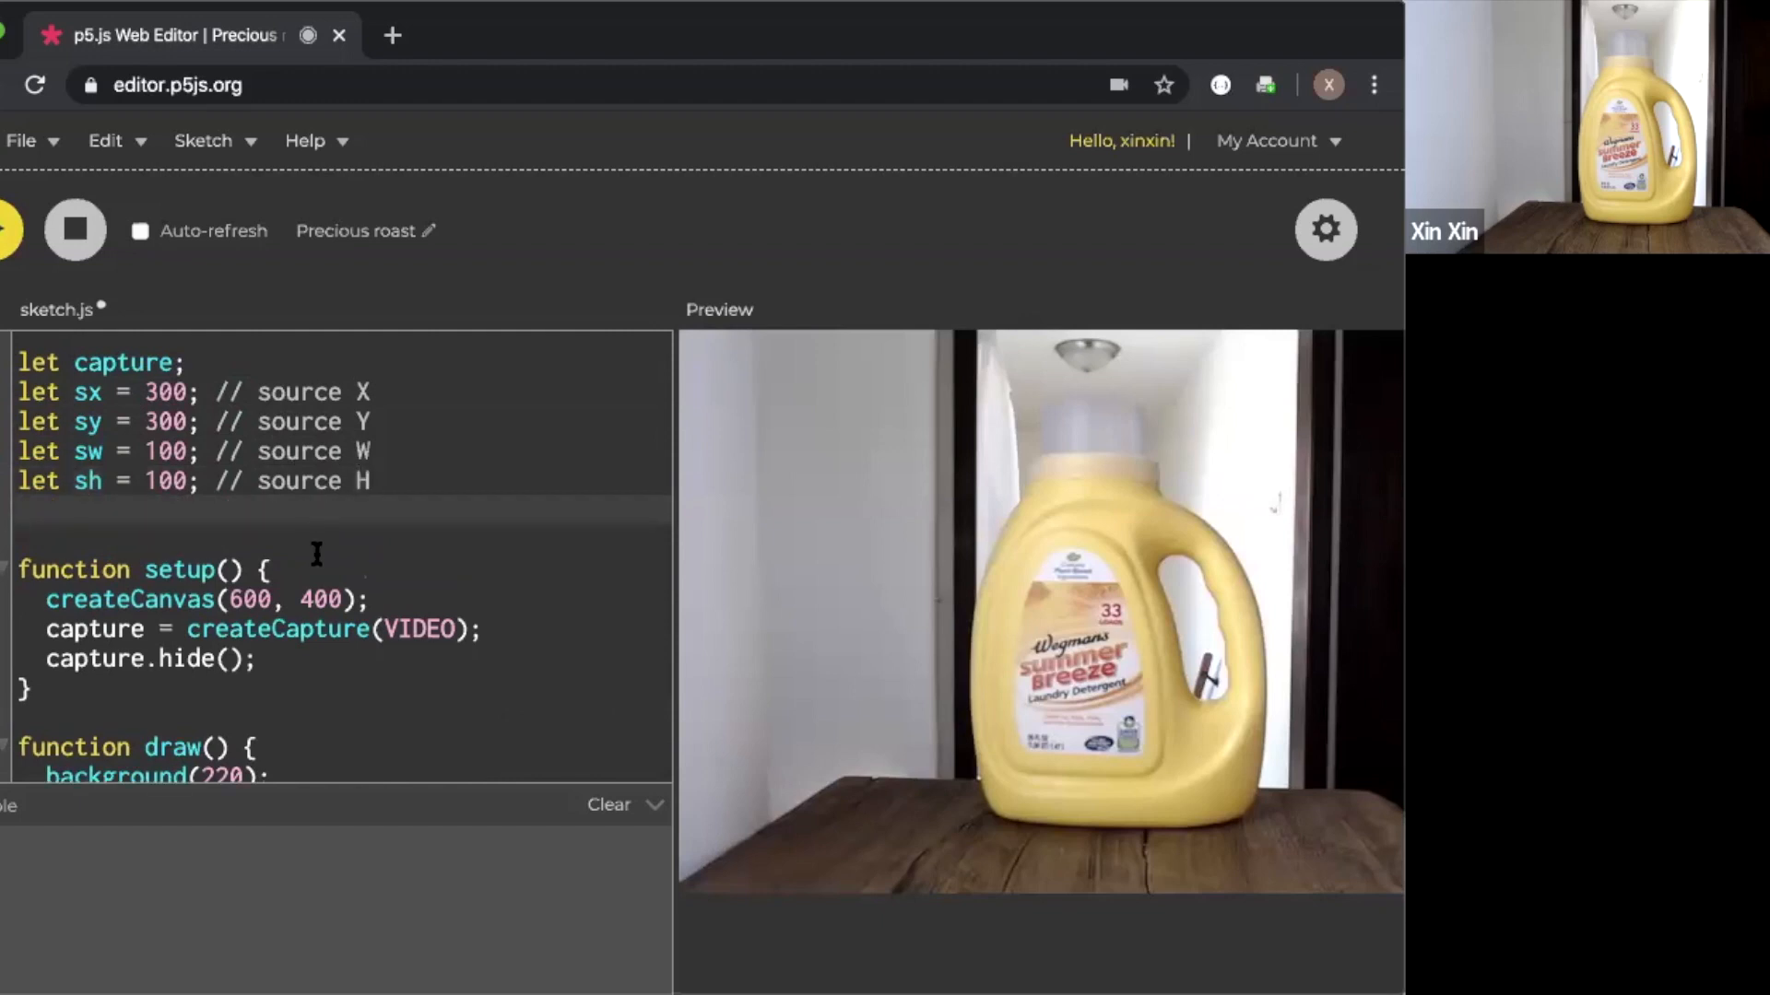
Declare destination variables dx=50, dy=50, dw and dh=100
{"action": "type", "text": "let"}
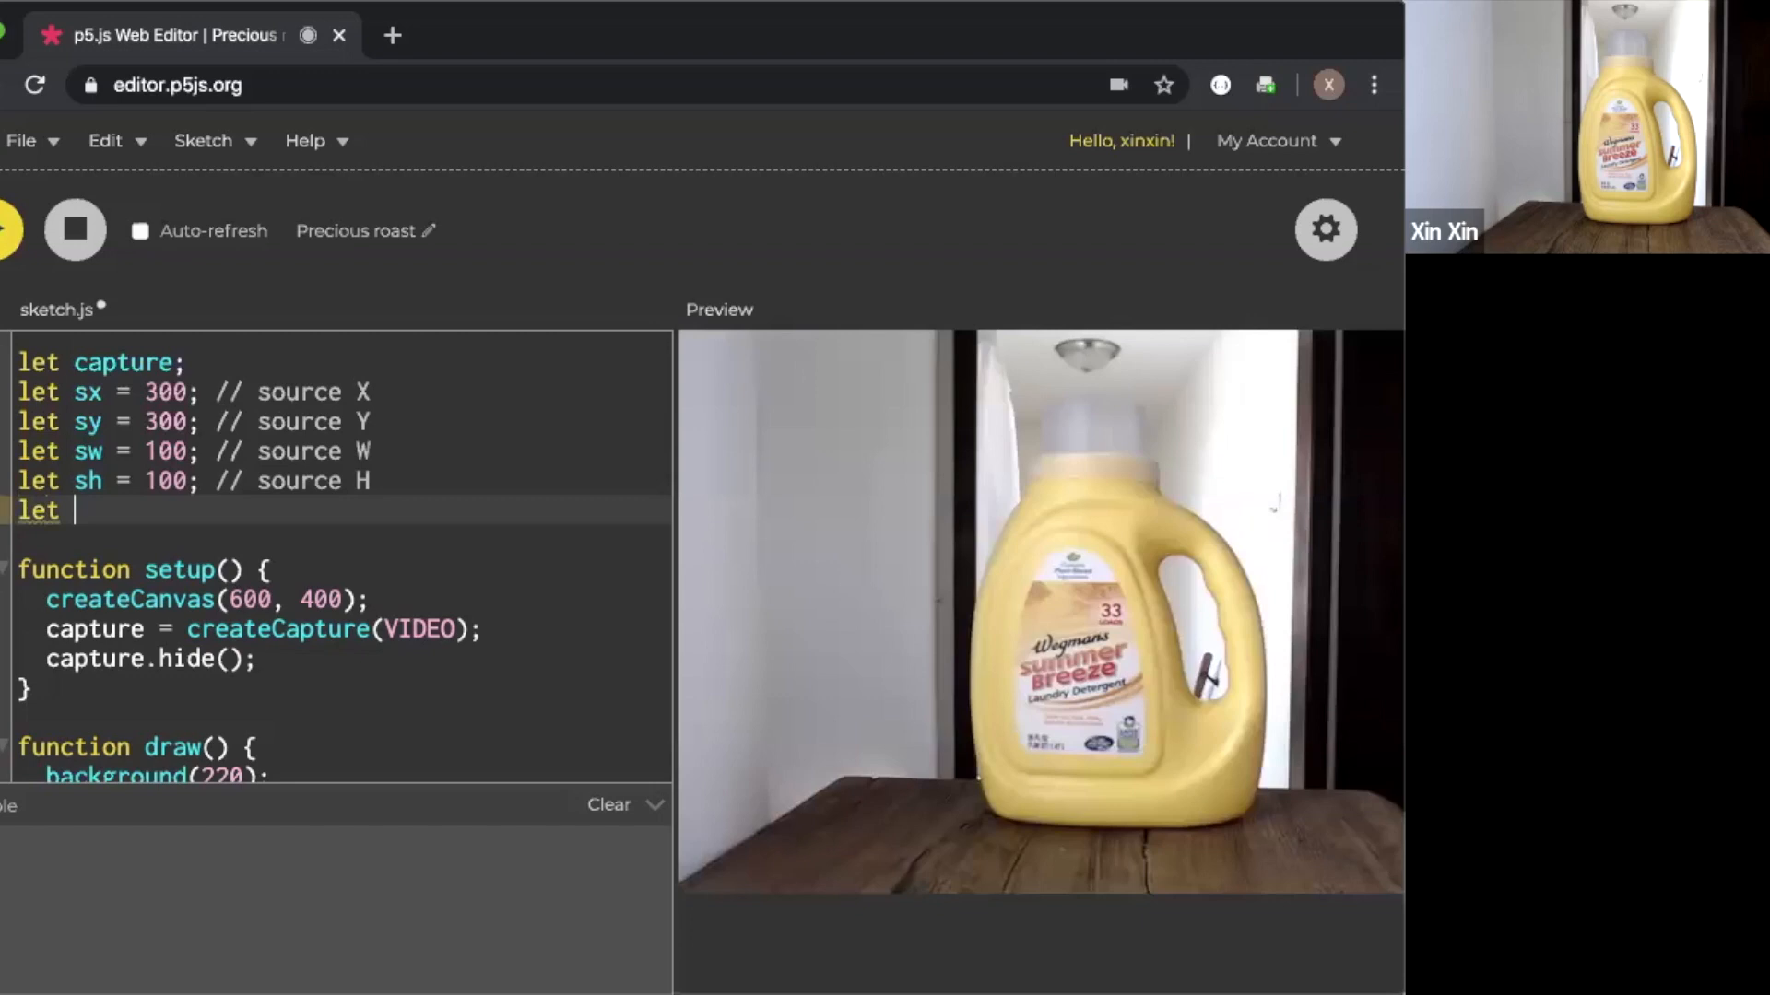
{"action": "type", "text": "dx"}
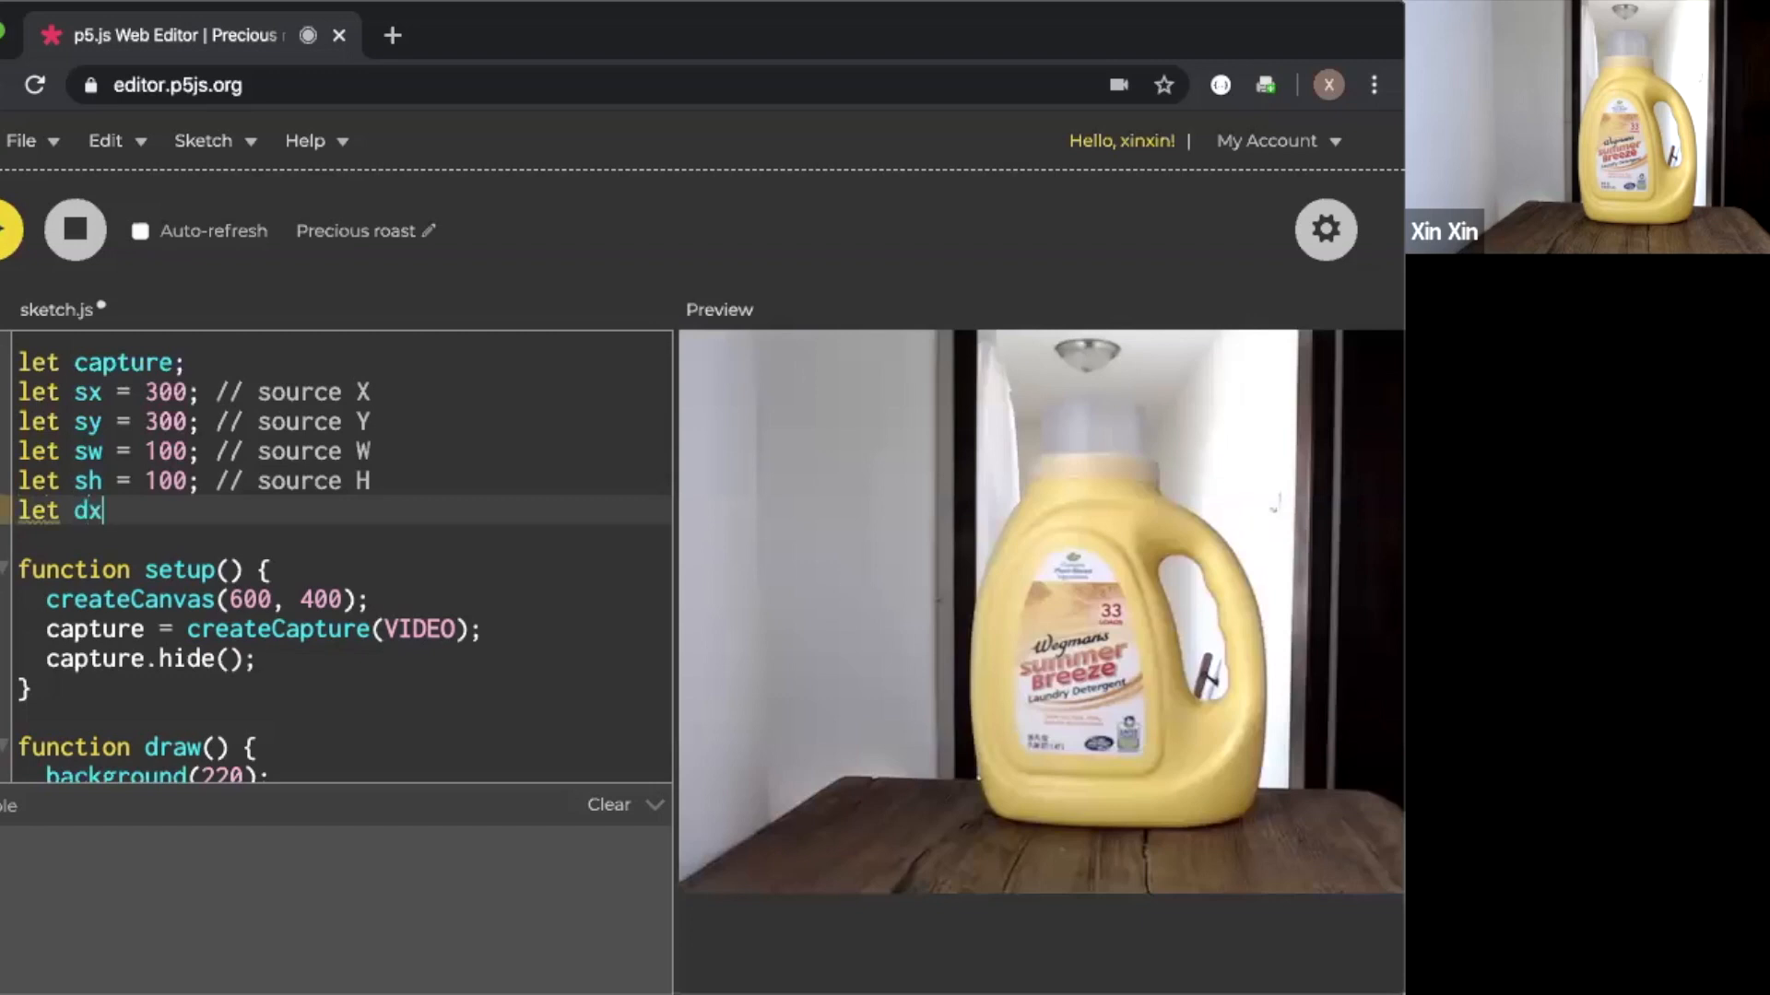
{"action": "type", "text": "= 50;"}
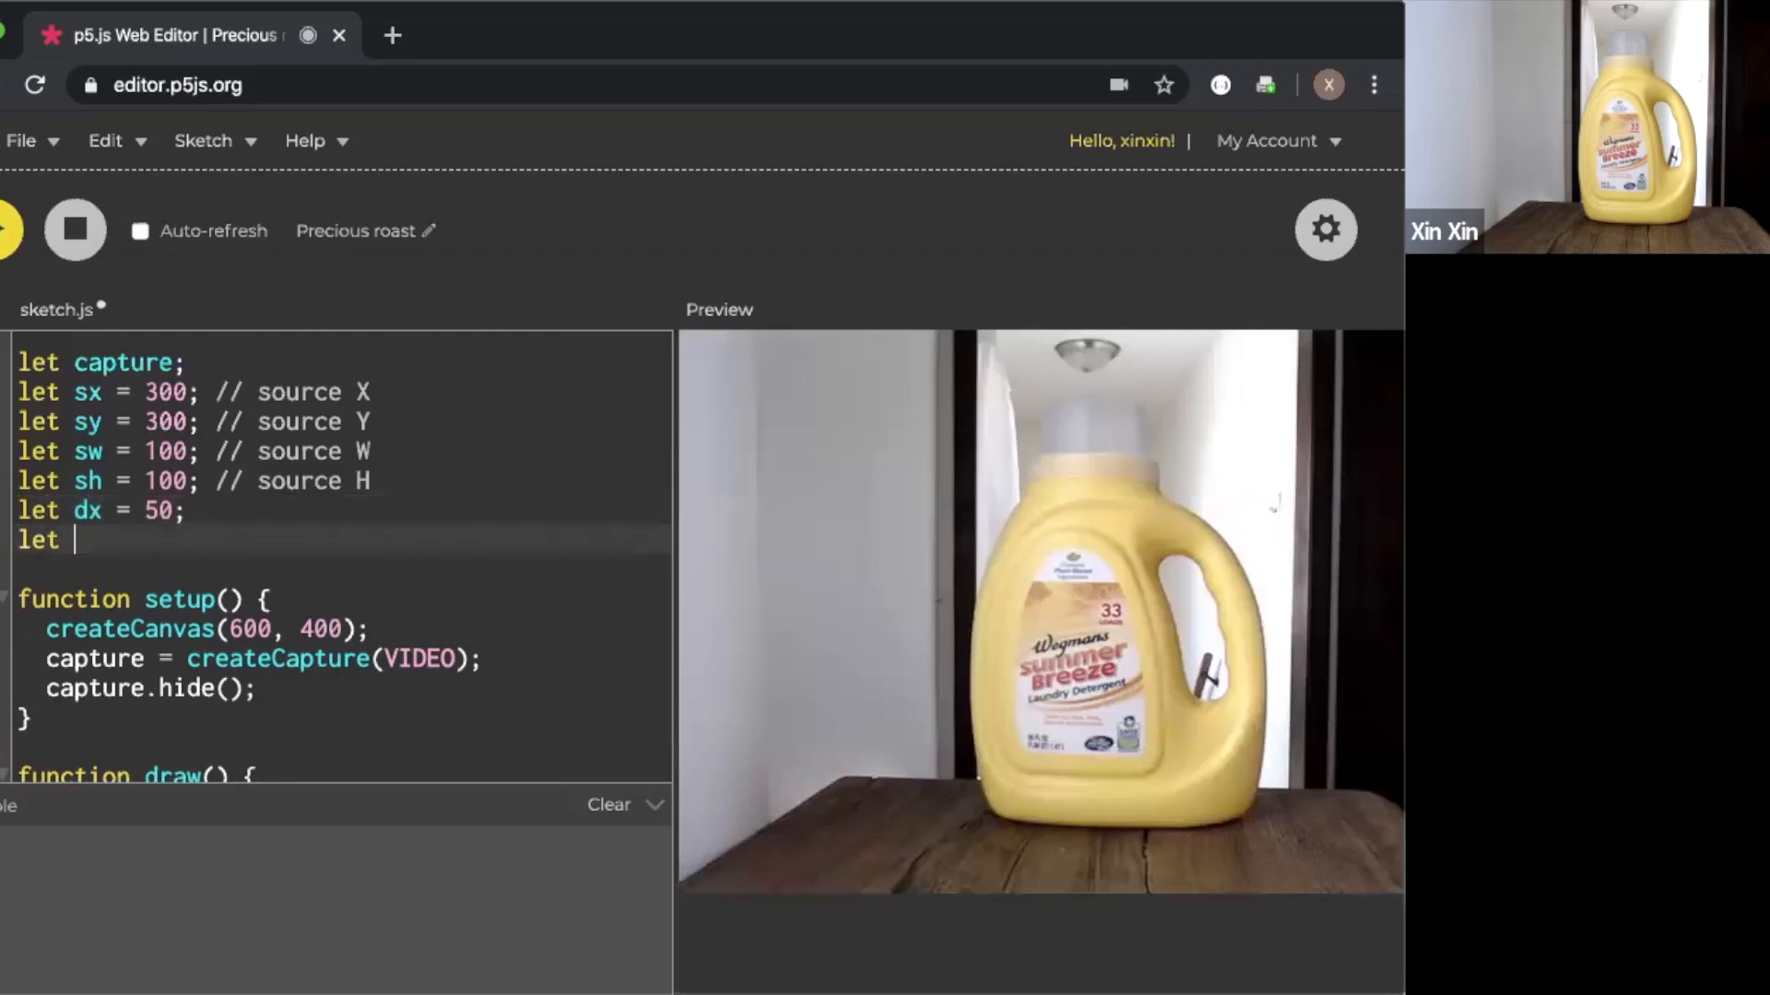
{"action": "type", "text": "dy = 50;"}
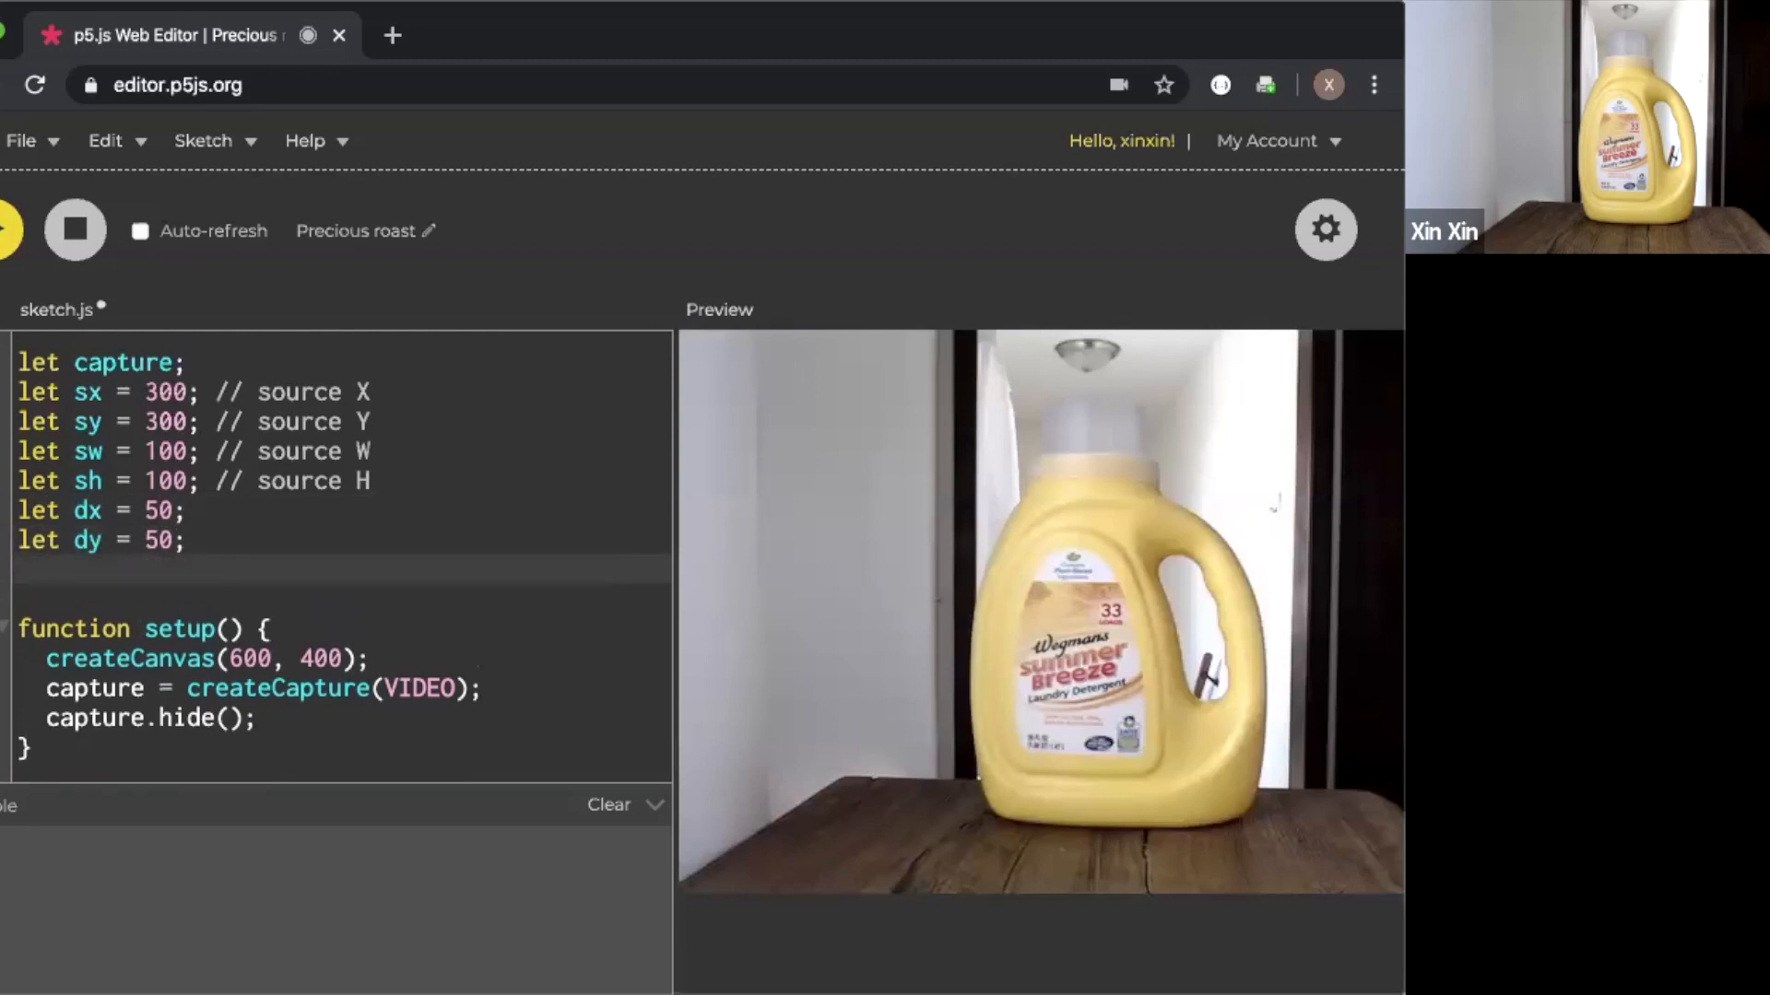
{"action": "type", "text": "dw = 100;"}
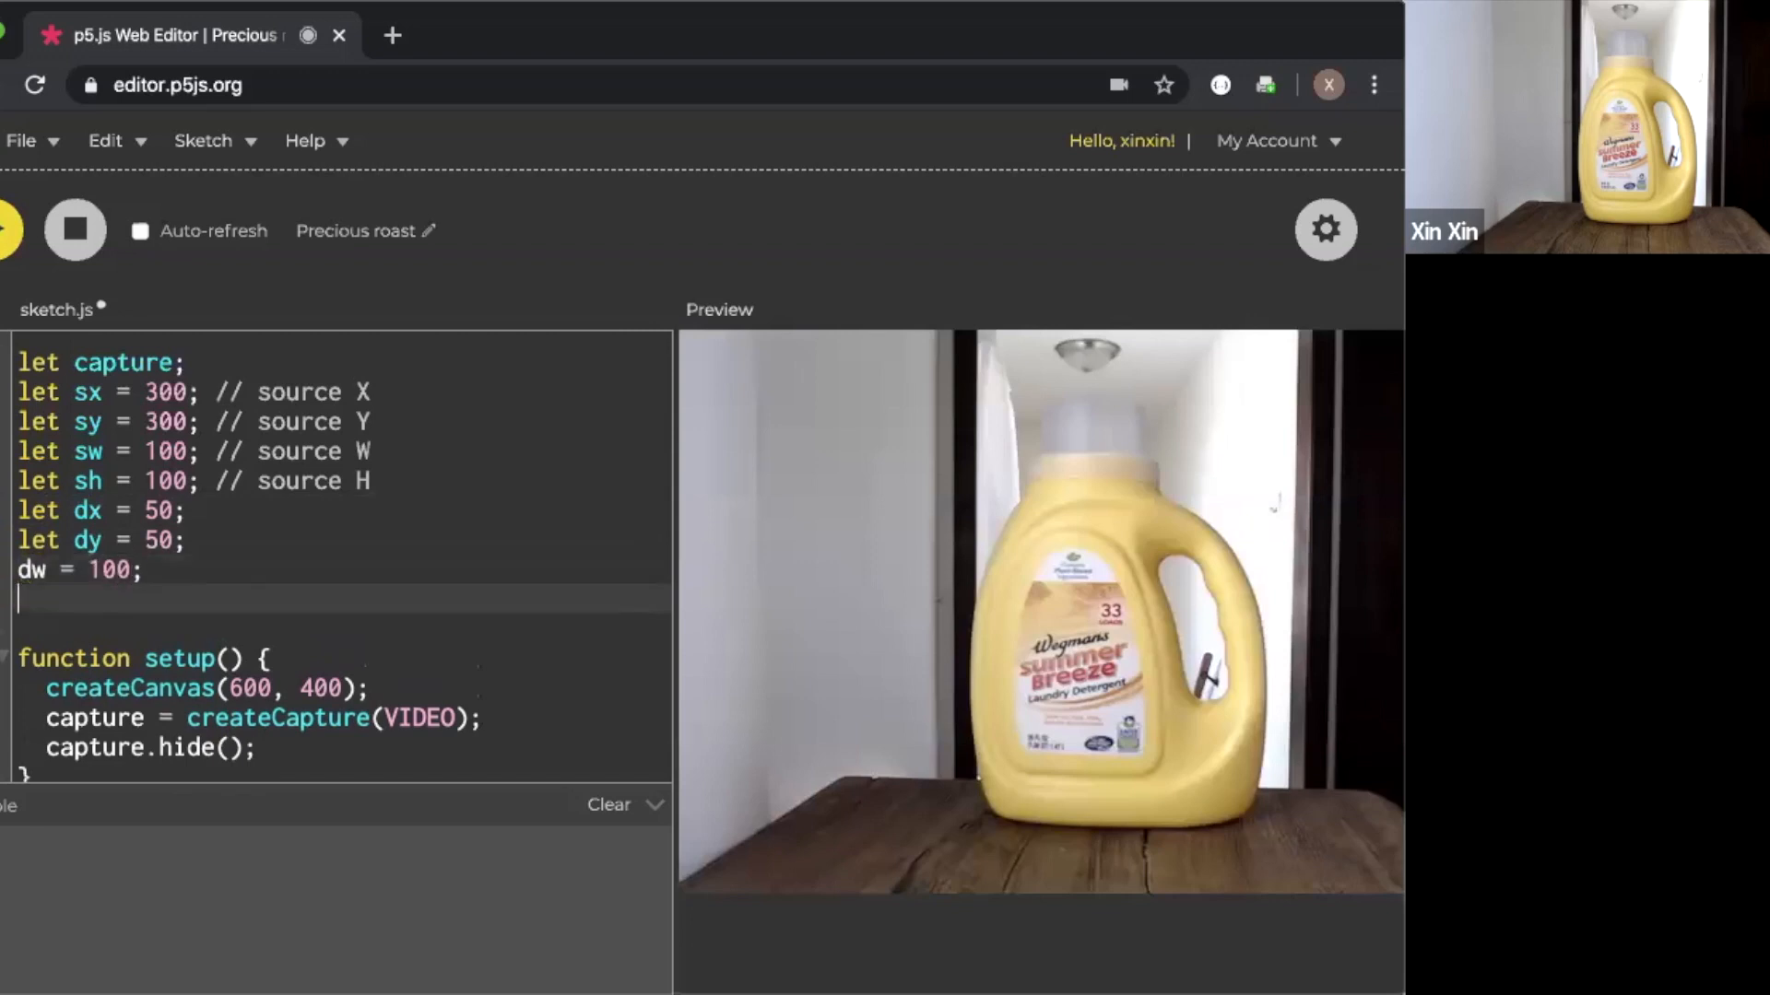
{"action": "type", "text": "dh"}
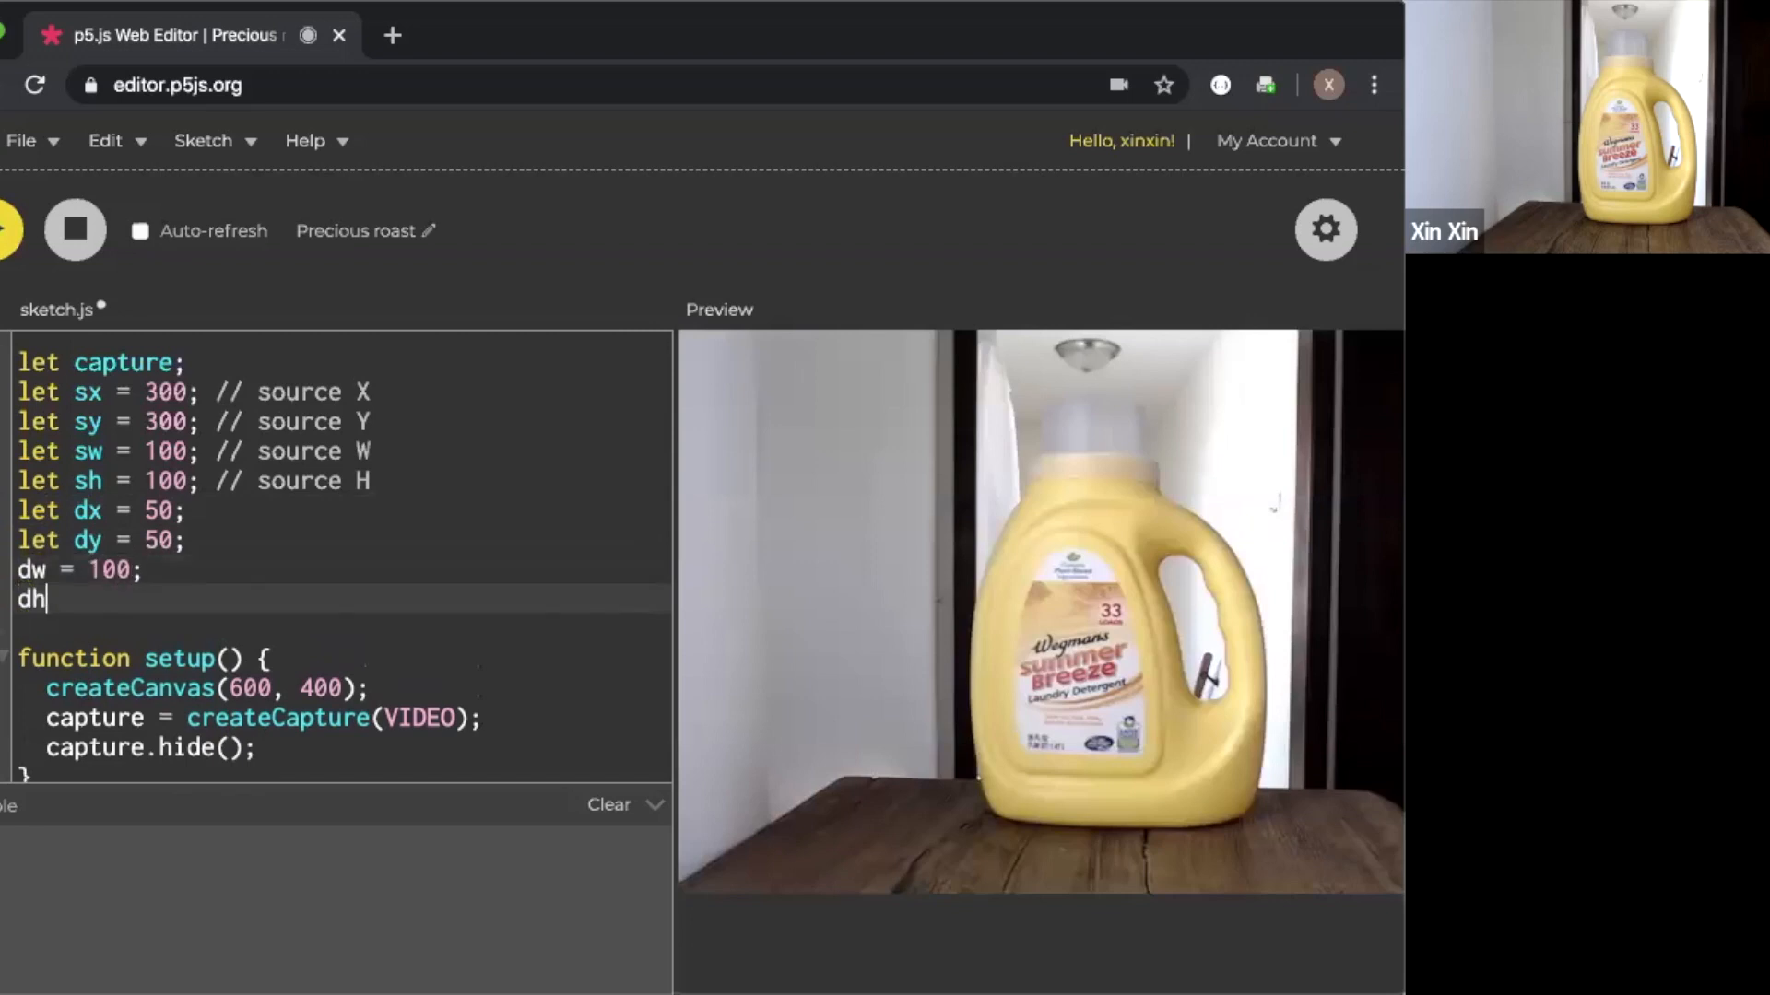
{"action": "type", "text": "= 100;"}
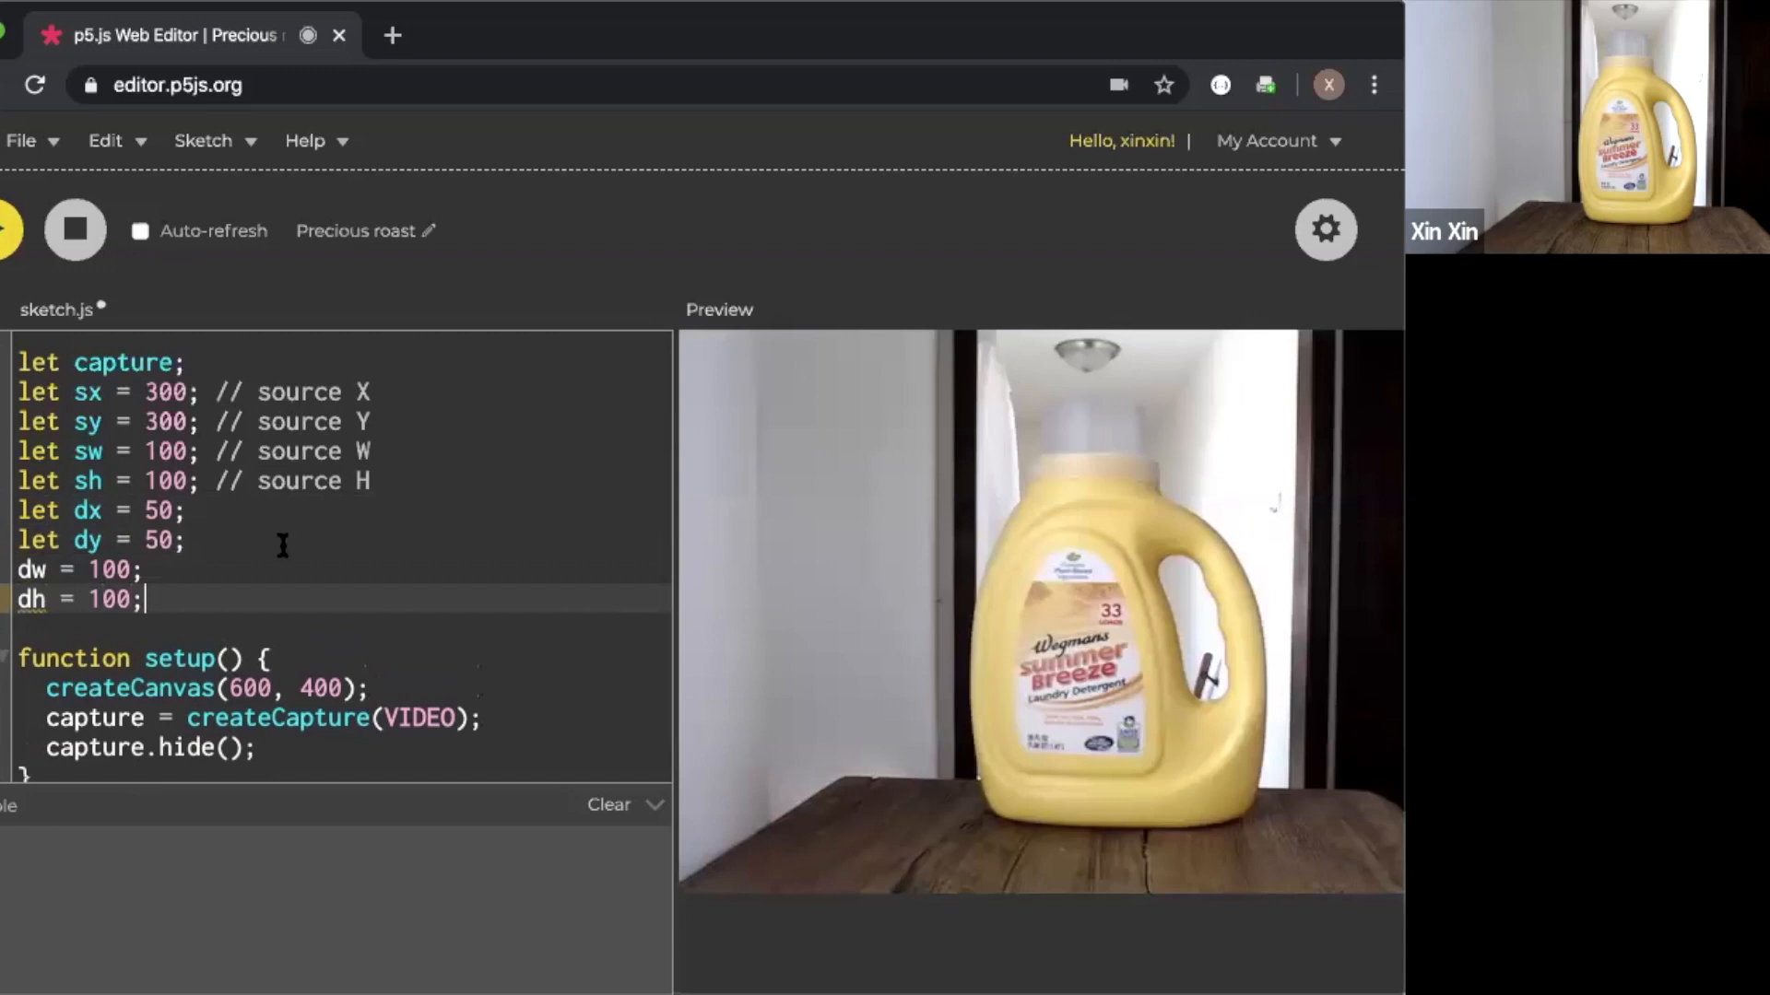
Add 'destination X', 'destination Y' and 'destination W' comments to the destination variables
{"action": "type", "text": "let"}
{"action": "left_click", "coordinate": [343, 511]}
{"action": "type", "text": " //"}
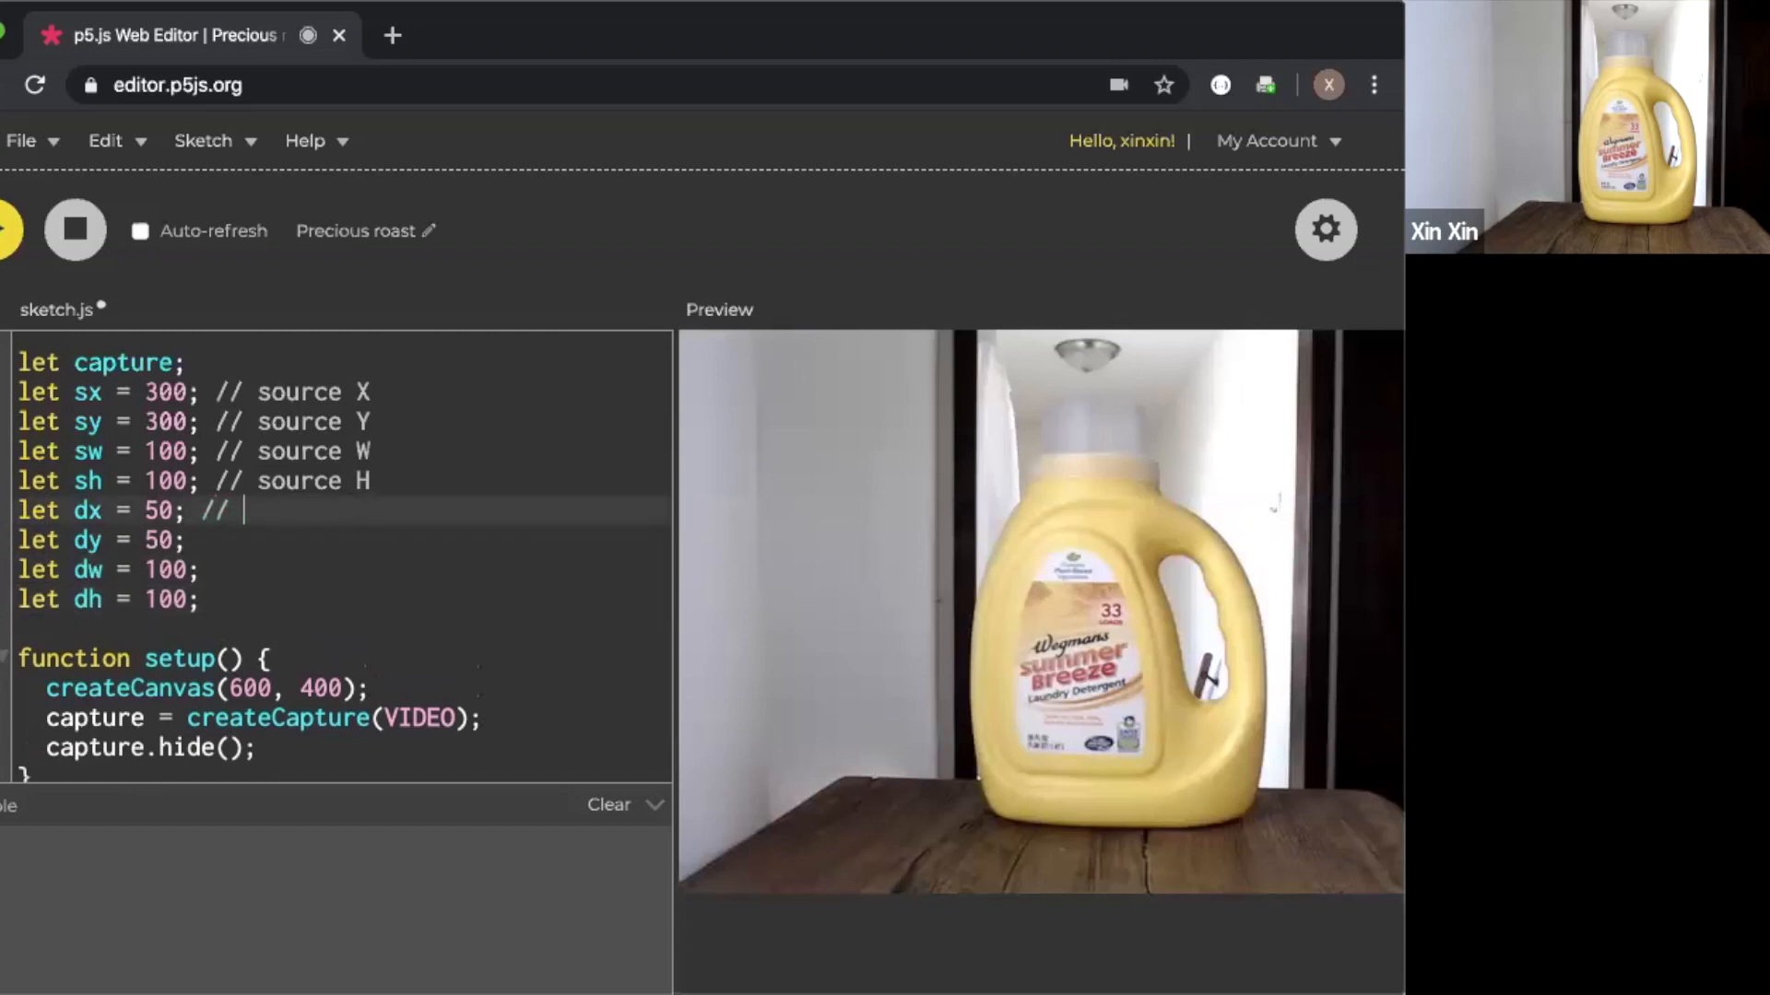
{"action": "type", "text": "des"}
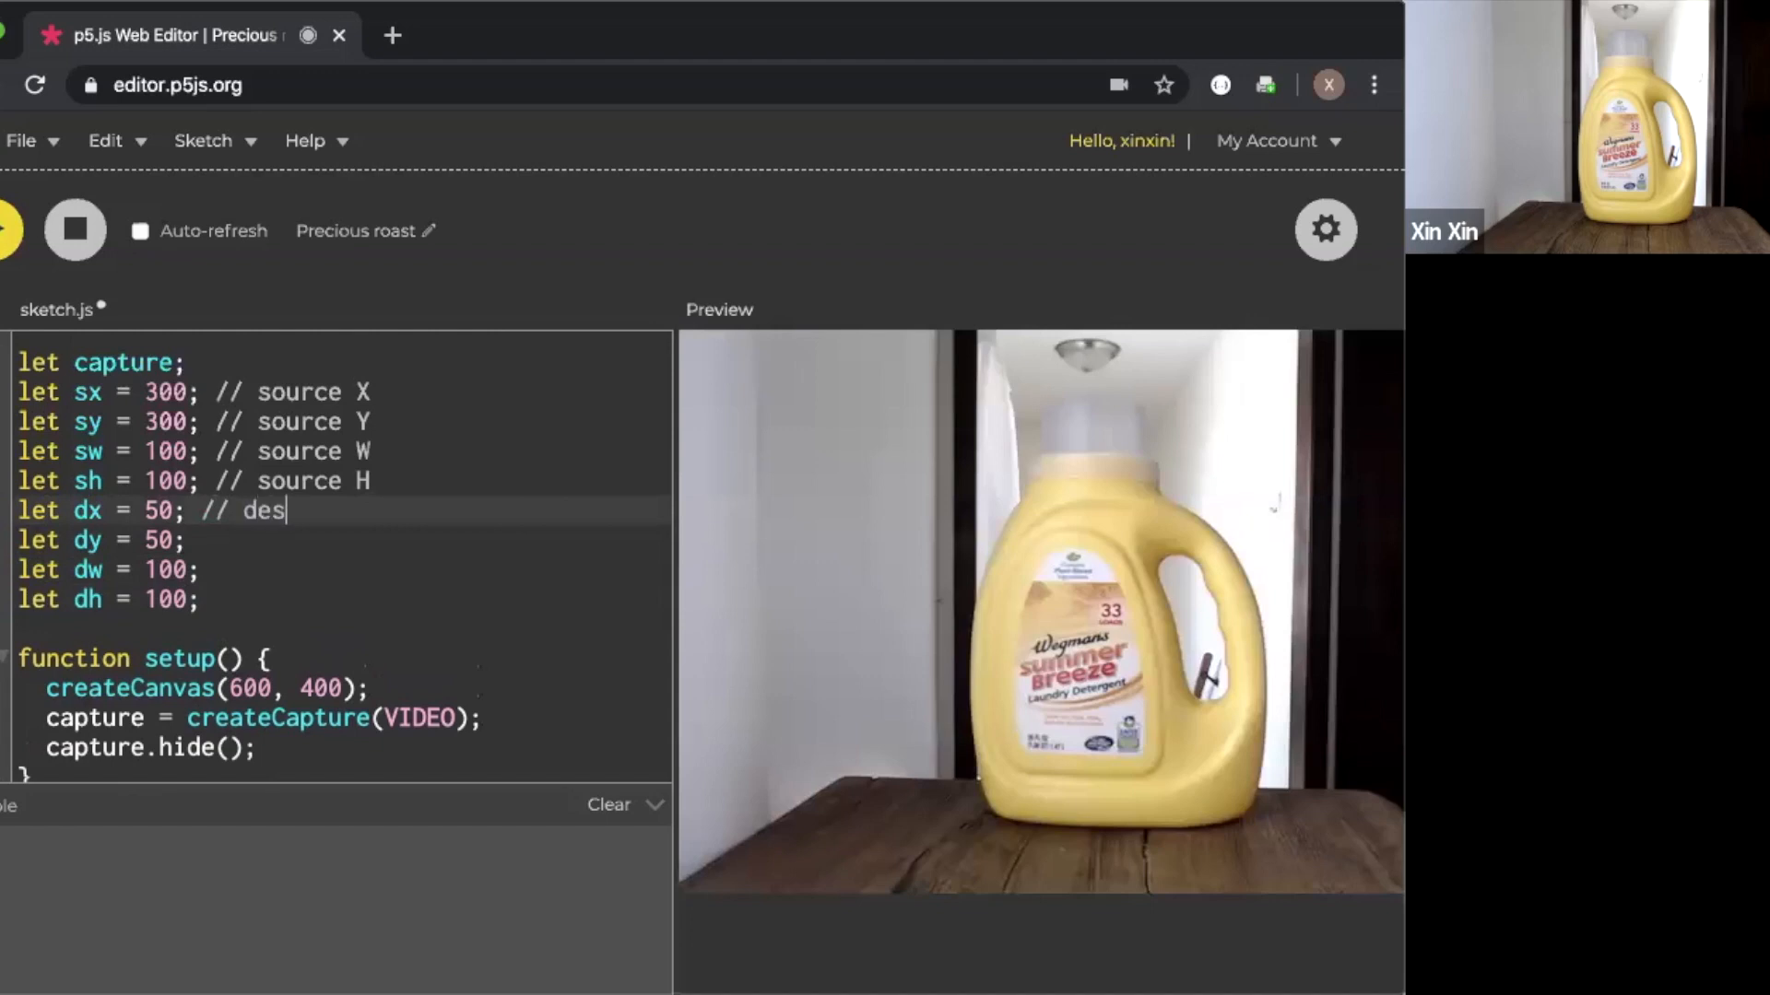
{"action": "type", "text": "tination X"}
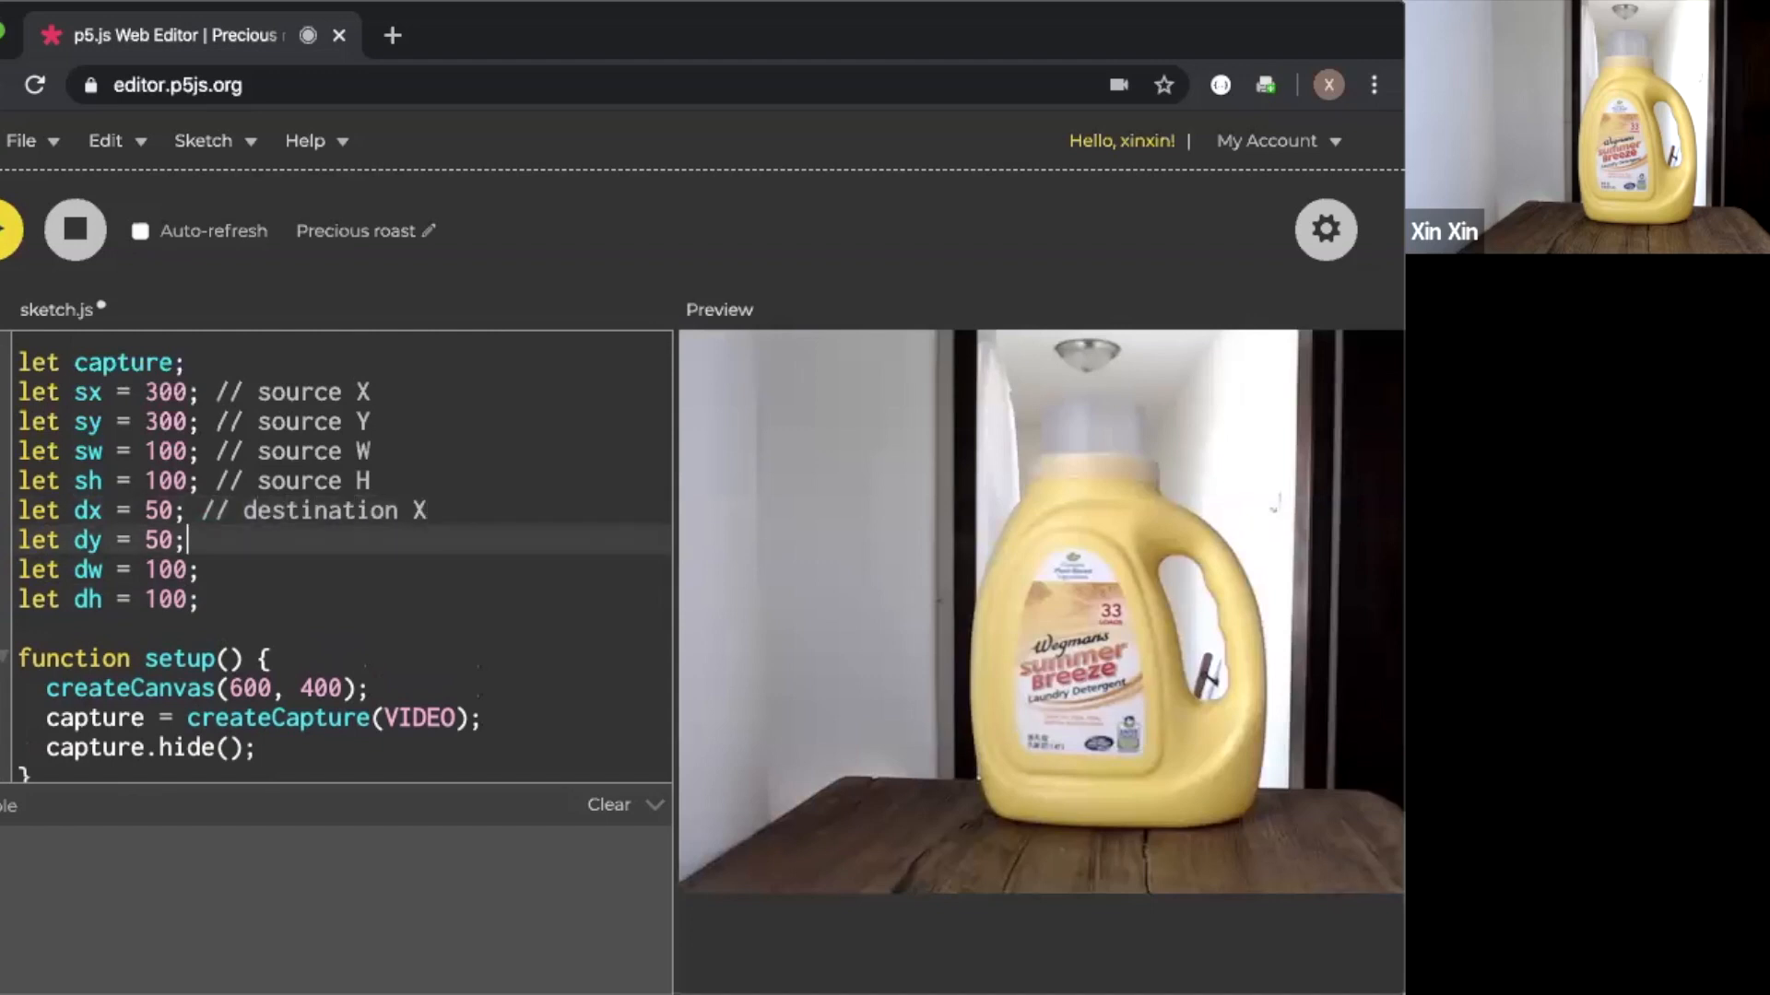
{"action": "type", "text": "// desit"}
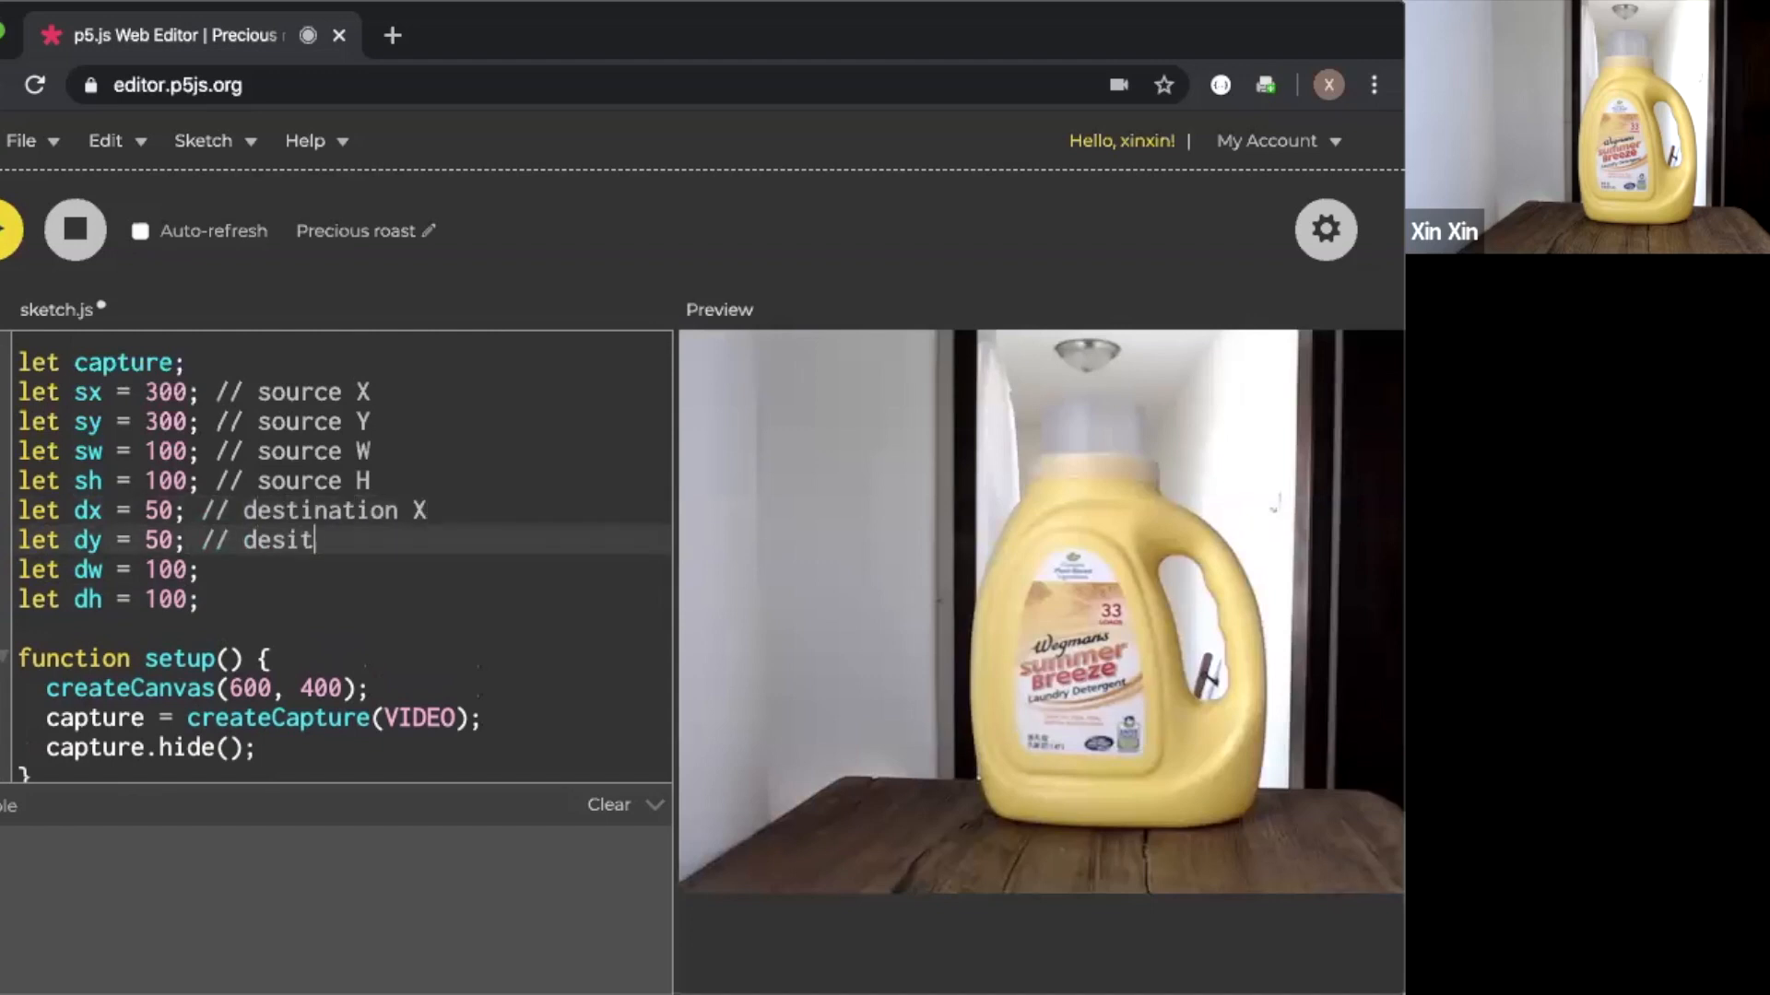
{"action": "type", "text": "i"}
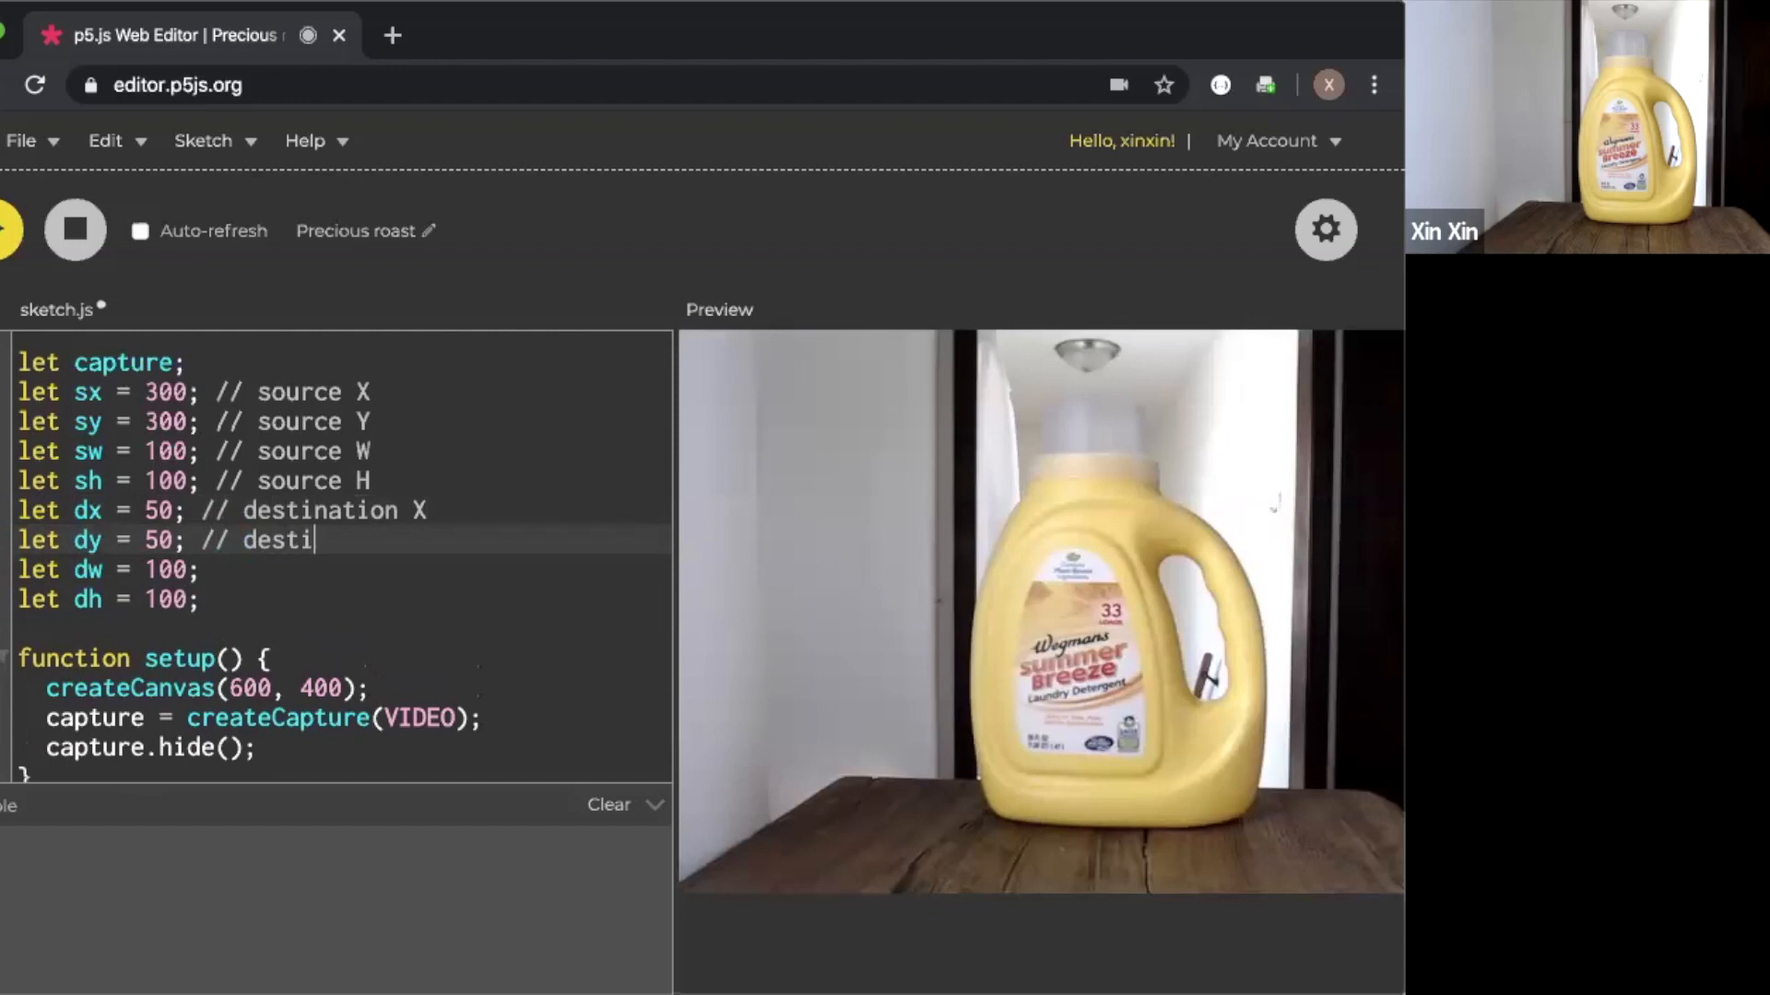
{"action": "type", "text": "nation Y"}
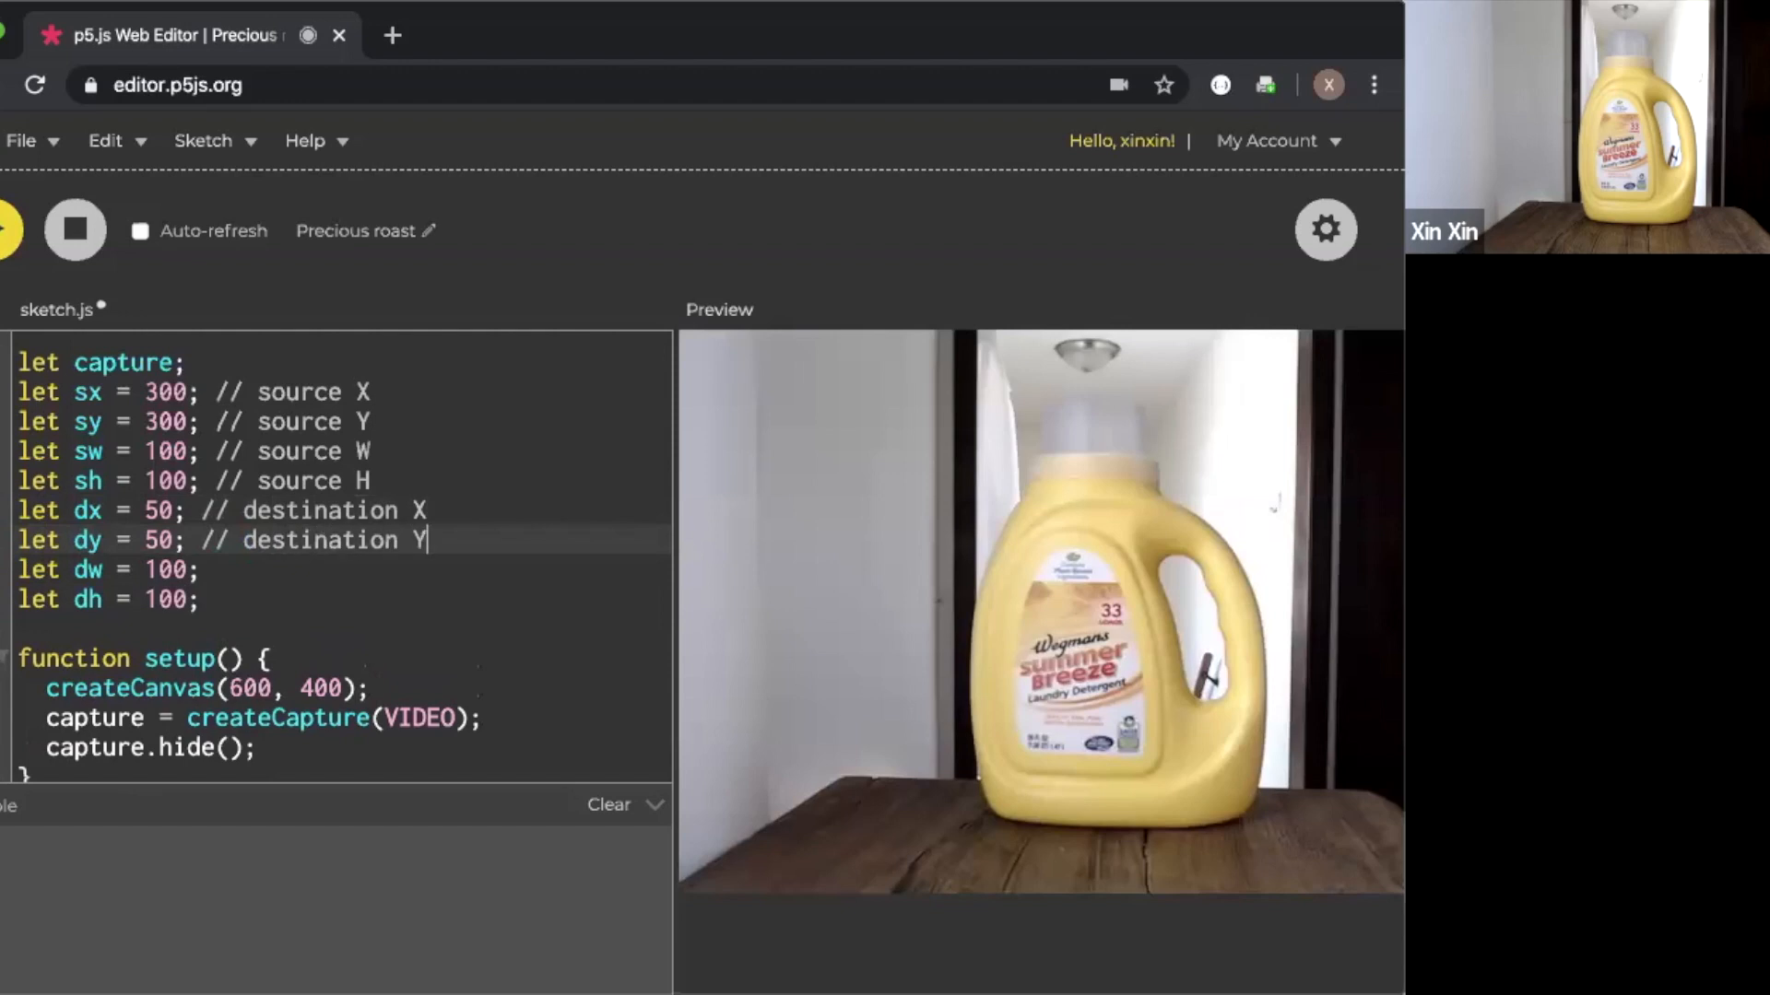
{"action": "type", "text": "// desti"}
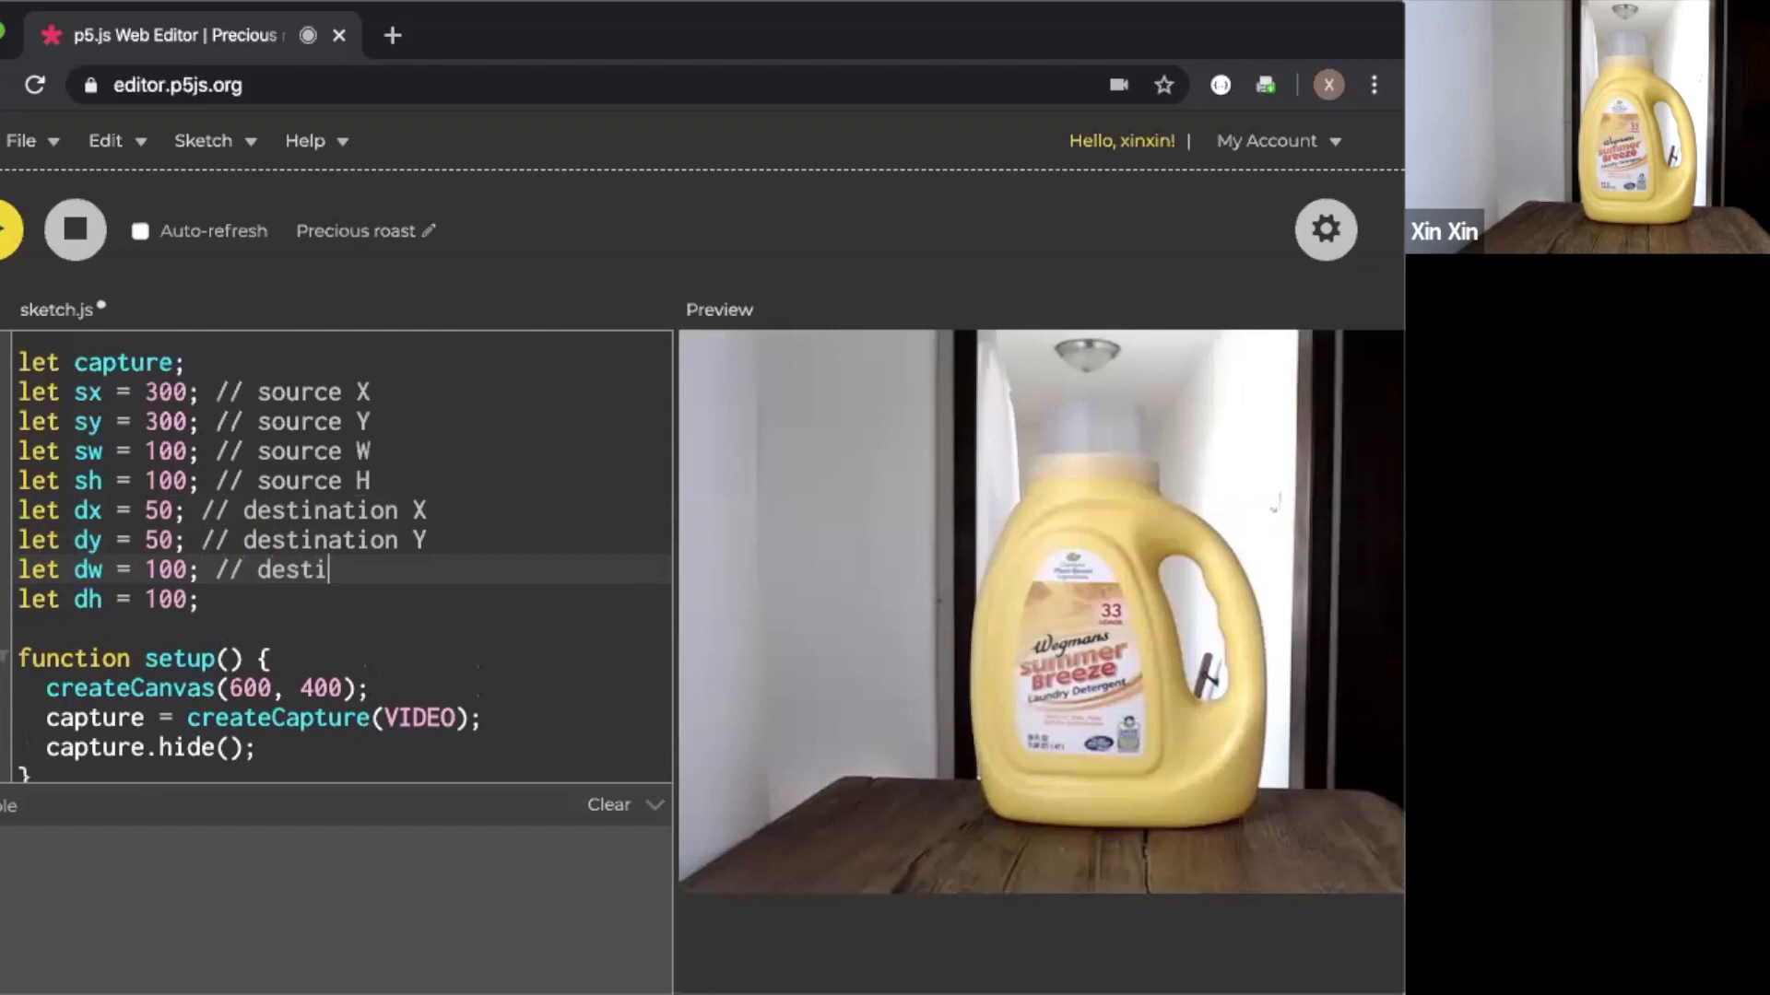
{"action": "type", "text": "nation W"}
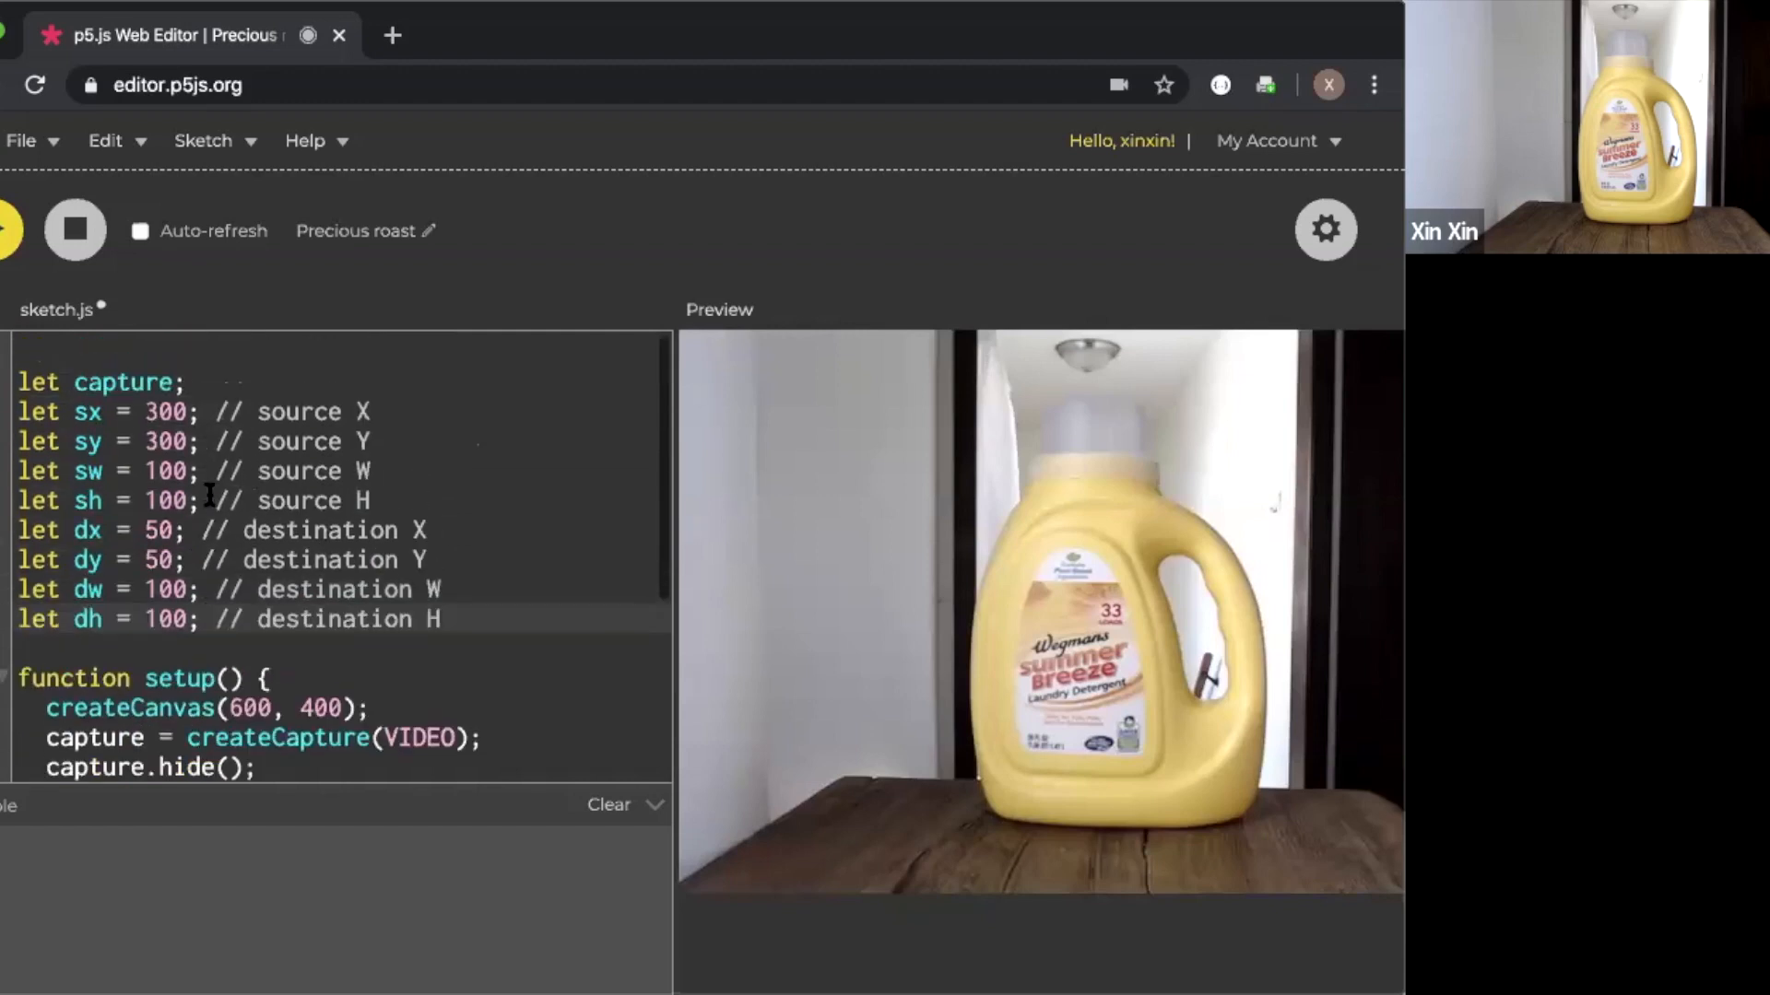
Declare let cg; and create it in setup with createGraphics(width,height)
{"action": "key", "text": "enter"}
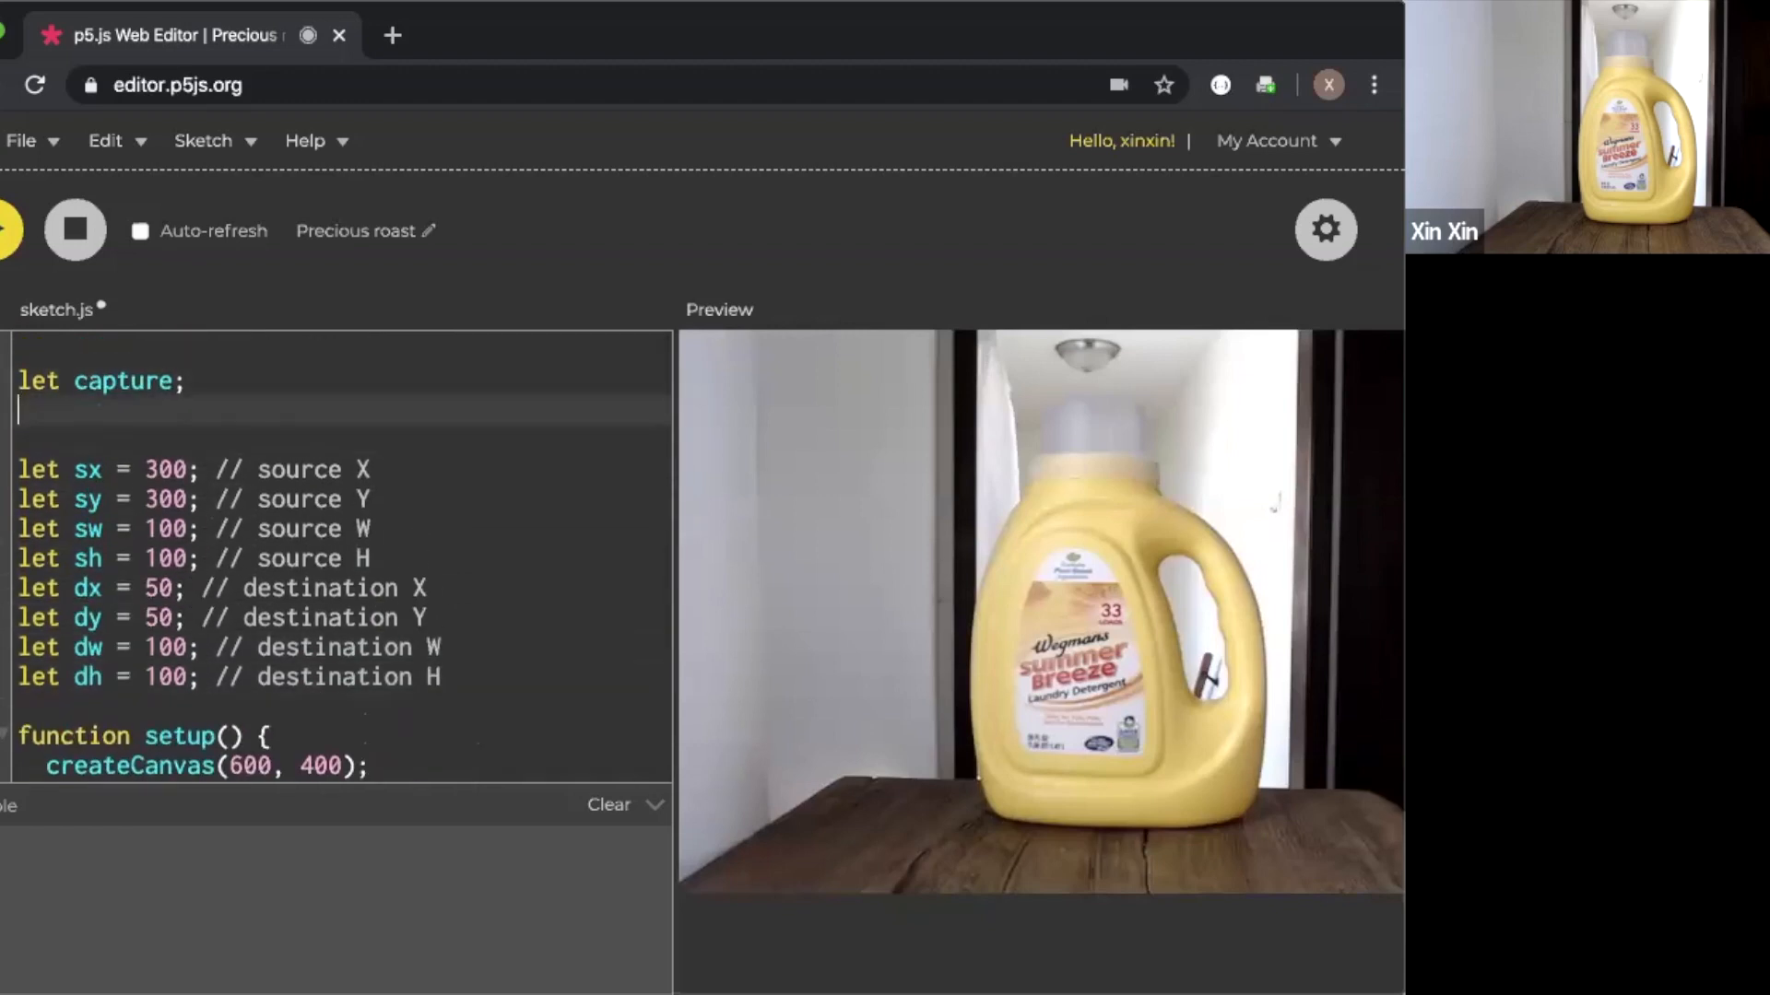
{"action": "type", "text": "let cg;"}
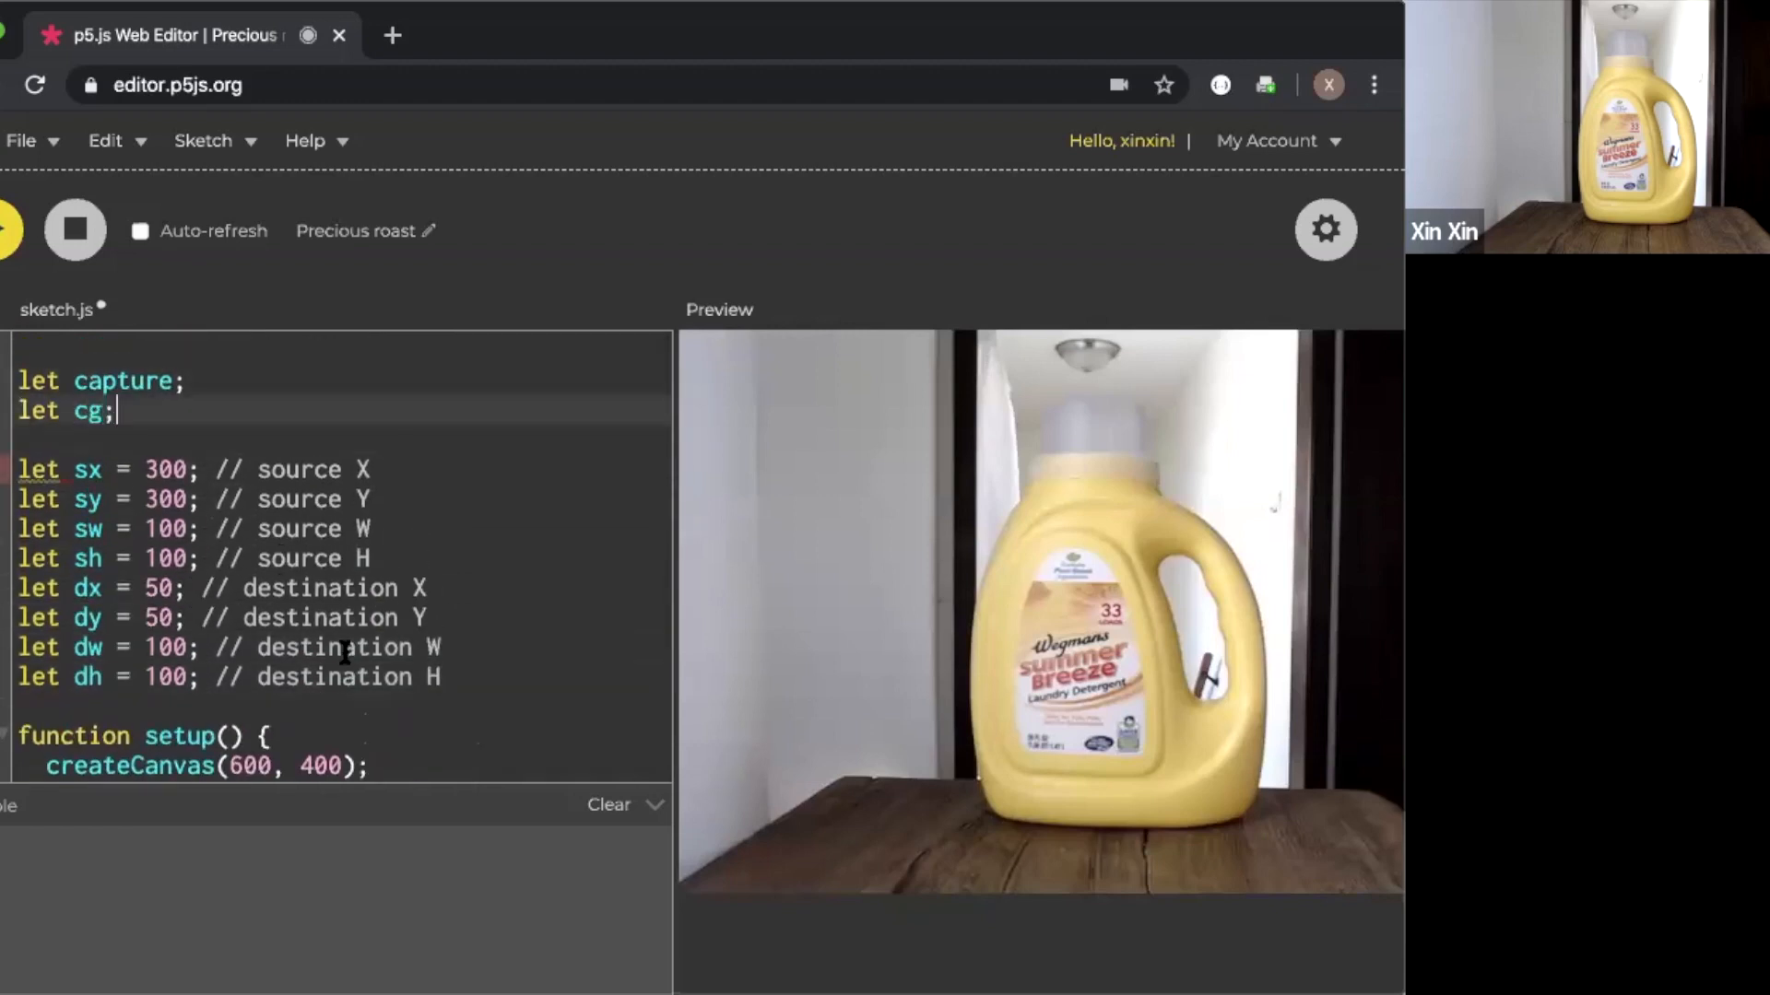
{"action": "scroll", "scroll_direction": "down", "scroll_amount": 3}
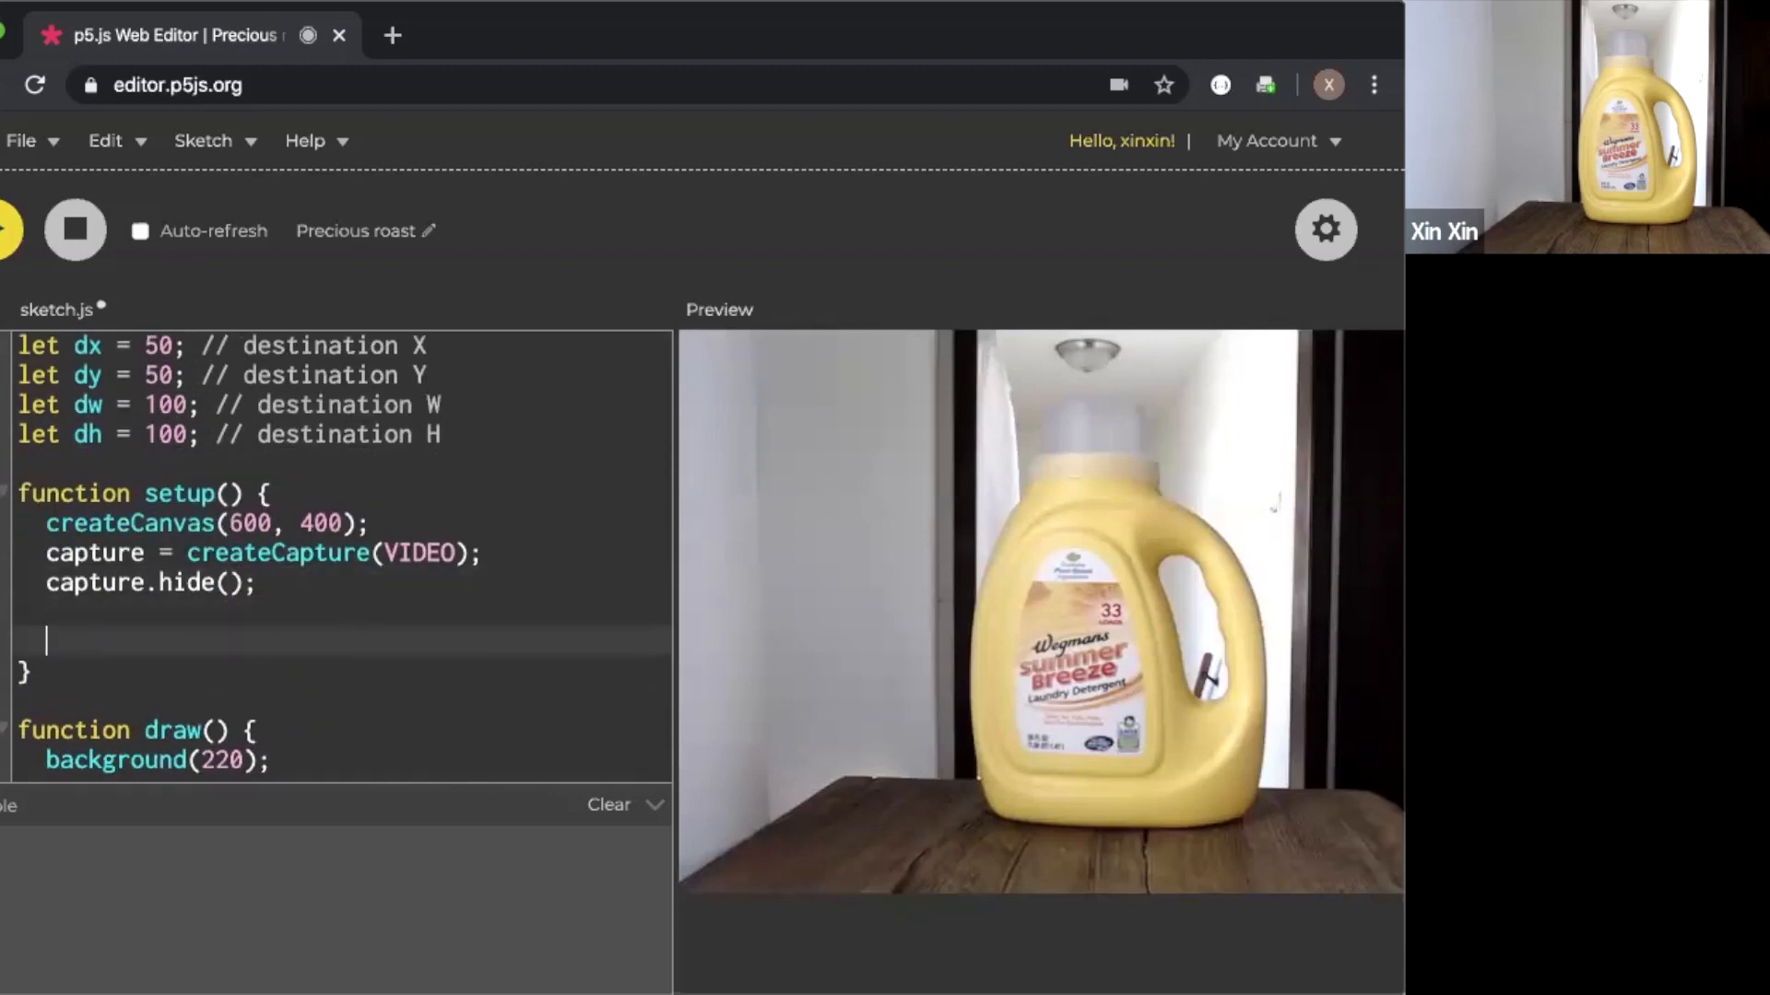
{"action": "type", "text": "cg = c"}
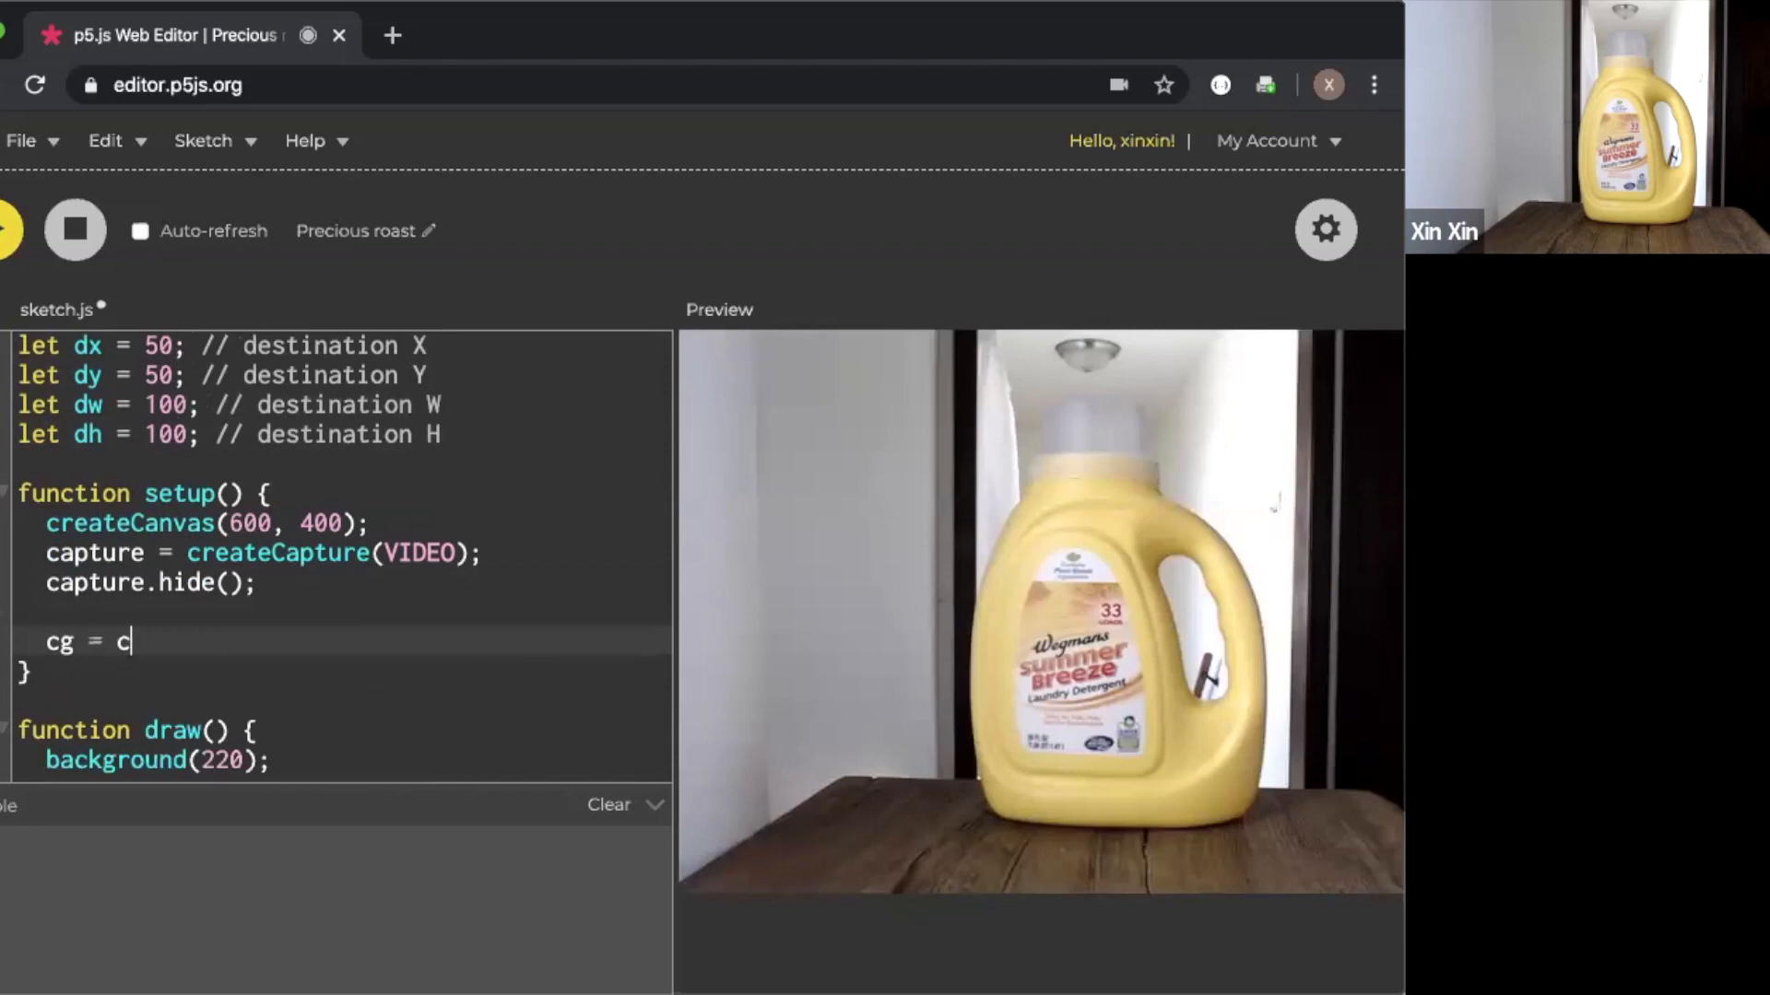
{"action": "type", "text": "reateGraphics("}
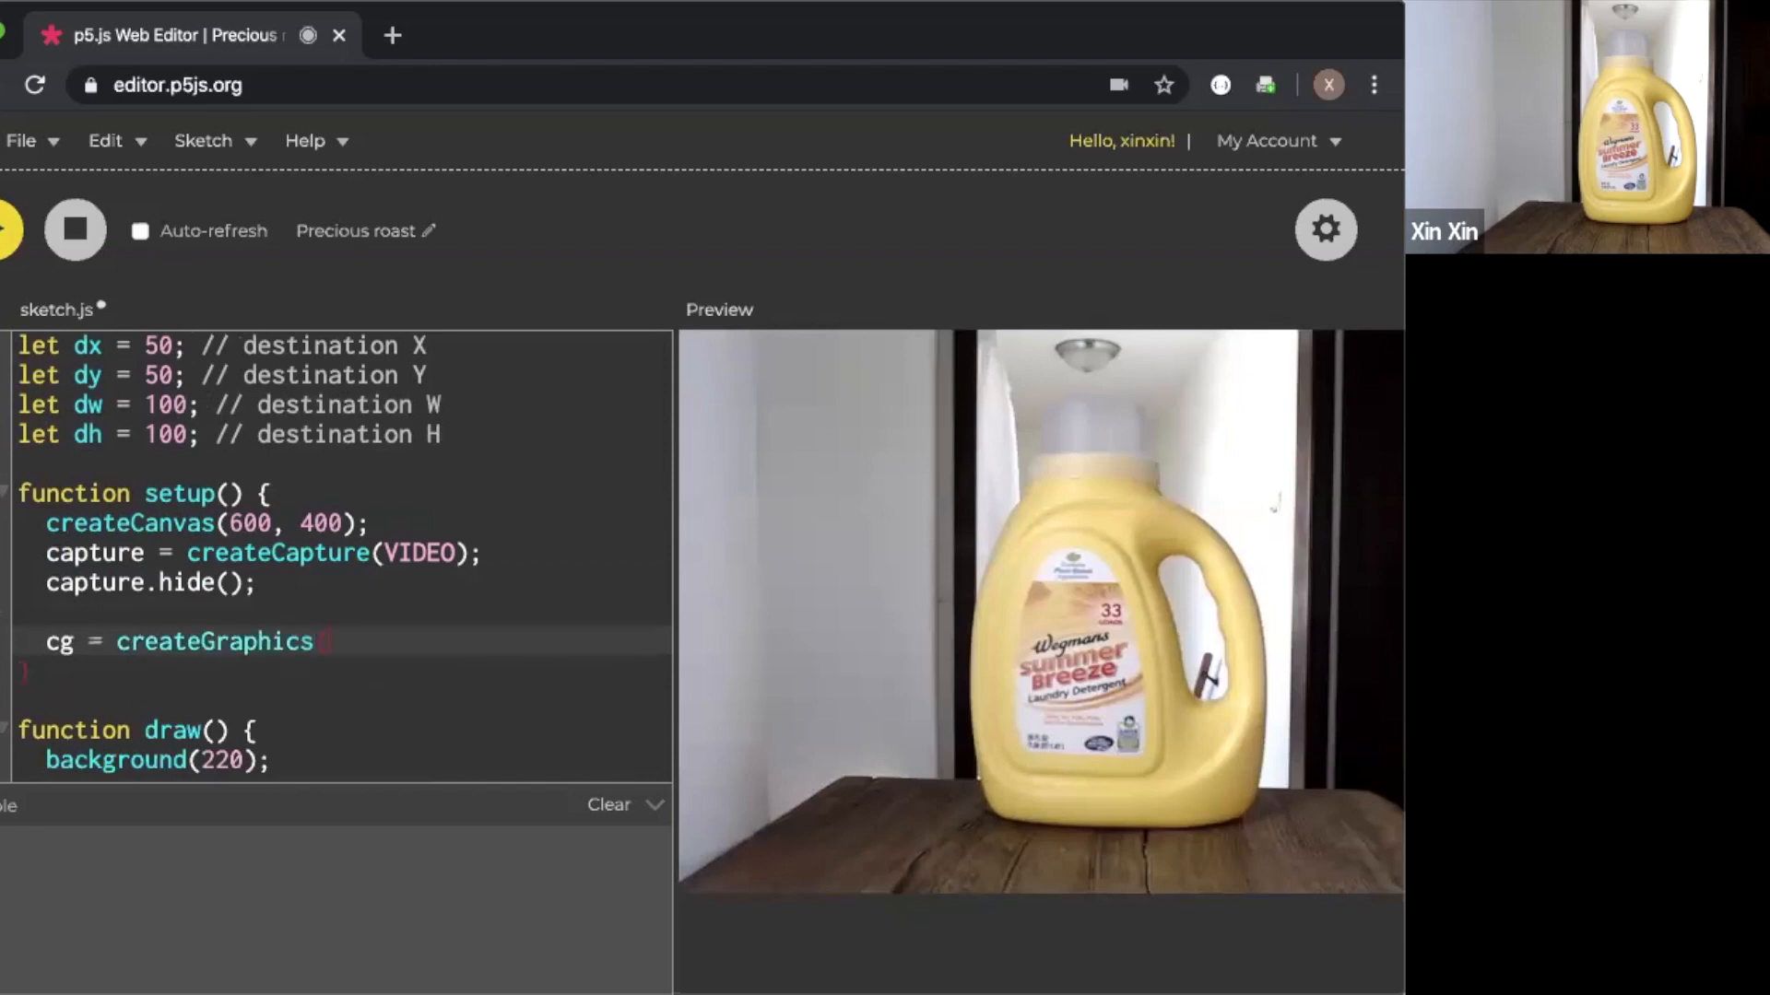
{"action": "type", "text": "(width,heig"}
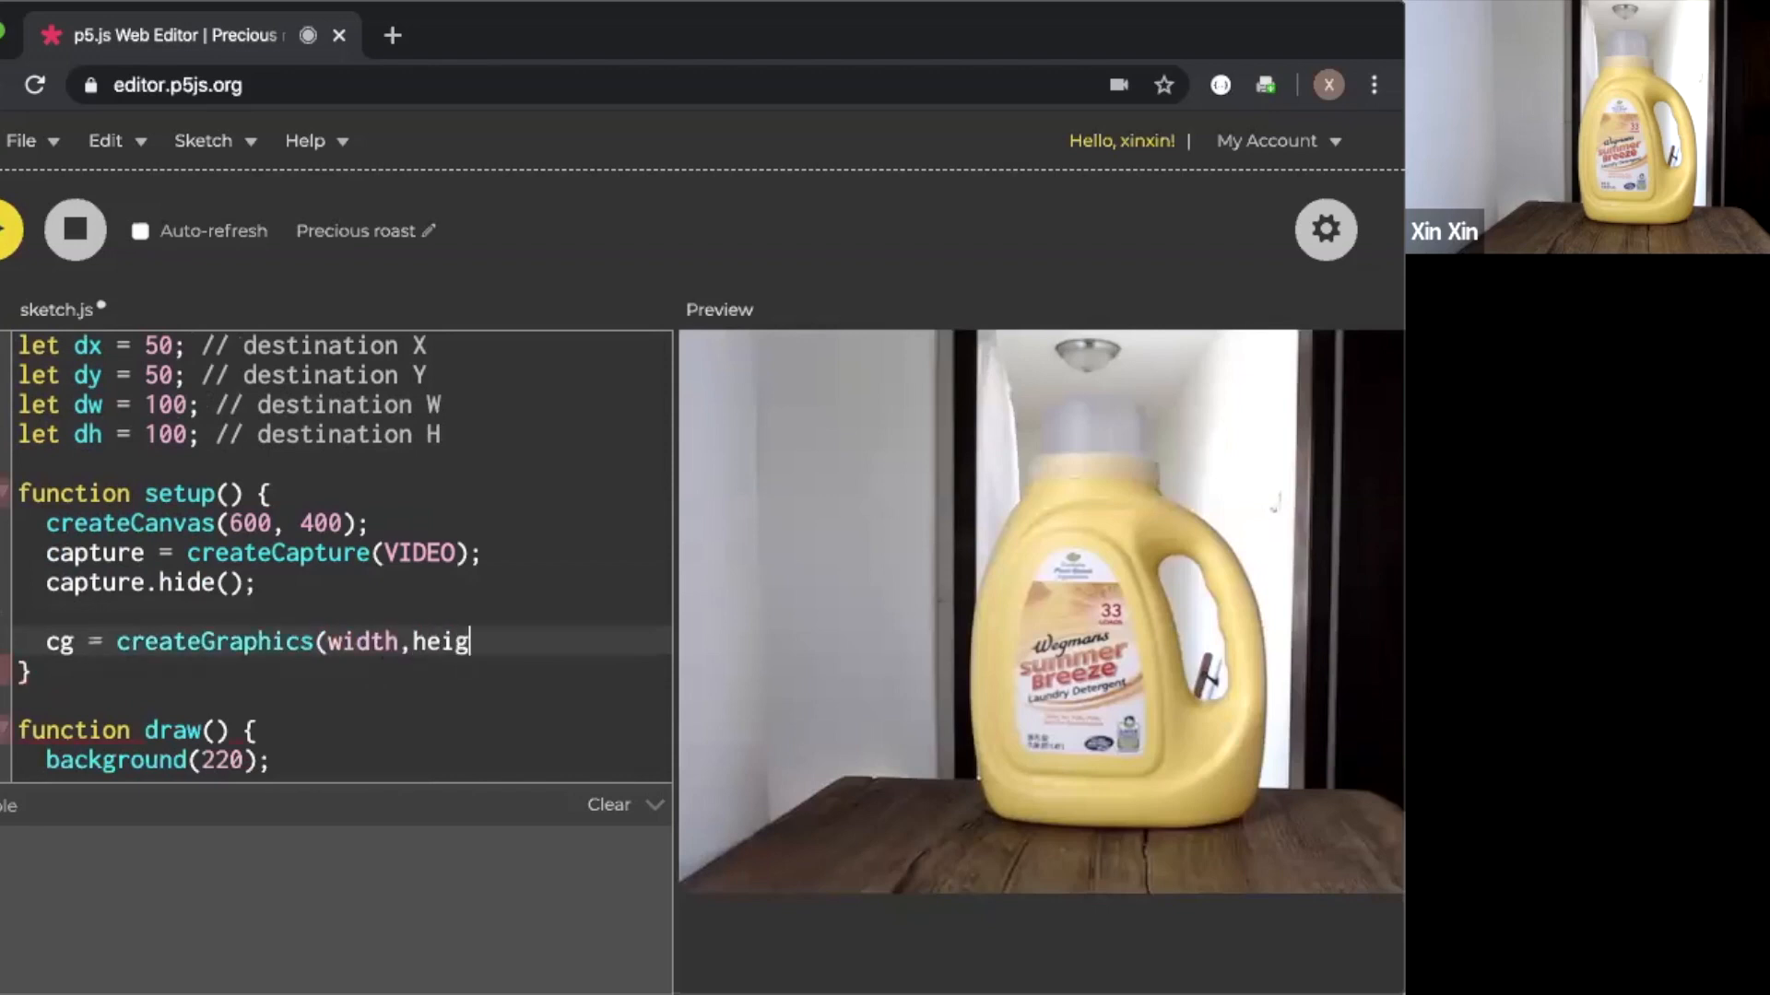
{"action": "type", "text": "ht);"}
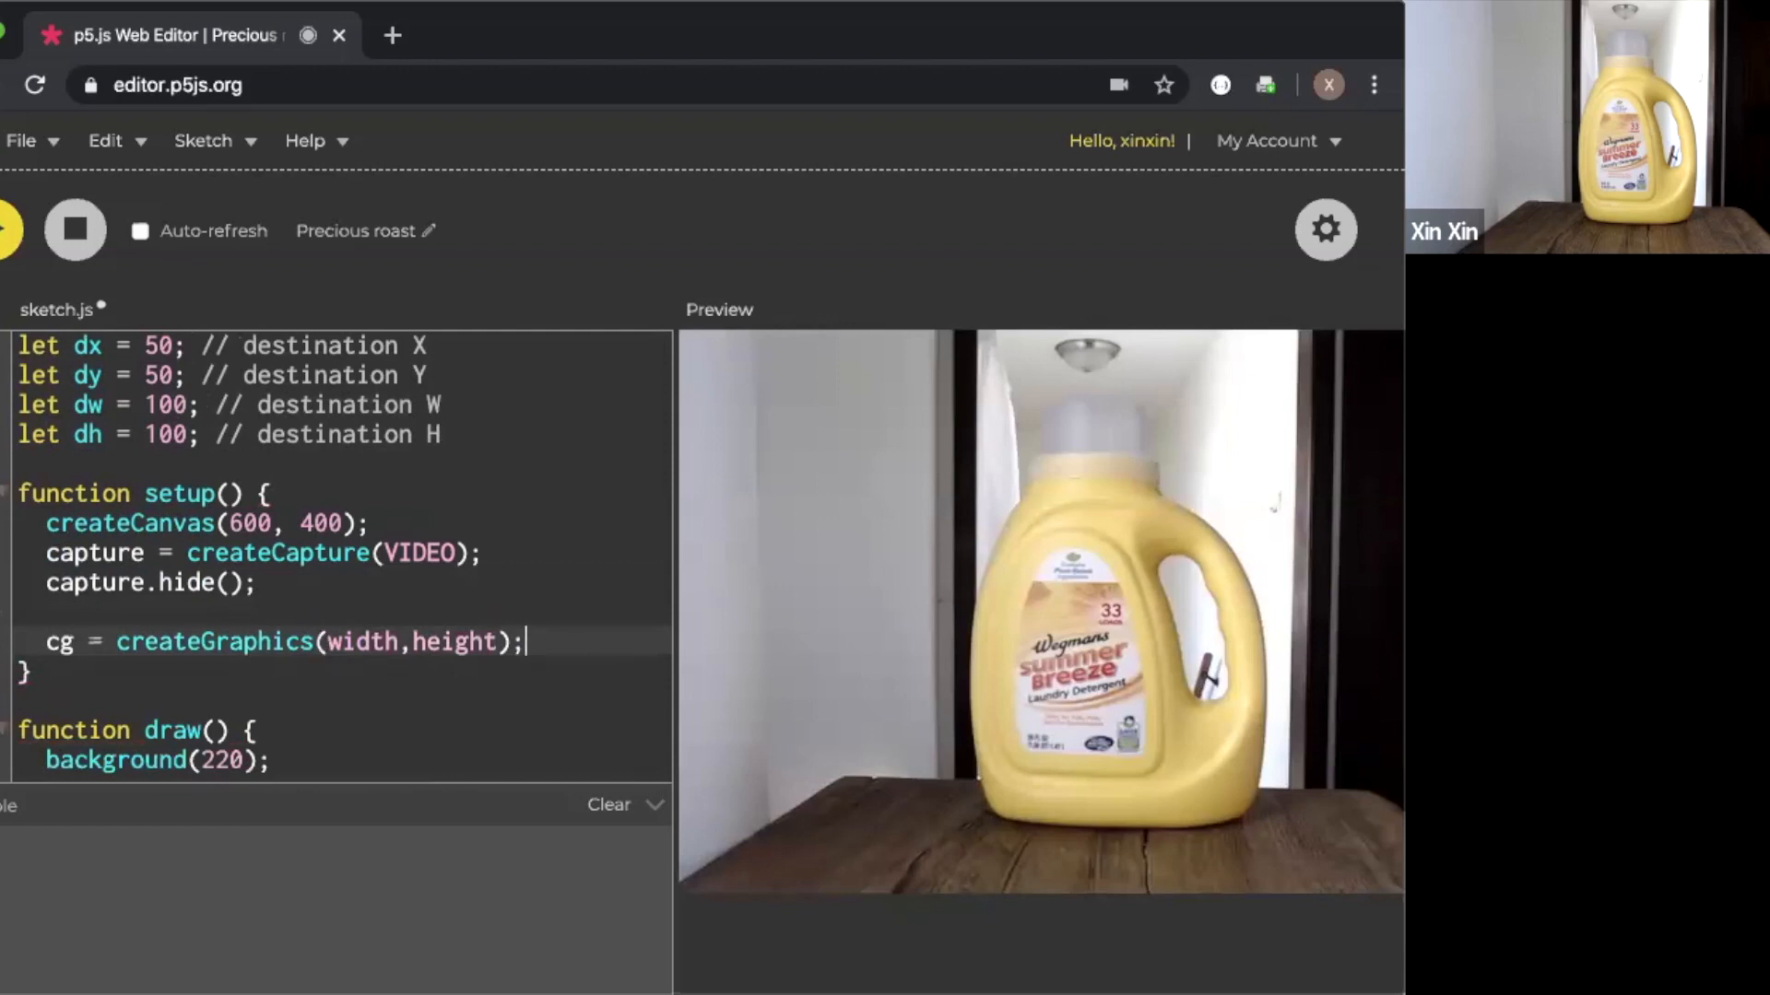
Copy the capture region into cg with cg.copy and draw image(cg,0,0,width,height)
{"action": "type", "text": "copy(capture, sx, sy, sw, sh, dx, dy, dw, dh);"}
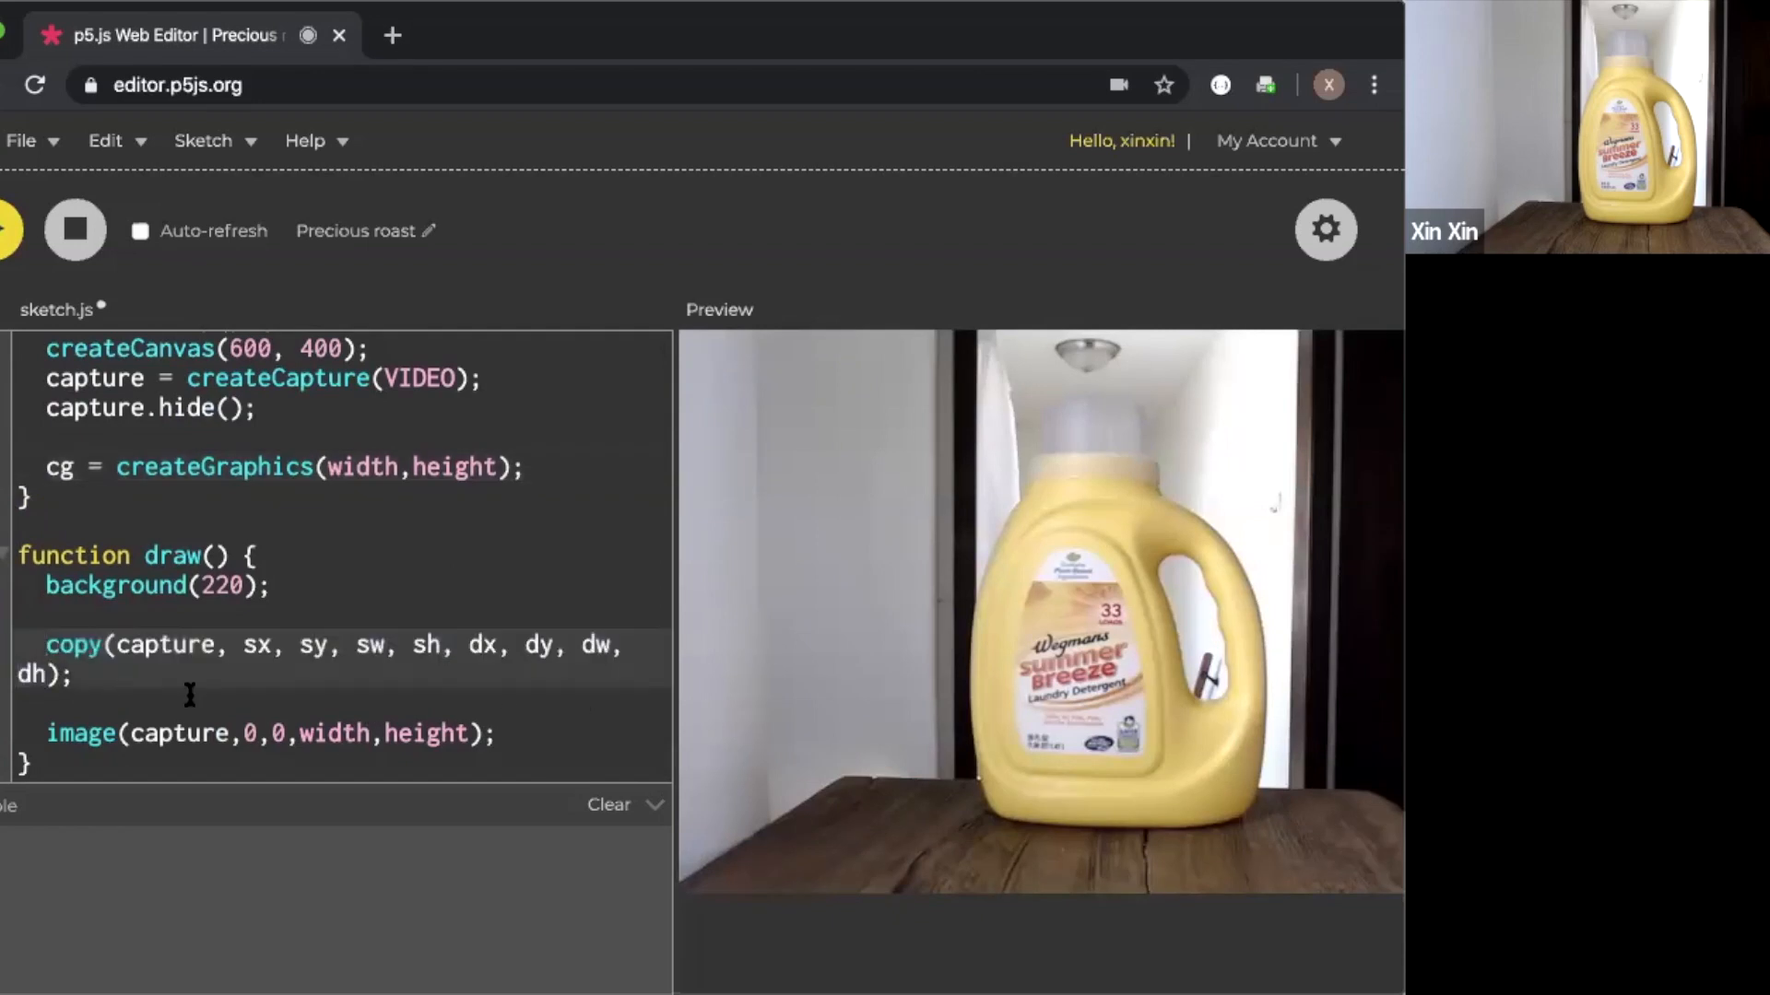
{"action": "type", "text": "cg."}
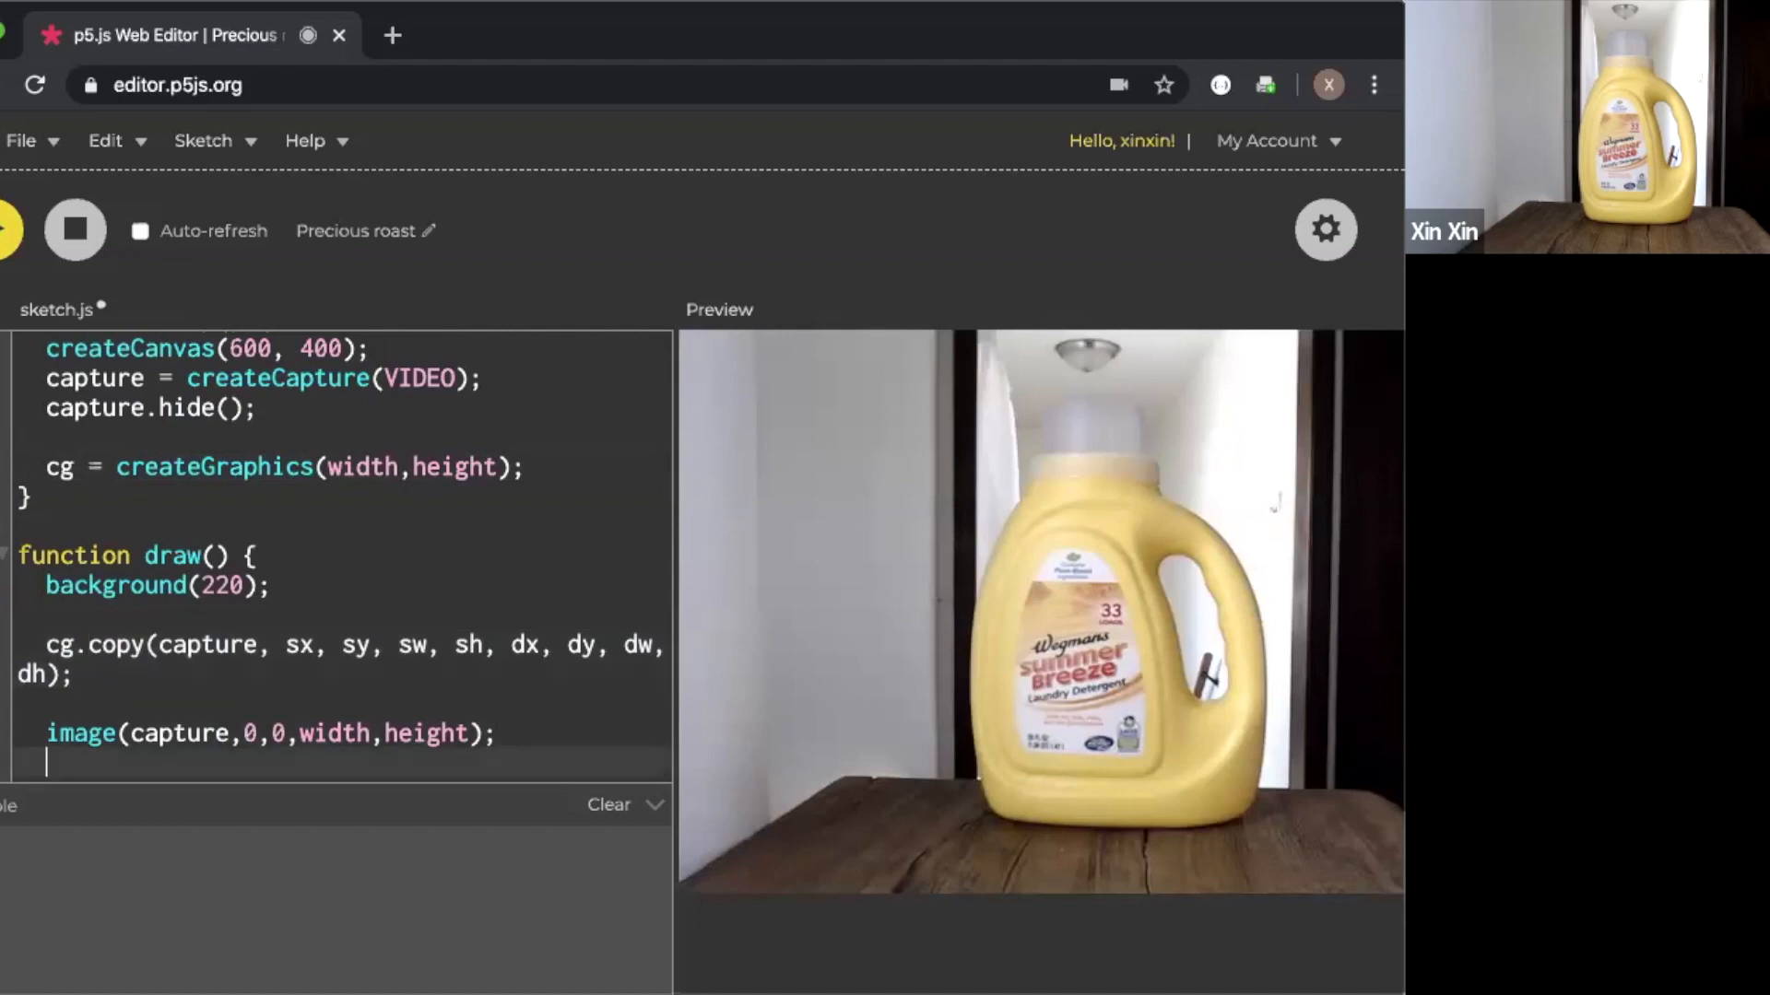
{"action": "scroll", "scroll_direction": "down", "scroll_amount": 3}
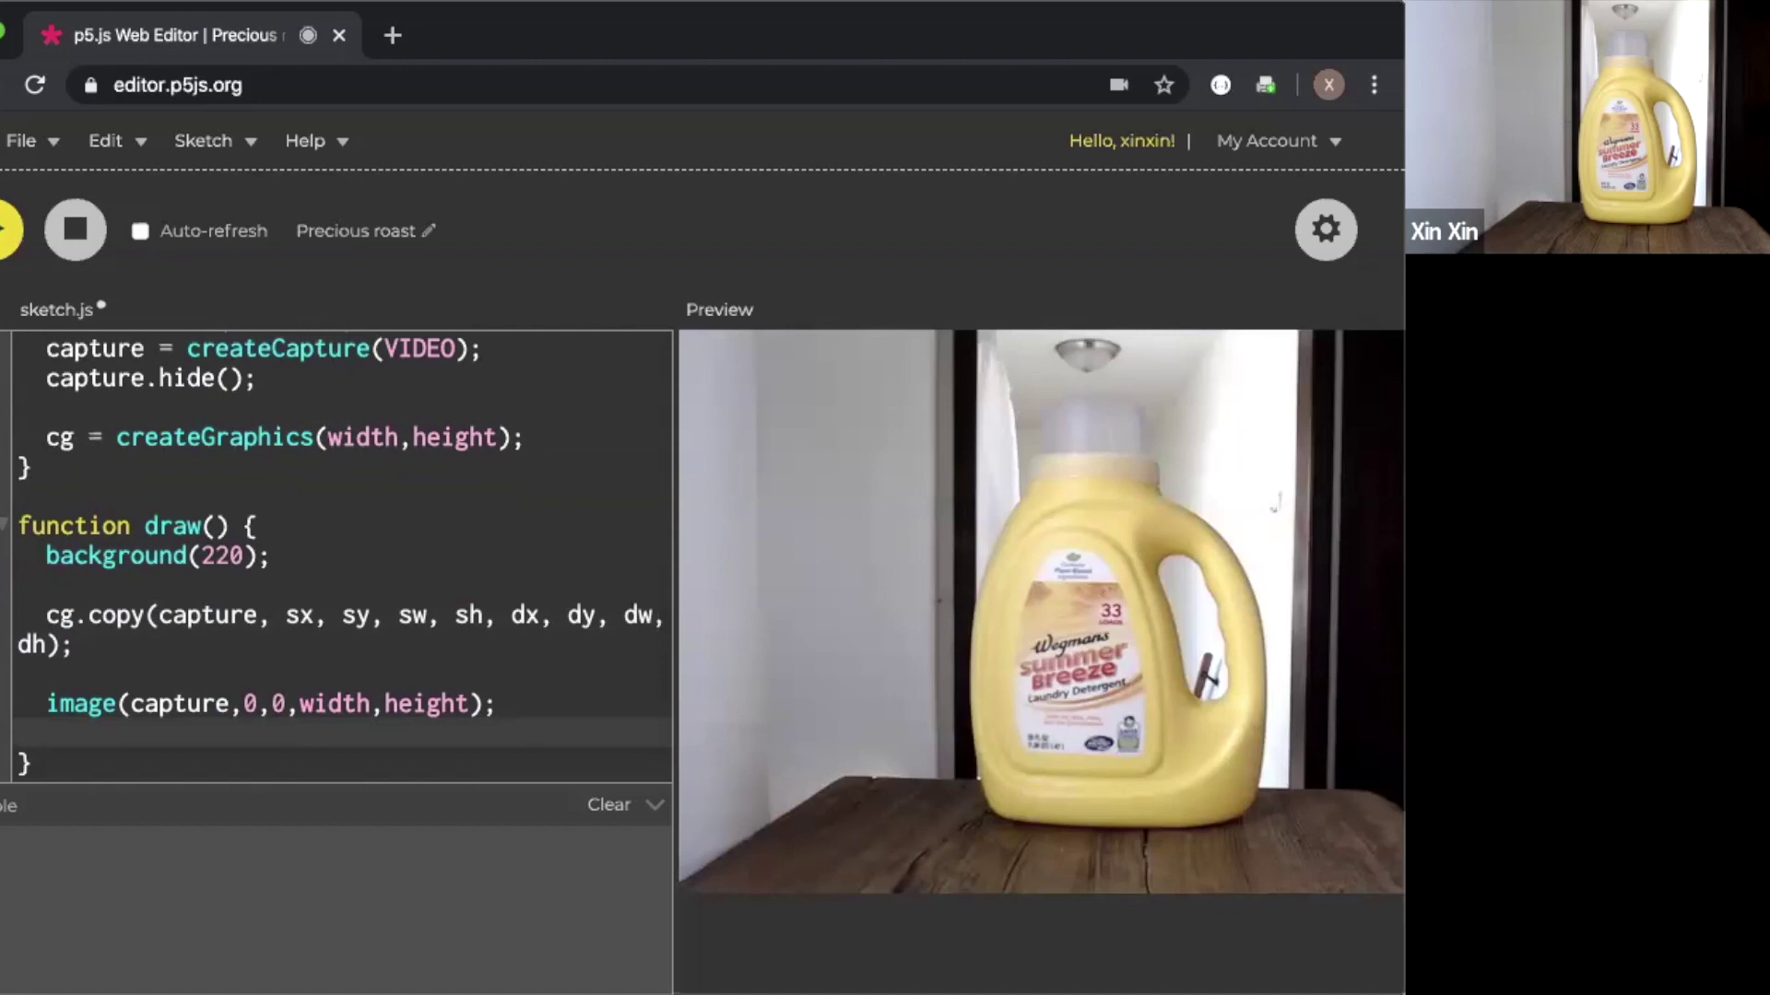
{"action": "type", "text": "image(cg"}
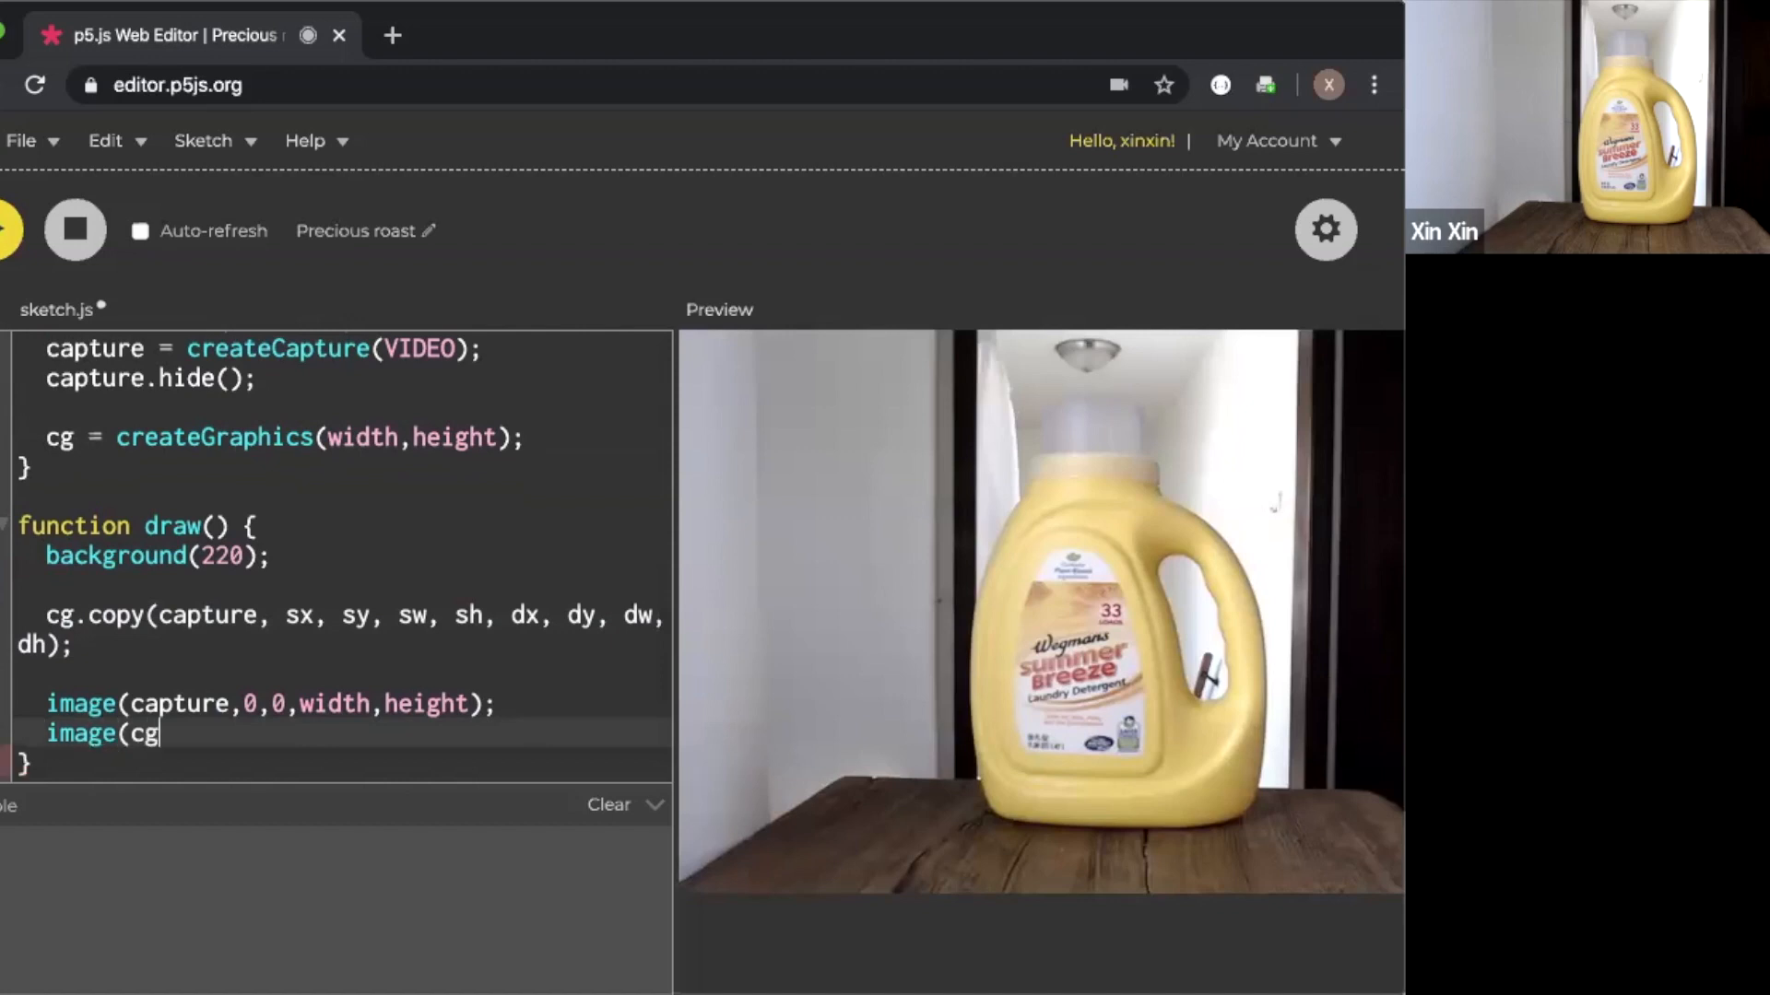
{"action": "type", "text": ", 0,0,width"}
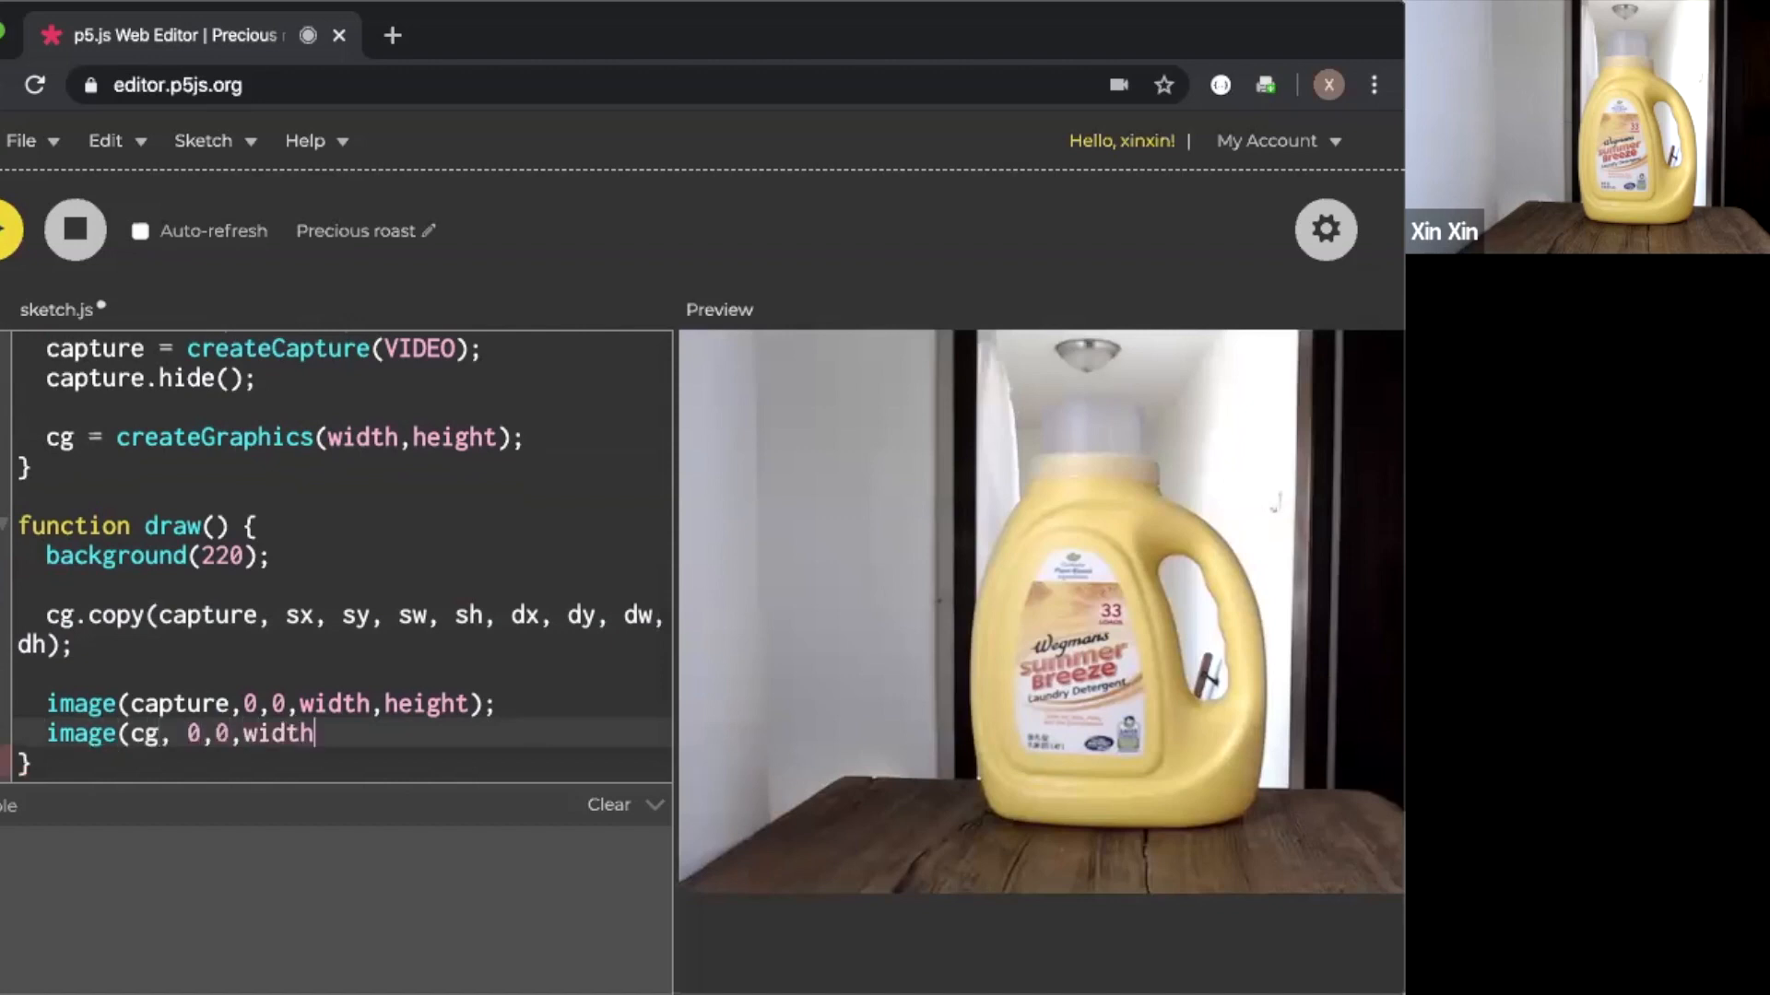
{"action": "type", "text": ",height);"}
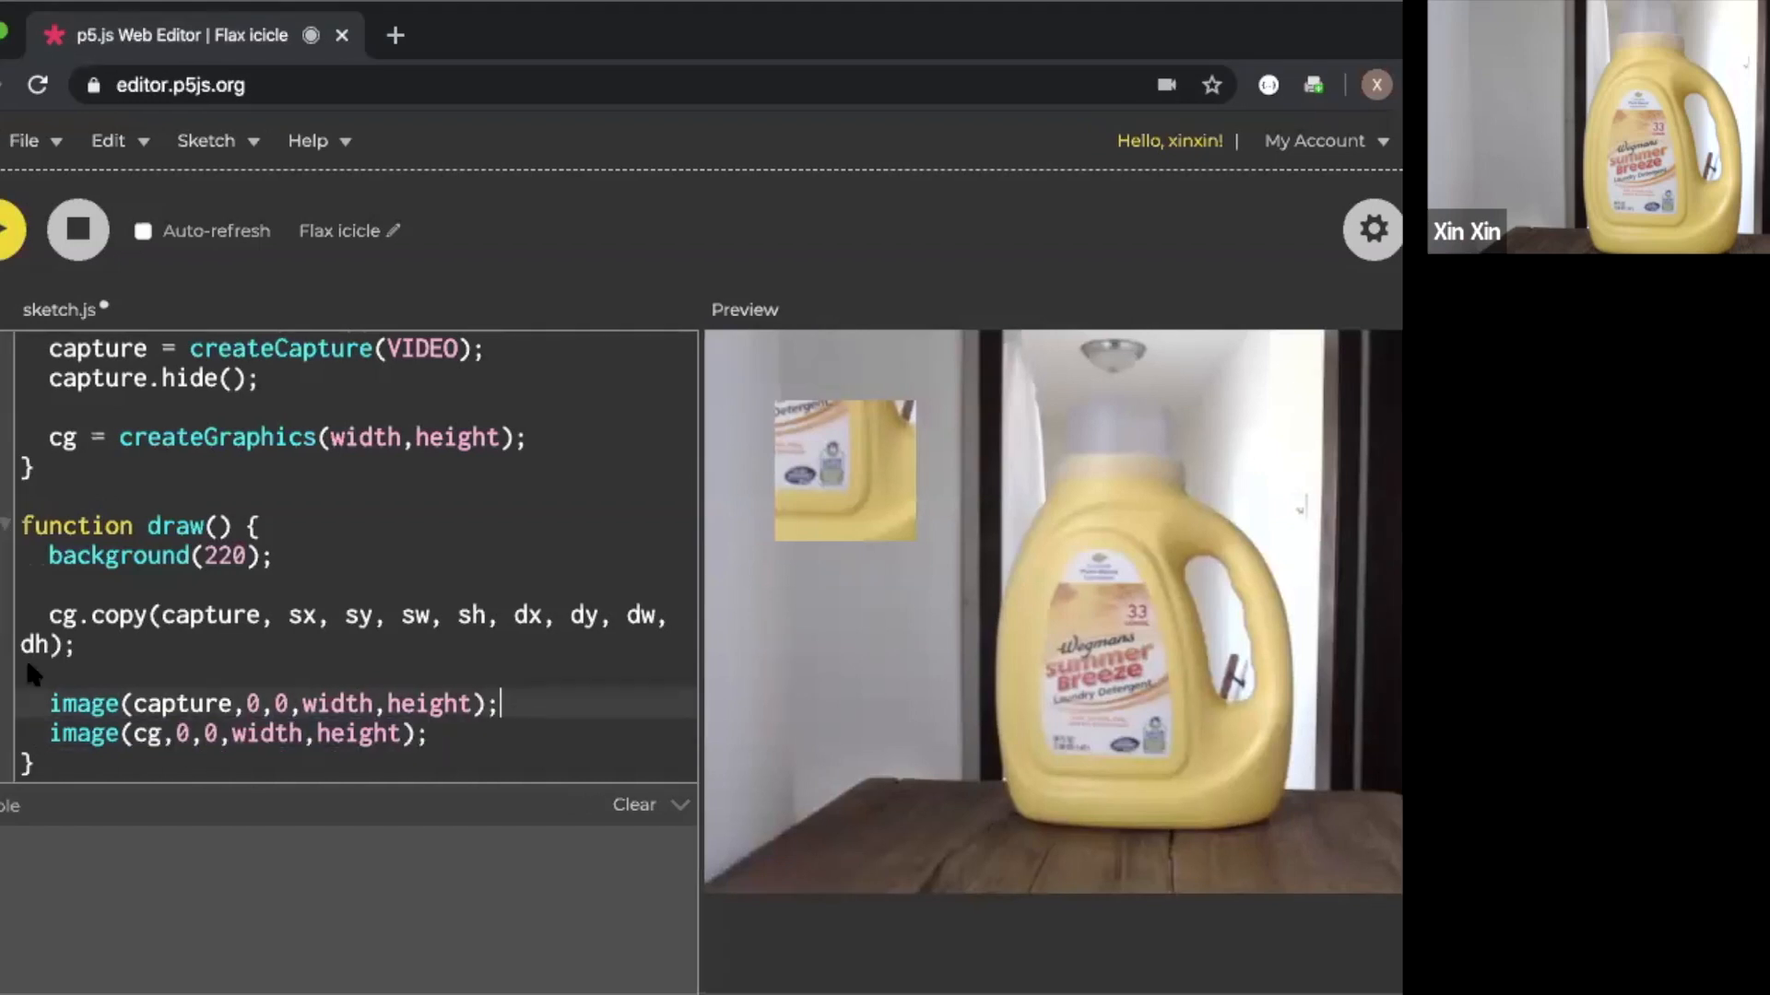
Delete the image(capture) line and the cg graphics buffer code, then rerun the sketch
{"action": "triple_click", "coordinate": [271, 703]}
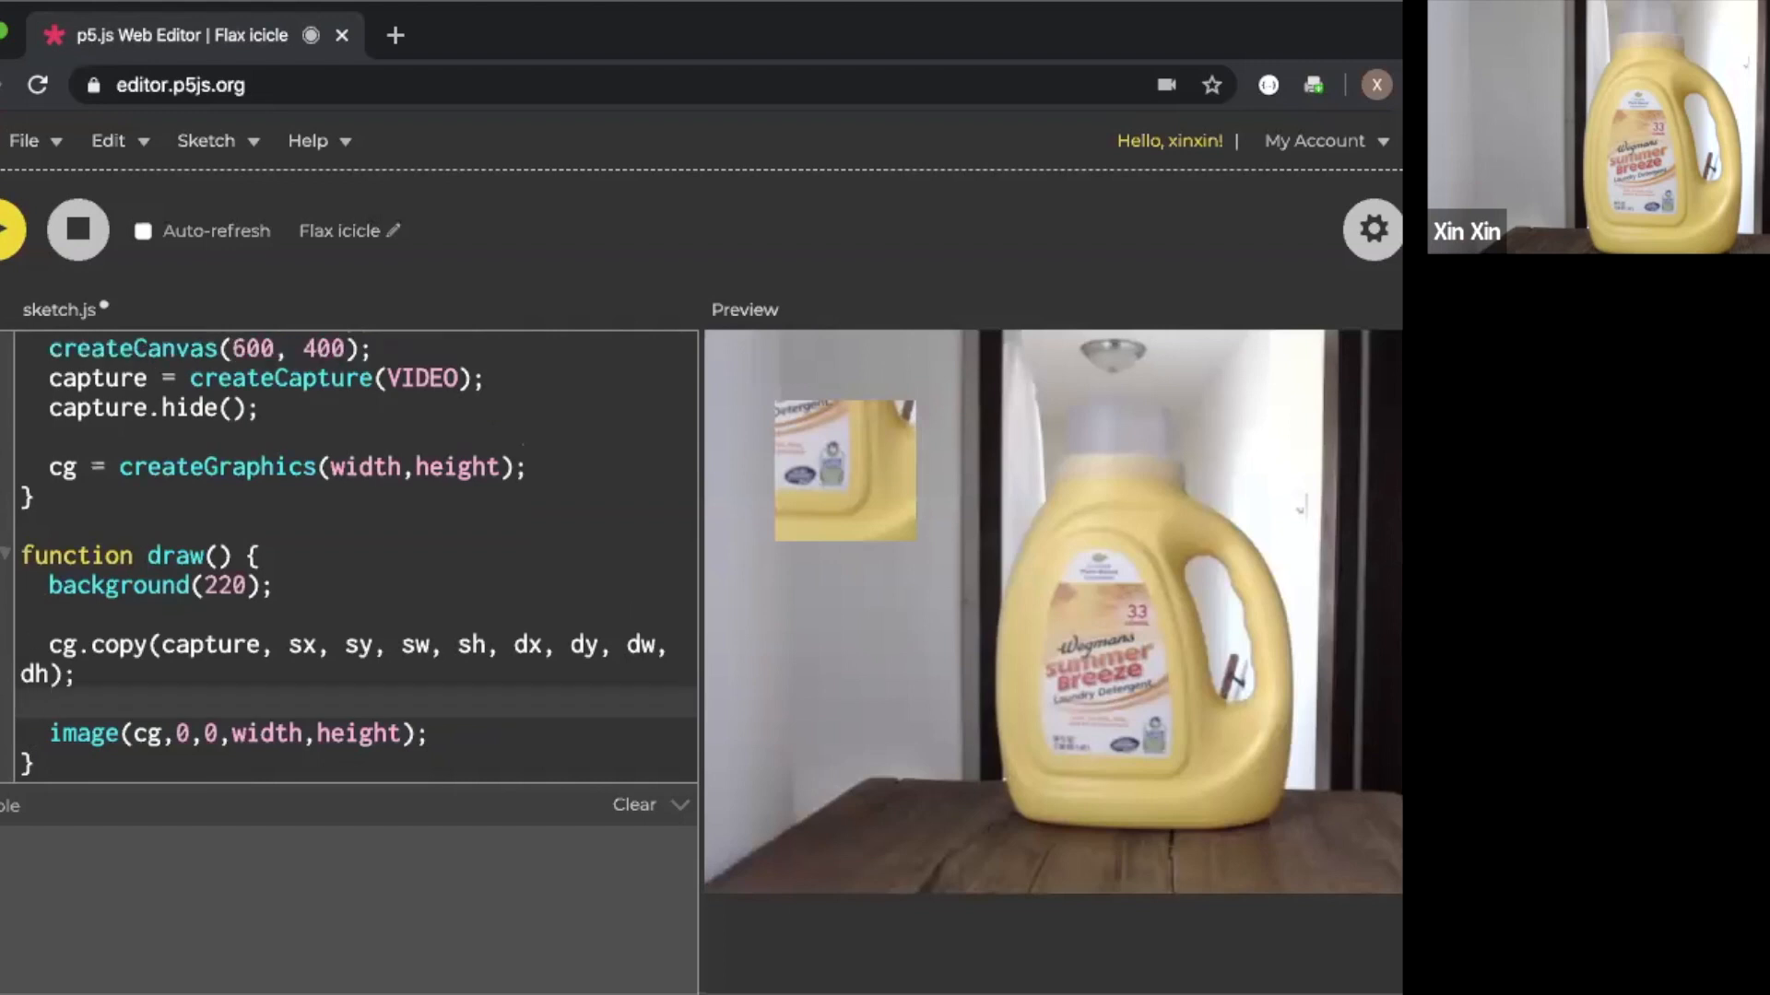
{"action": "left_click", "coordinate": [51, 704]}
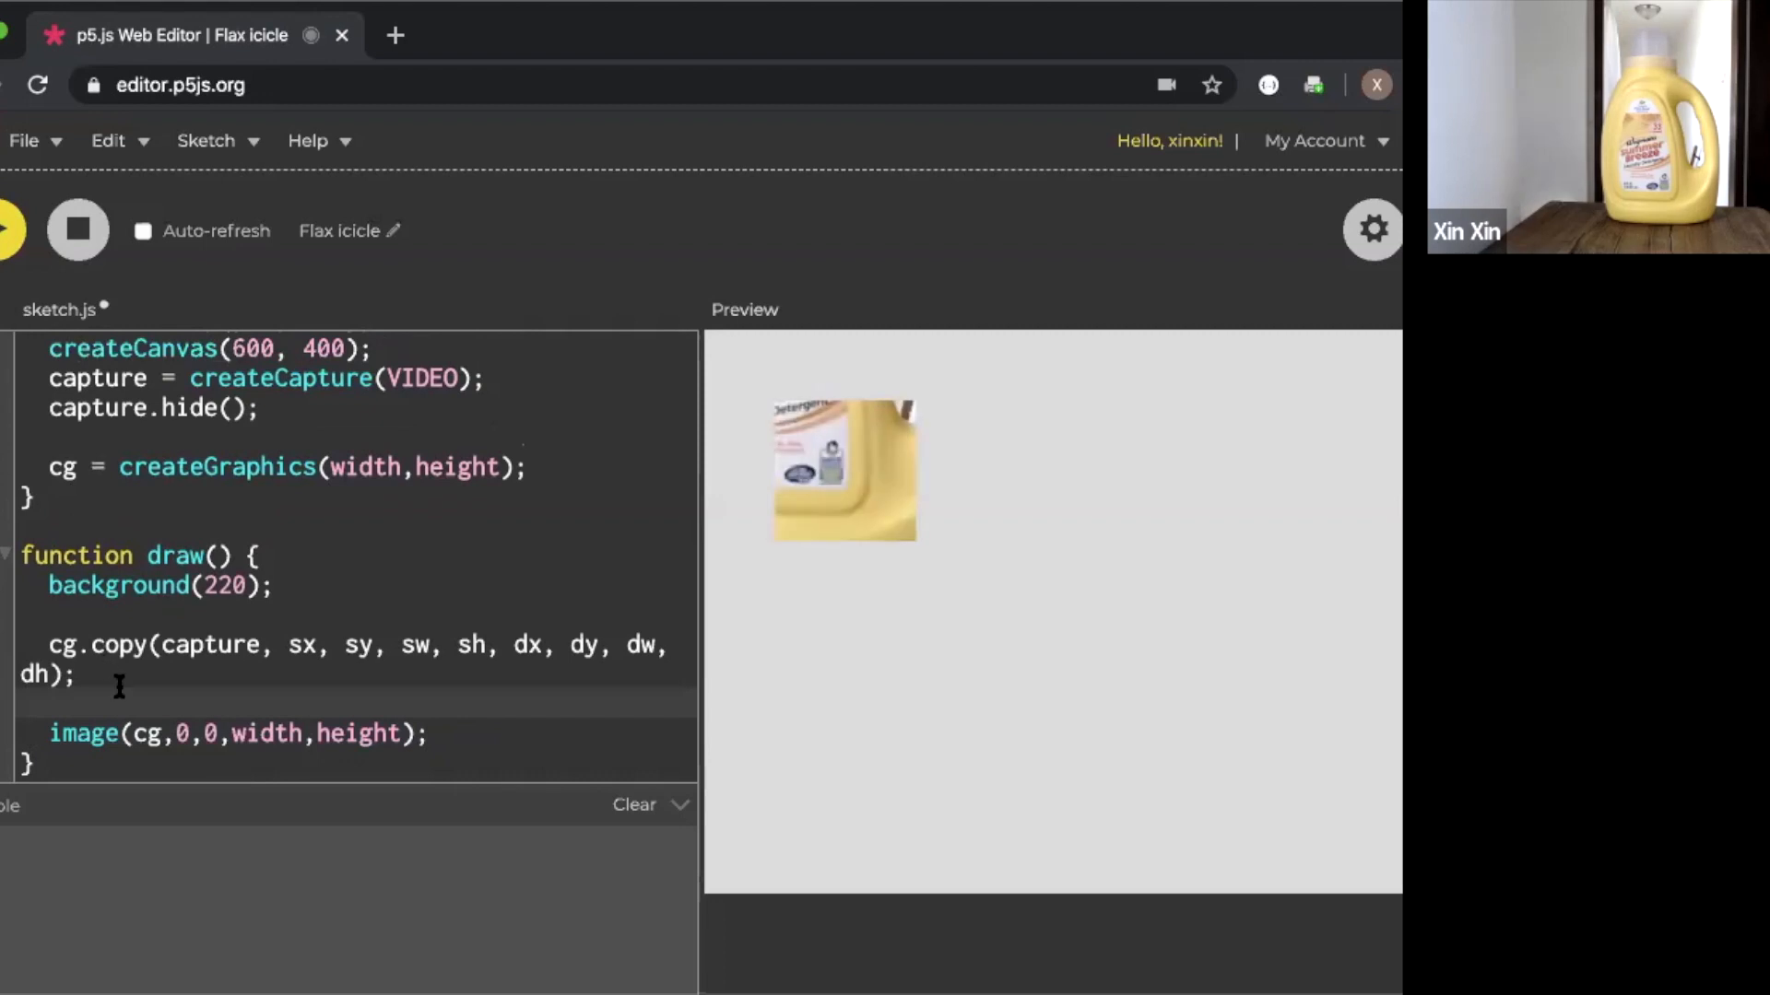
{"action": "scroll", "scroll_direction": "up", "scroll_amount": 3}
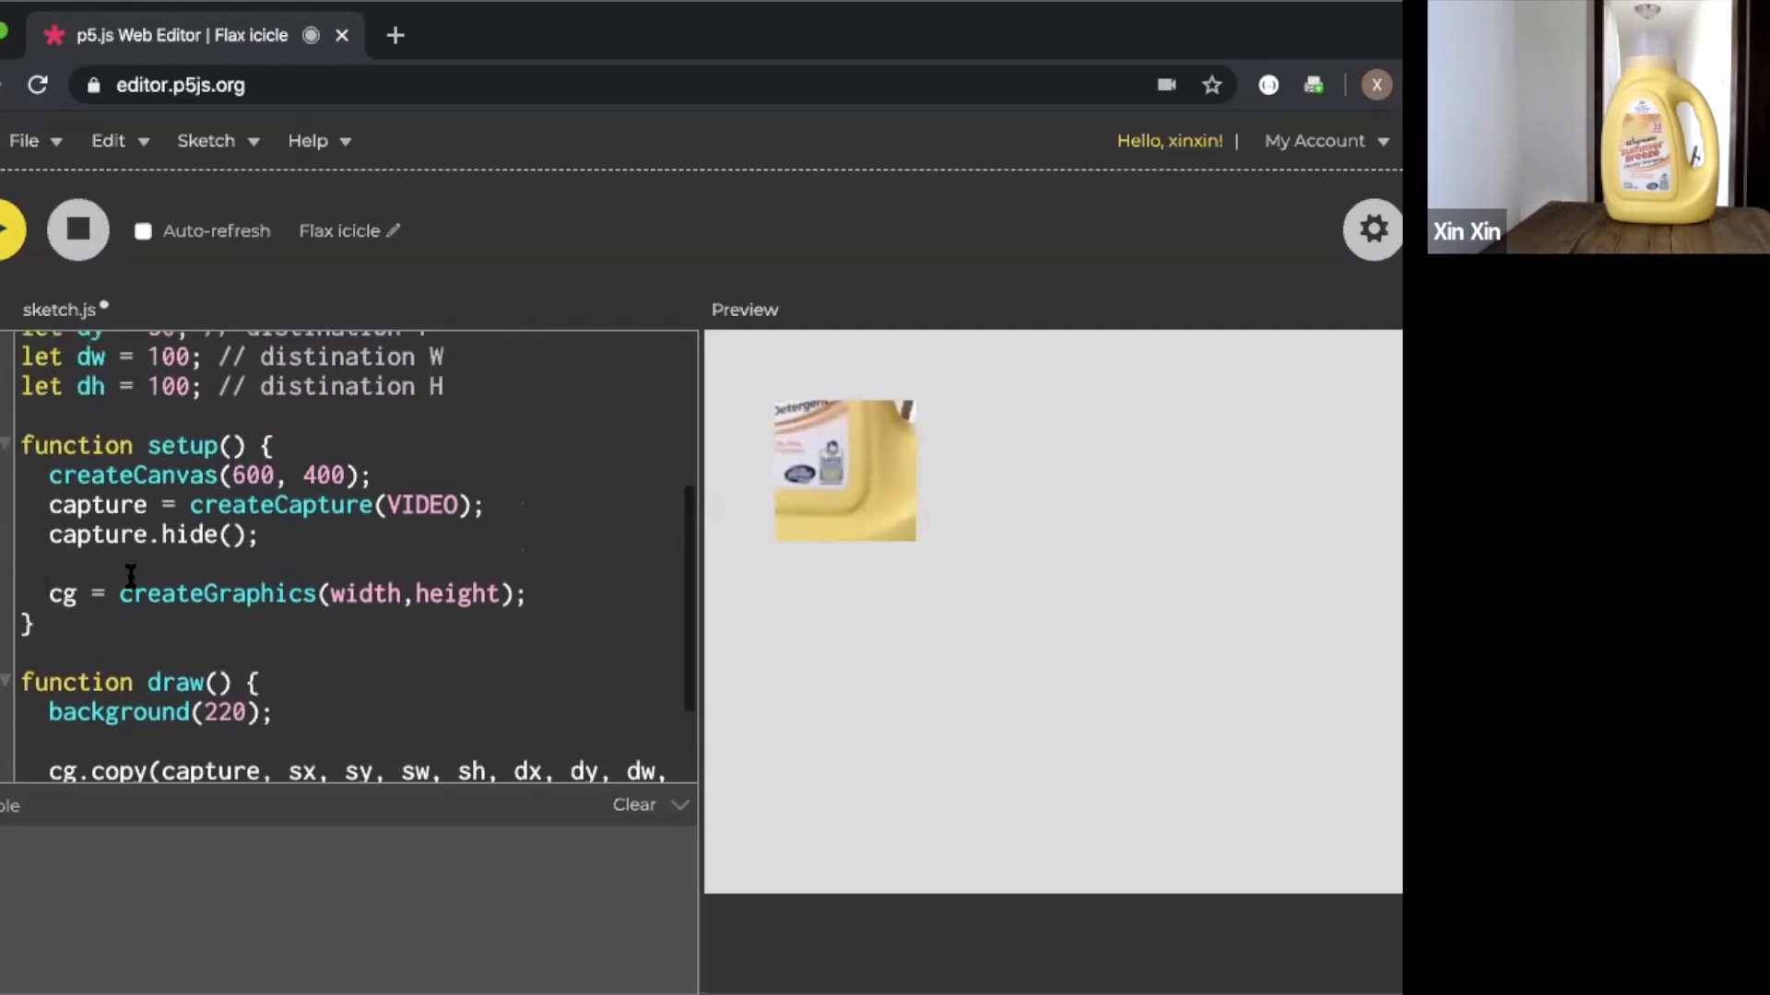
{"action": "triple_click", "coordinate": [271, 593]}
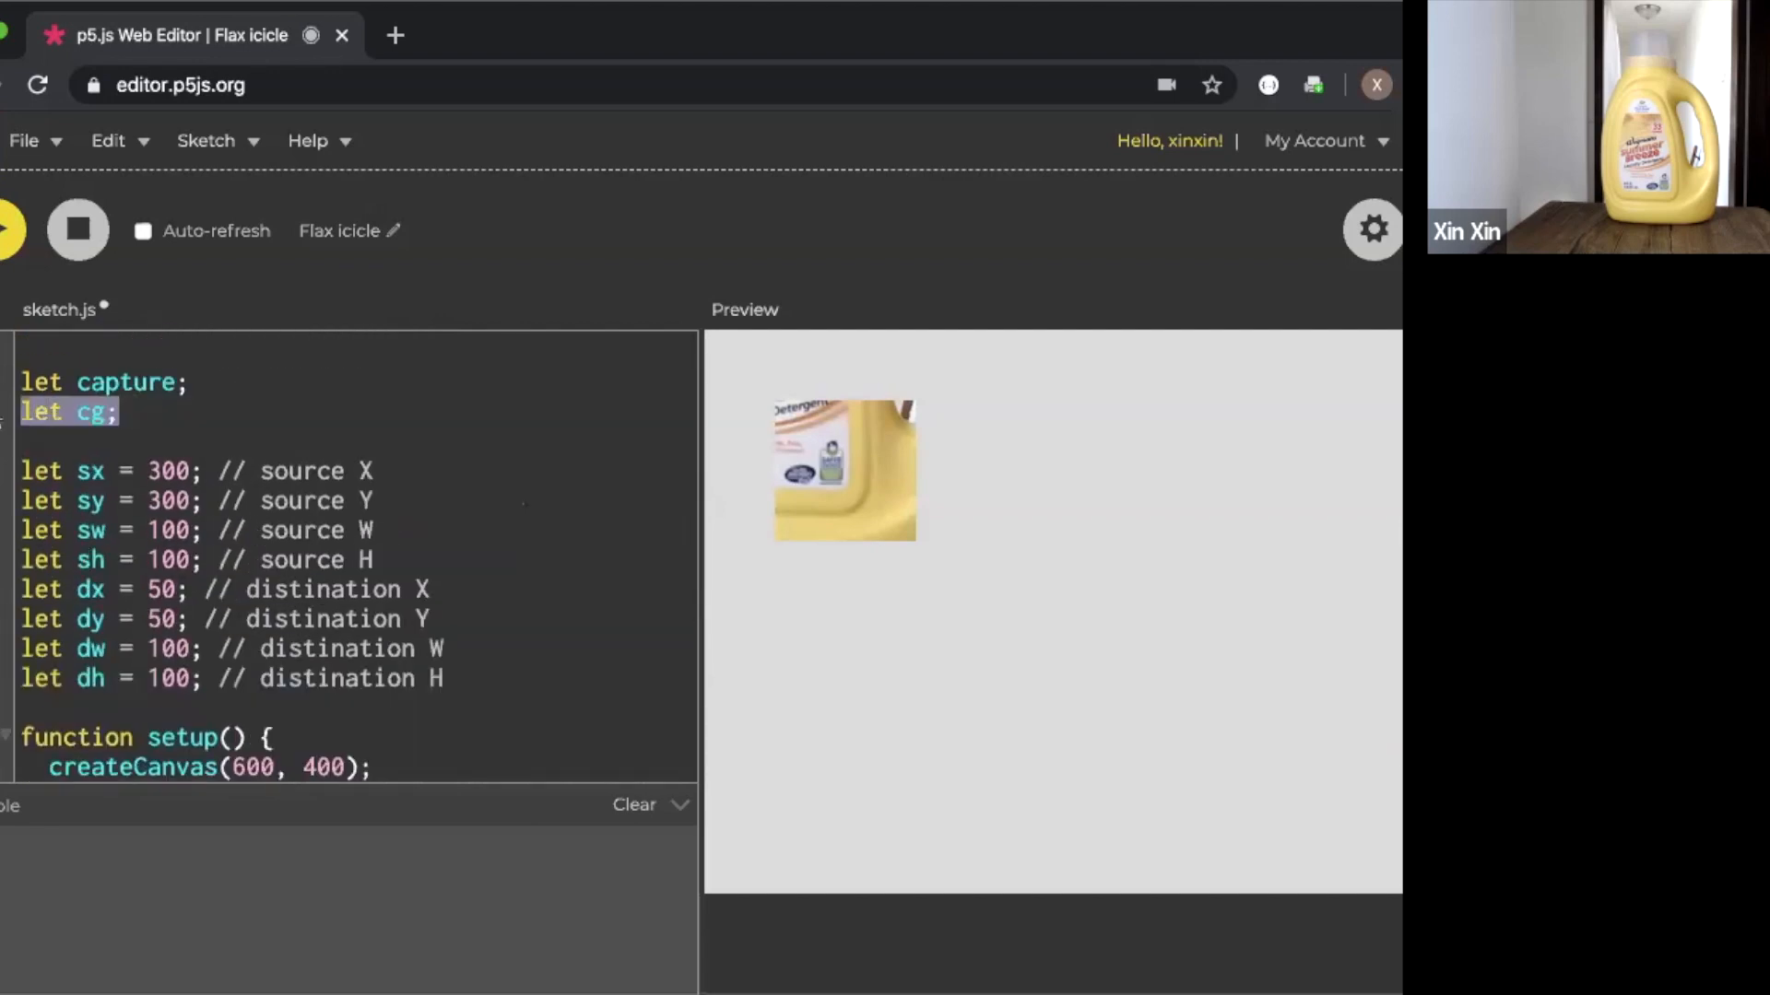
{"action": "scroll", "scroll_direction": "down", "scroll_amount": 3}
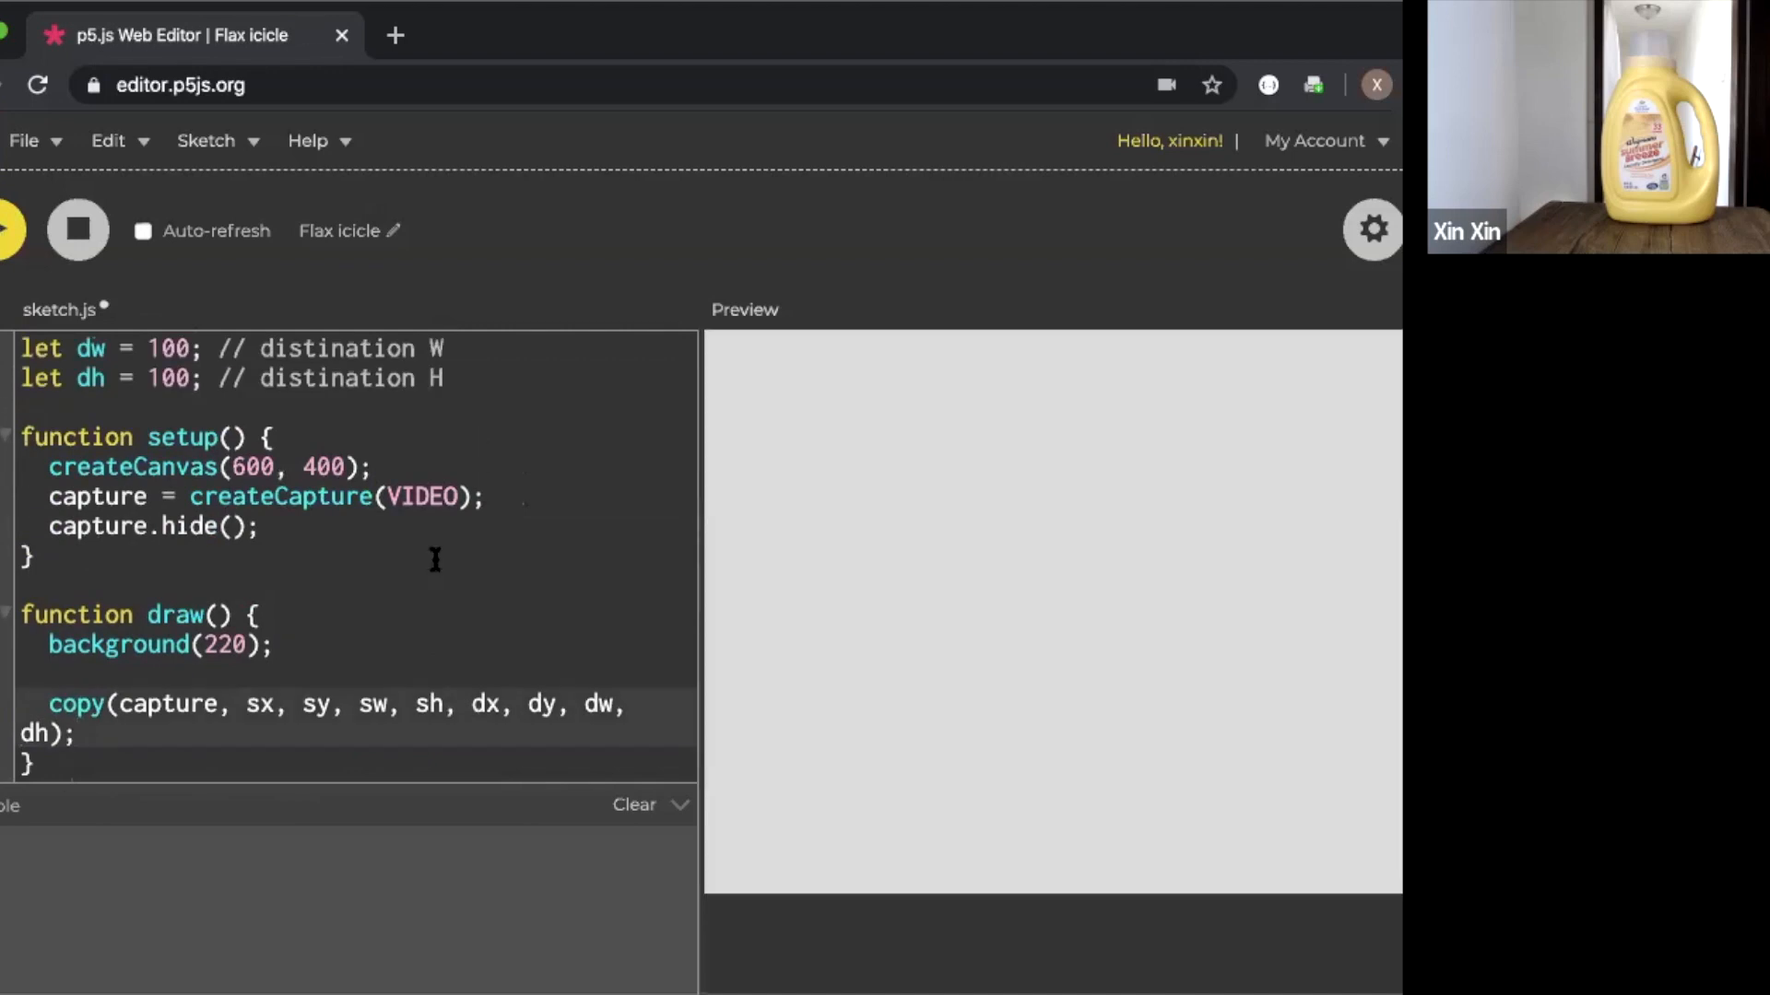
{"action": "left_click", "coordinate": [5, 231]}
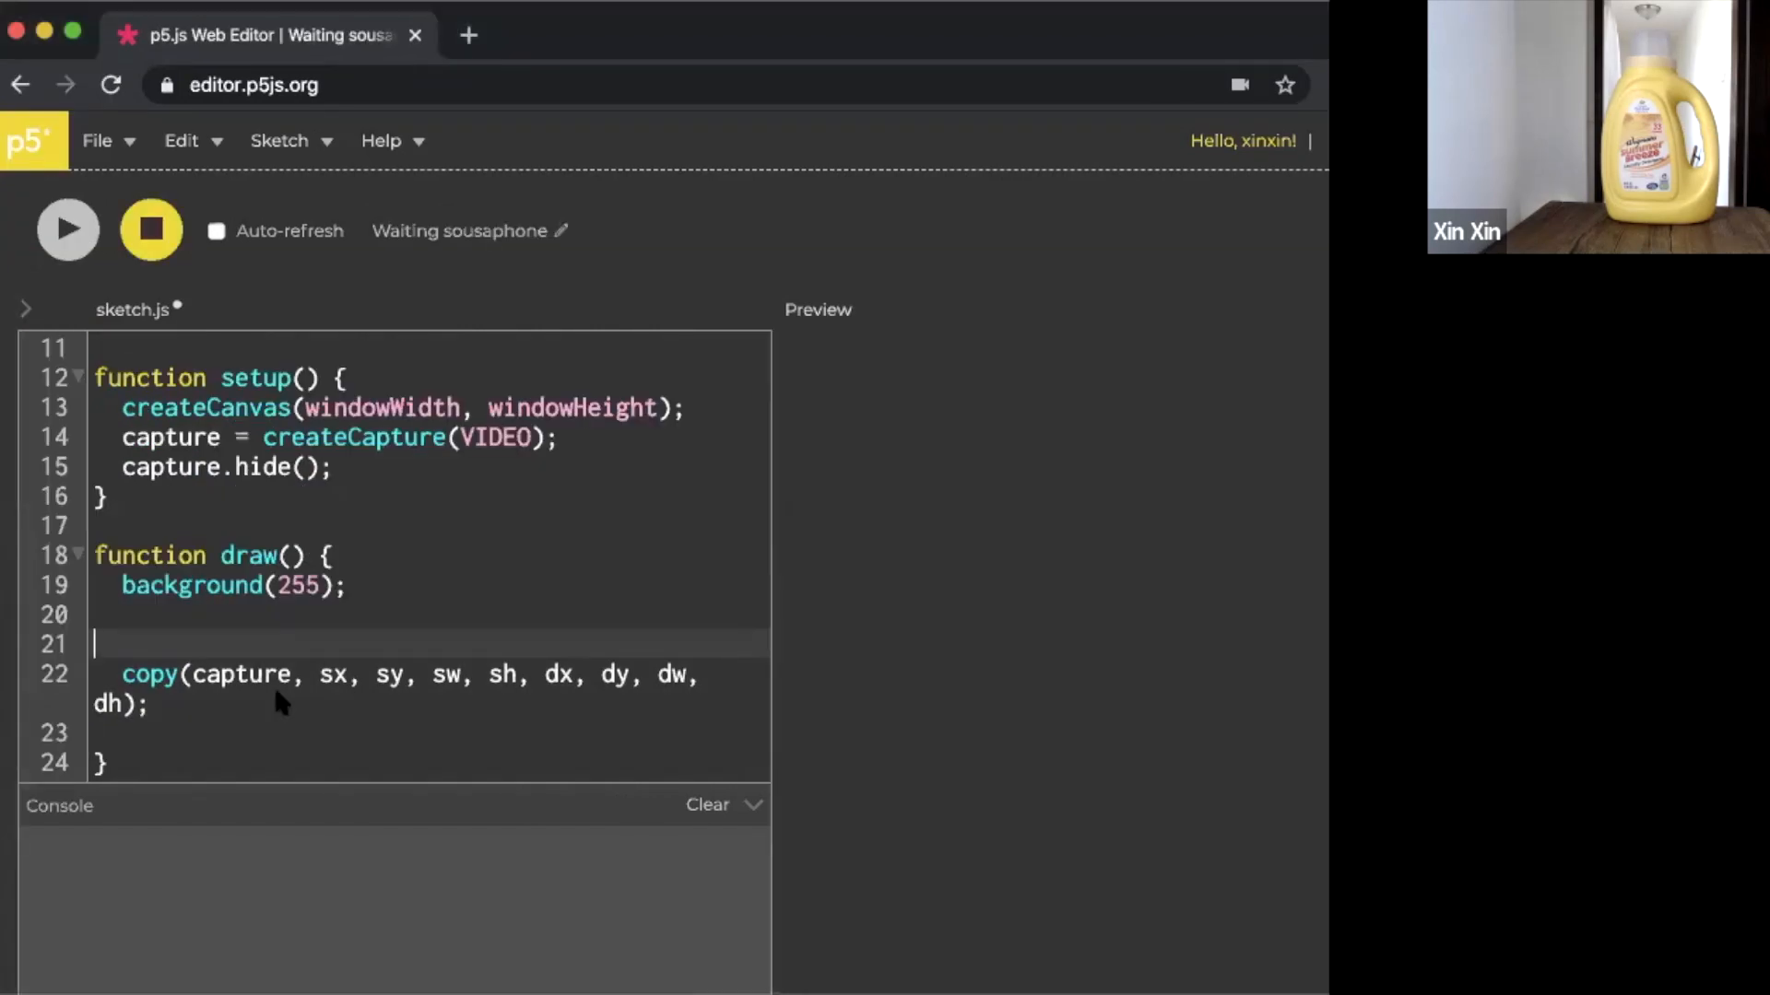
Add an outer loop for (let i = 0; i < 5; i++){ in draw
{"action": "type", "text": "f"}
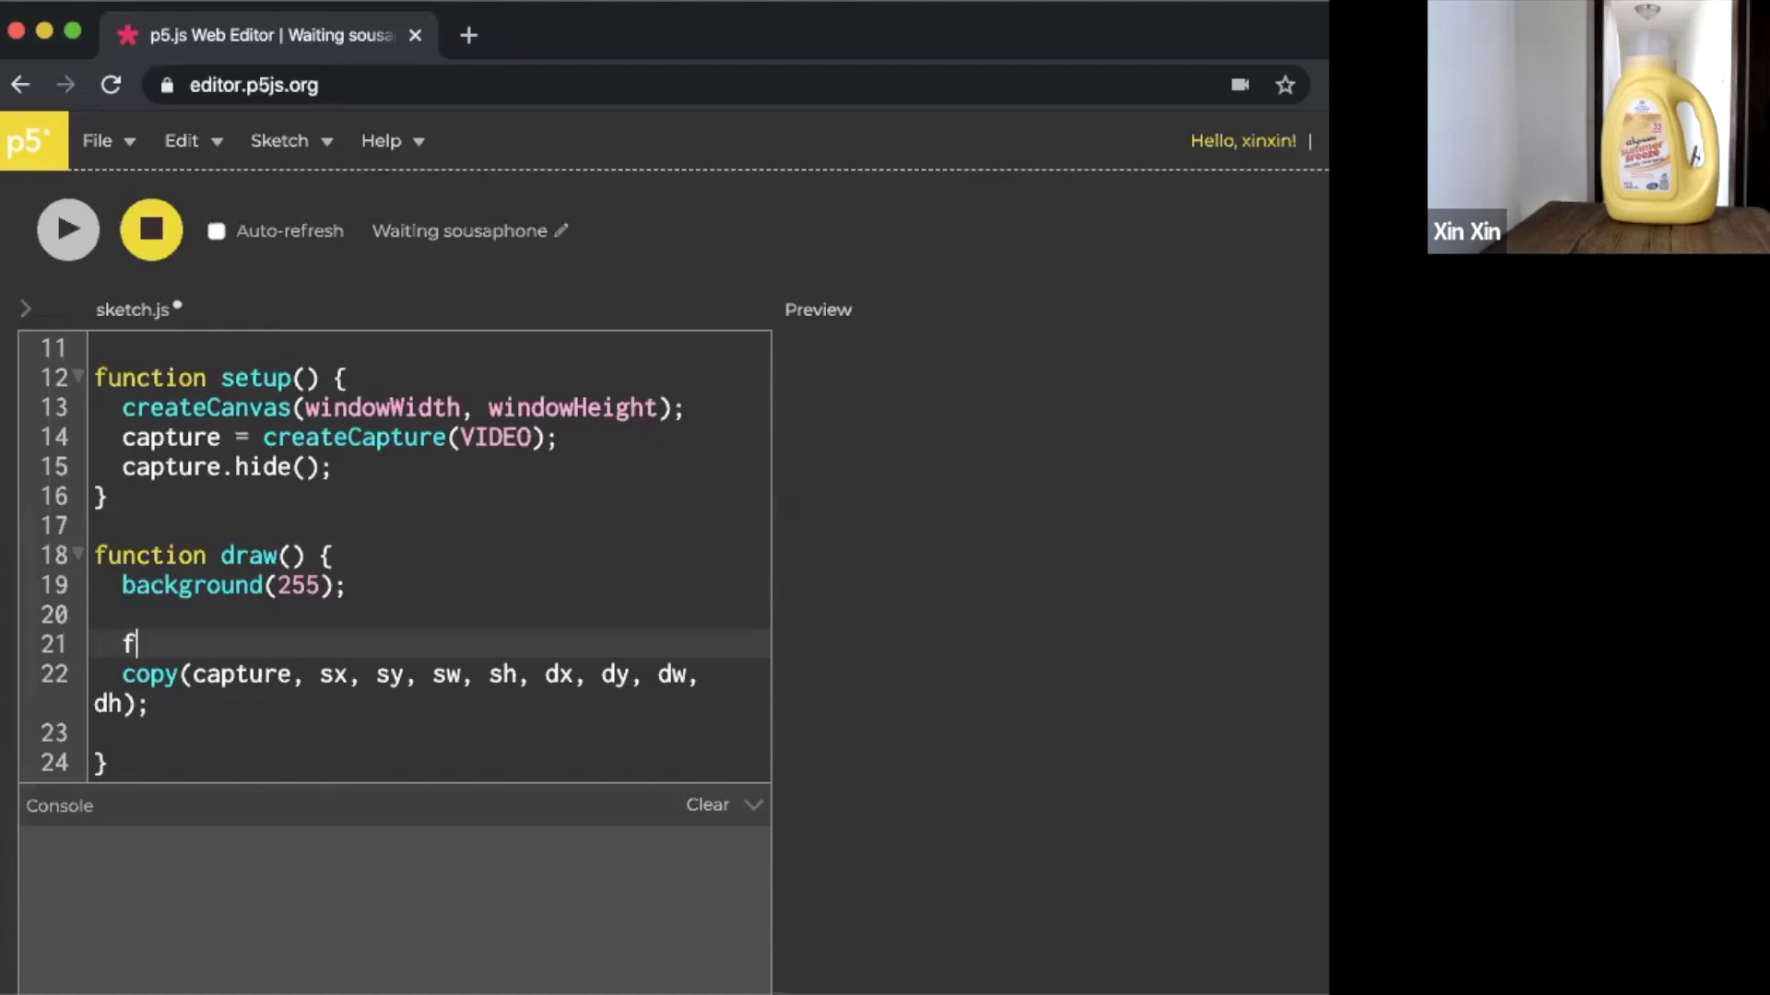
{"action": "type", "text": "or (let i ="}
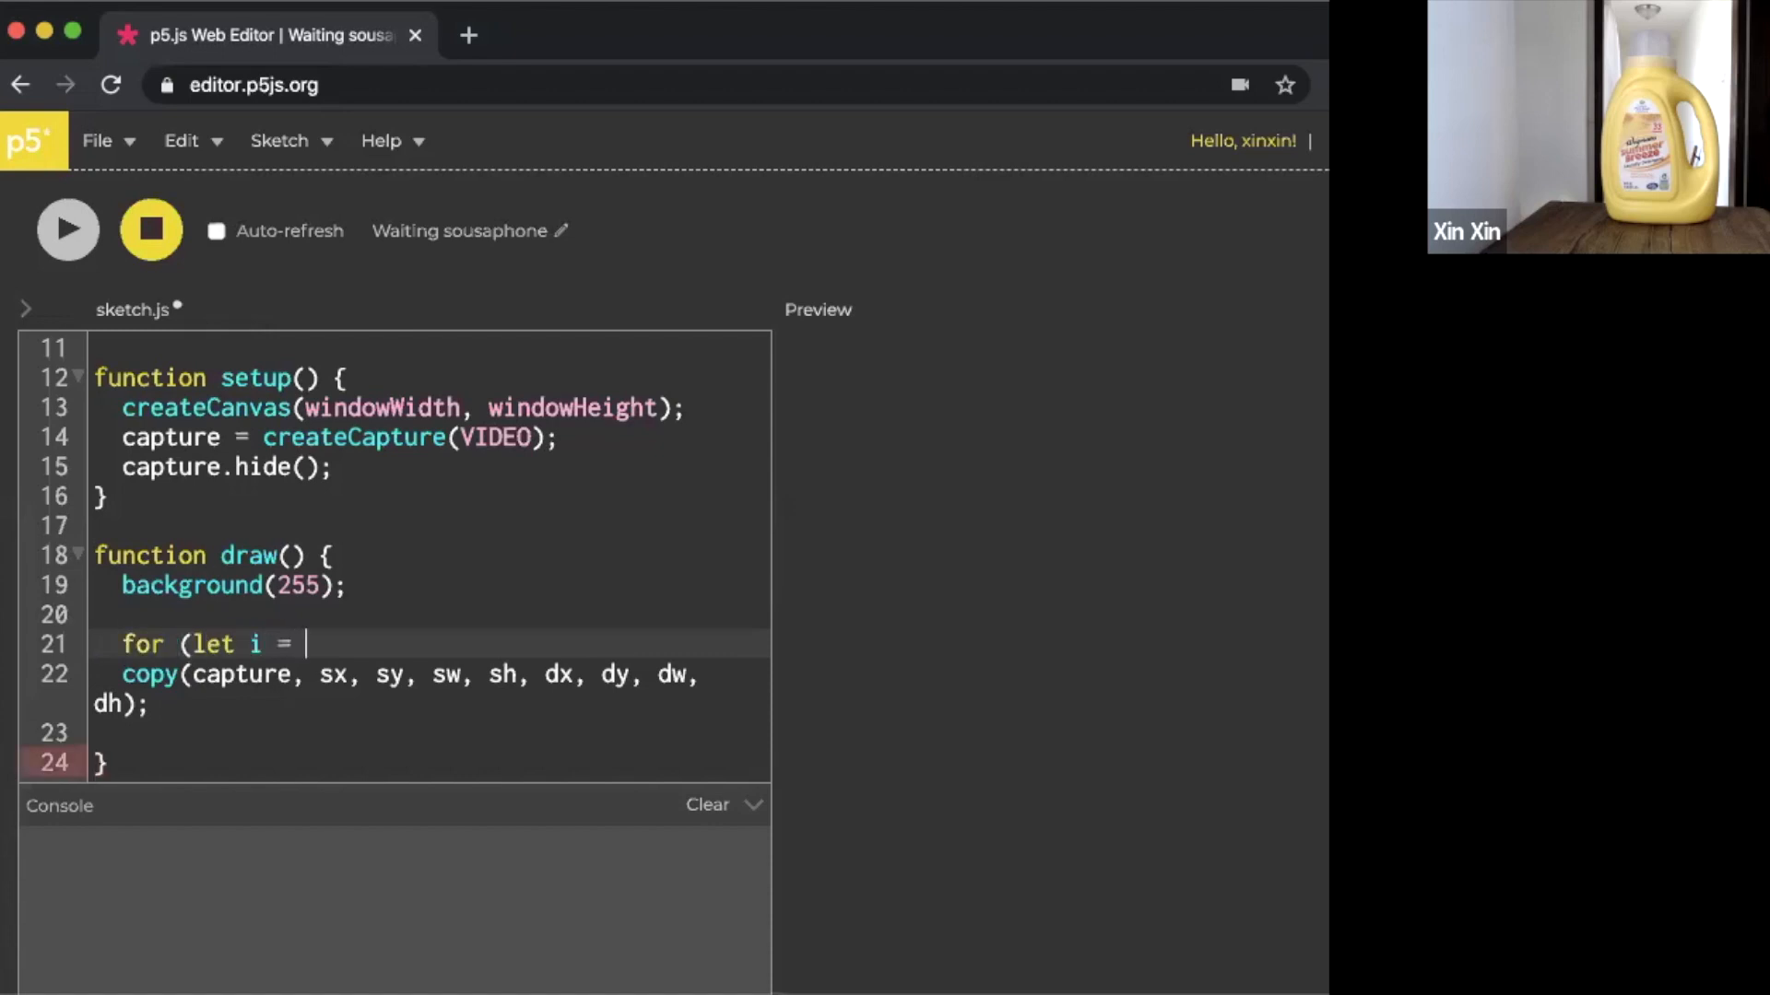
{"action": "type", "text": "01"}
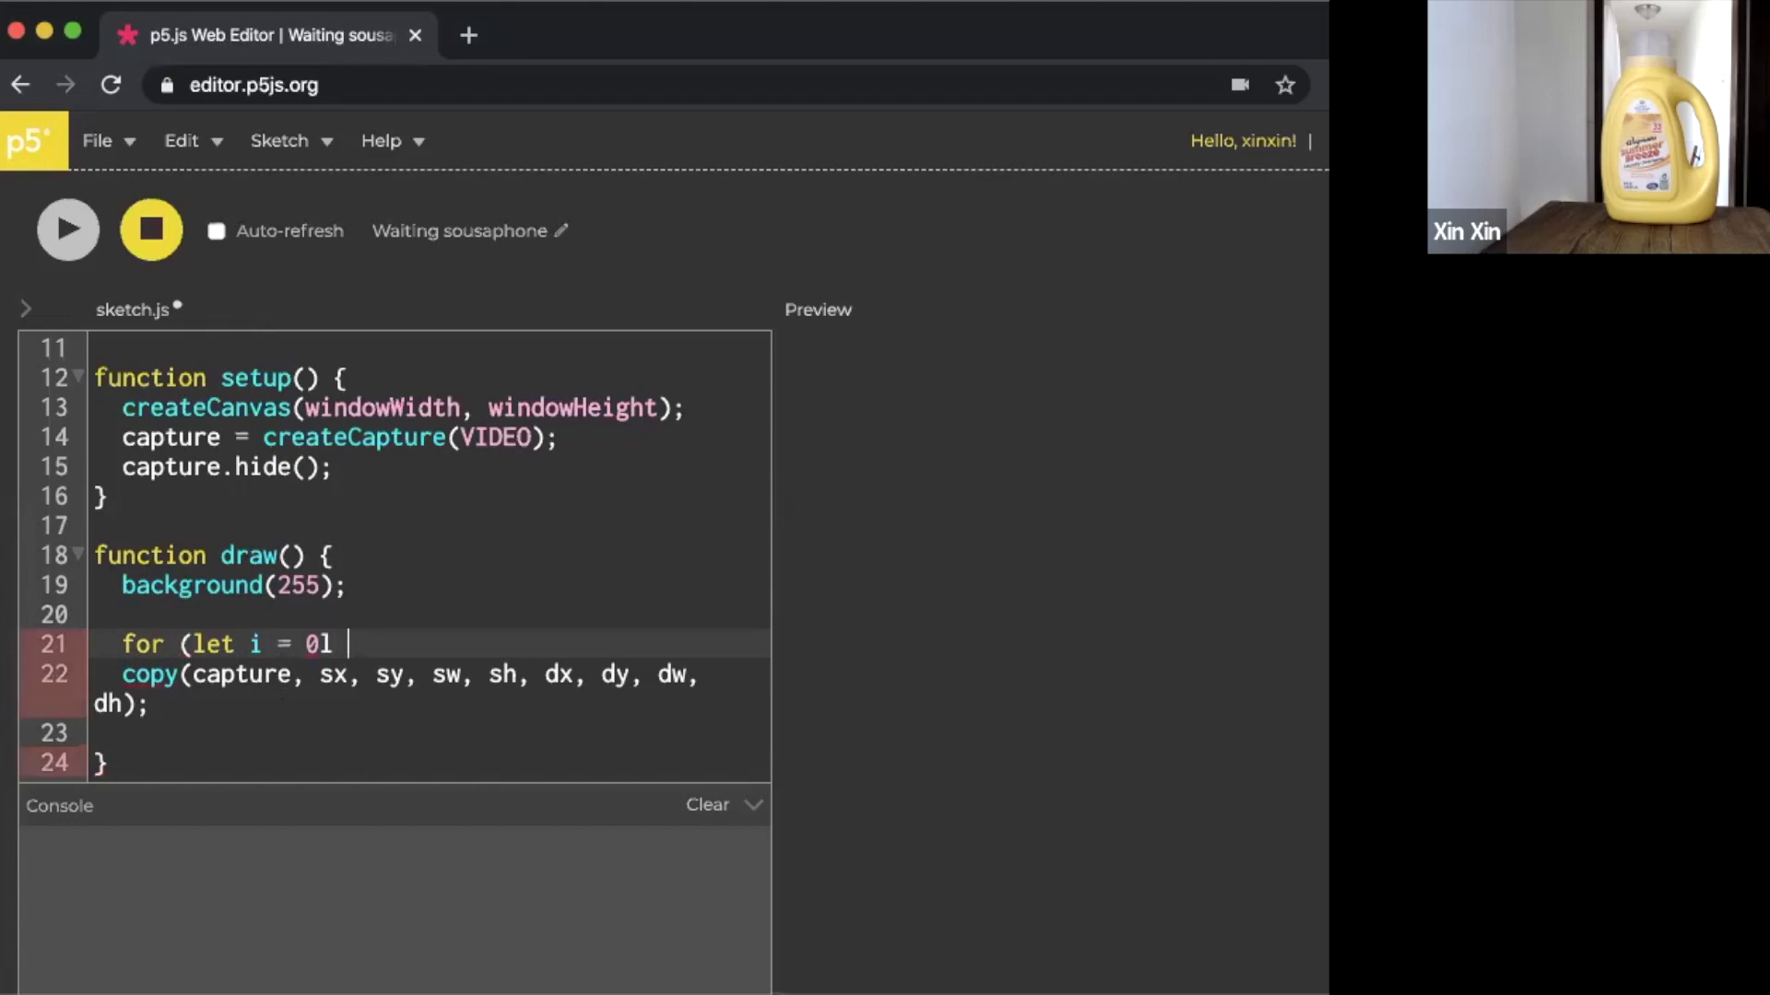
{"action": "type", "text": "; i <"}
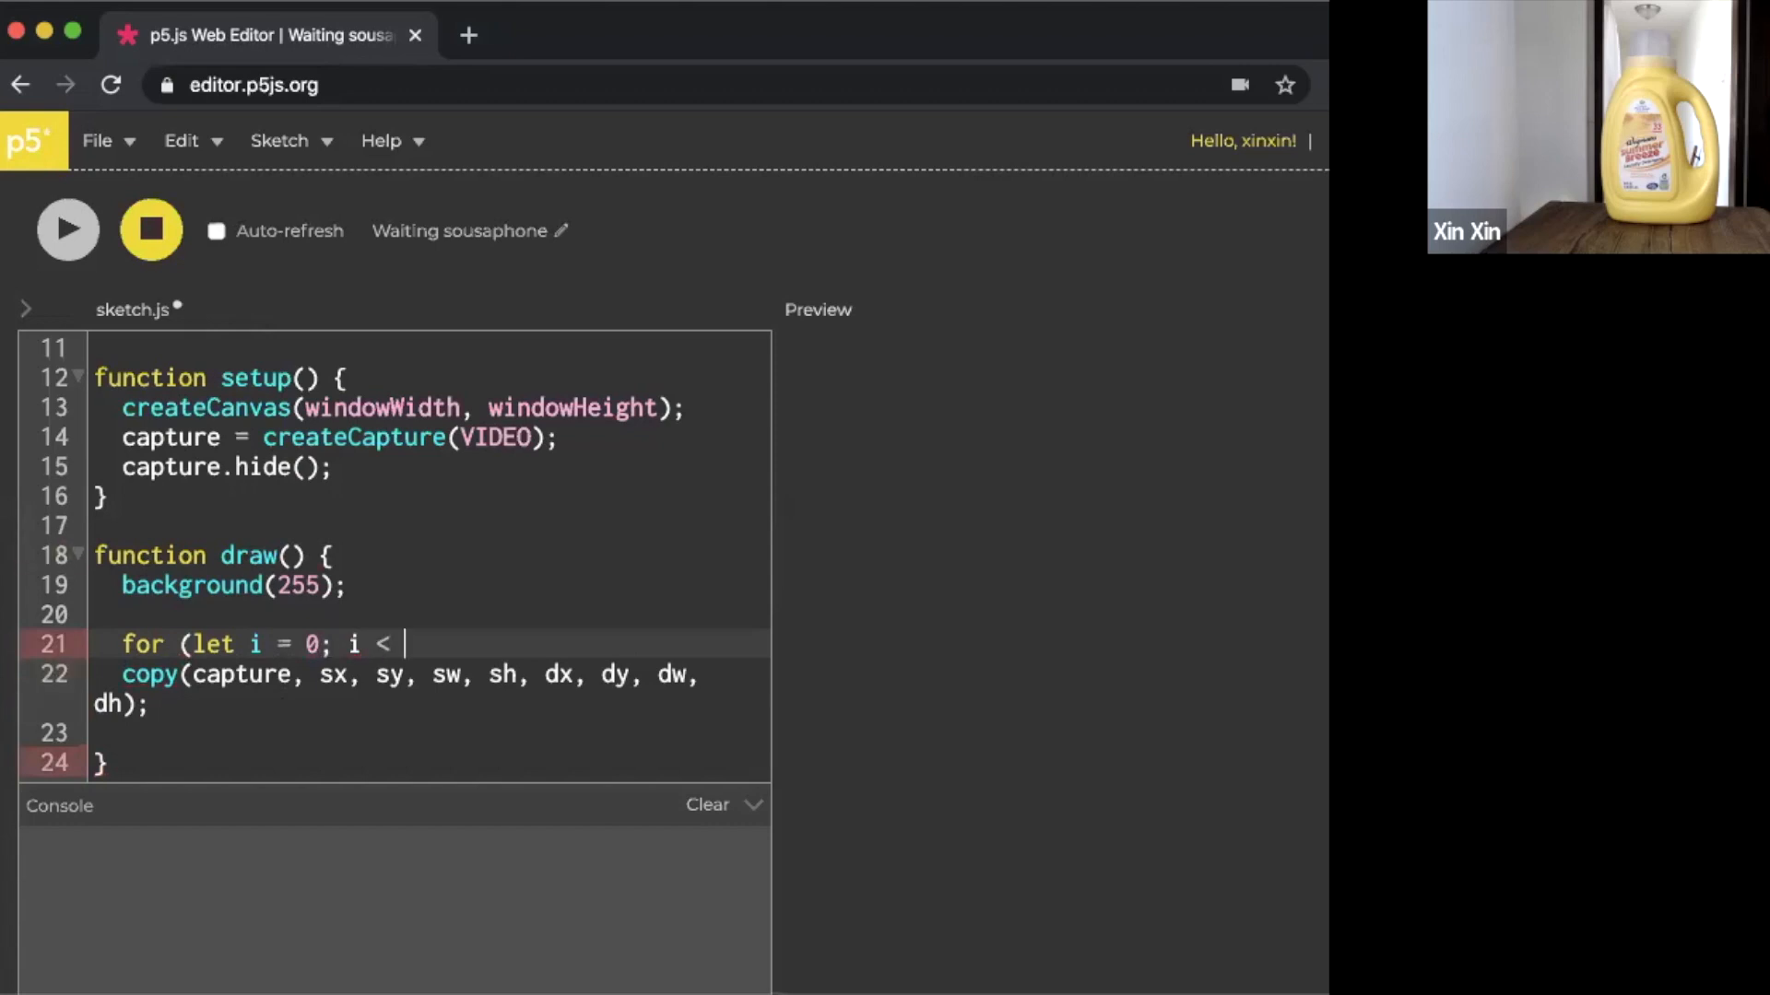
{"action": "type", "text": "5"}
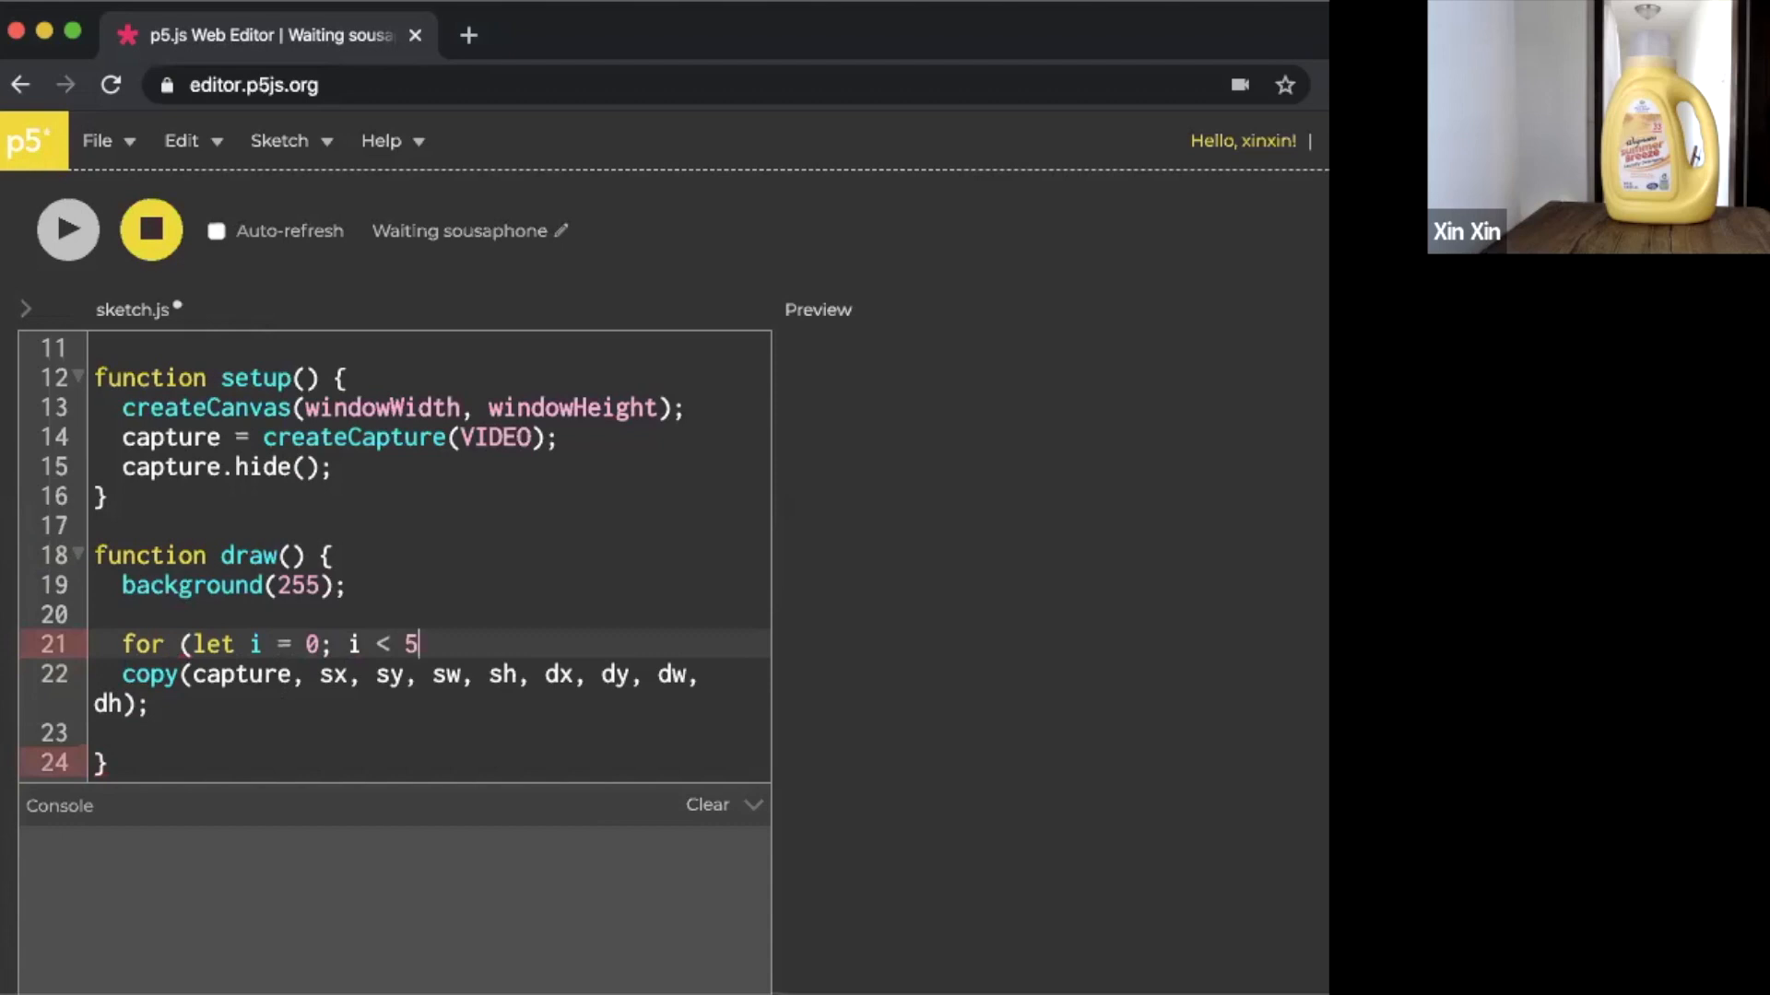
{"action": "type", "text": "; i"}
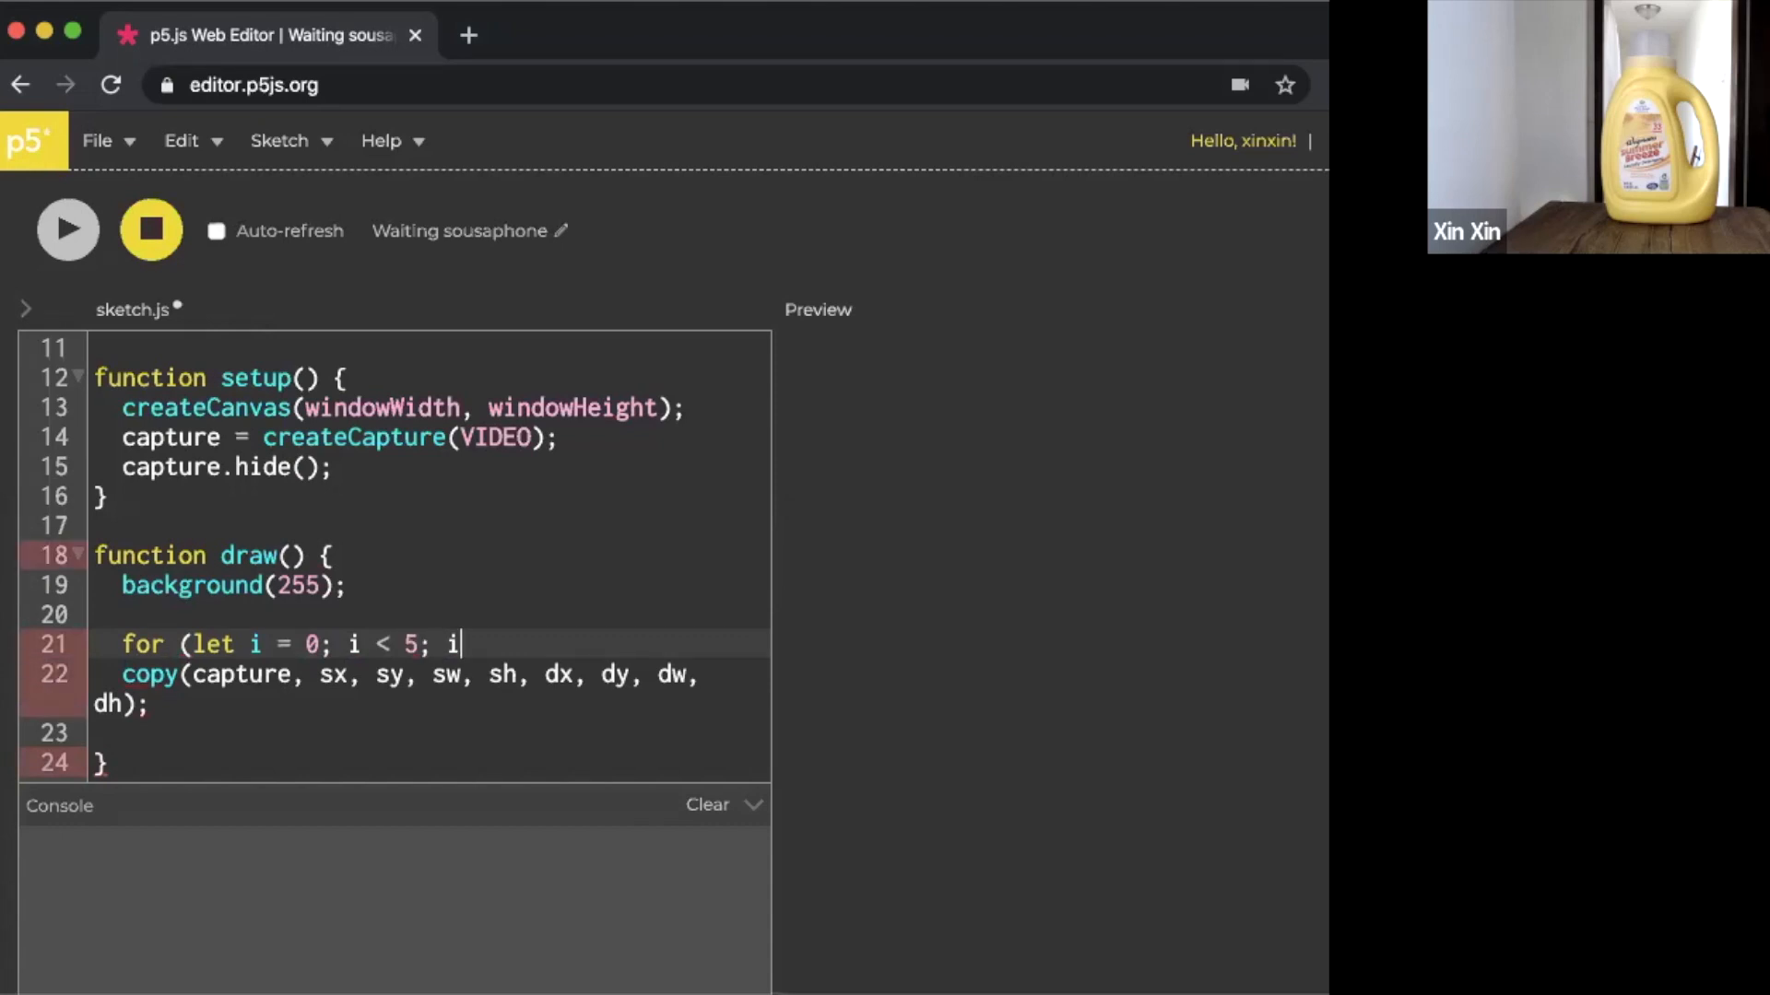
{"action": "type", "text": "++){"}
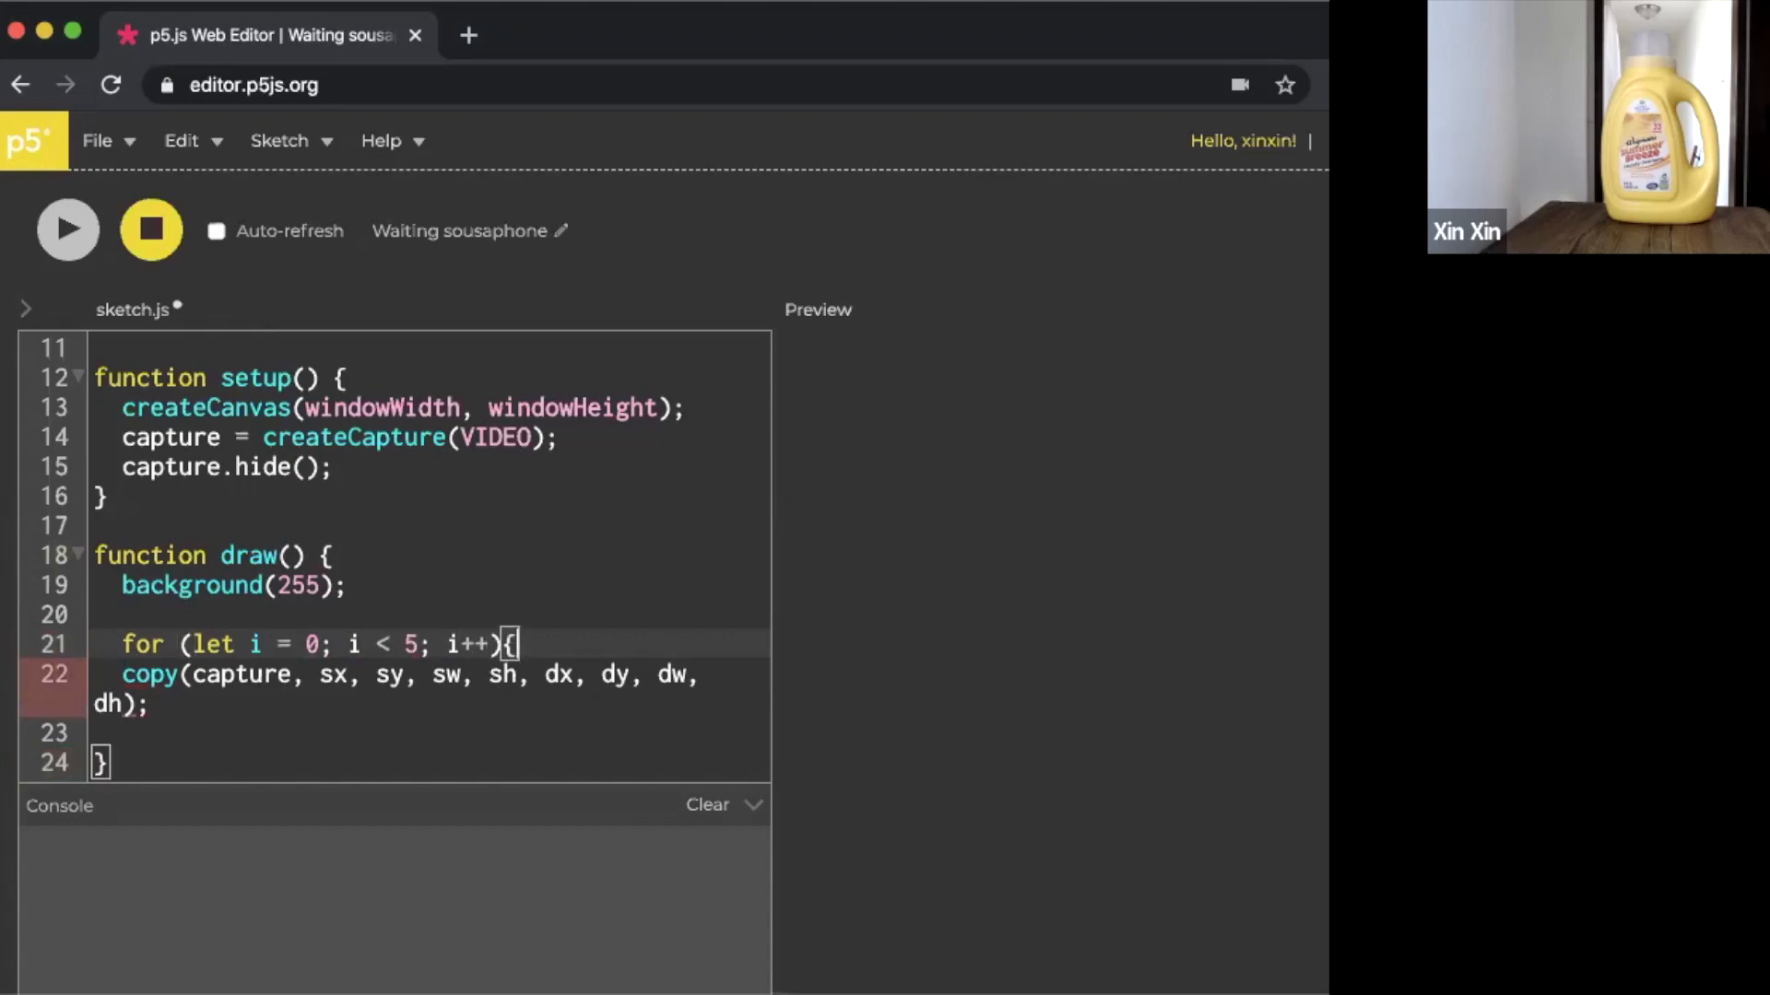
Nest for (let j = 0; j < 5; j++){ inside it and close both loops
{"action": "type", "text": "for"}
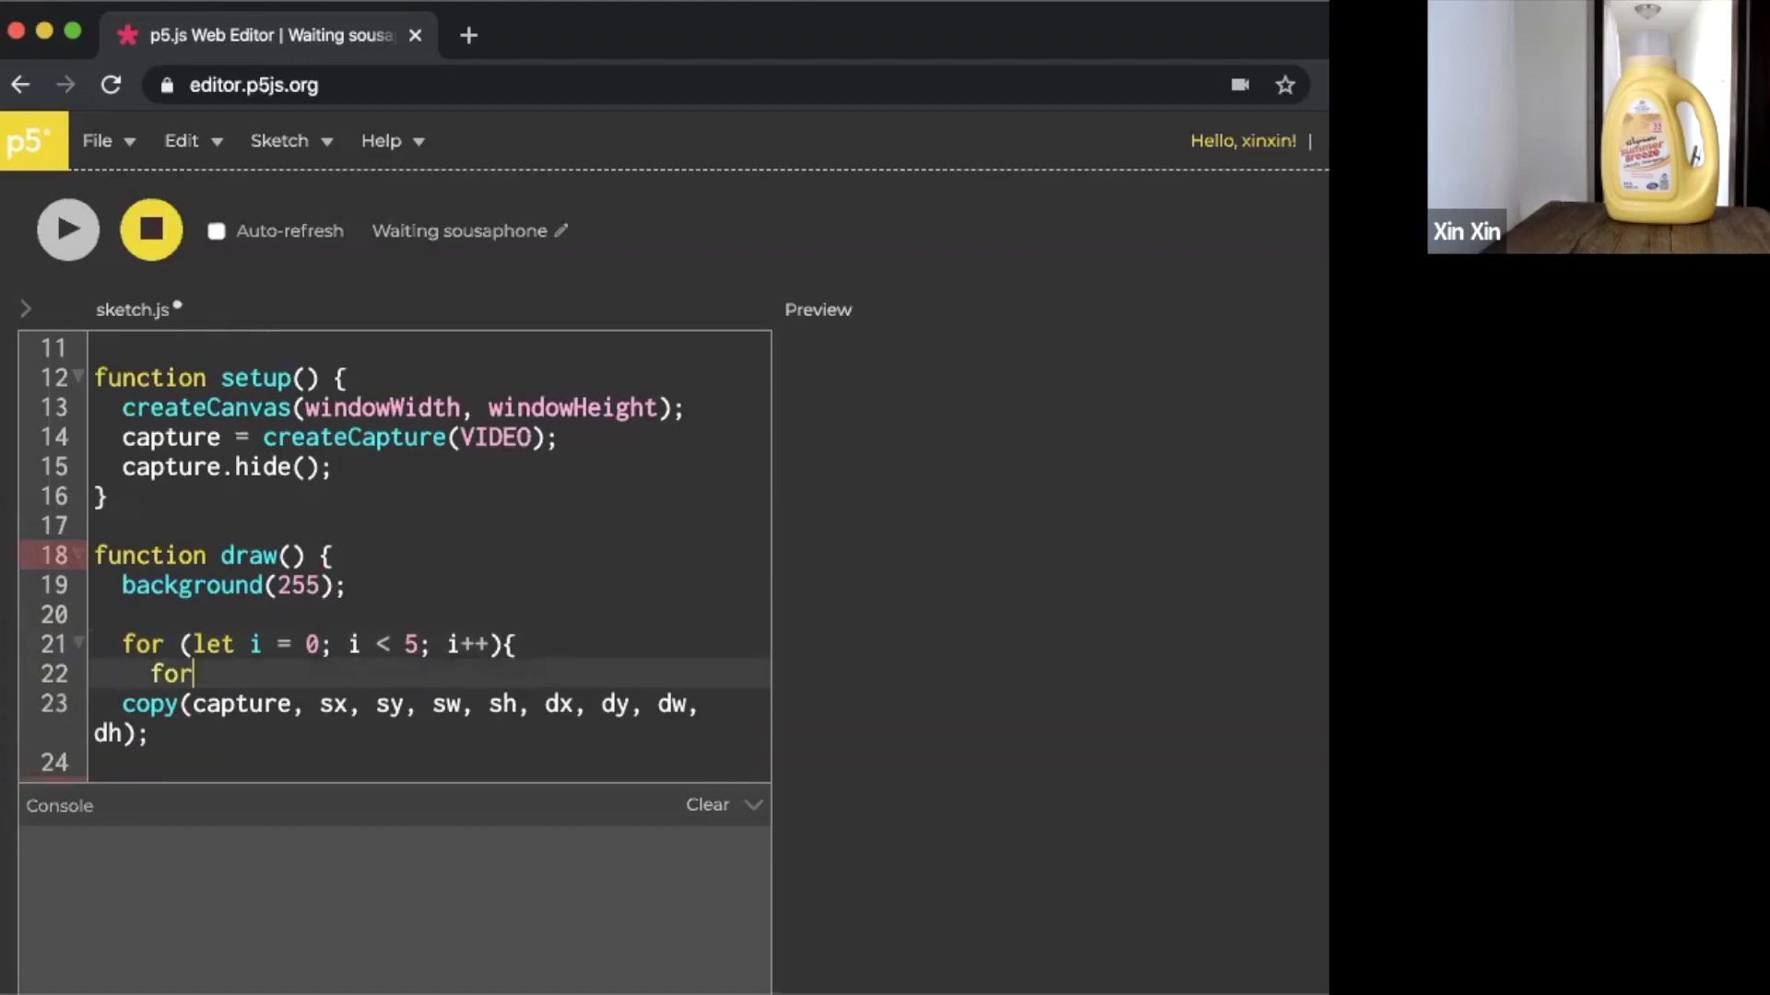
{"action": "type", "text": "(let"}
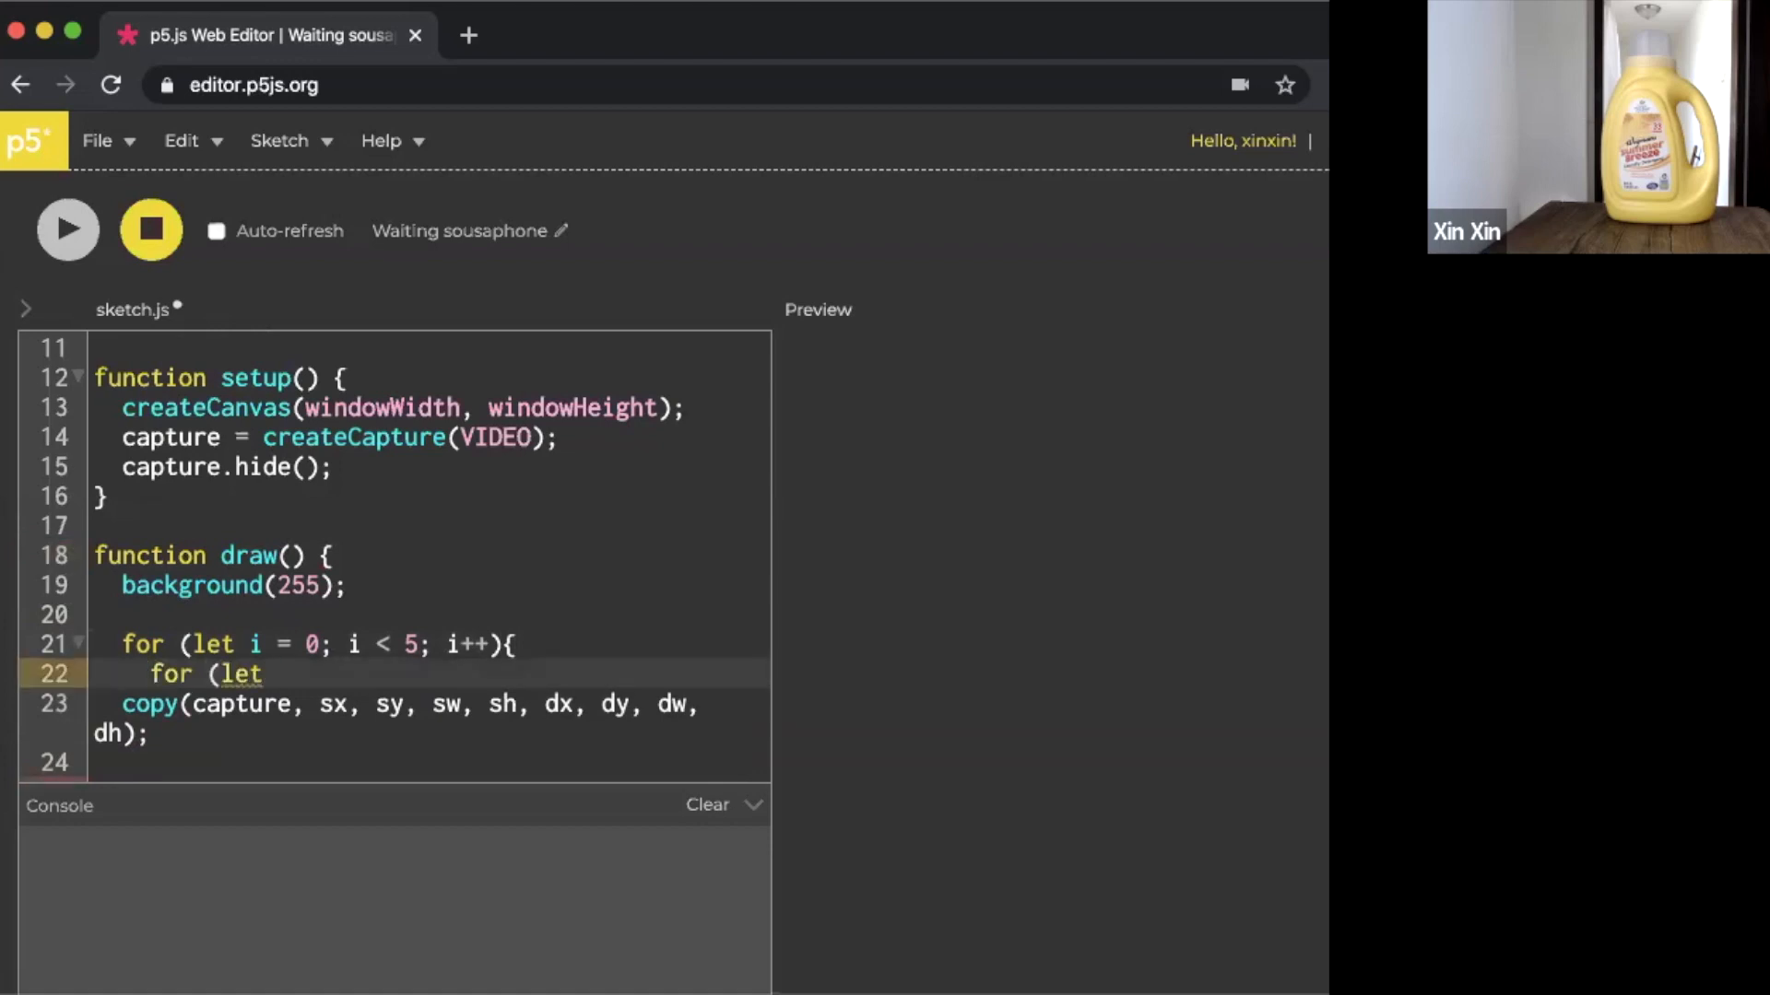
{"action": "type", "text": "j = 0; j <"}
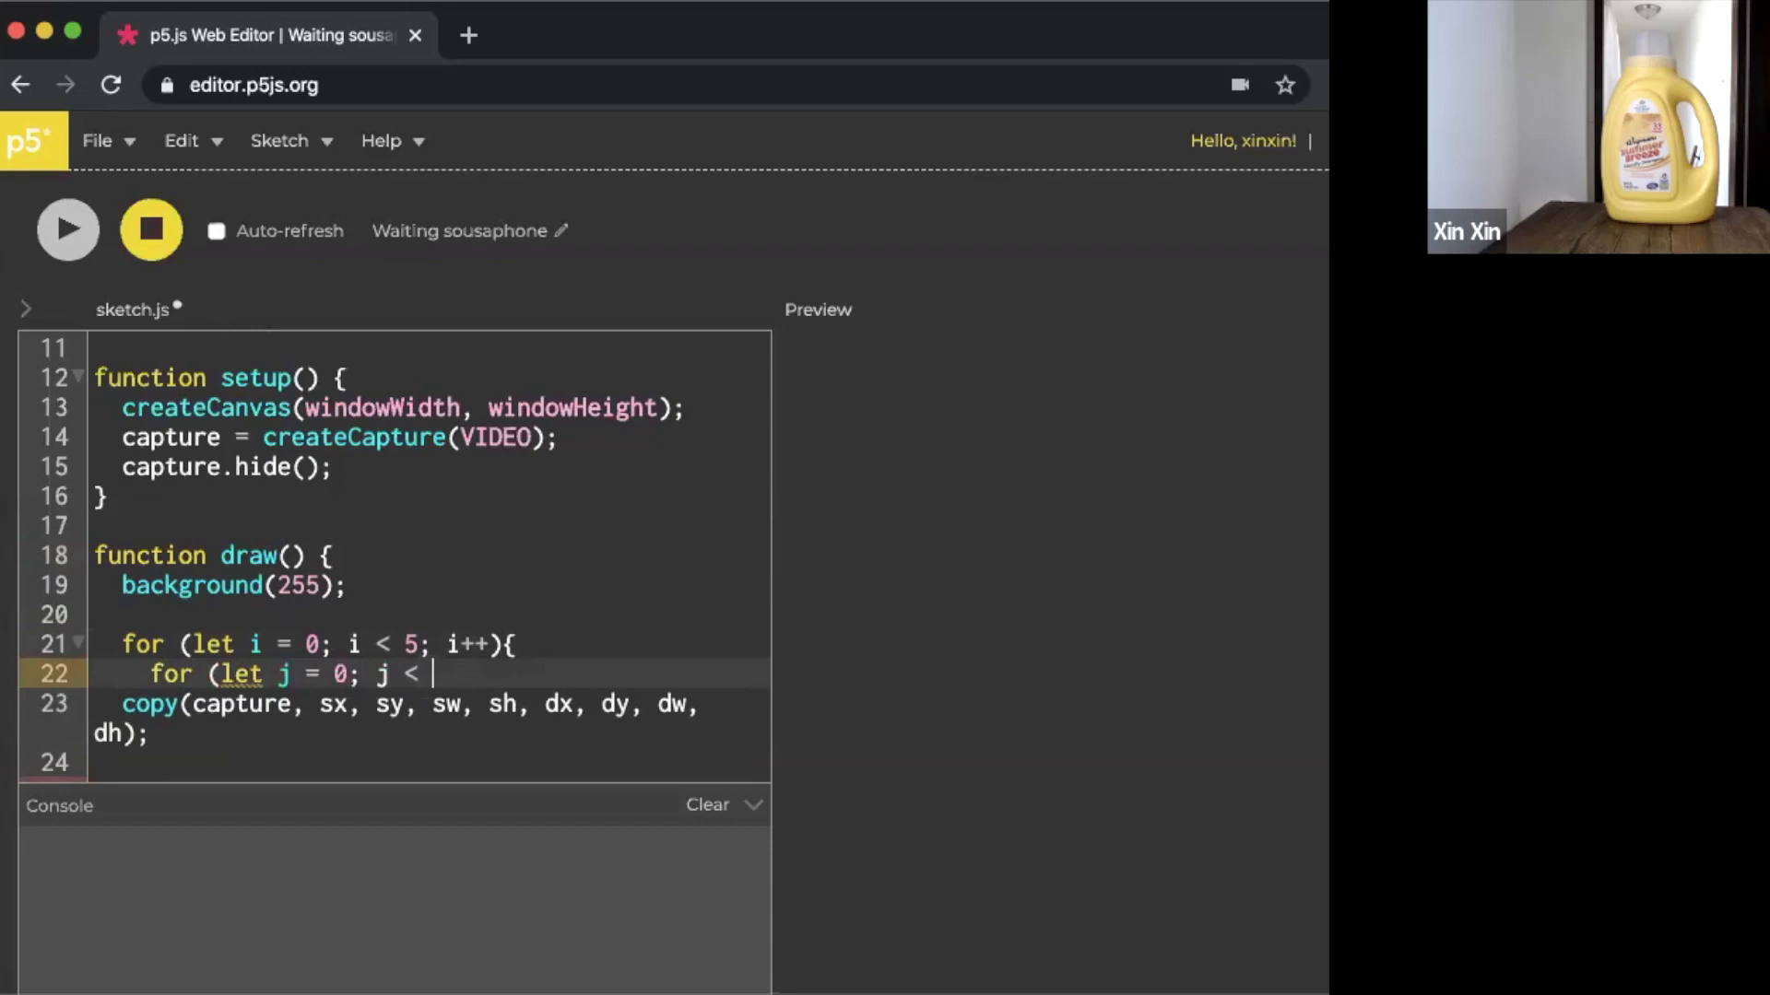
{"action": "type", "text": "5; j"}
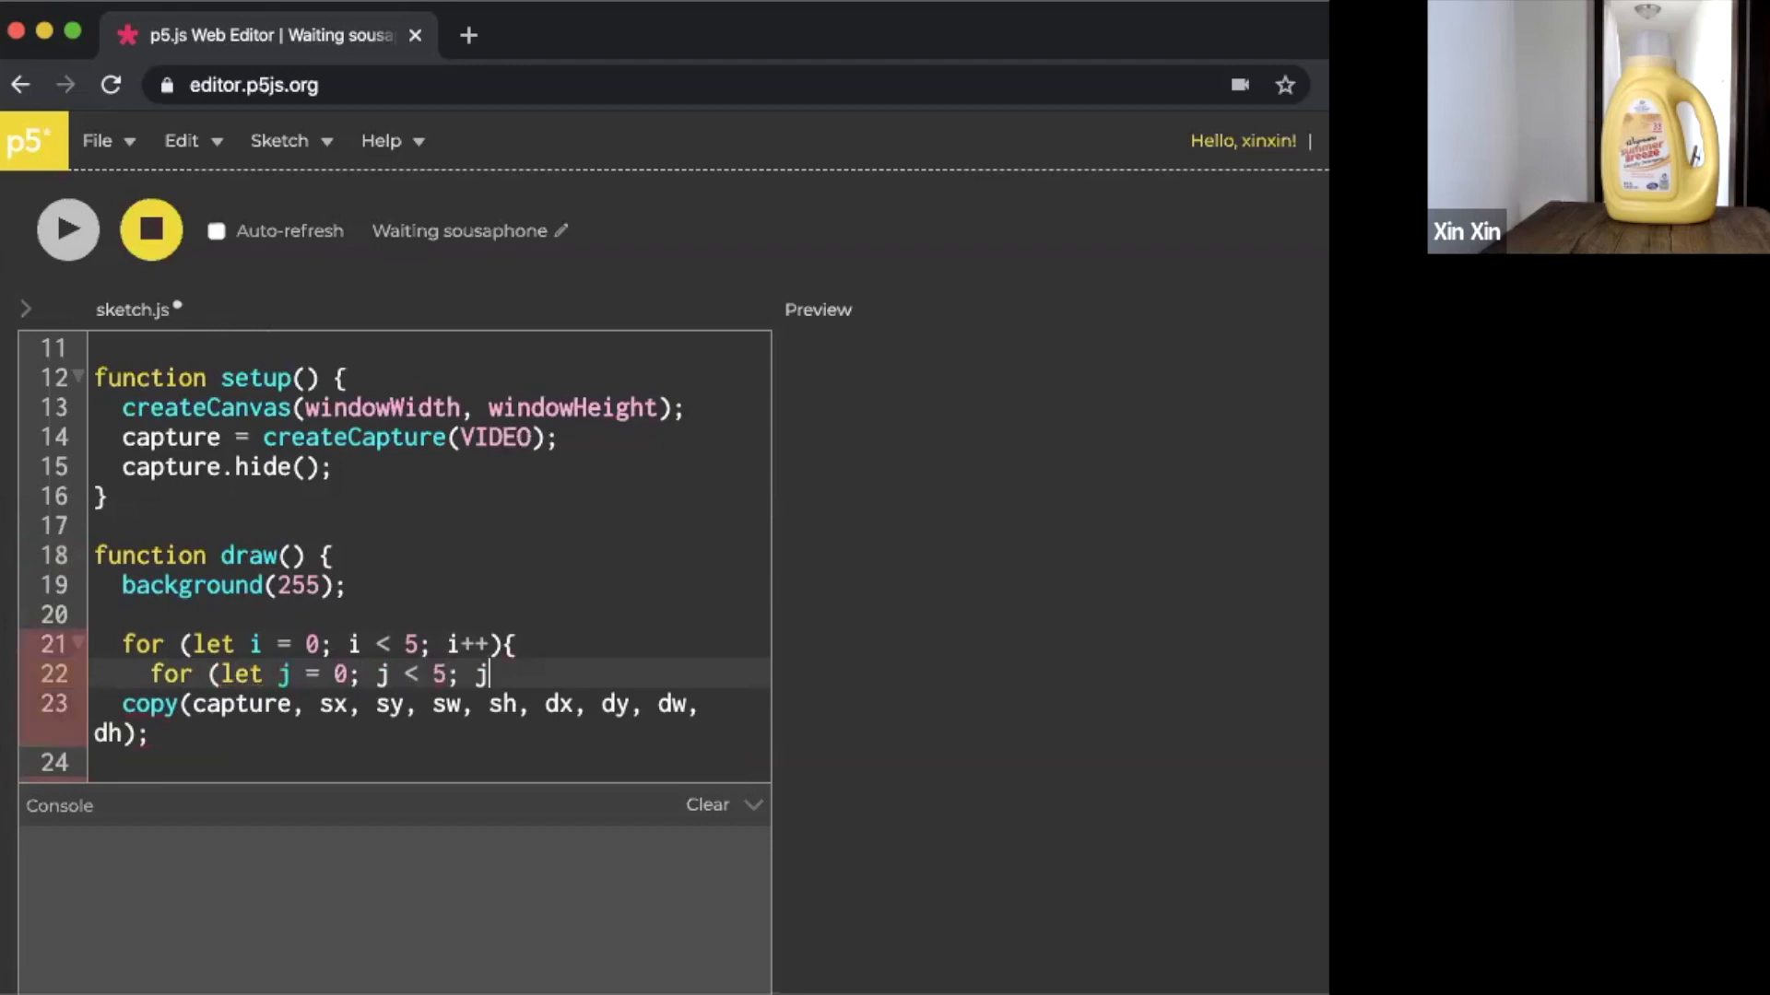
{"action": "type", "text": "++){"}
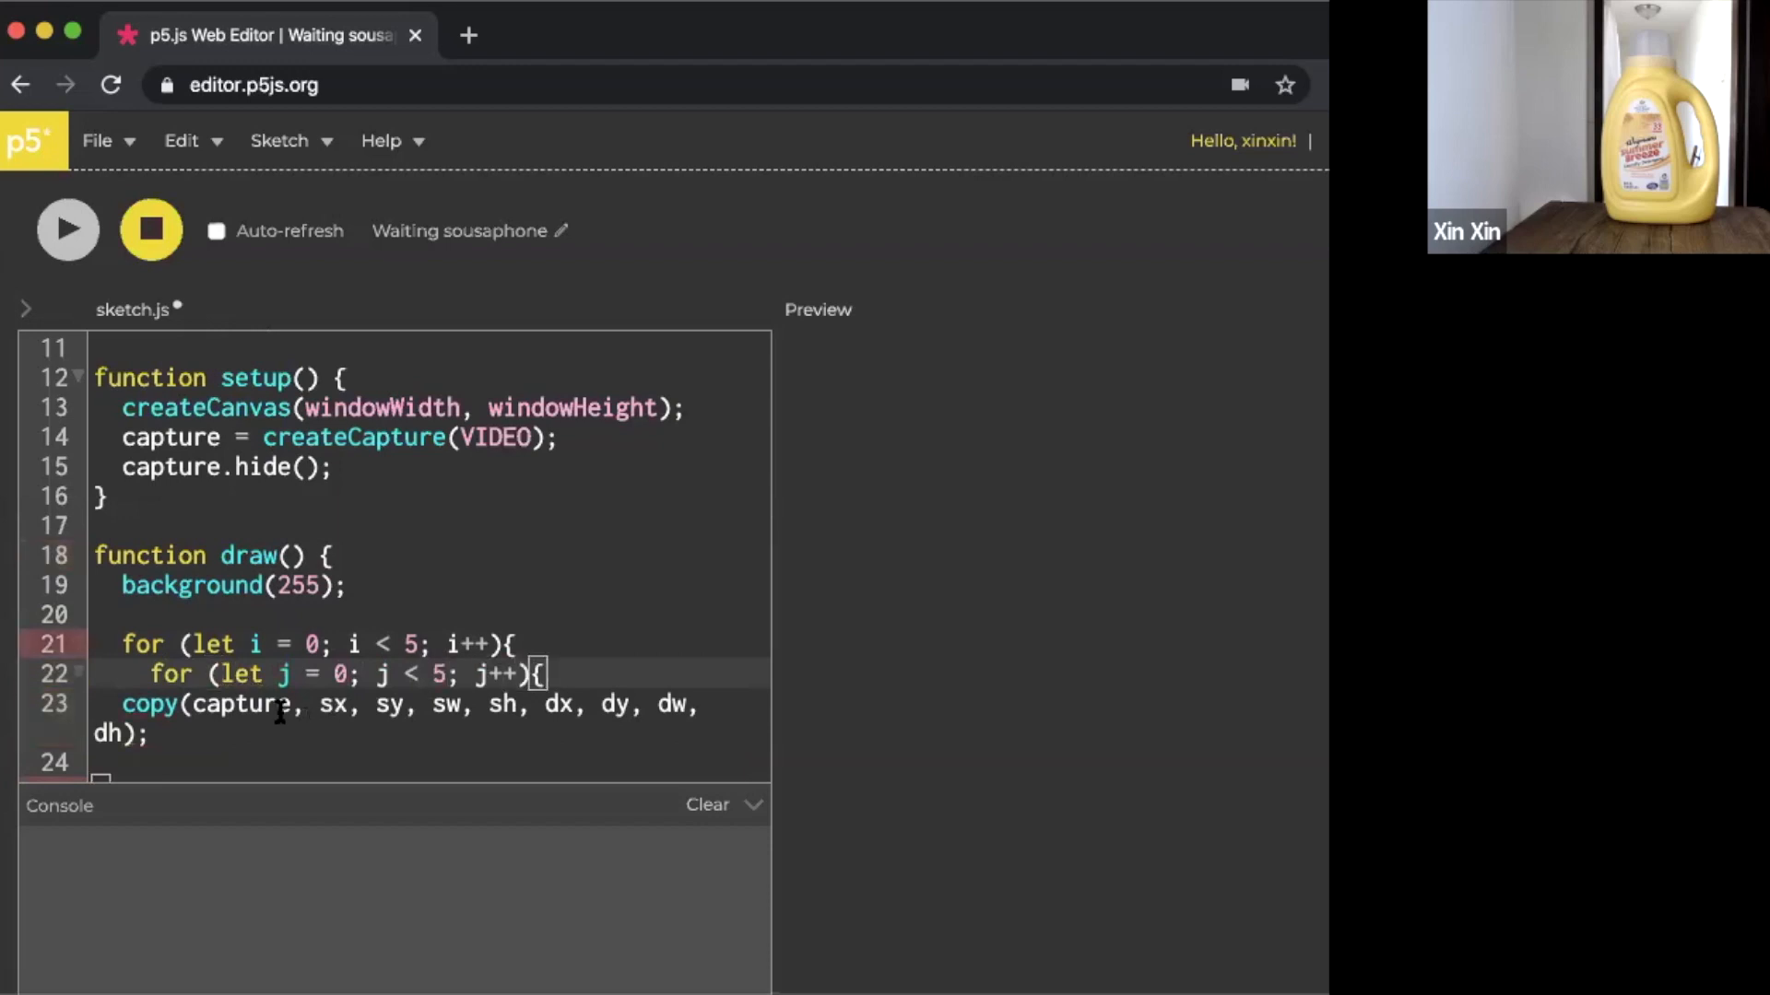
{"action": "type", "text": "}"}
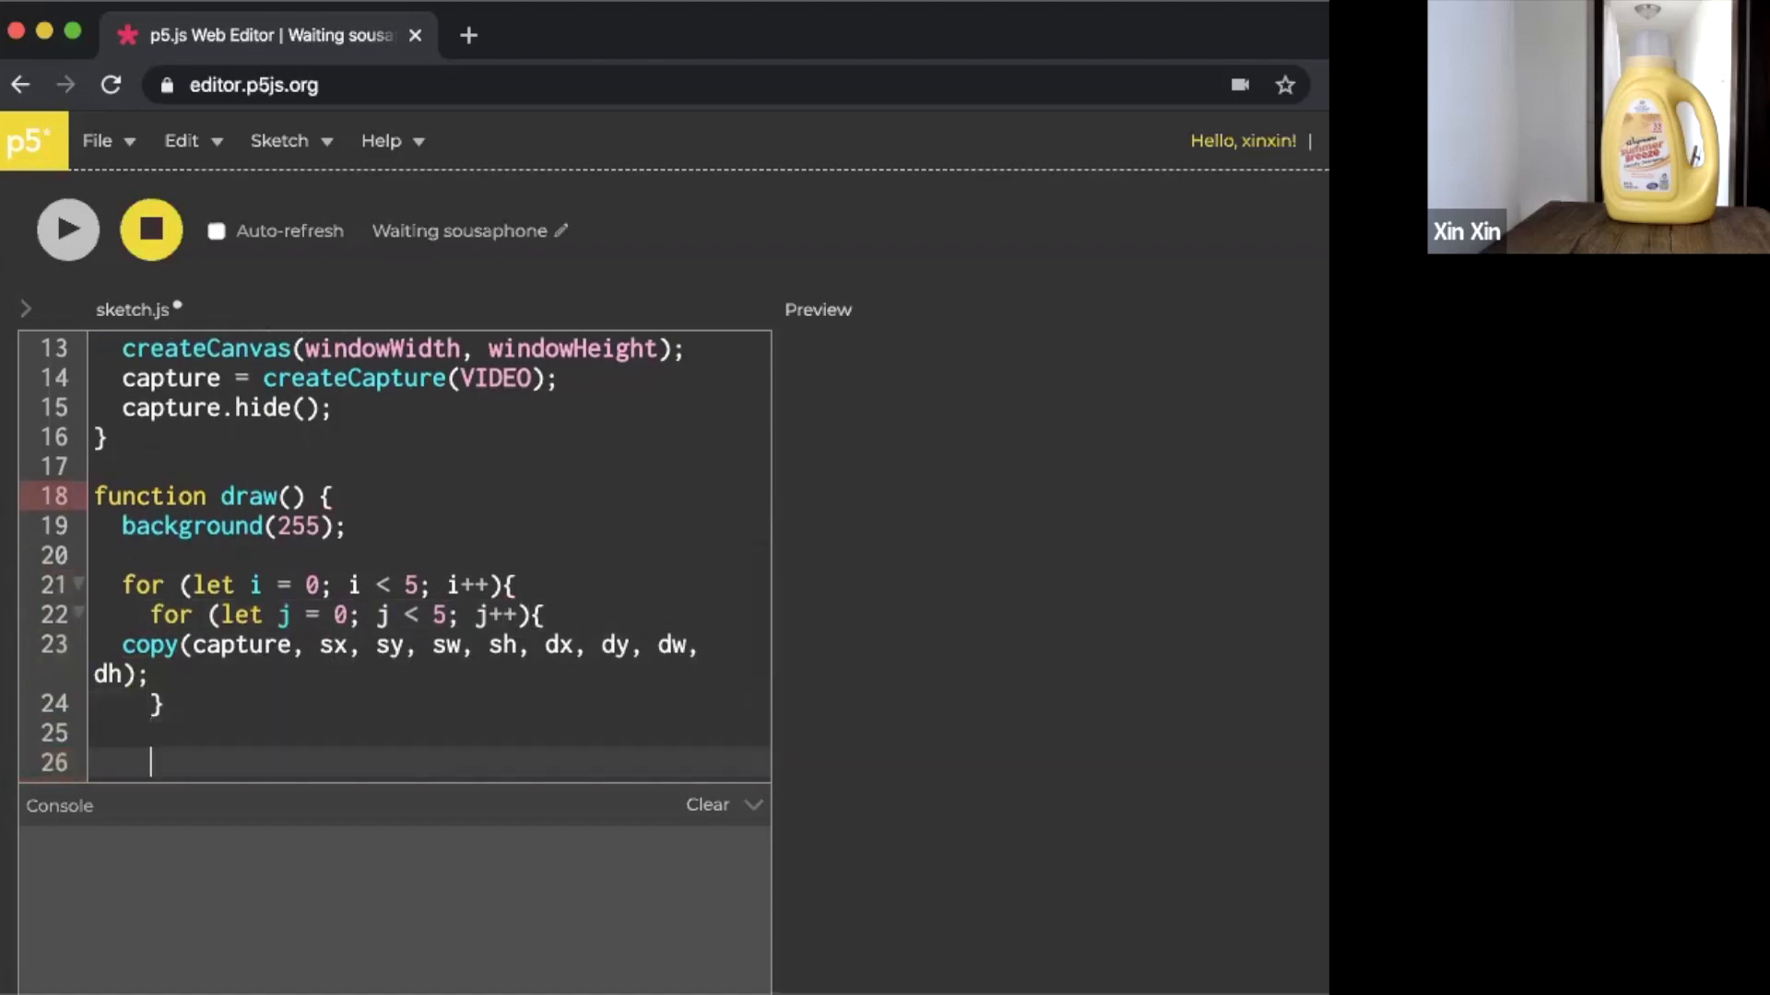
{"action": "type", "text": "}"}
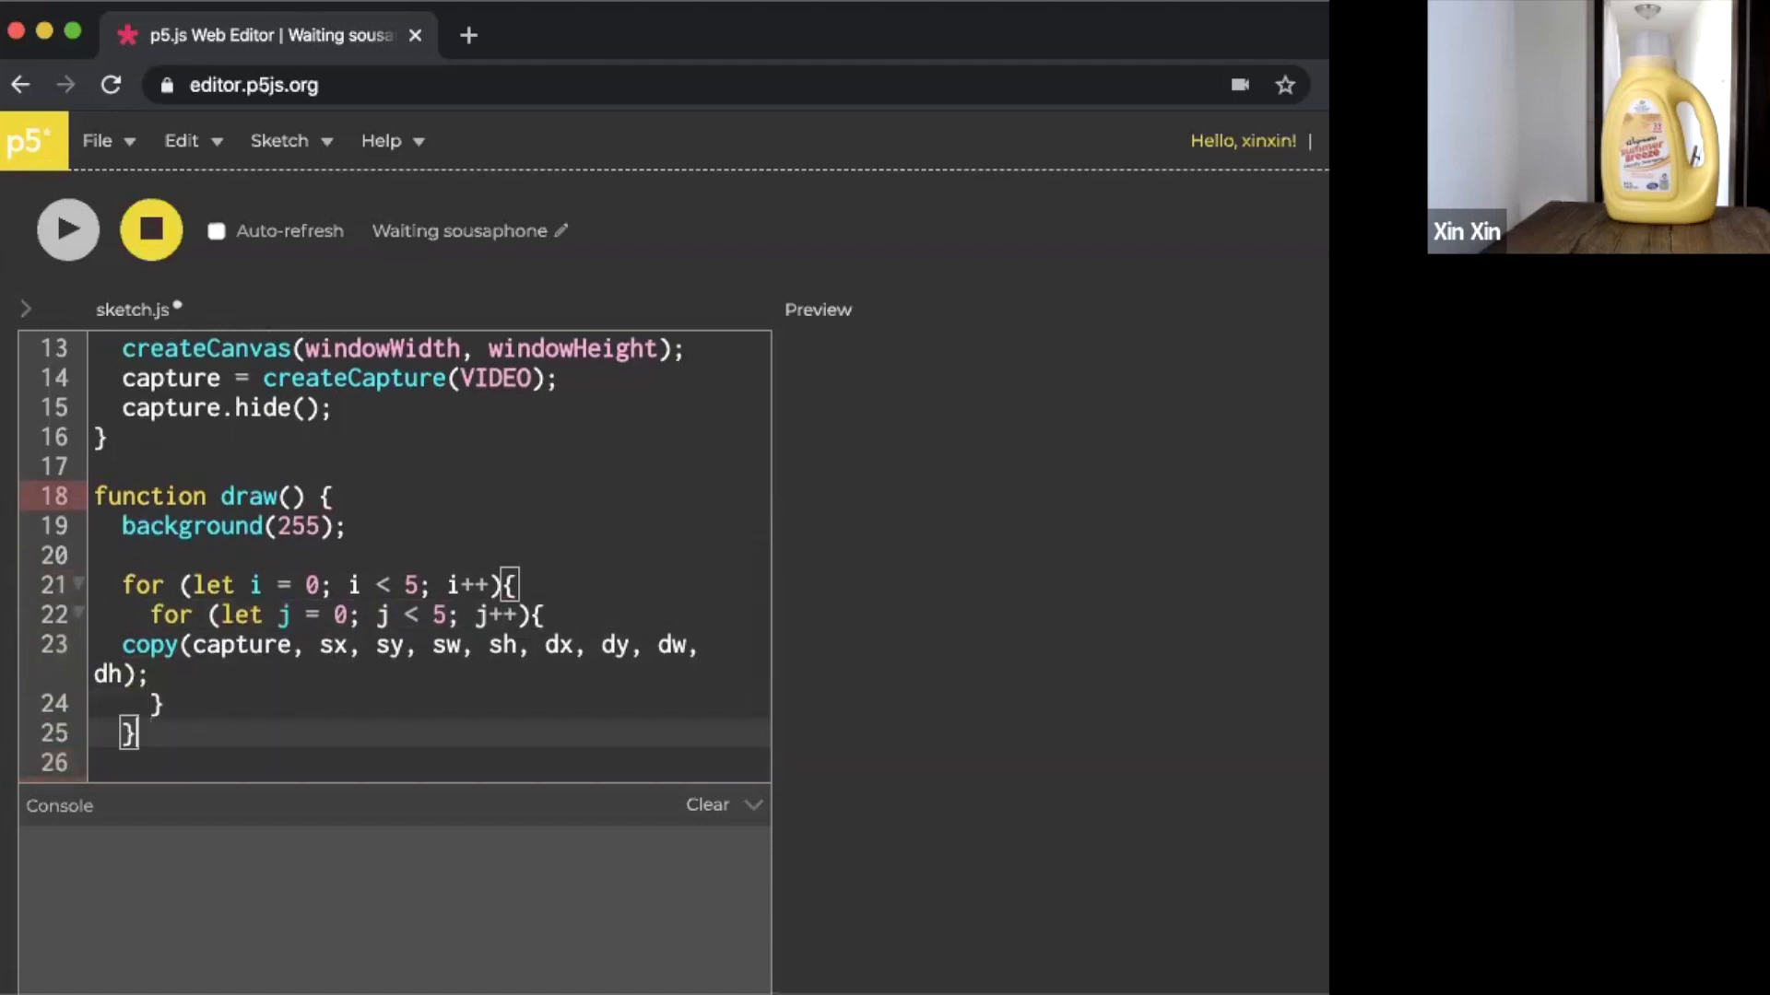
Rerun the nested-loop sketch, still one bottle patch, and add a blank line above copy
{"action": "left_click", "coordinate": [67, 229]}
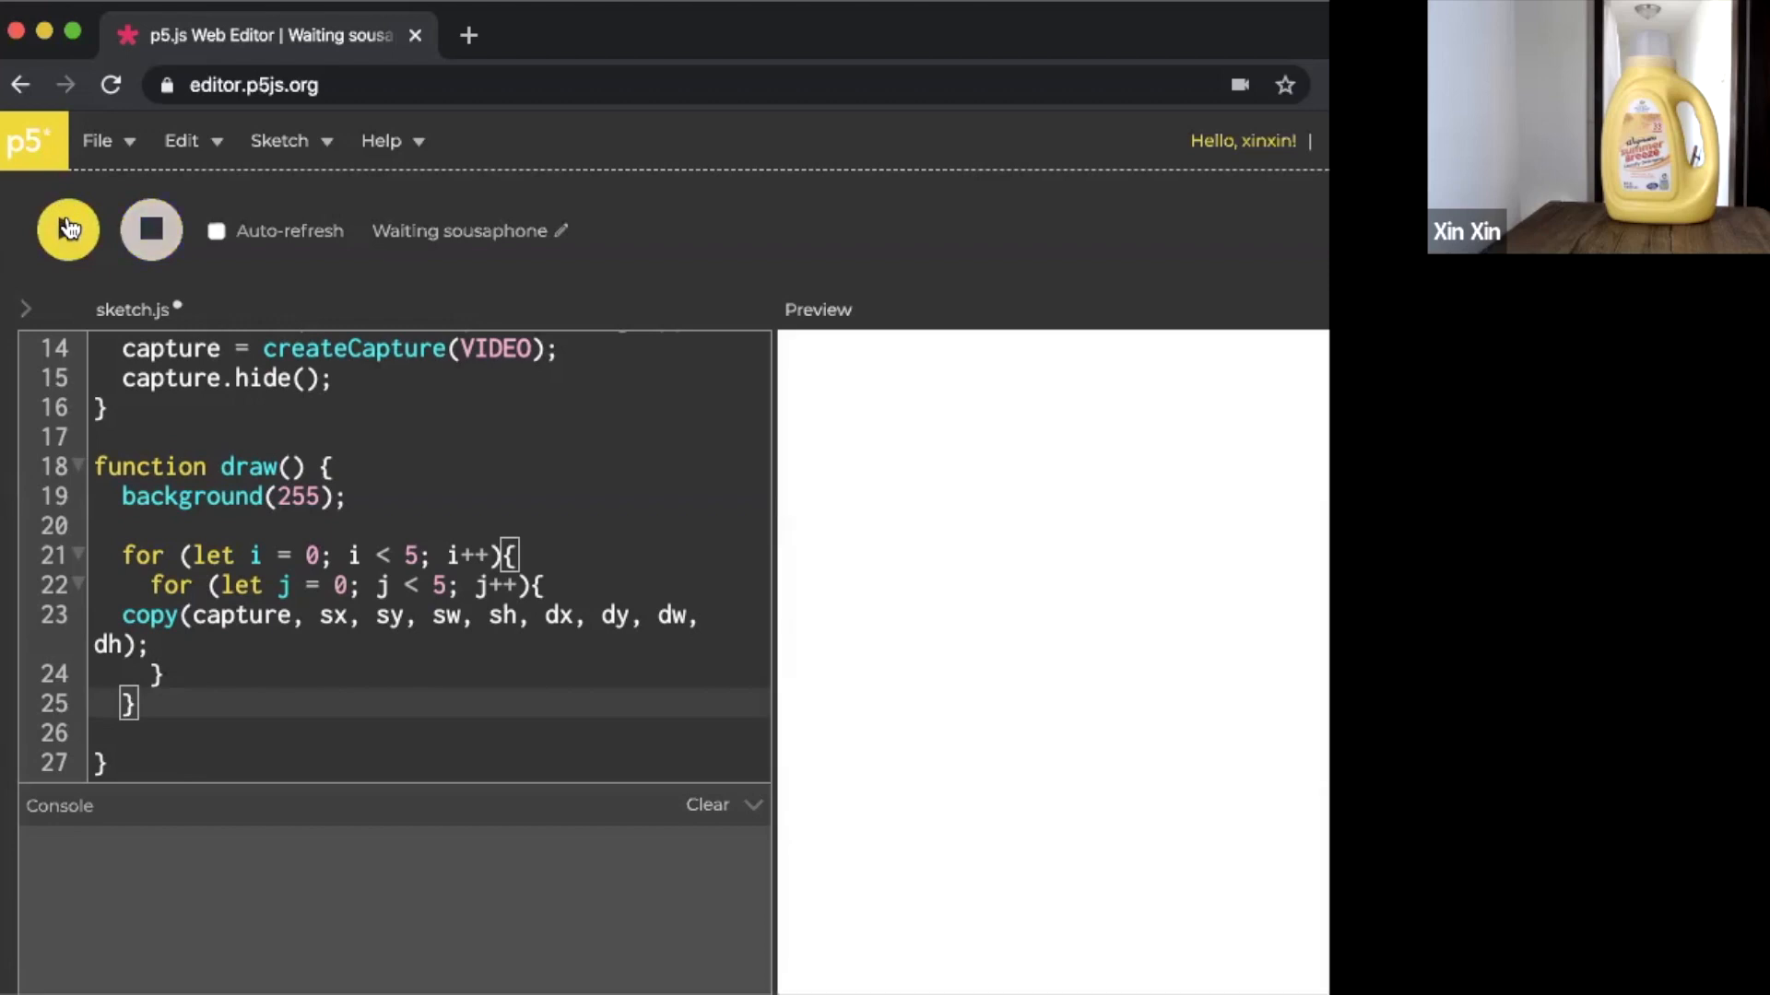
{"action": "left_click", "coordinate": [68, 231]}
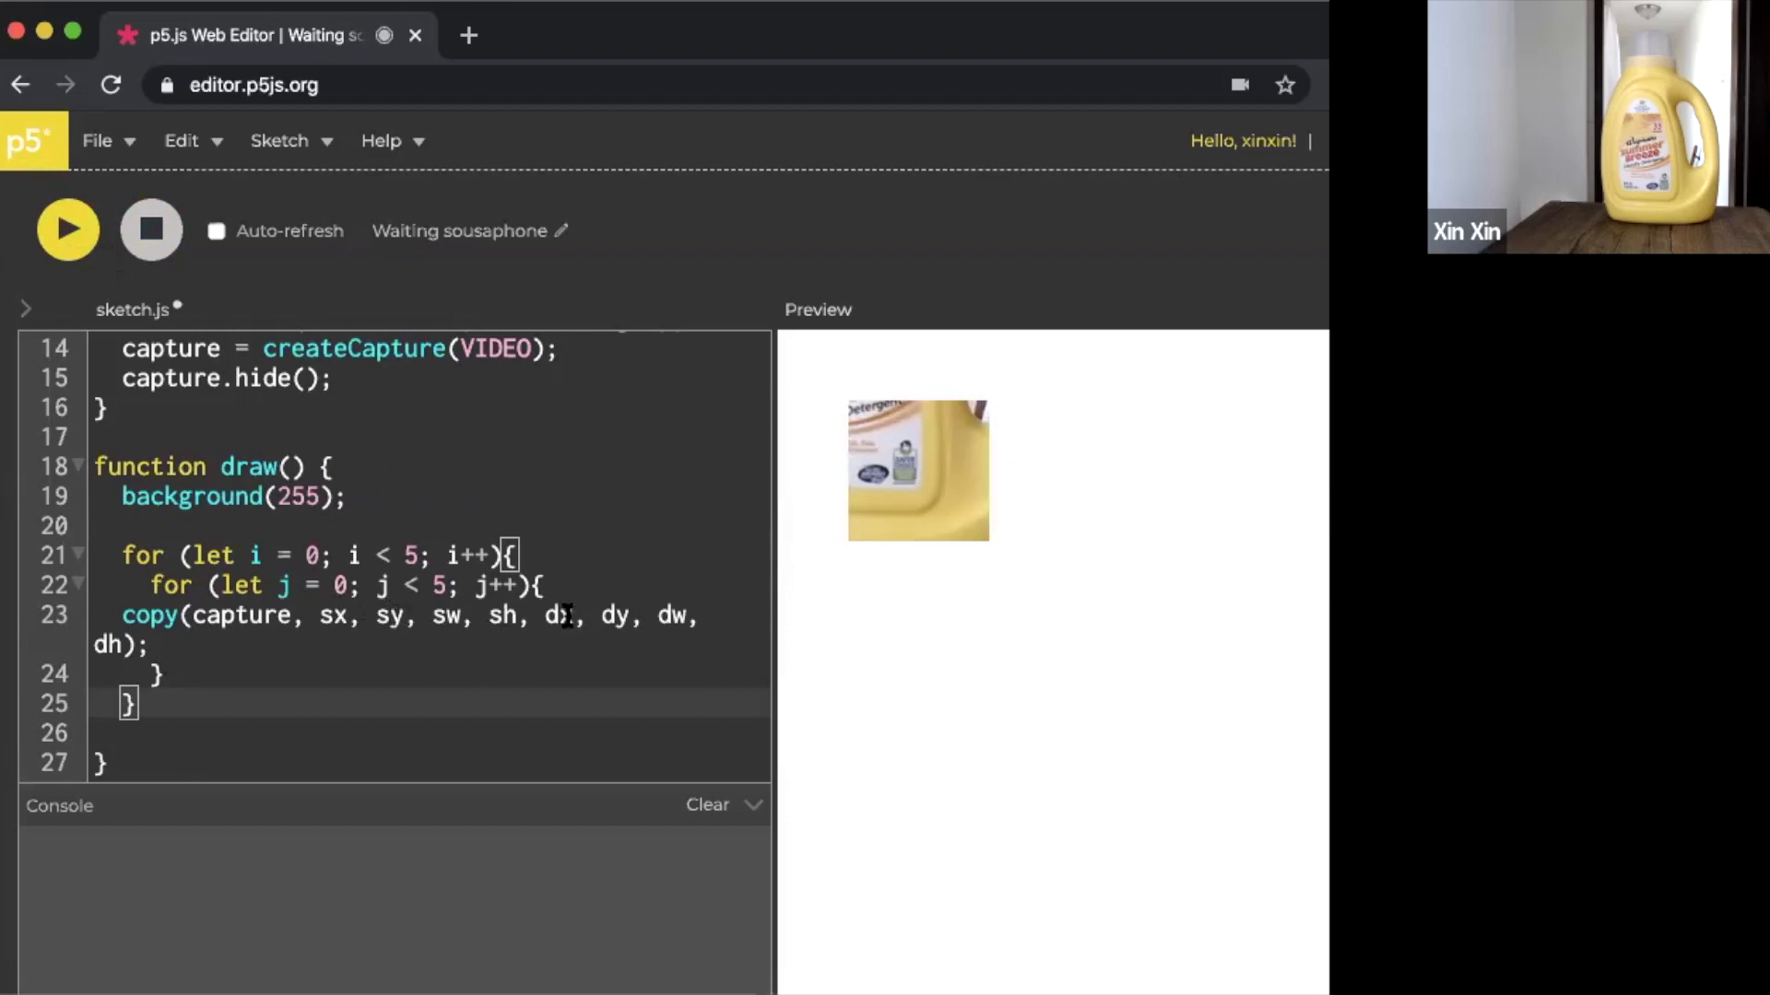
{"action": "type", "text": "x"}
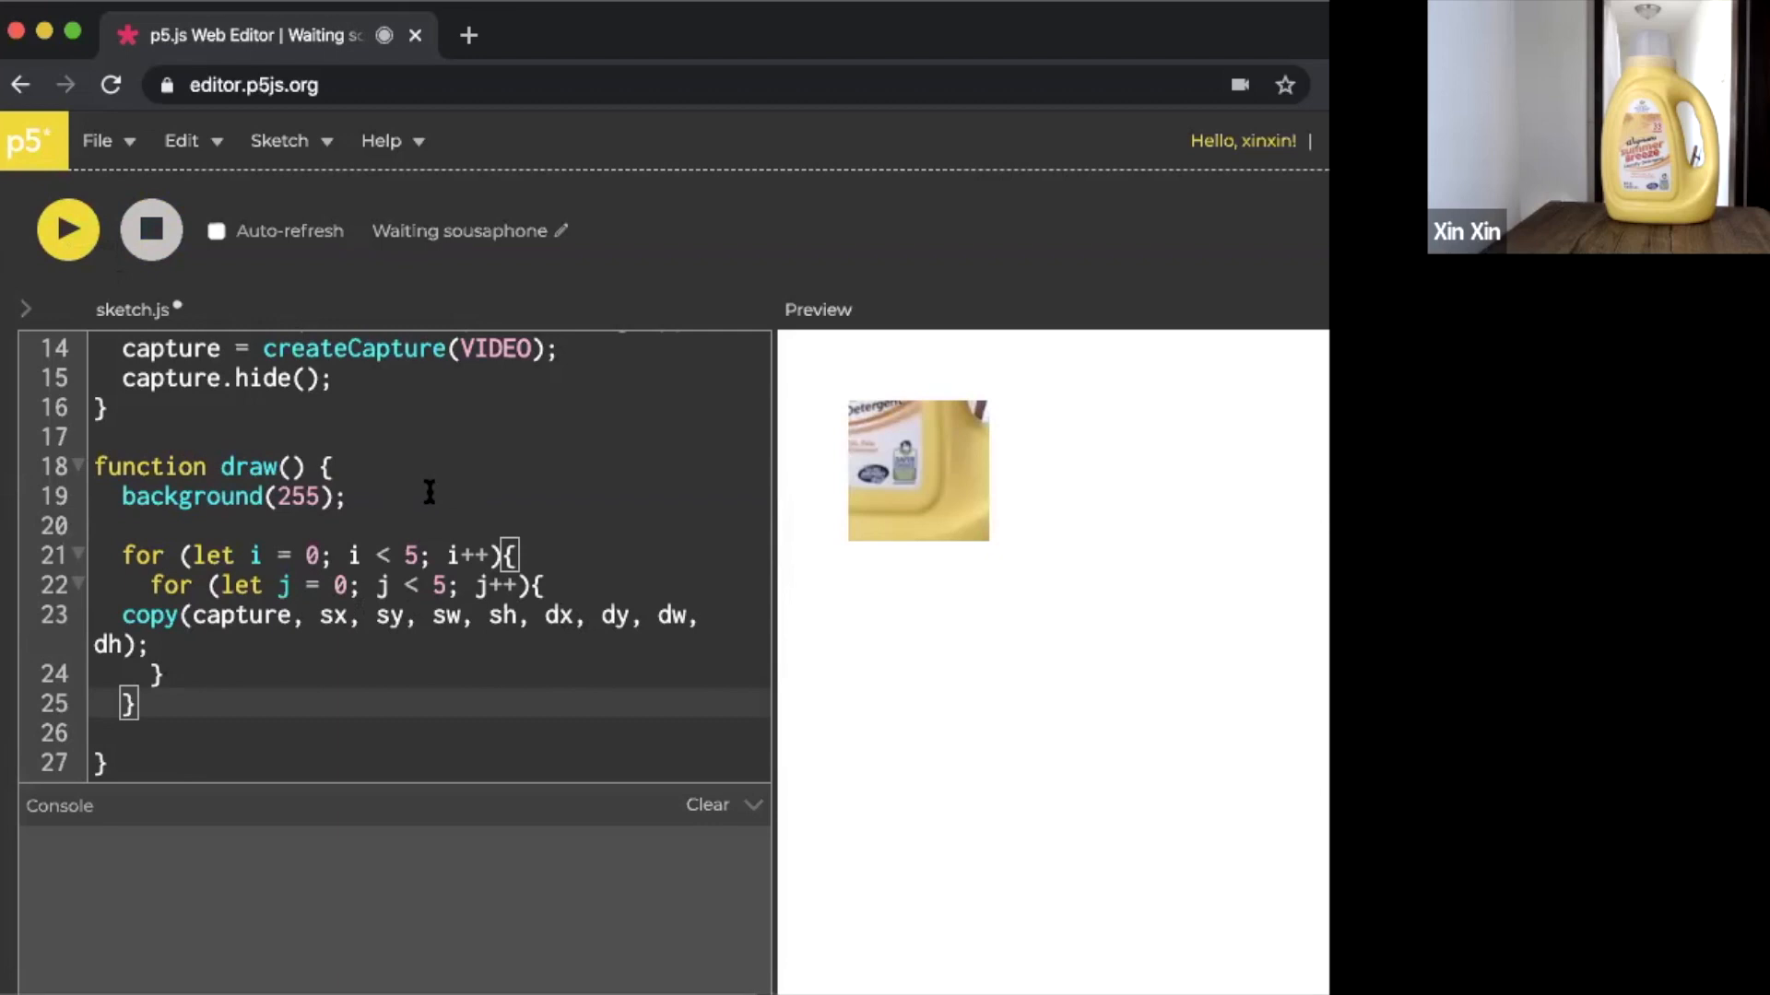
{"action": "key", "text": "Enter"}
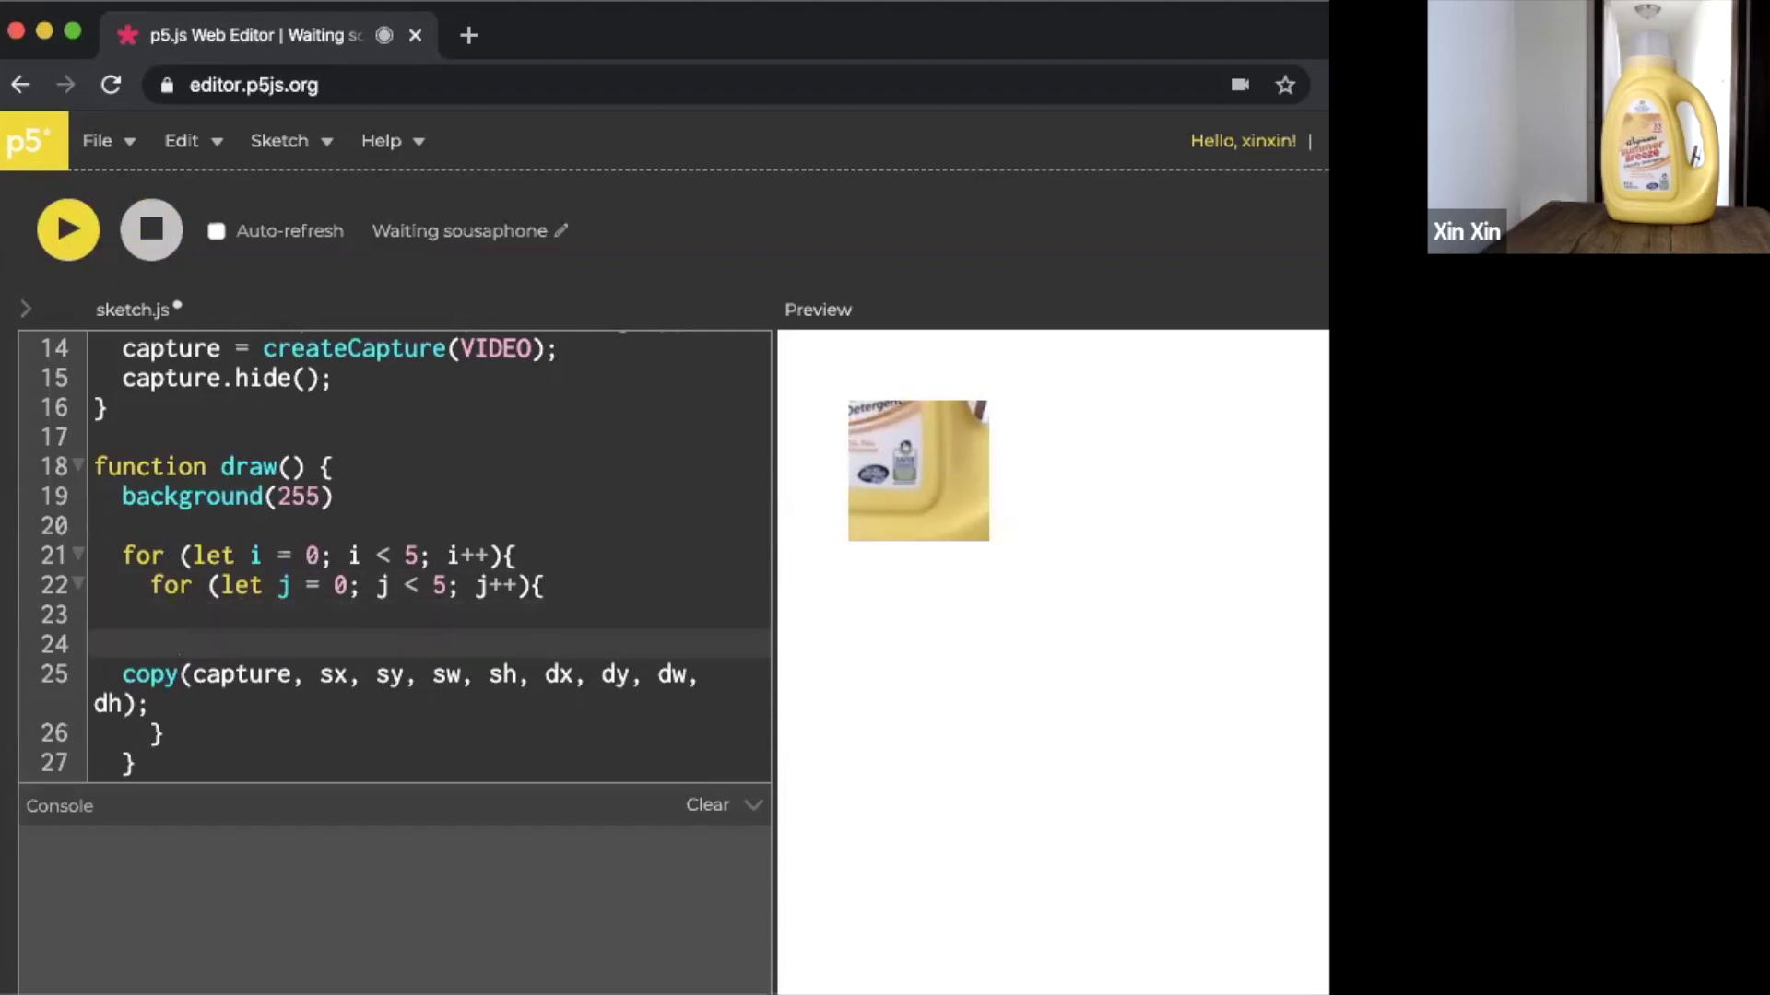
Set dx = dw * i and dy = dh * j above copy, then stop the running sketch
{"action": "type", "text": "dx ="}
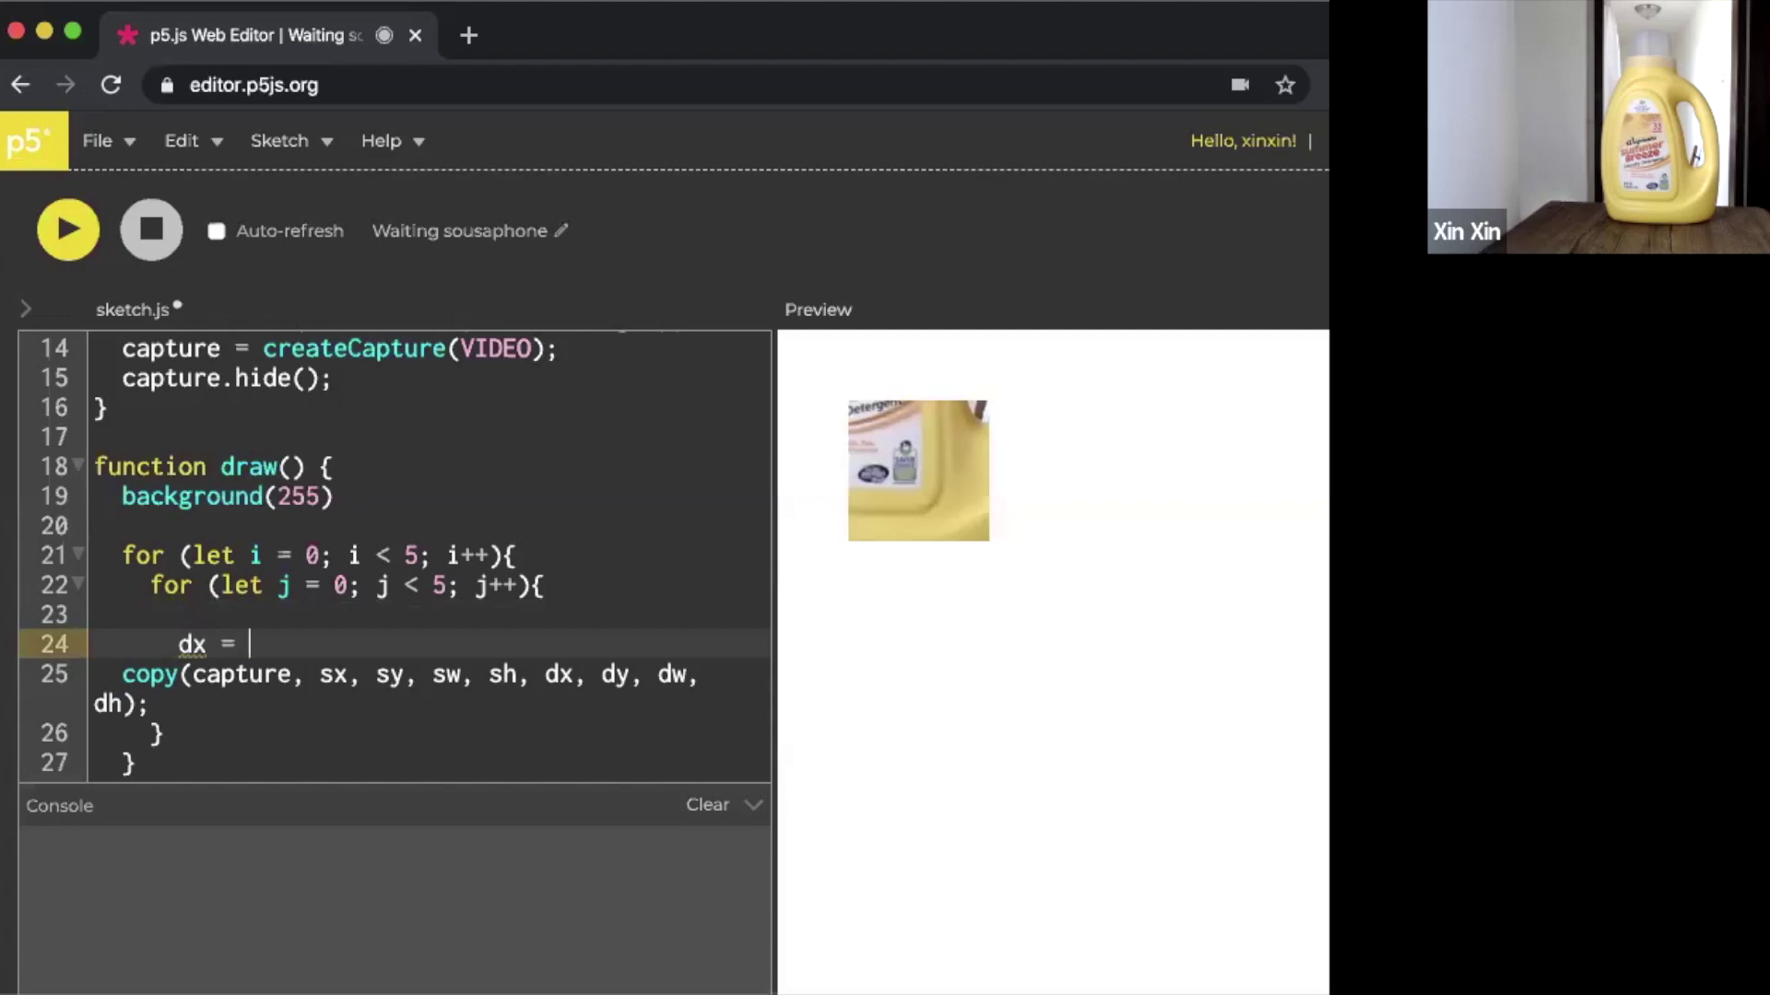
{"action": "type", "text": "dw"}
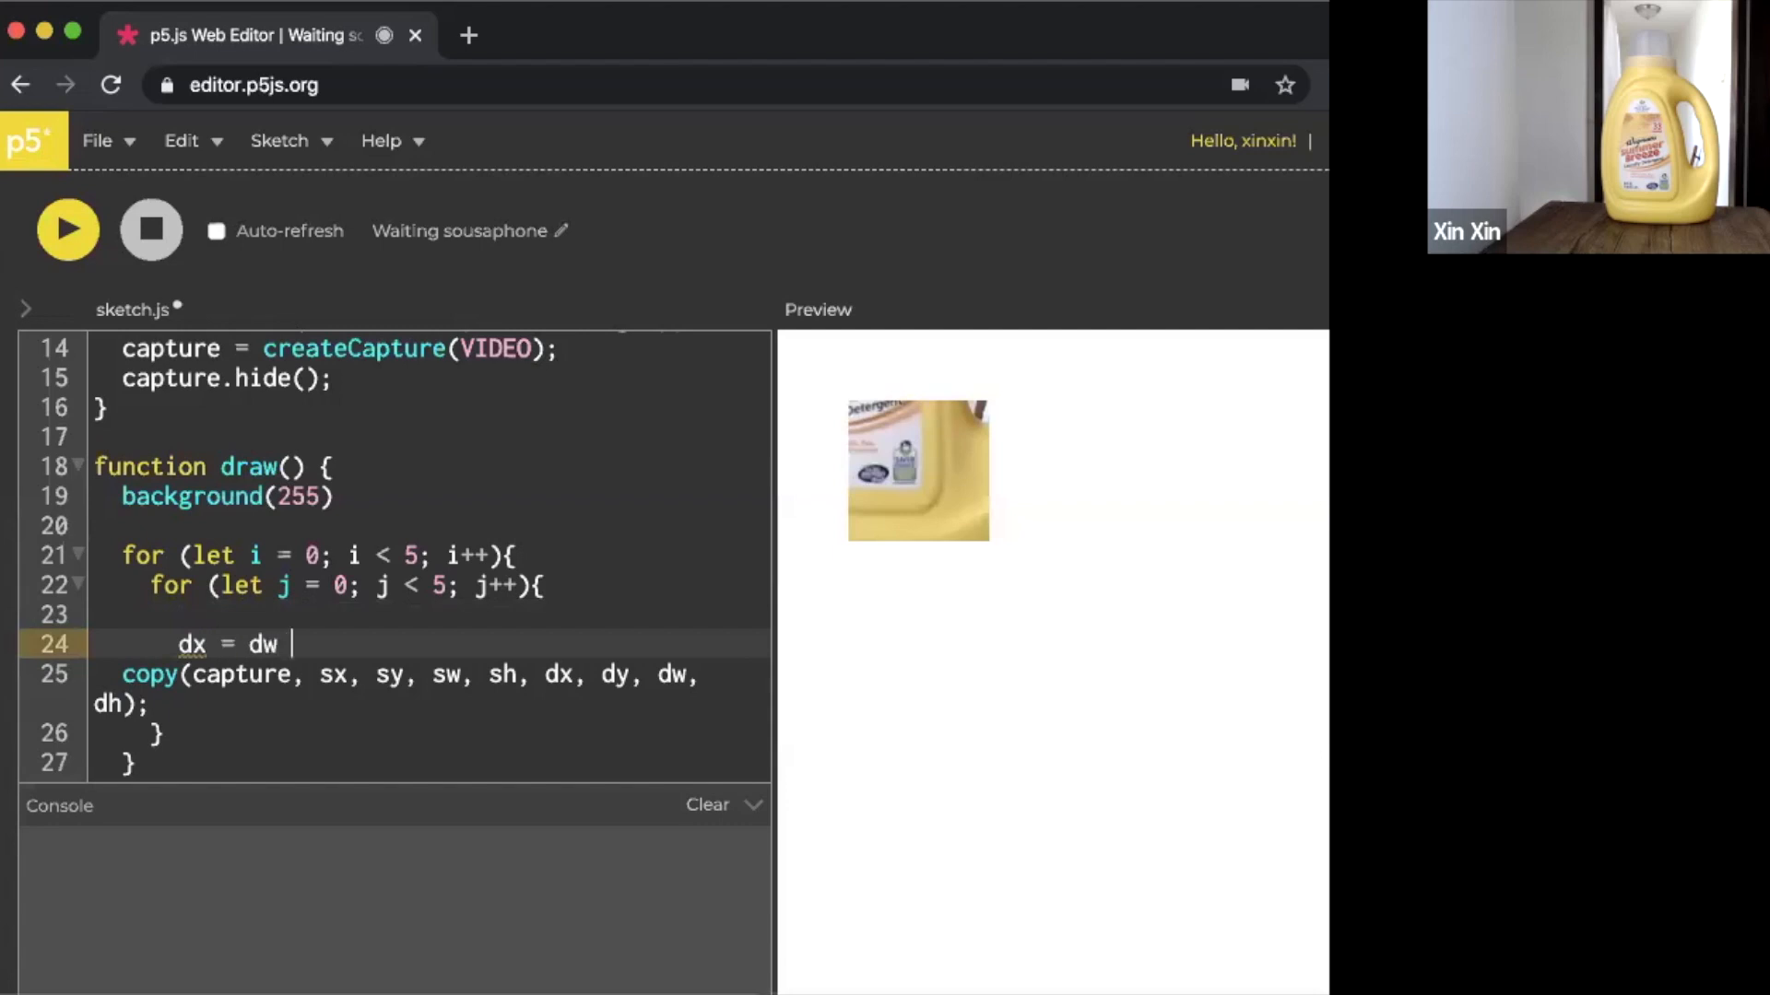
{"action": "type", "text": "*i;"}
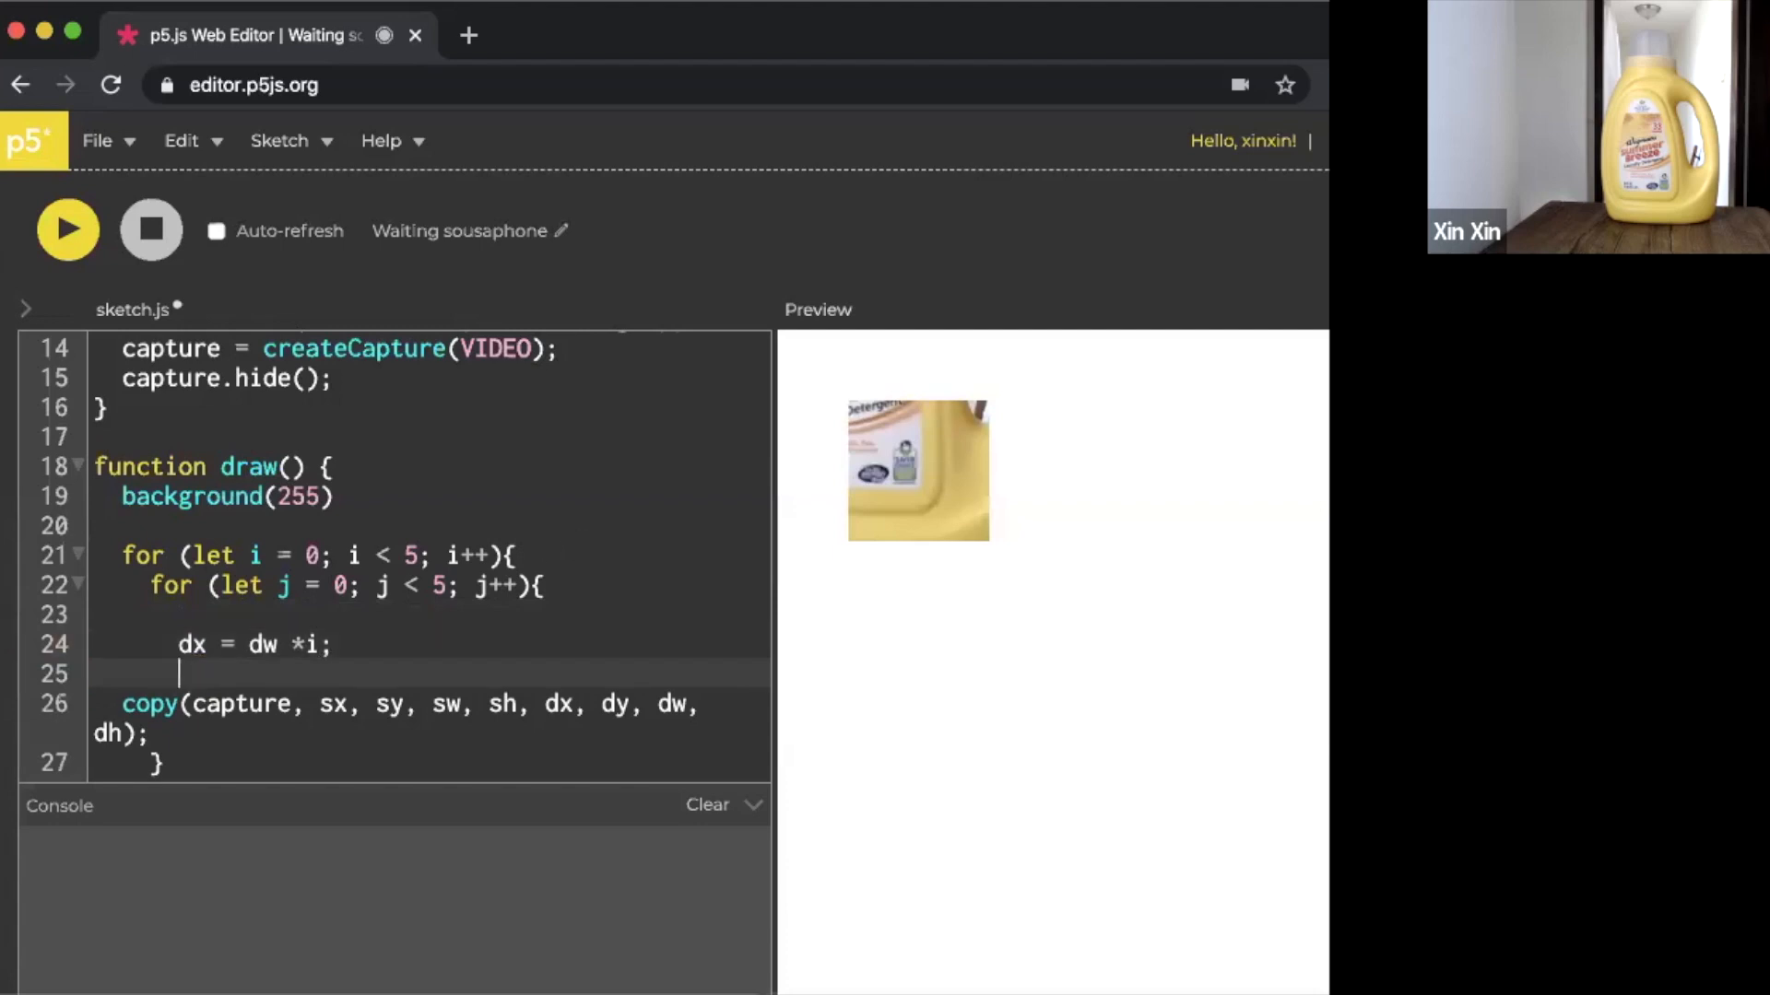
{"action": "type", "text": "dy ="}
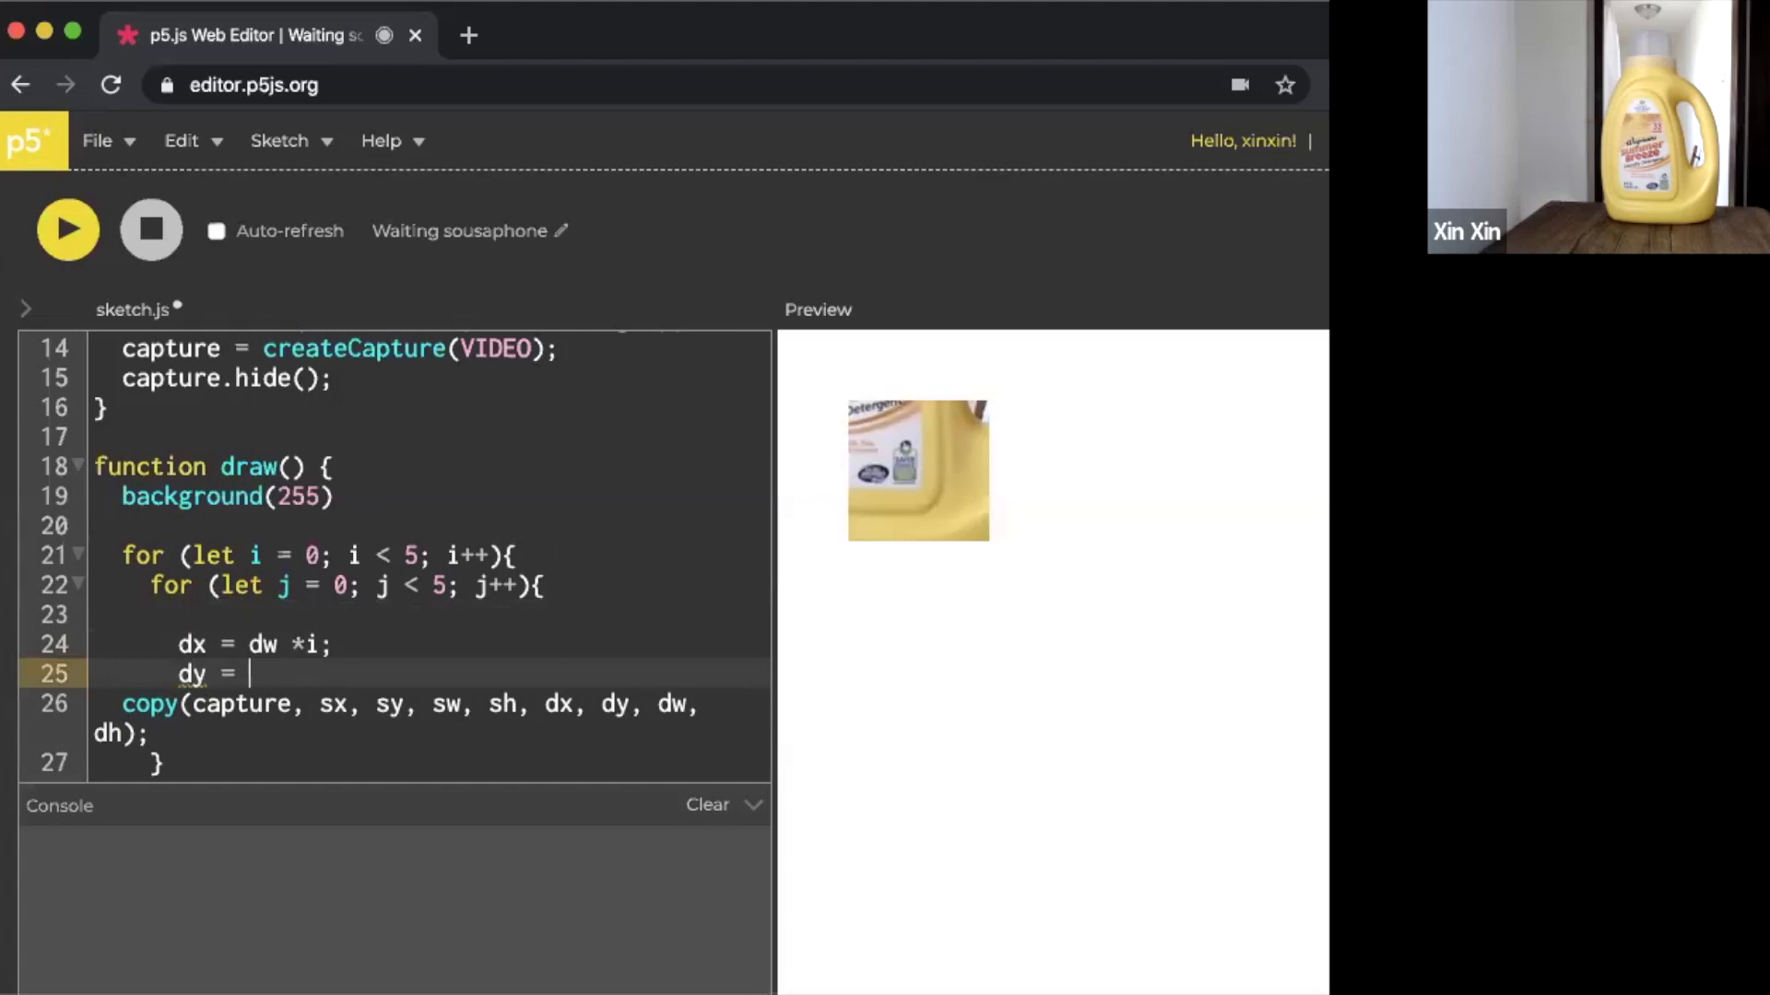
{"action": "type", "text": "dh *"}
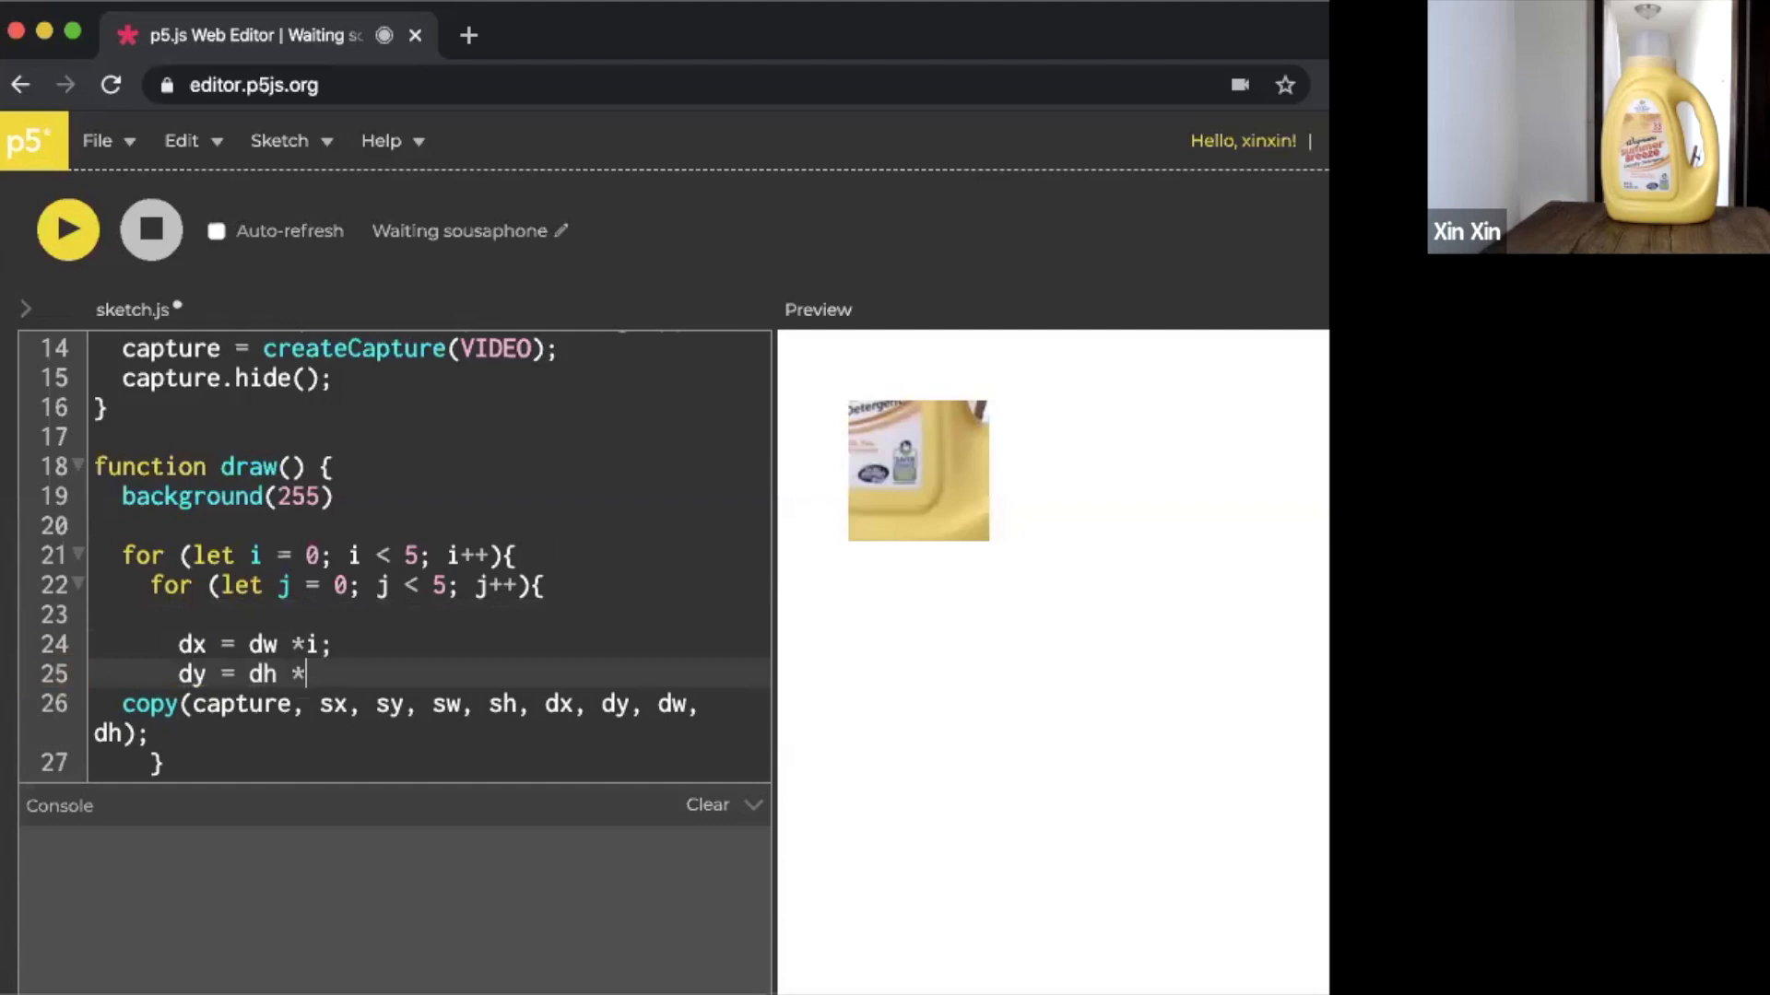
{"action": "type", "text": "j"}
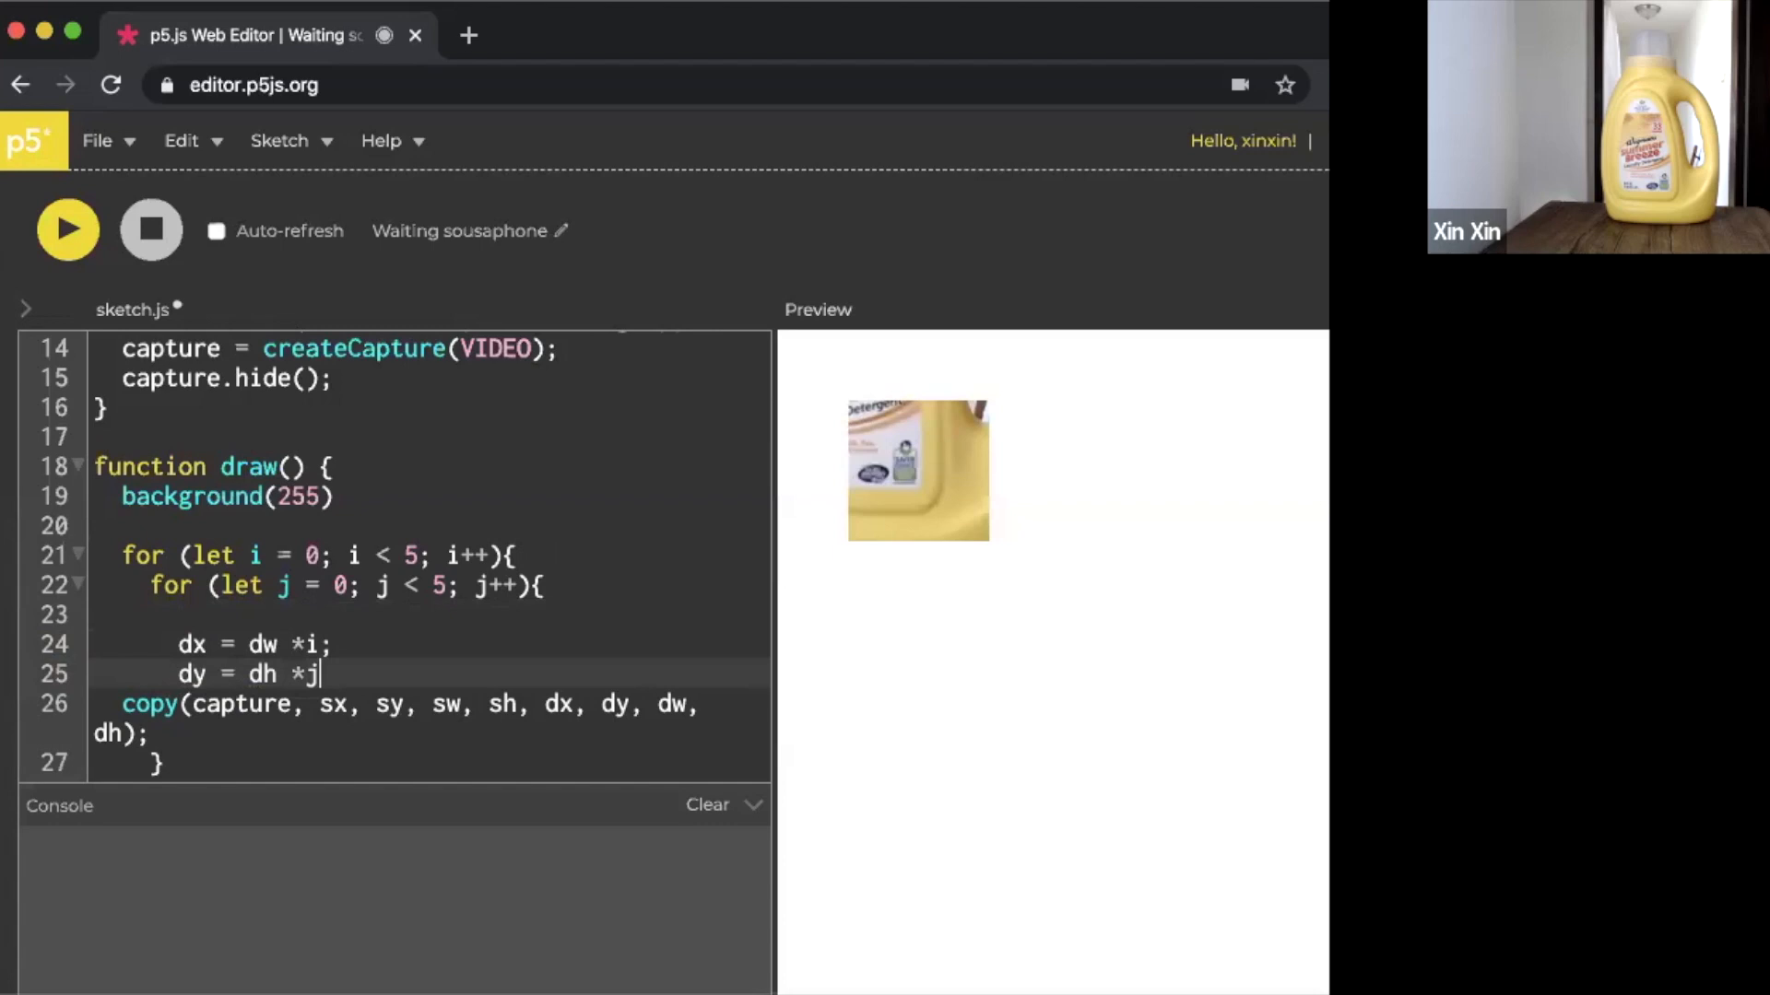
{"action": "left_click", "coordinate": [67, 231]}
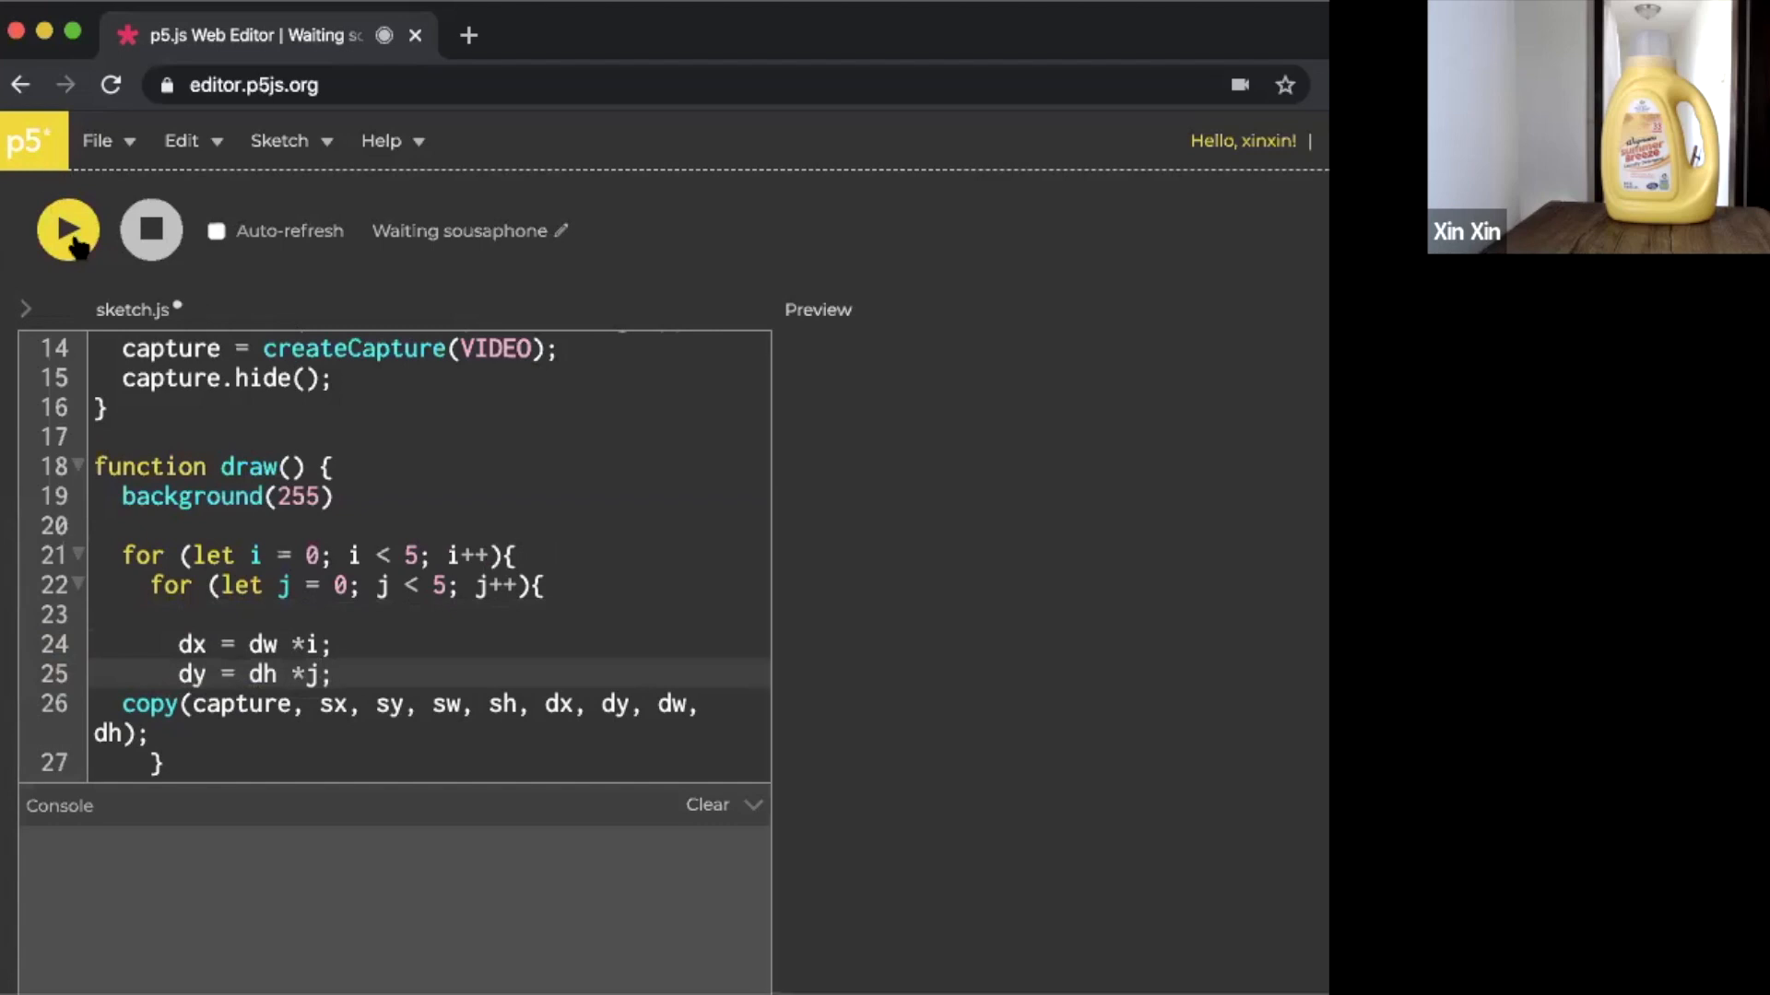
Rerun the sketch so the i/j offsets tile bottle patches across the preview
{"action": "left_click", "coordinate": [67, 231]}
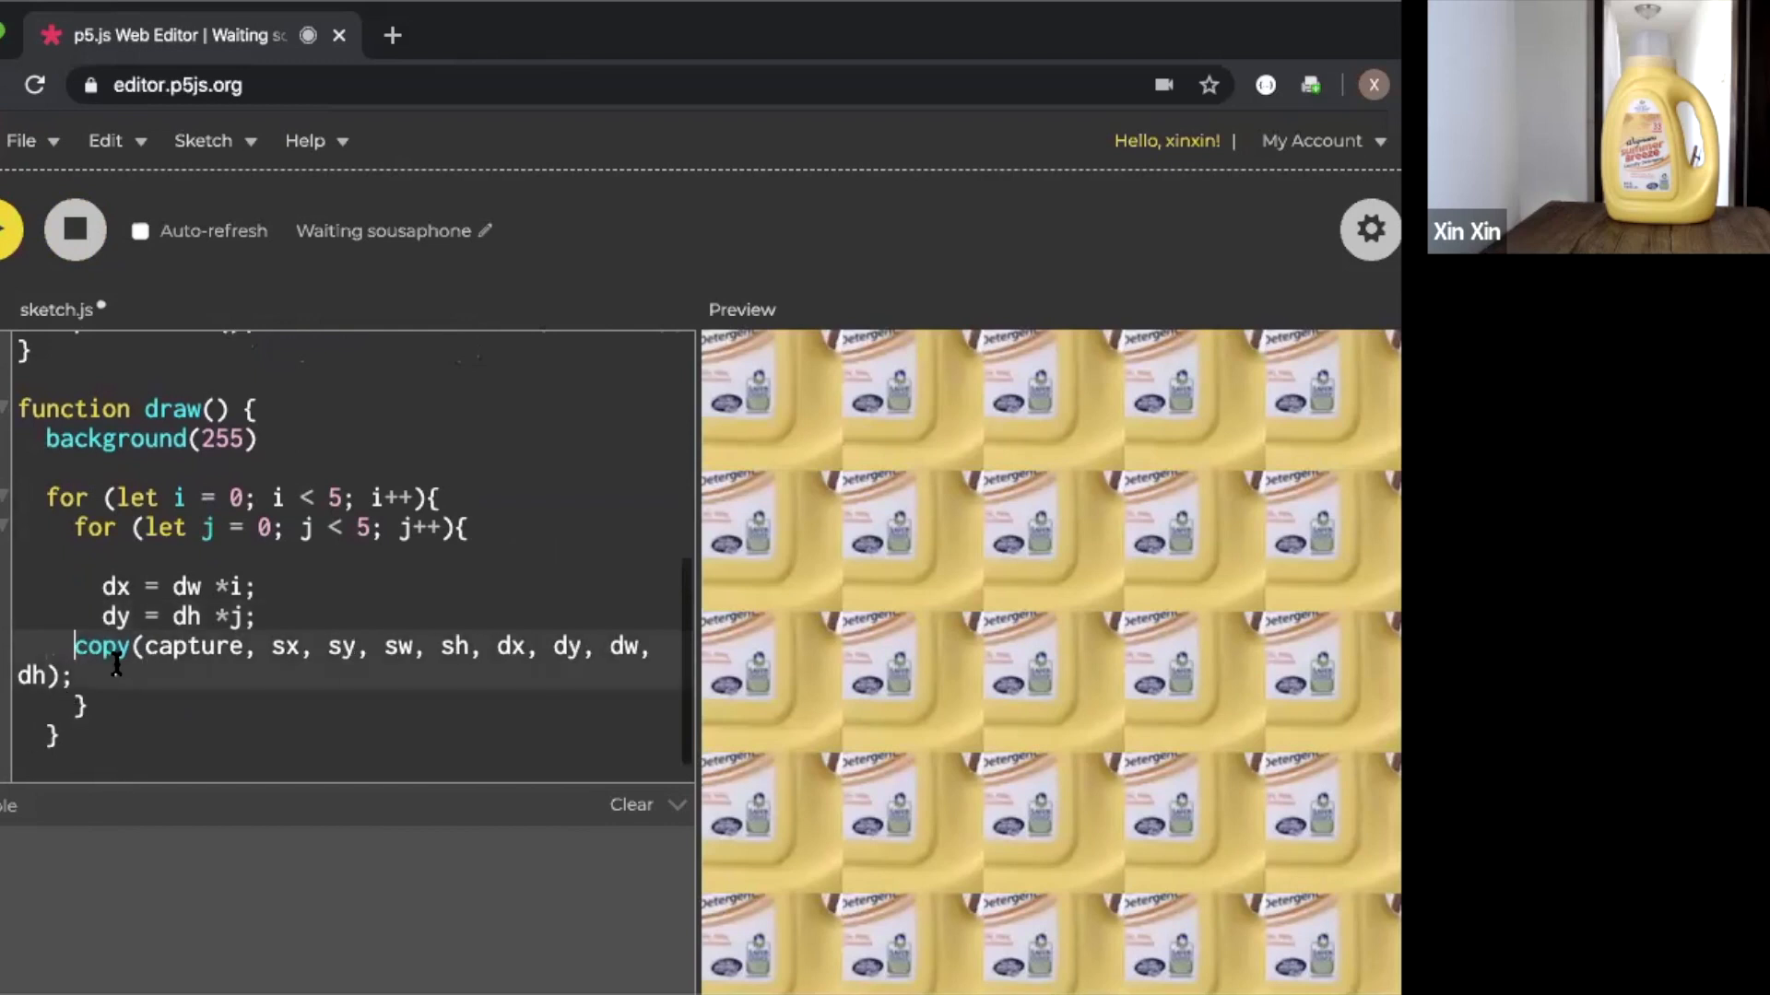
{"action": "mouse_move", "coordinate": [846, 20]}
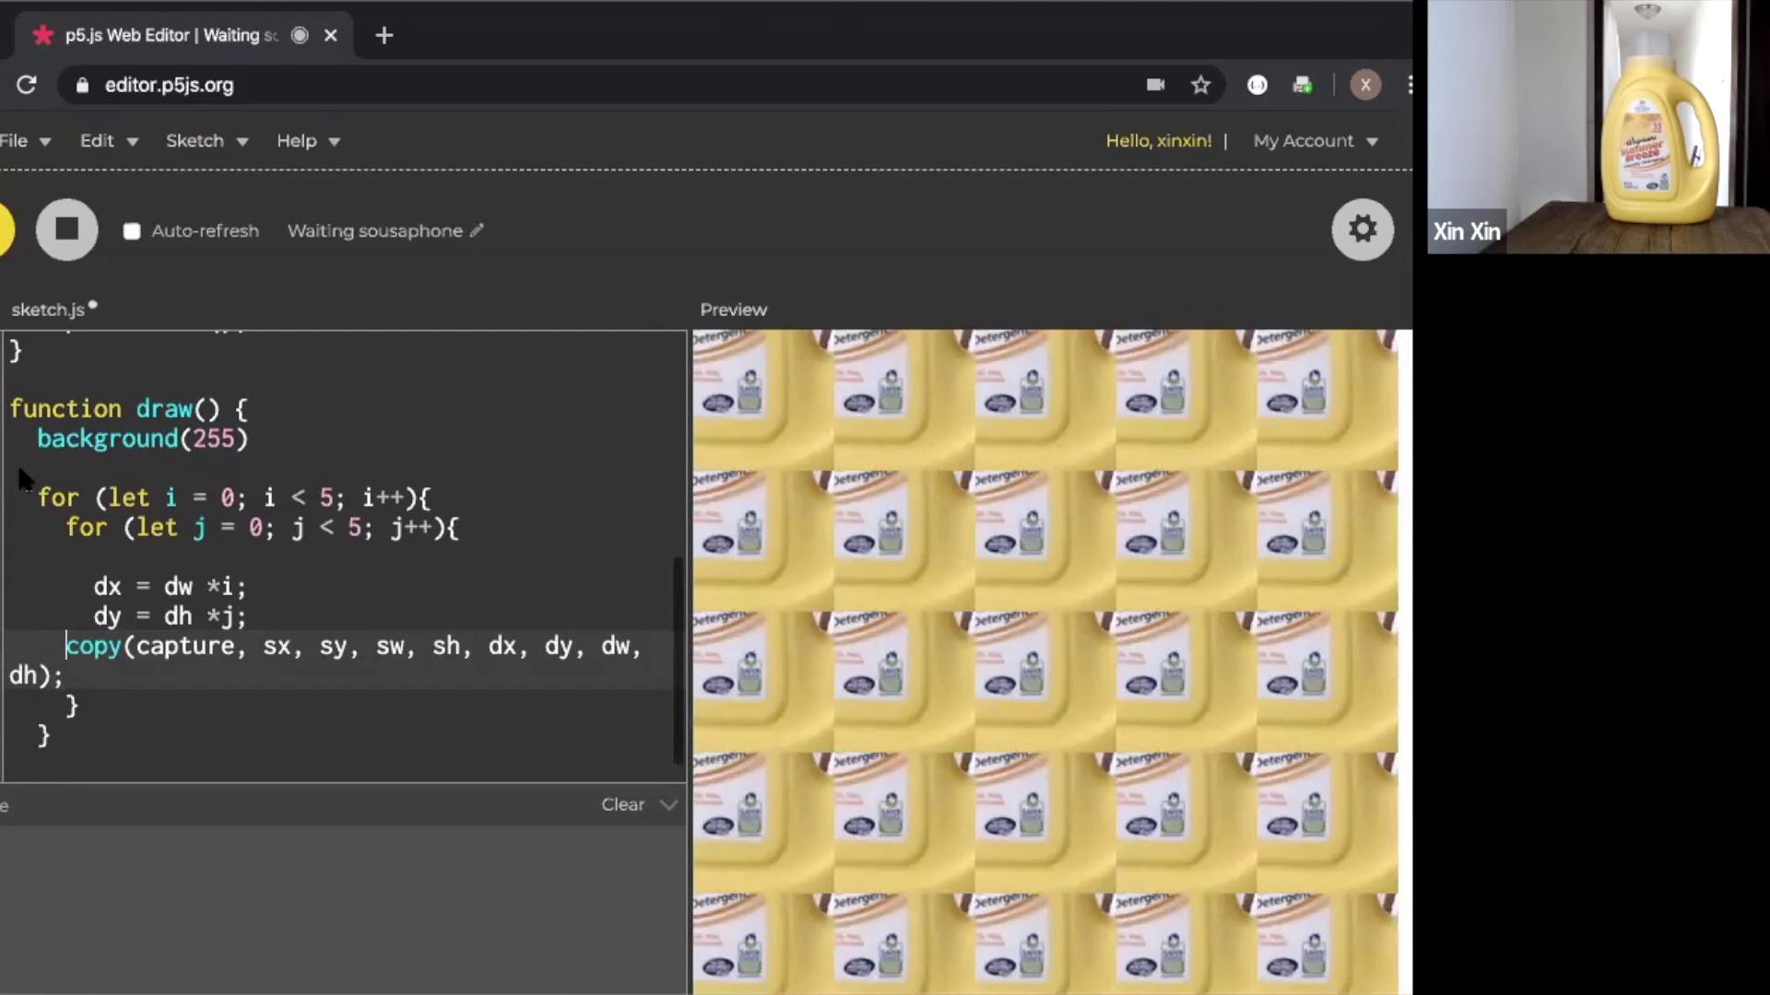
{"action": "mouse_move", "coordinate": [678, 39]}
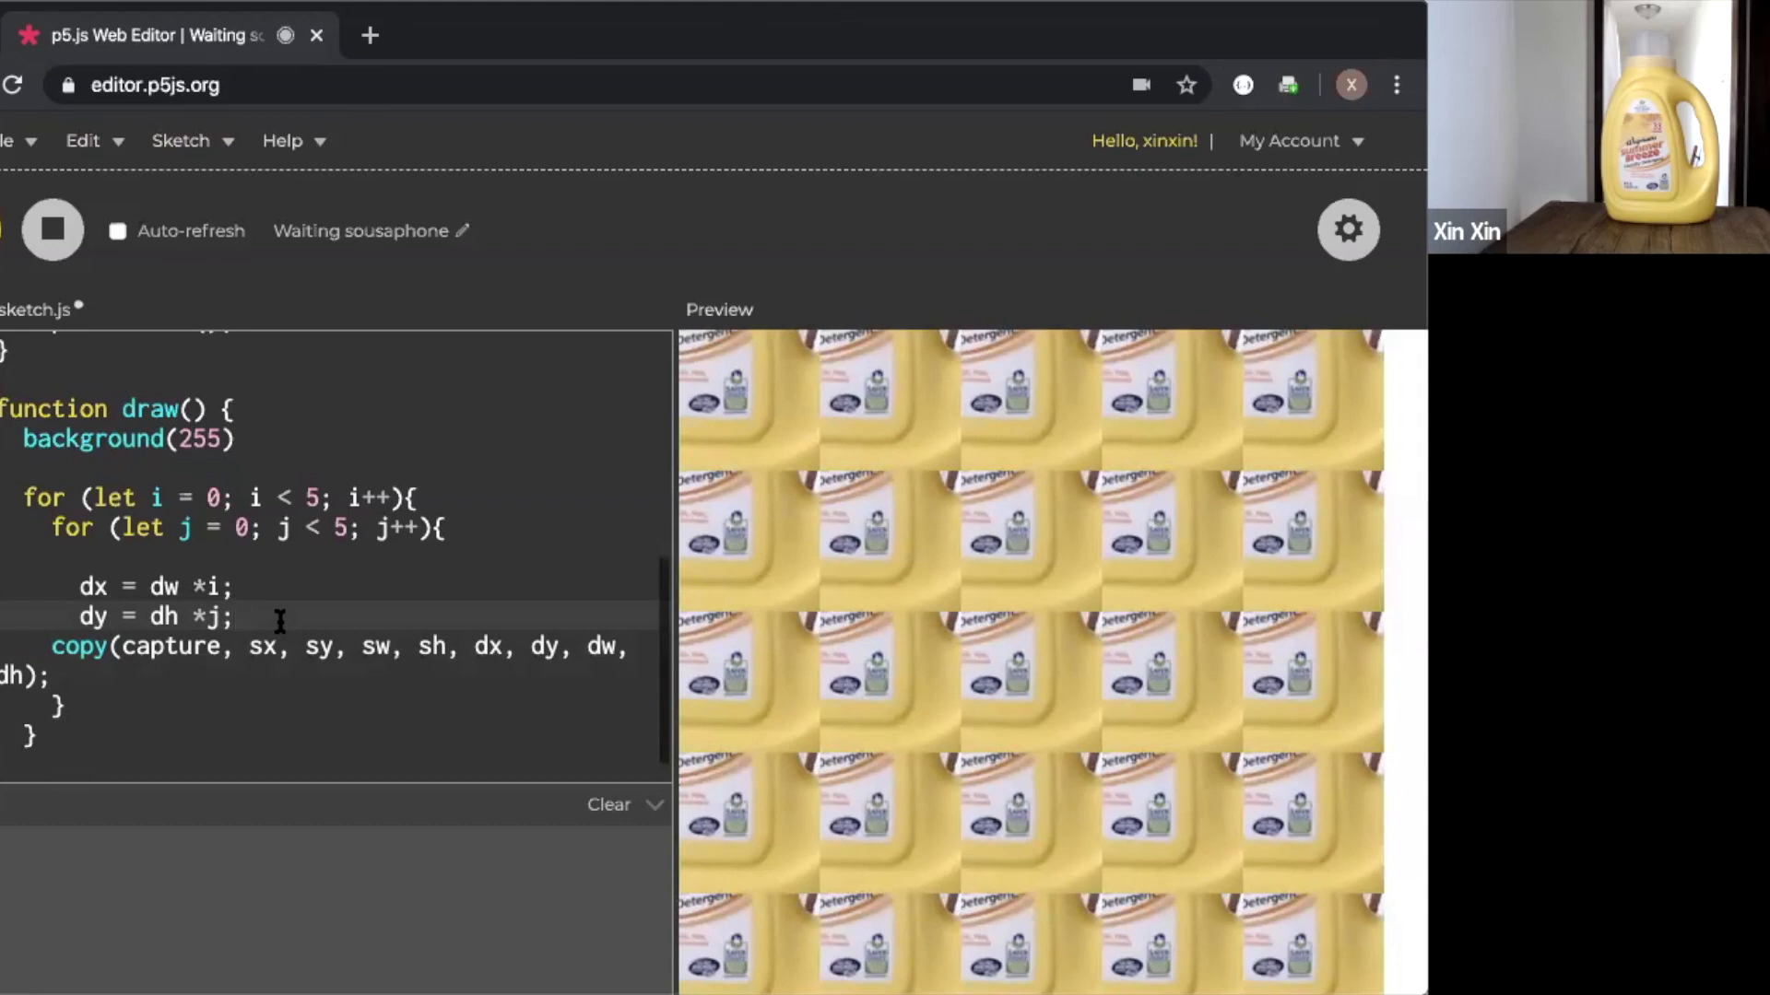
Add 'sx = sw *i;' and 'sy = sh *j;' below the dy line
{"action": "type", "text": "s"}
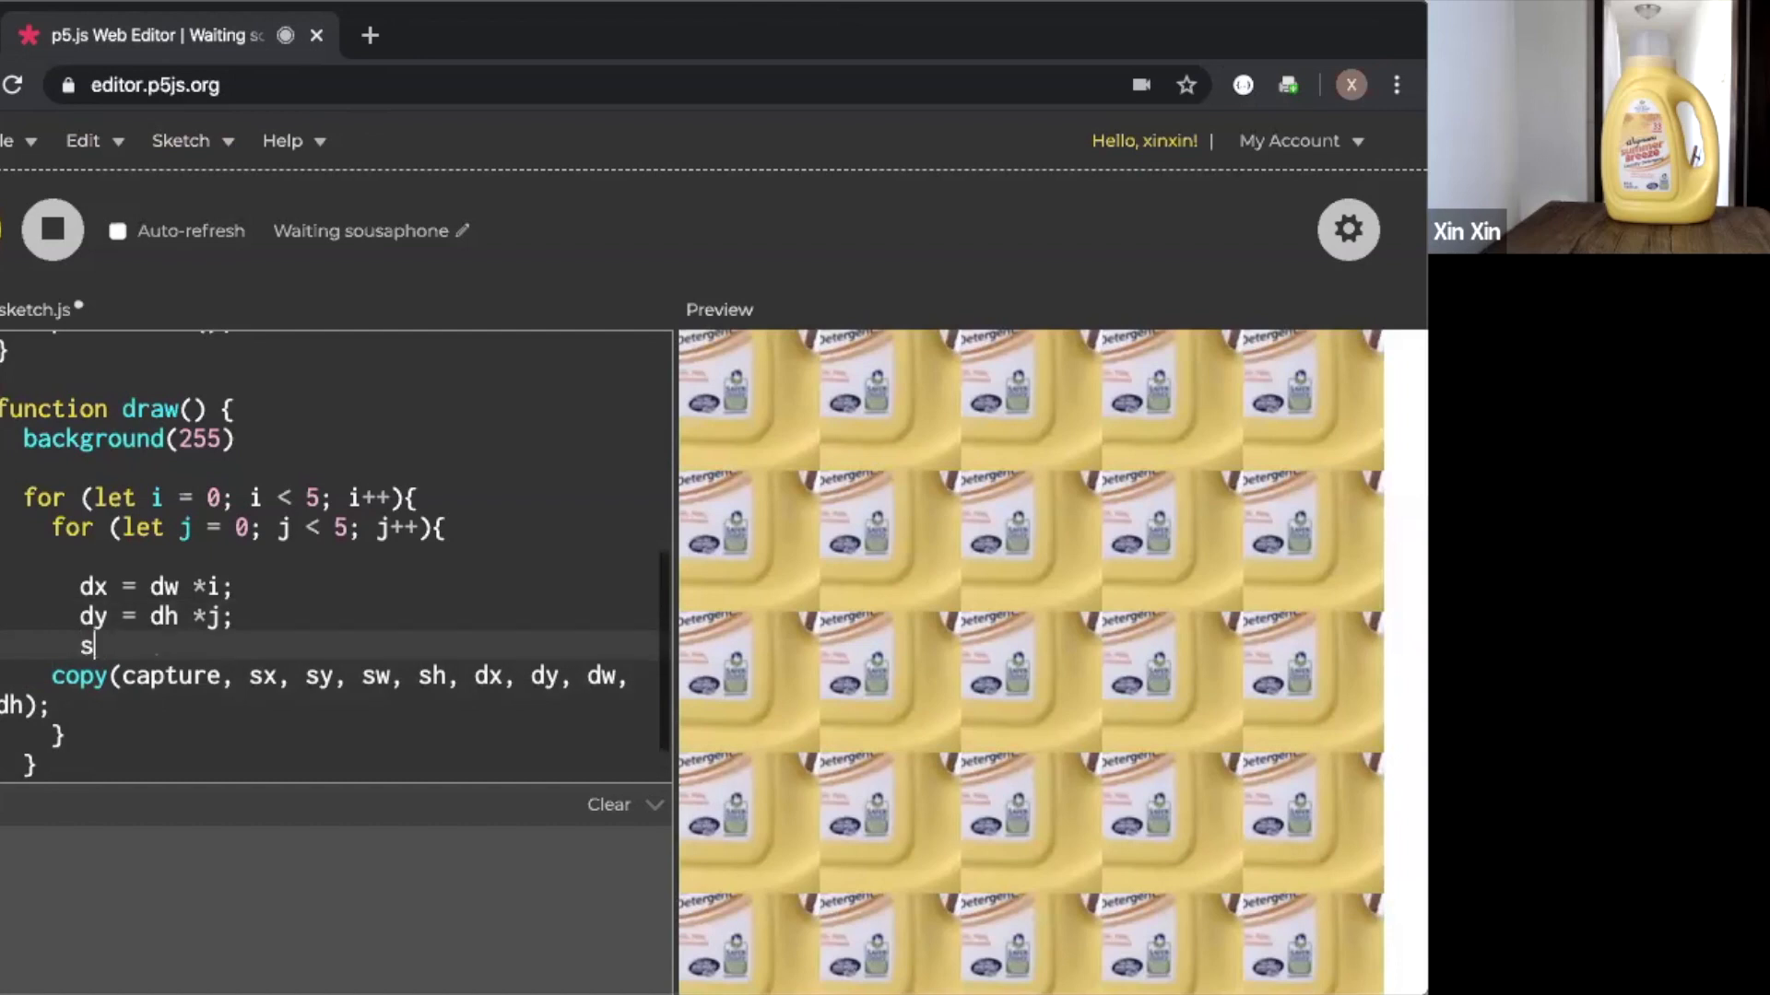
{"action": "type", "text": "x ="}
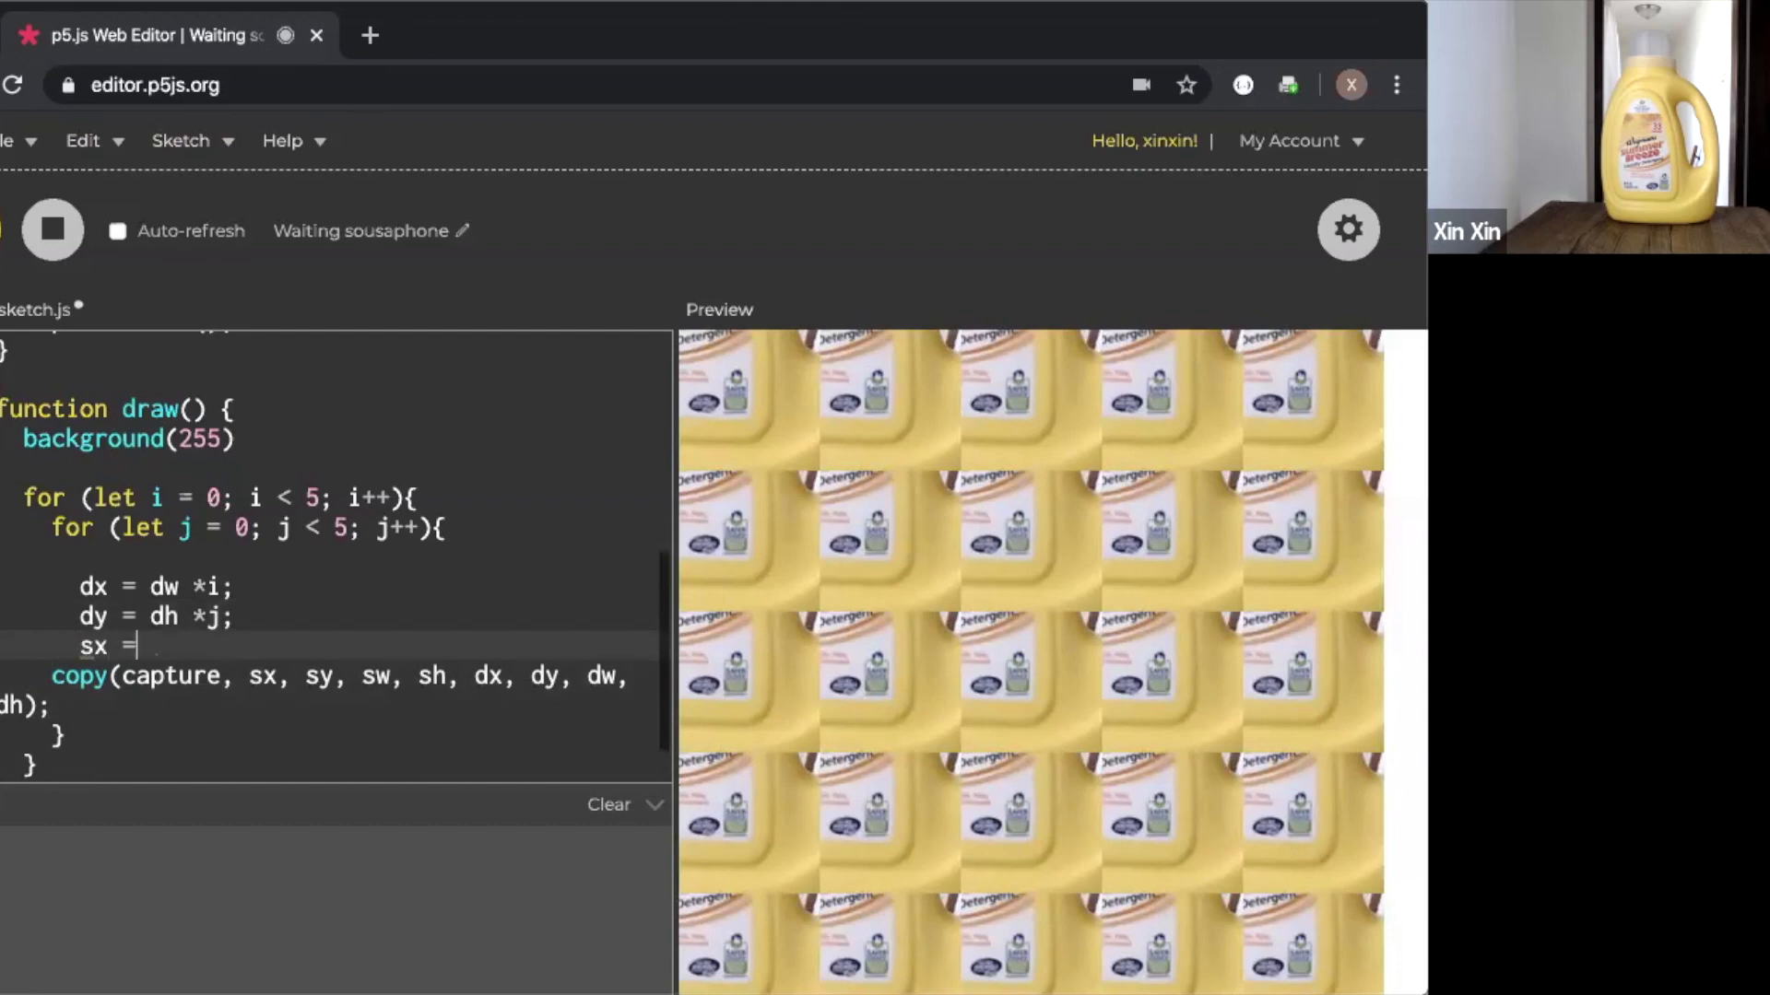
{"action": "type", "text": "sw"}
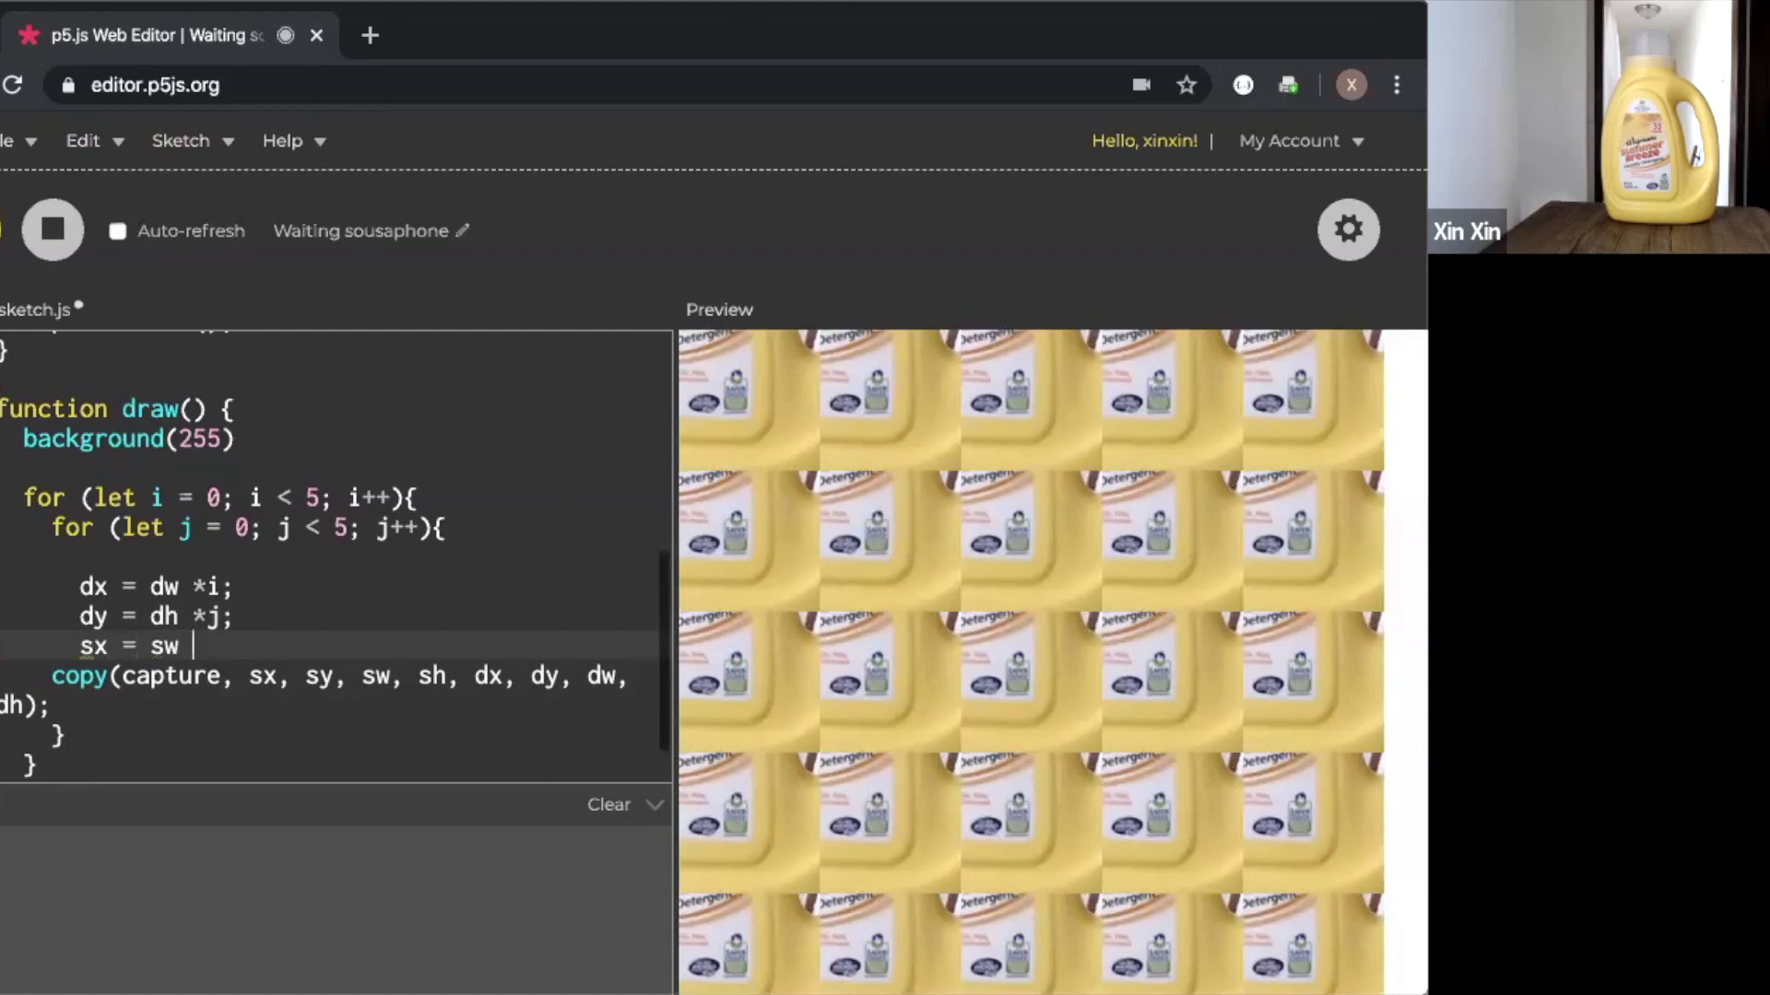
{"action": "type", "text": "*i;"}
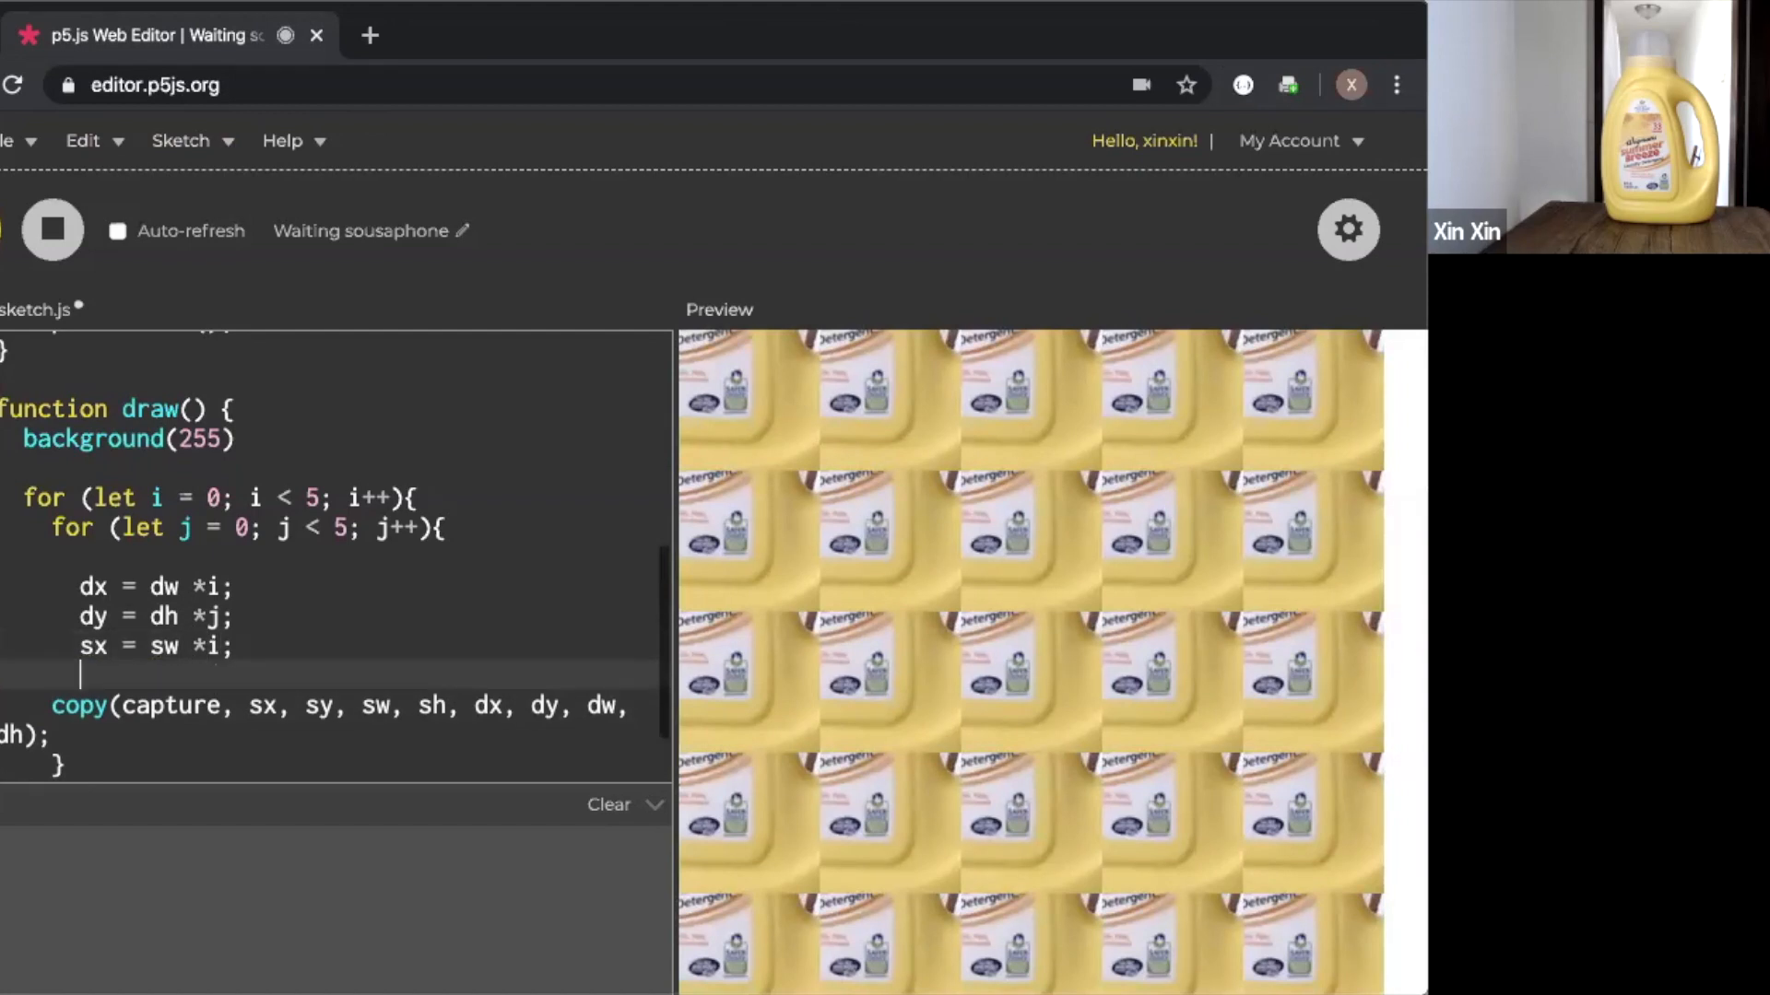
{"action": "type", "text": "sy ="}
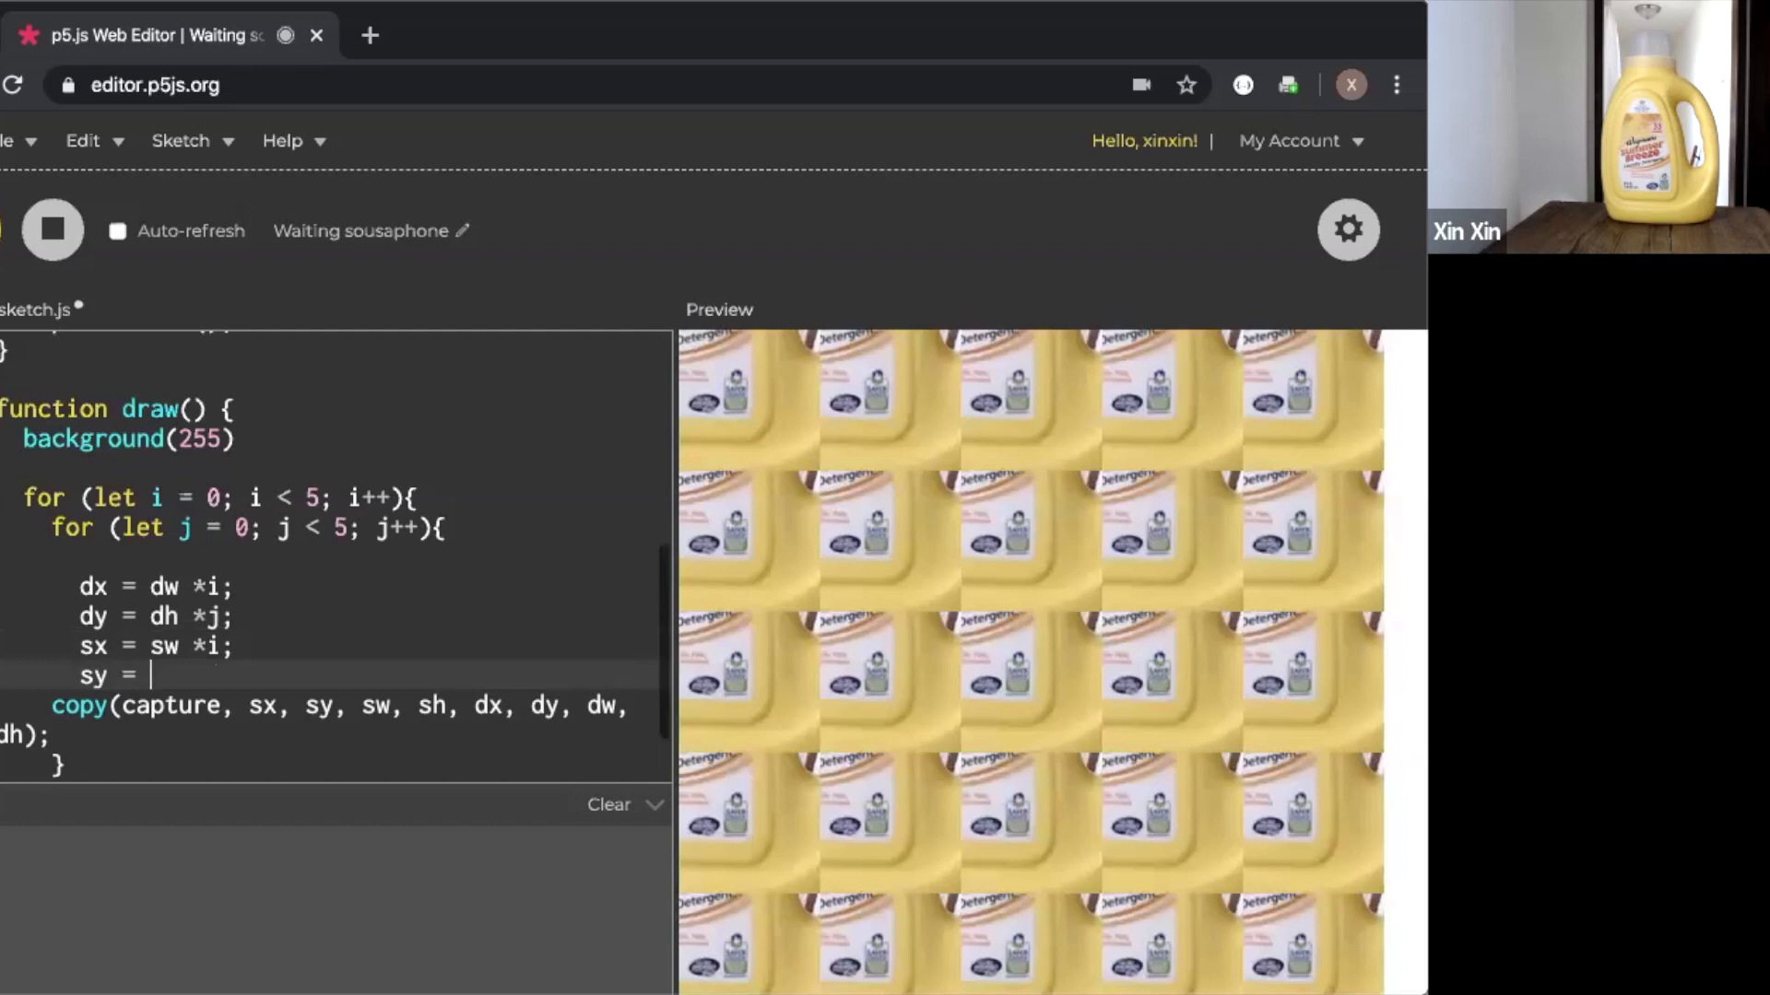
{"action": "type", "text": "sh *"}
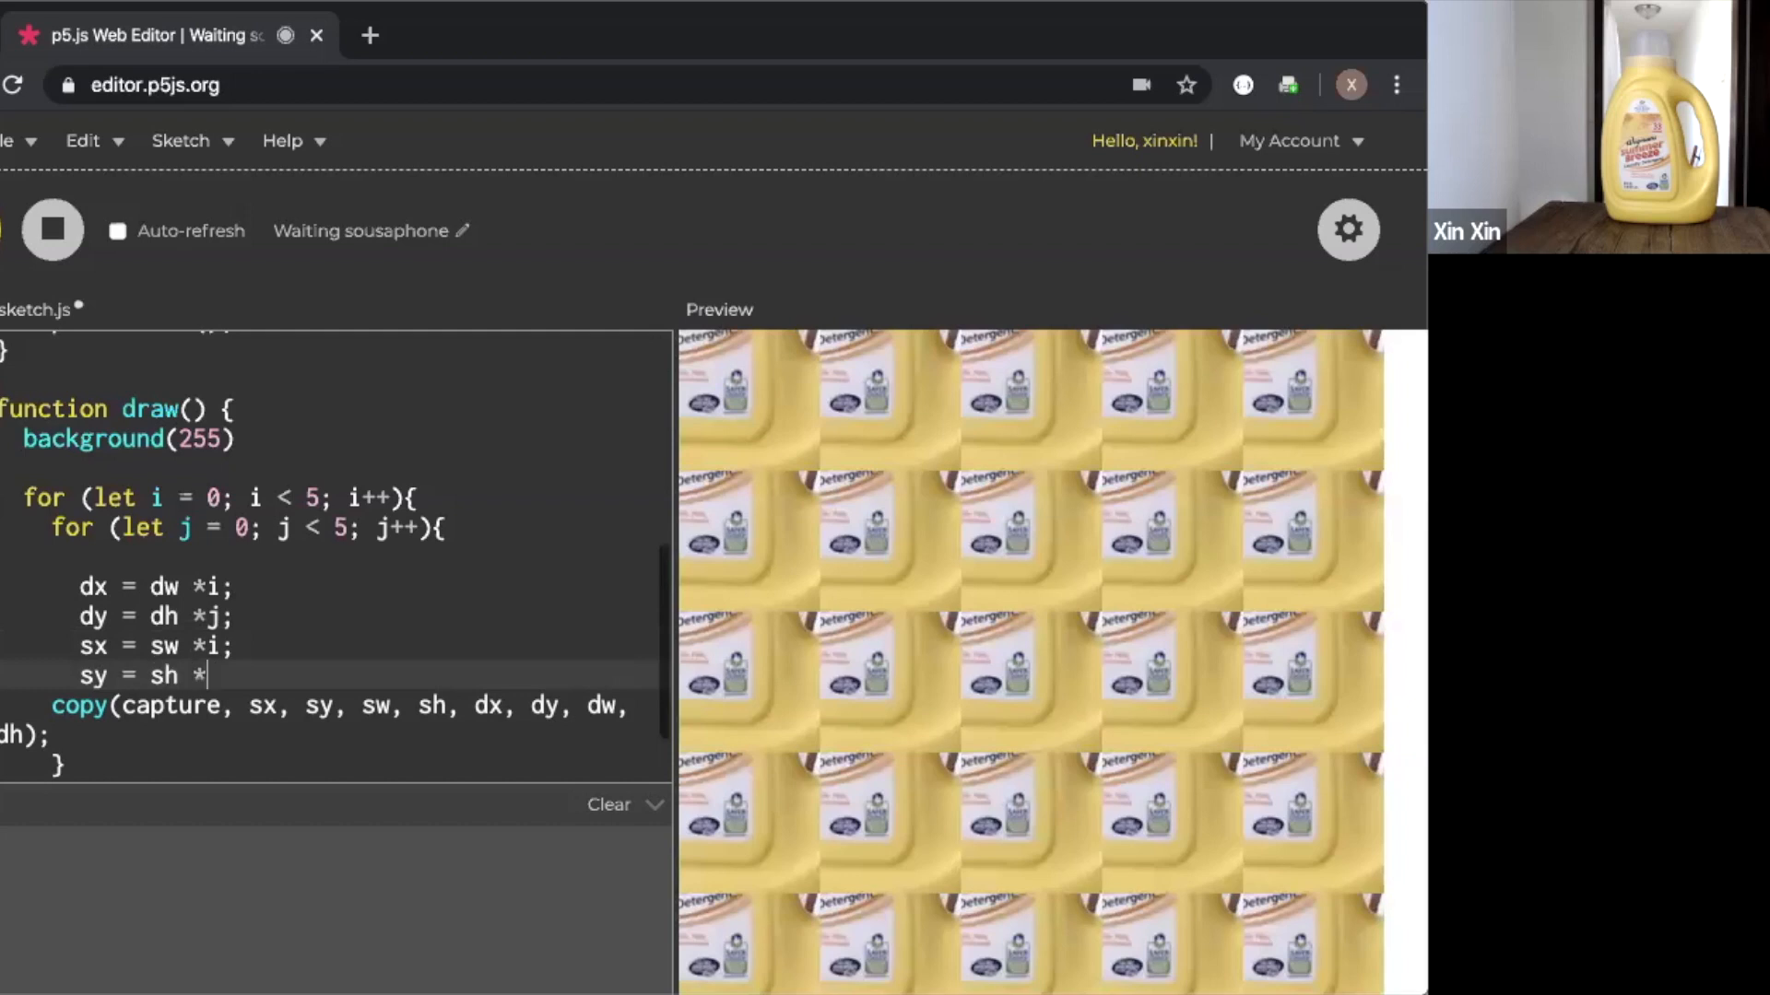
{"action": "type", "text": "j;"}
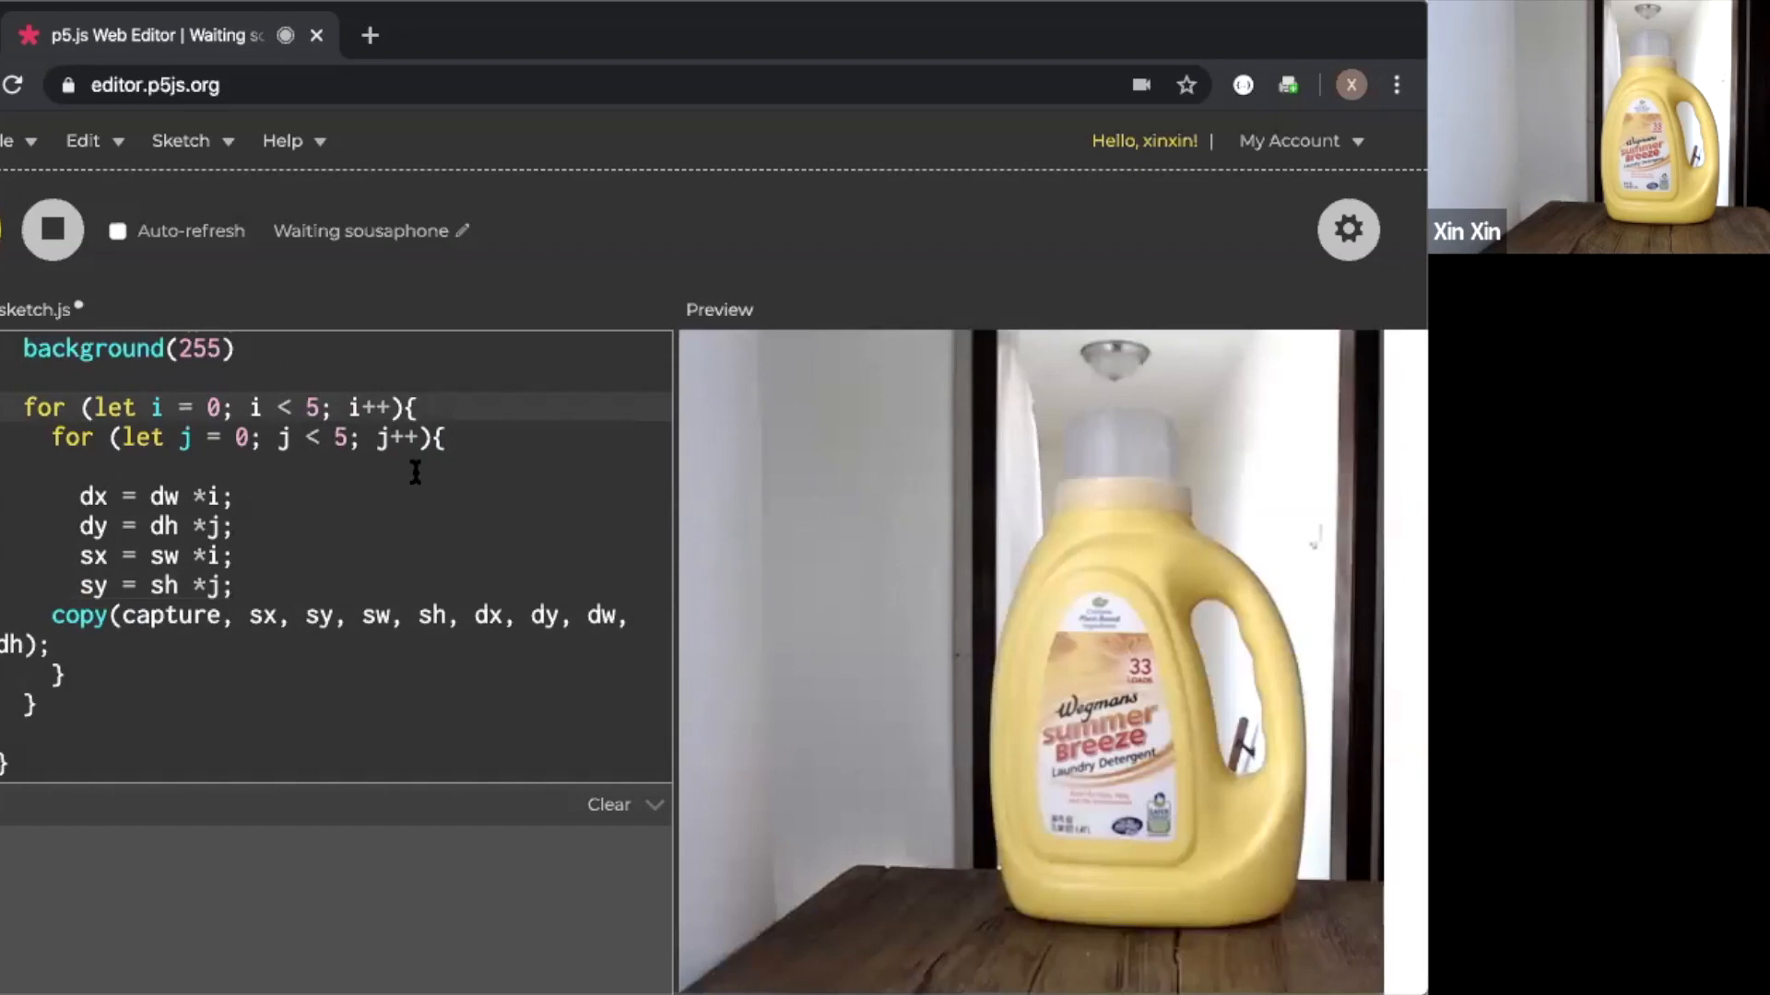
Replace the loop limits of 5 with width/dw for i and height/dh for j
{"action": "left_click", "coordinate": [320, 408]}
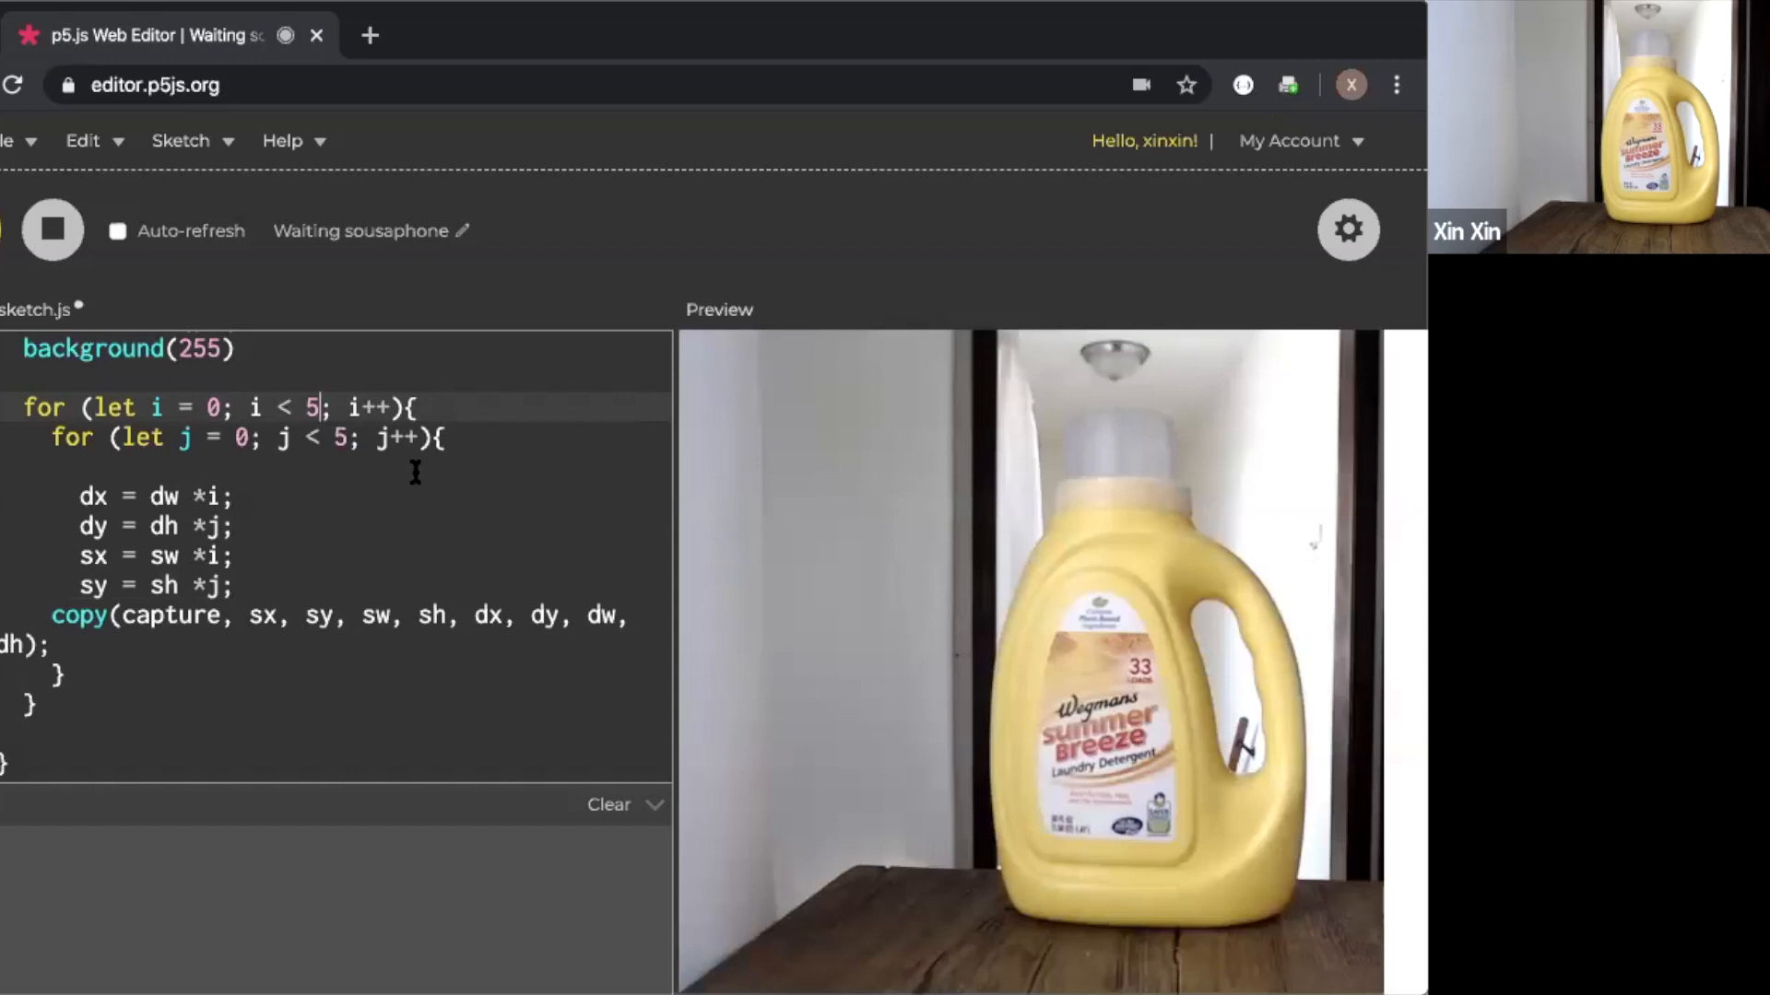
{"action": "key", "text": "Backspace"}
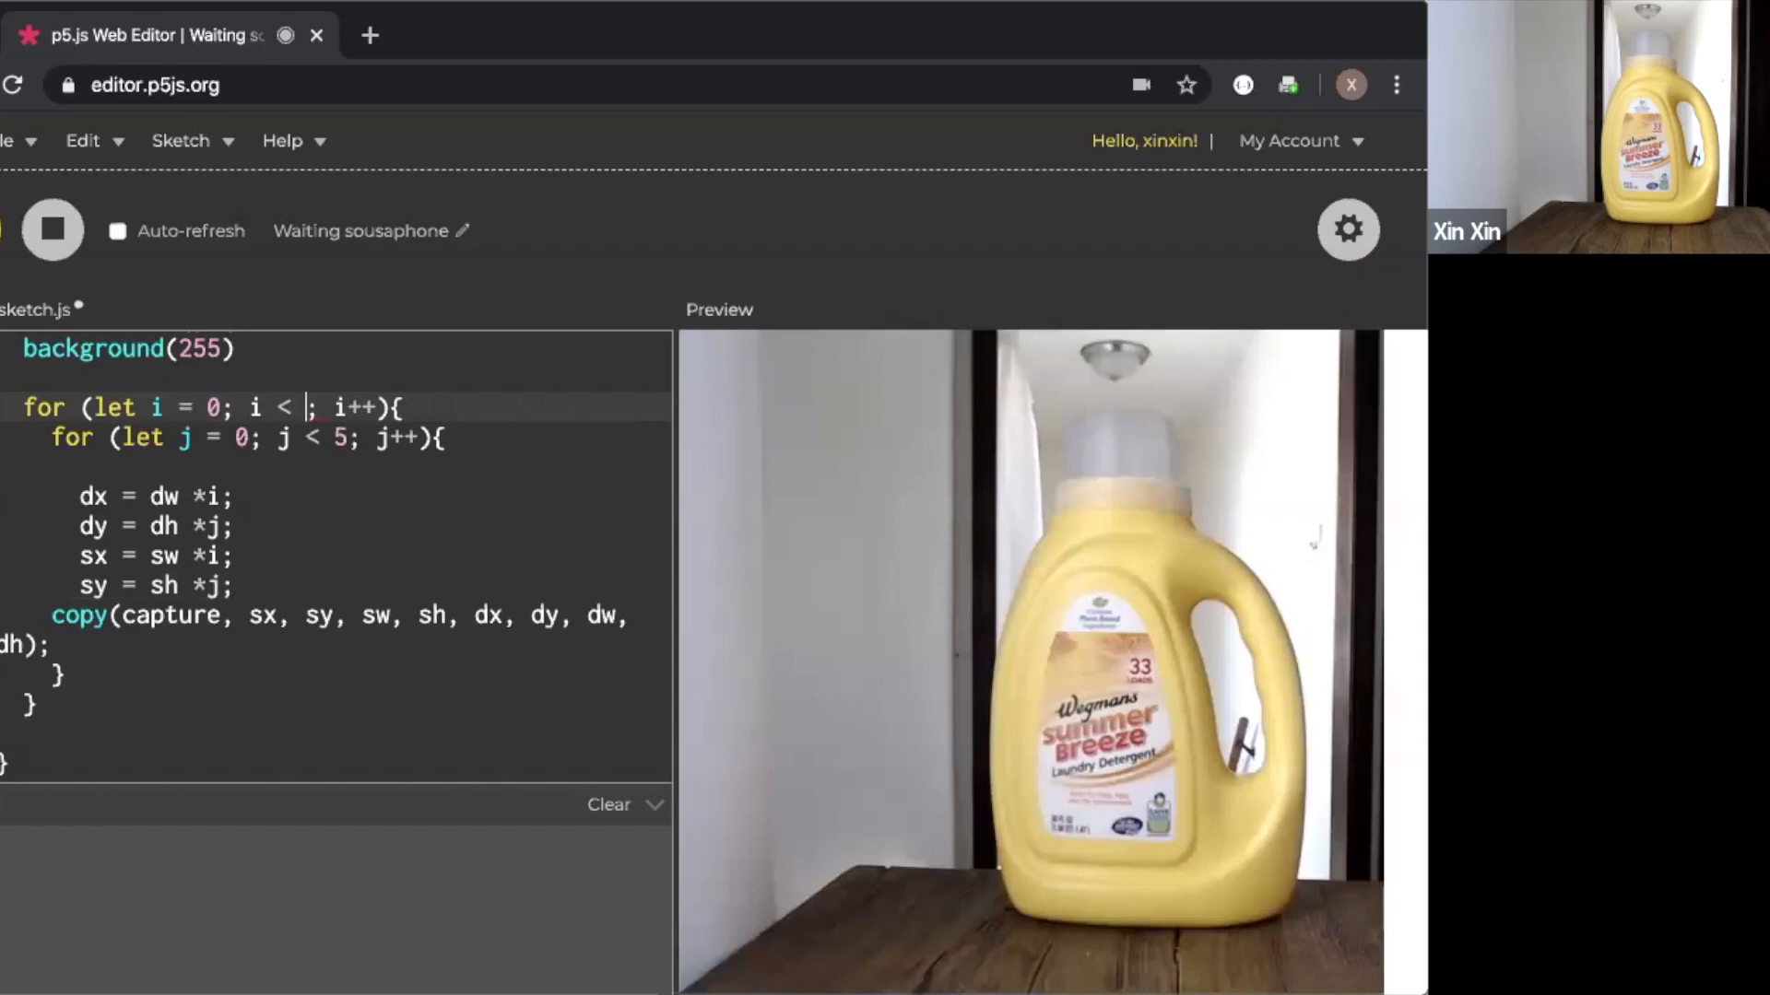
{"action": "type", "text": "width"}
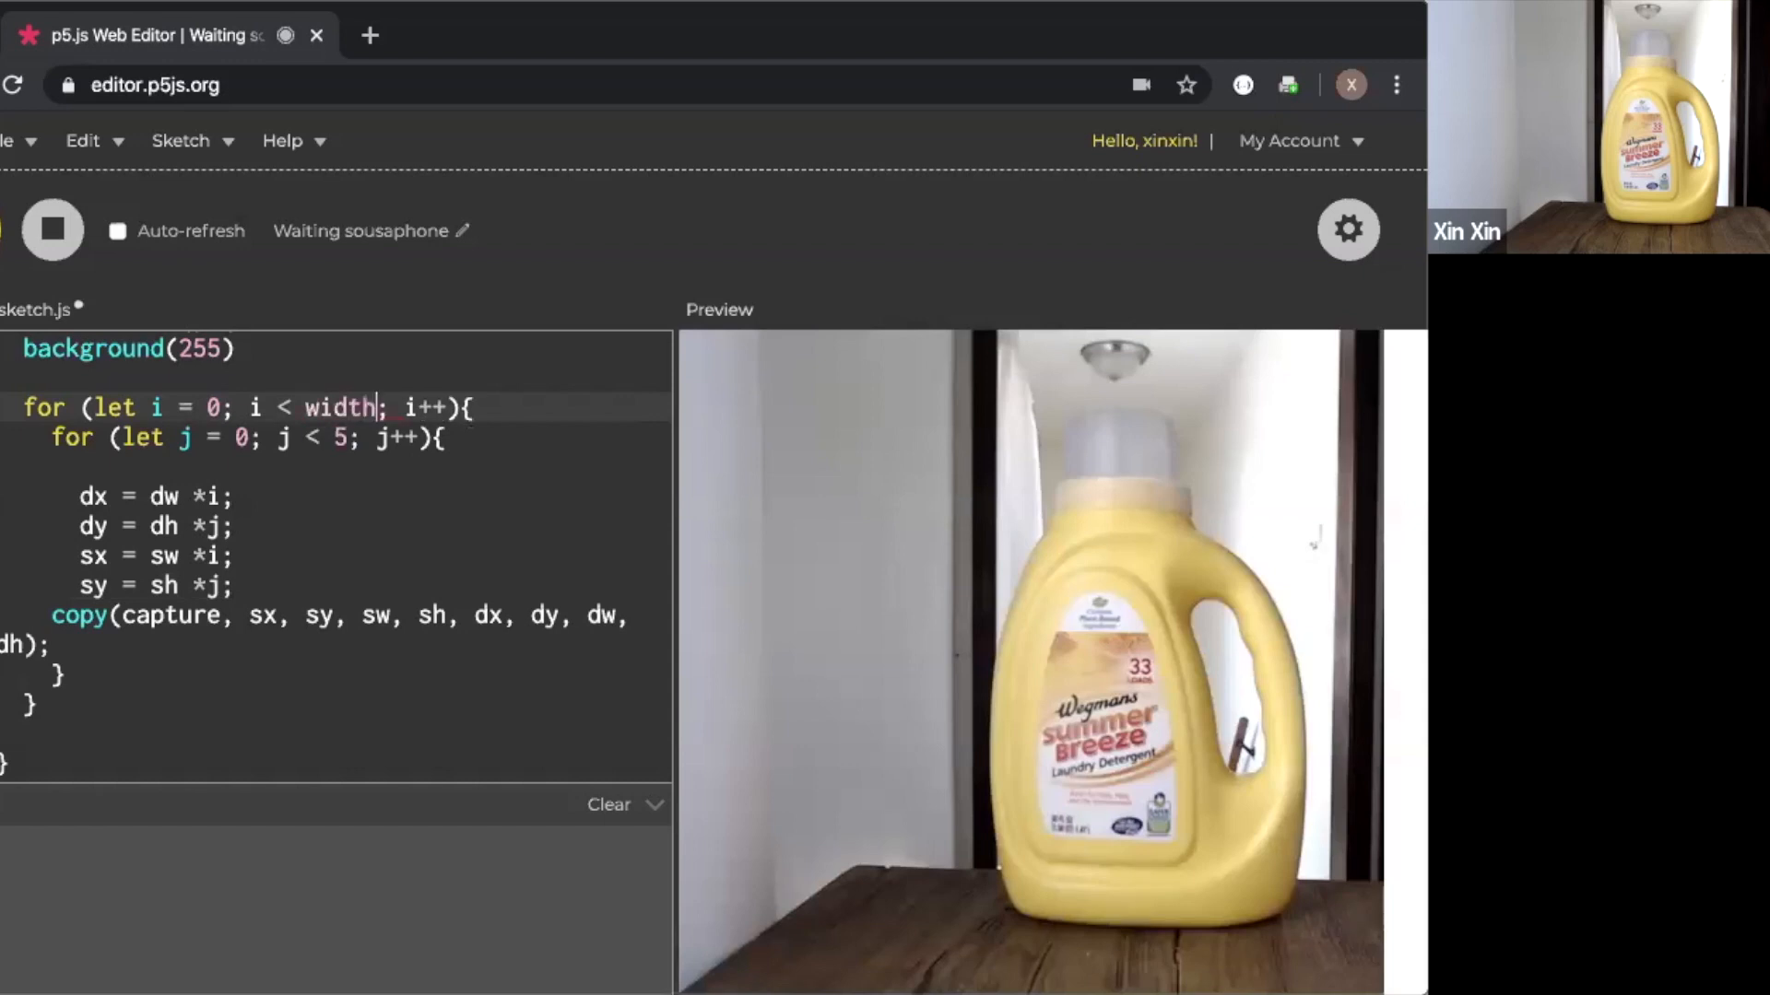
{"action": "type", "text": "/"}
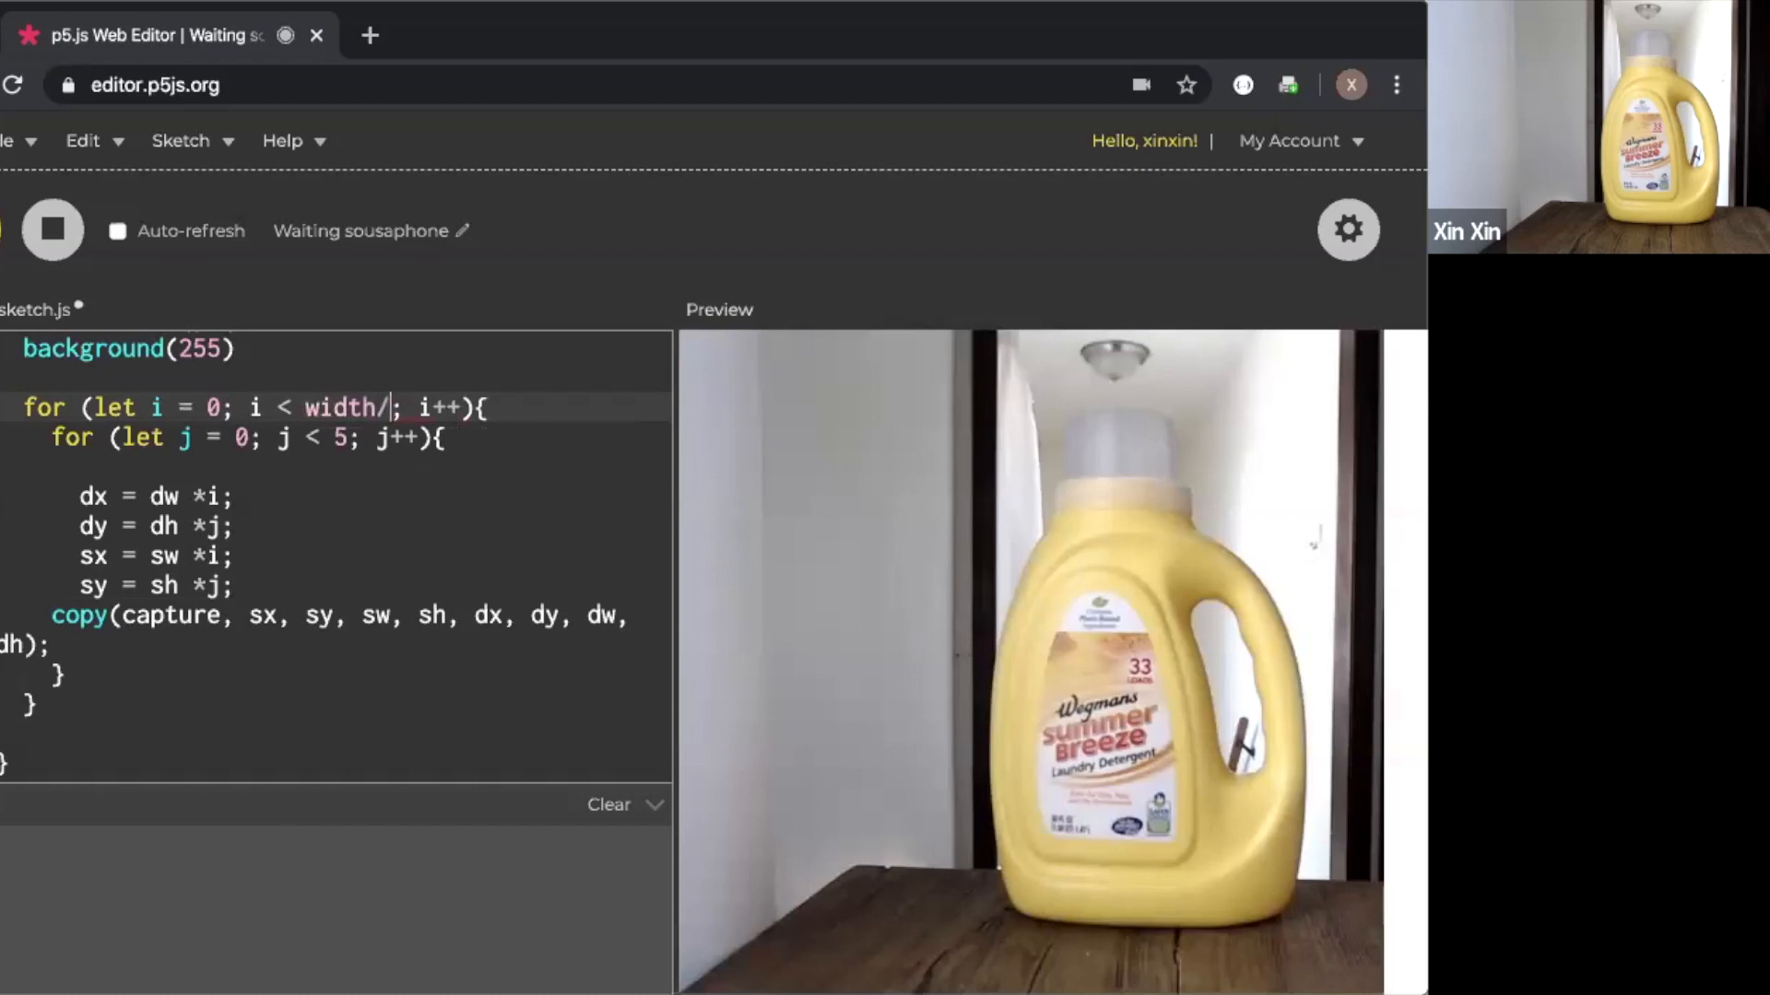
{"action": "type", "text": "dw"}
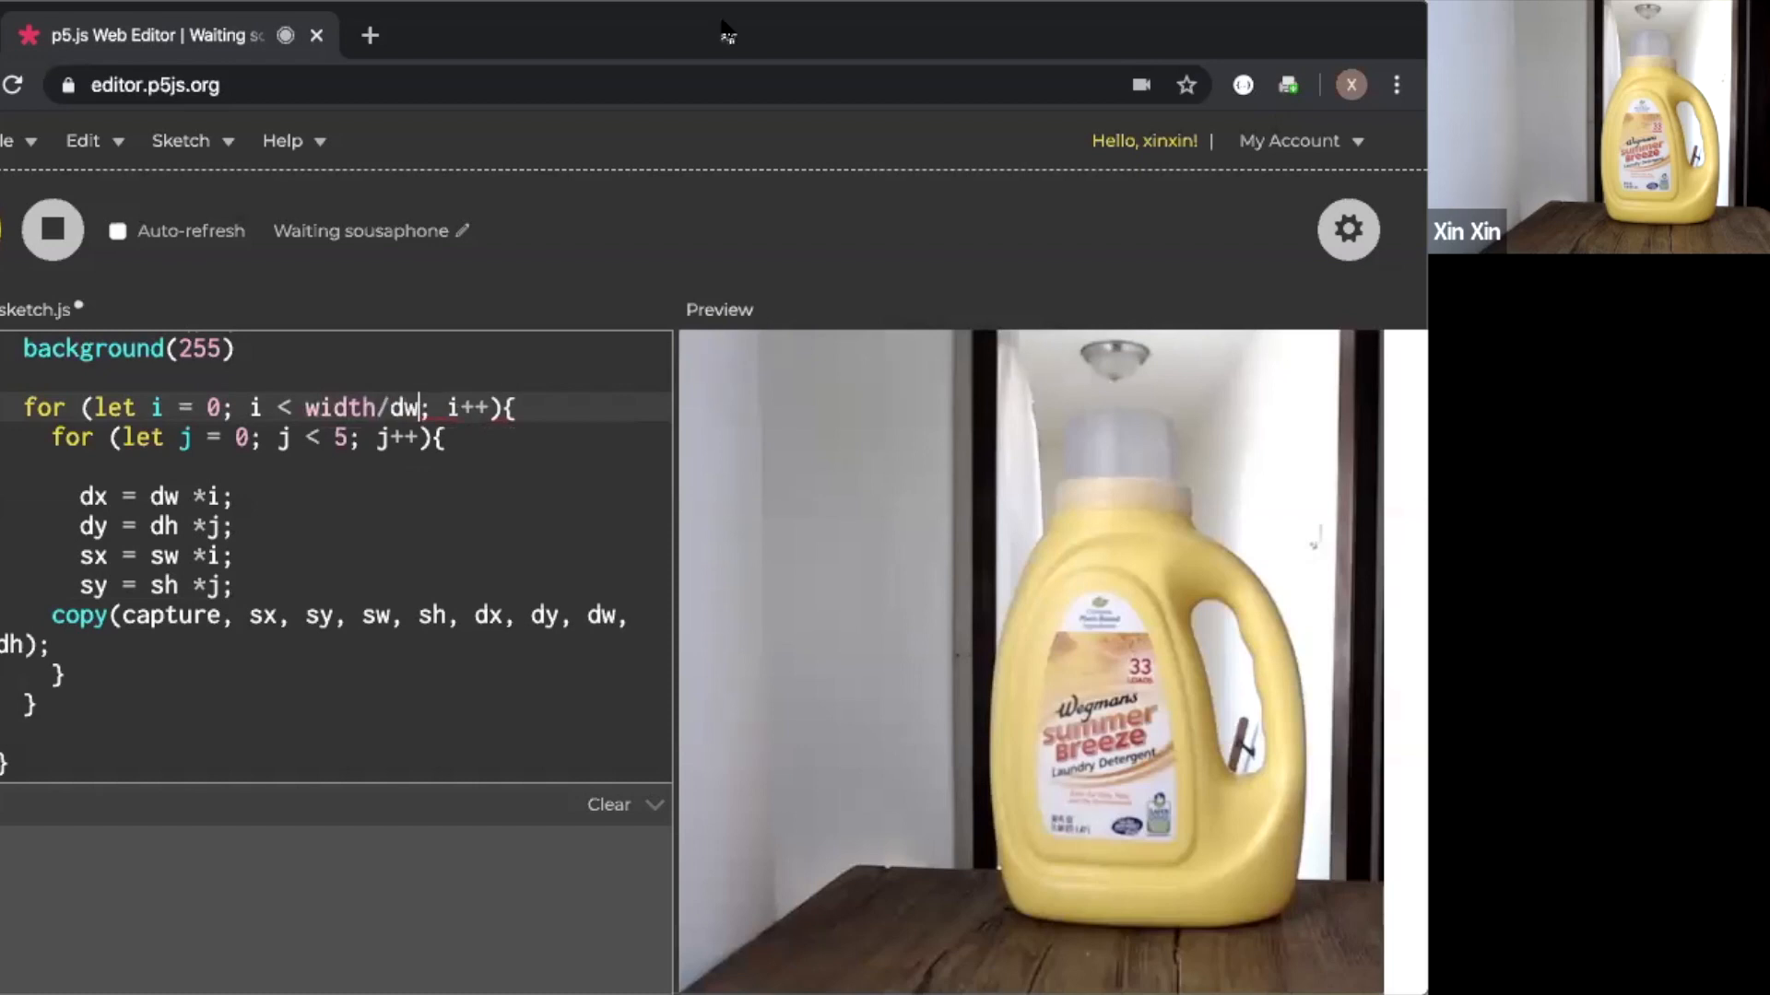
{"action": "double_click", "coordinate": [335, 437]}
{"action": "type", "text": "height/"}
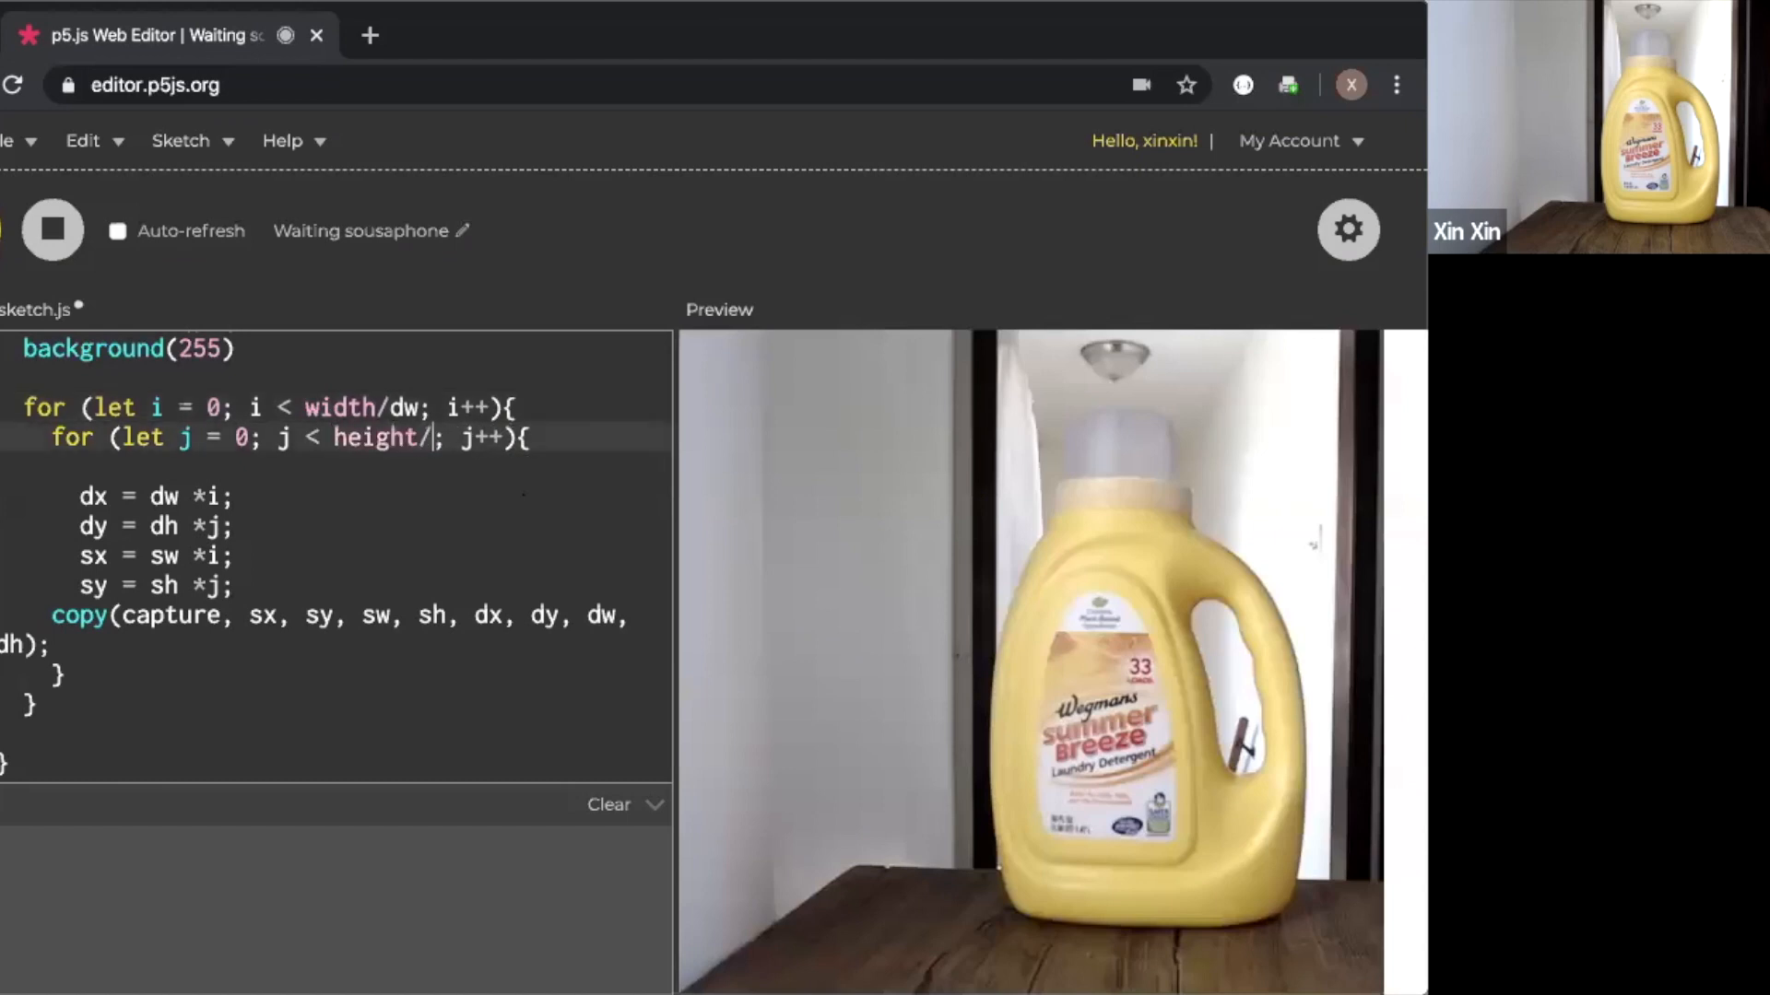
{"action": "type", "text": "dh"}
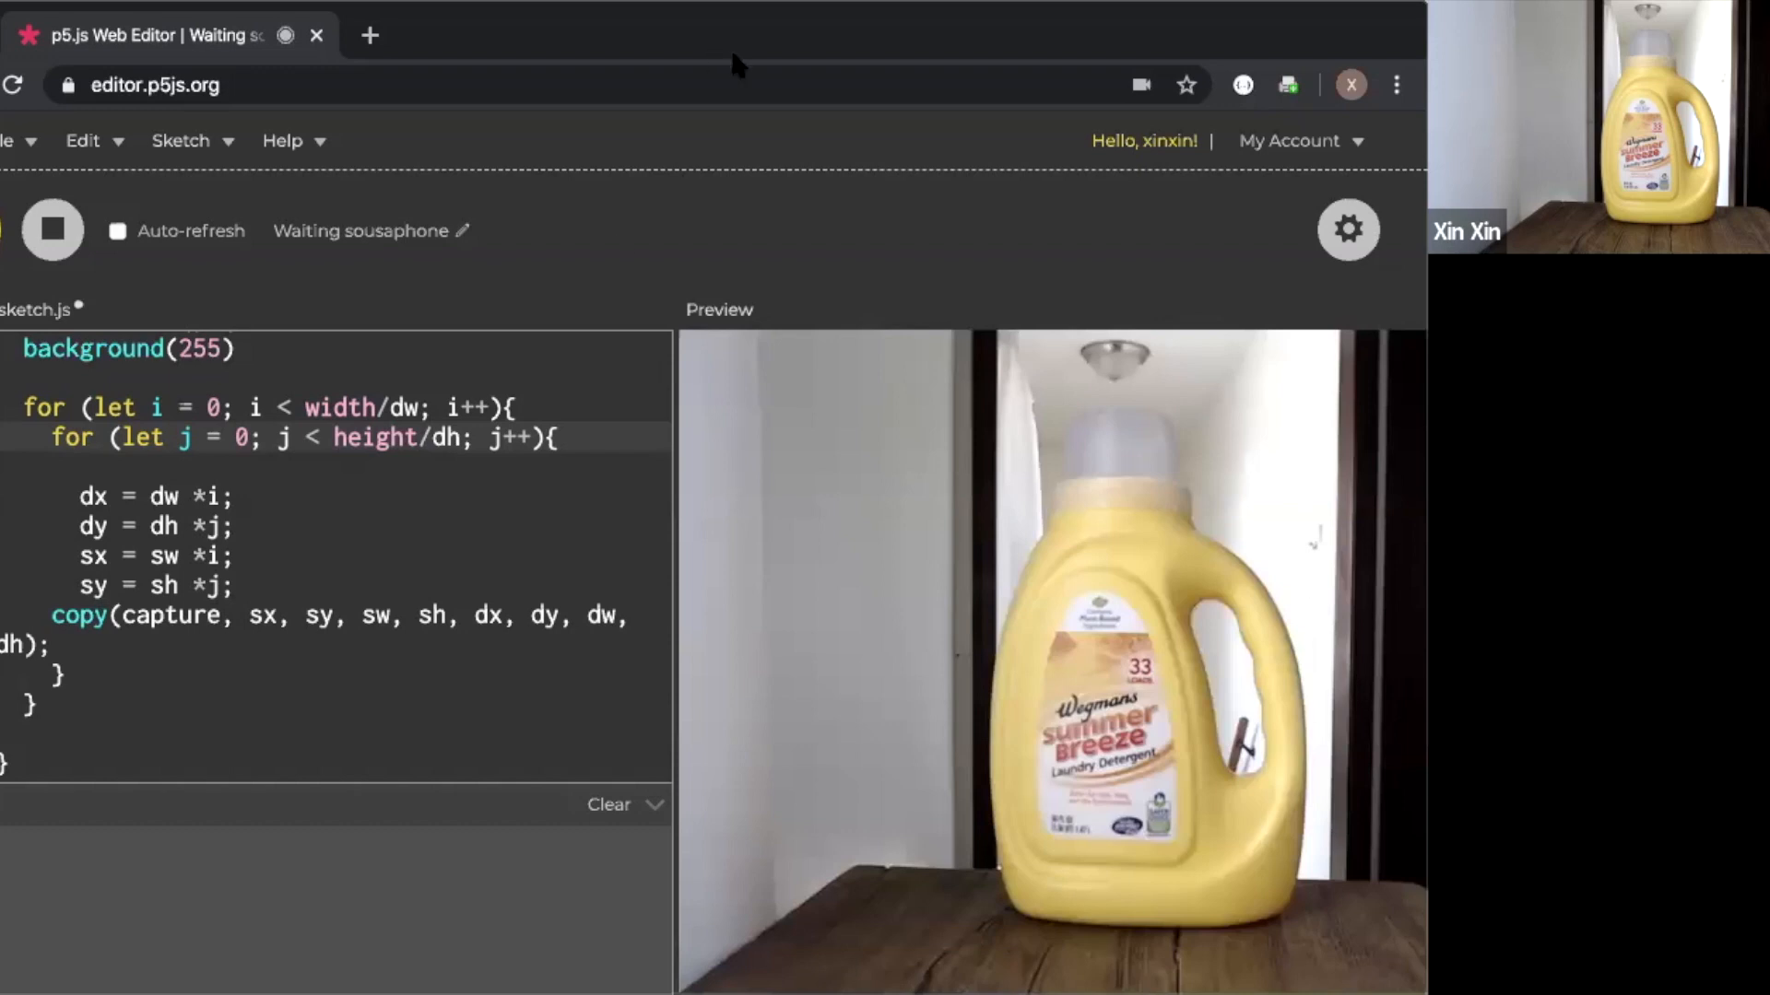
{"action": "mouse_move", "coordinate": [305, 602]}
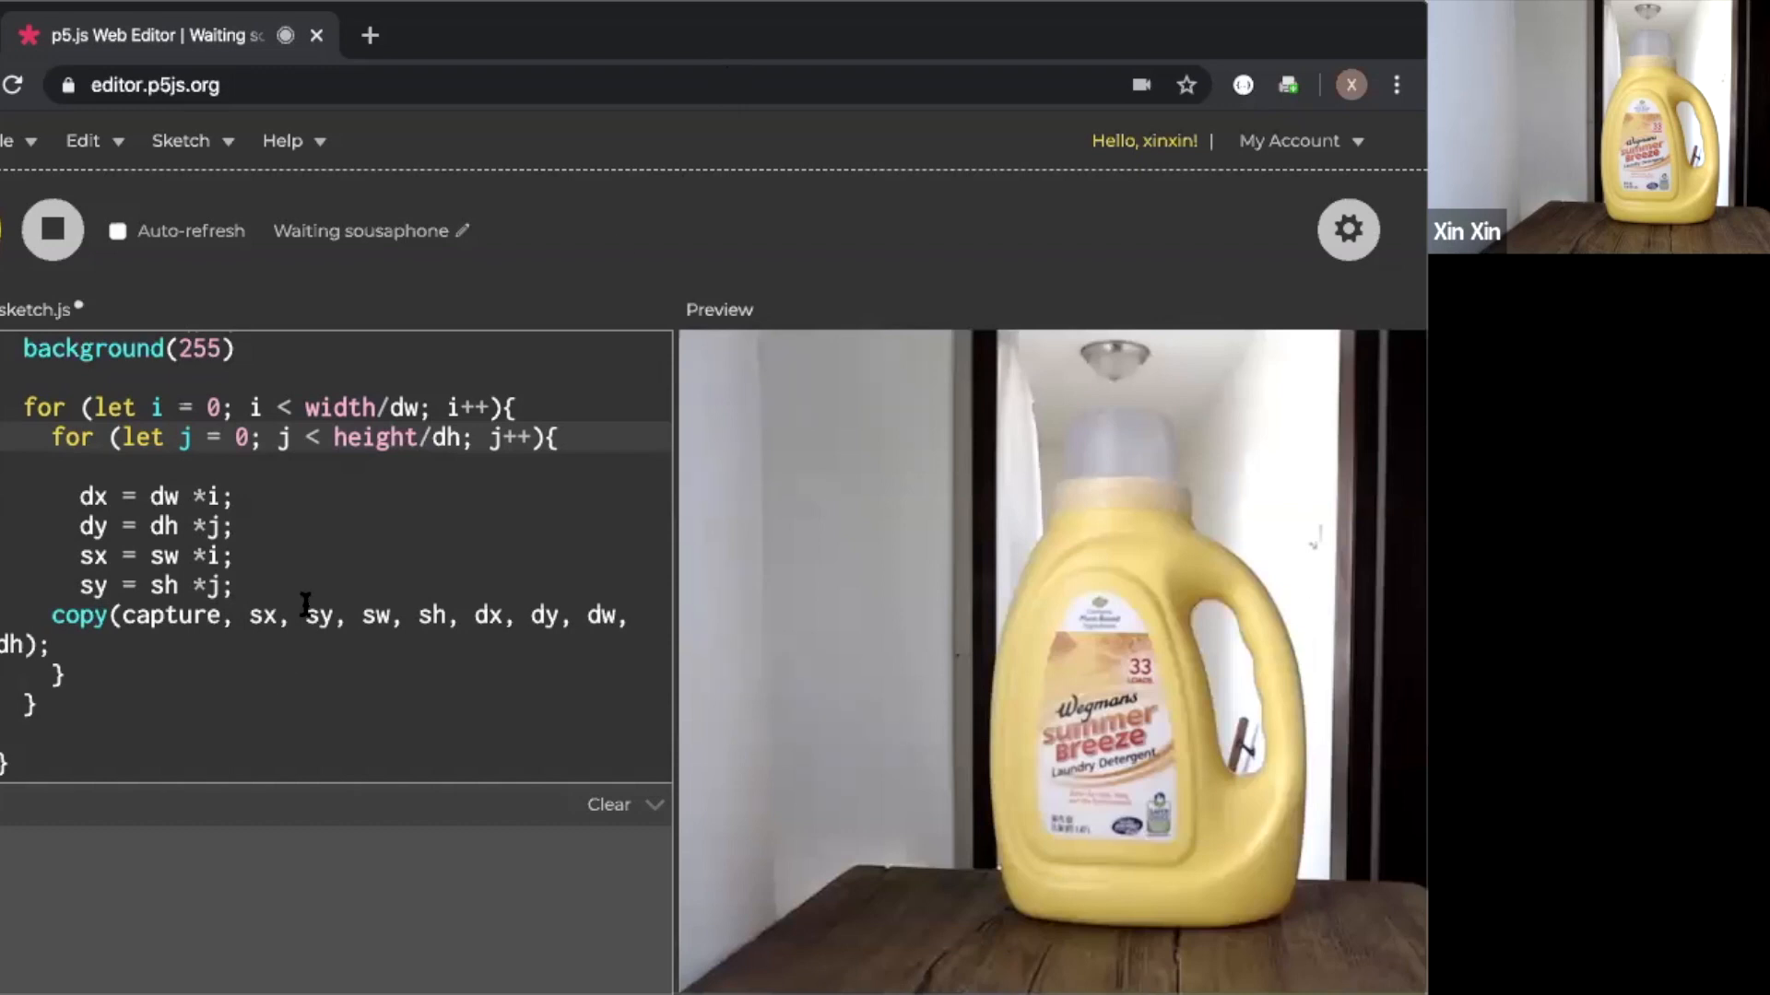
{"action": "mouse_move", "coordinate": [299, 587]}
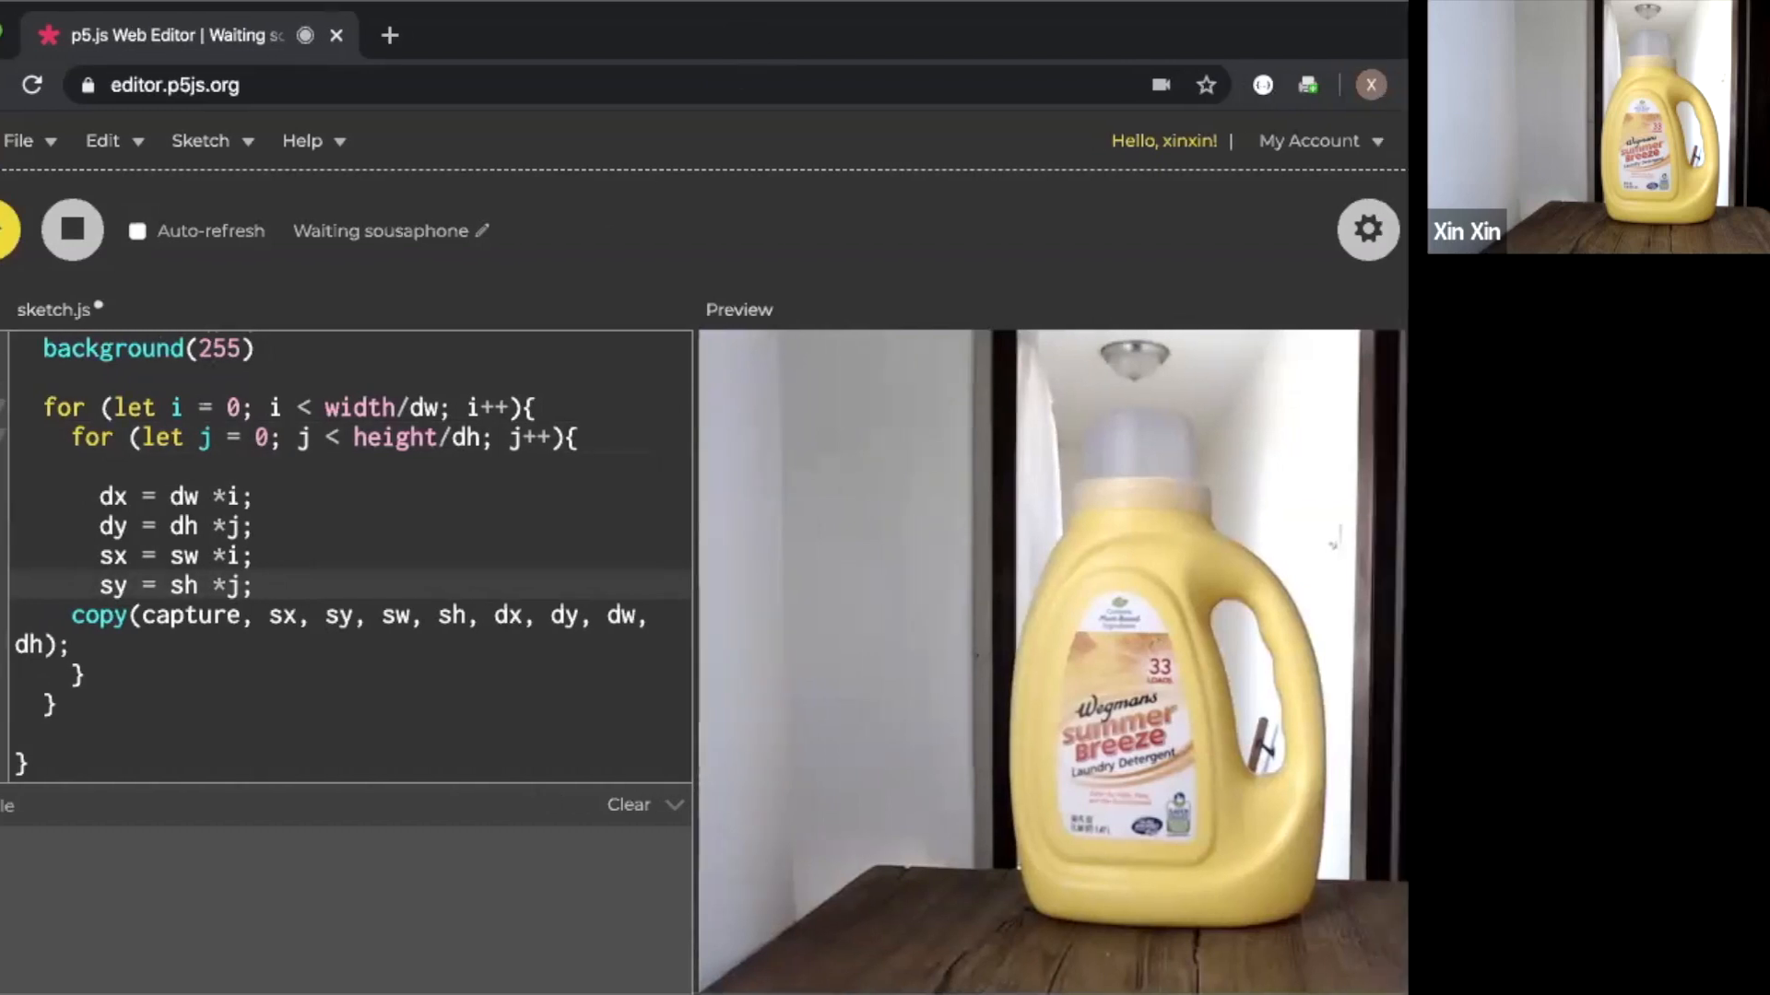
Declare 'let offset = 120;' and subtract offset from the copy's dw and dh
{"action": "type", "text": "let"}
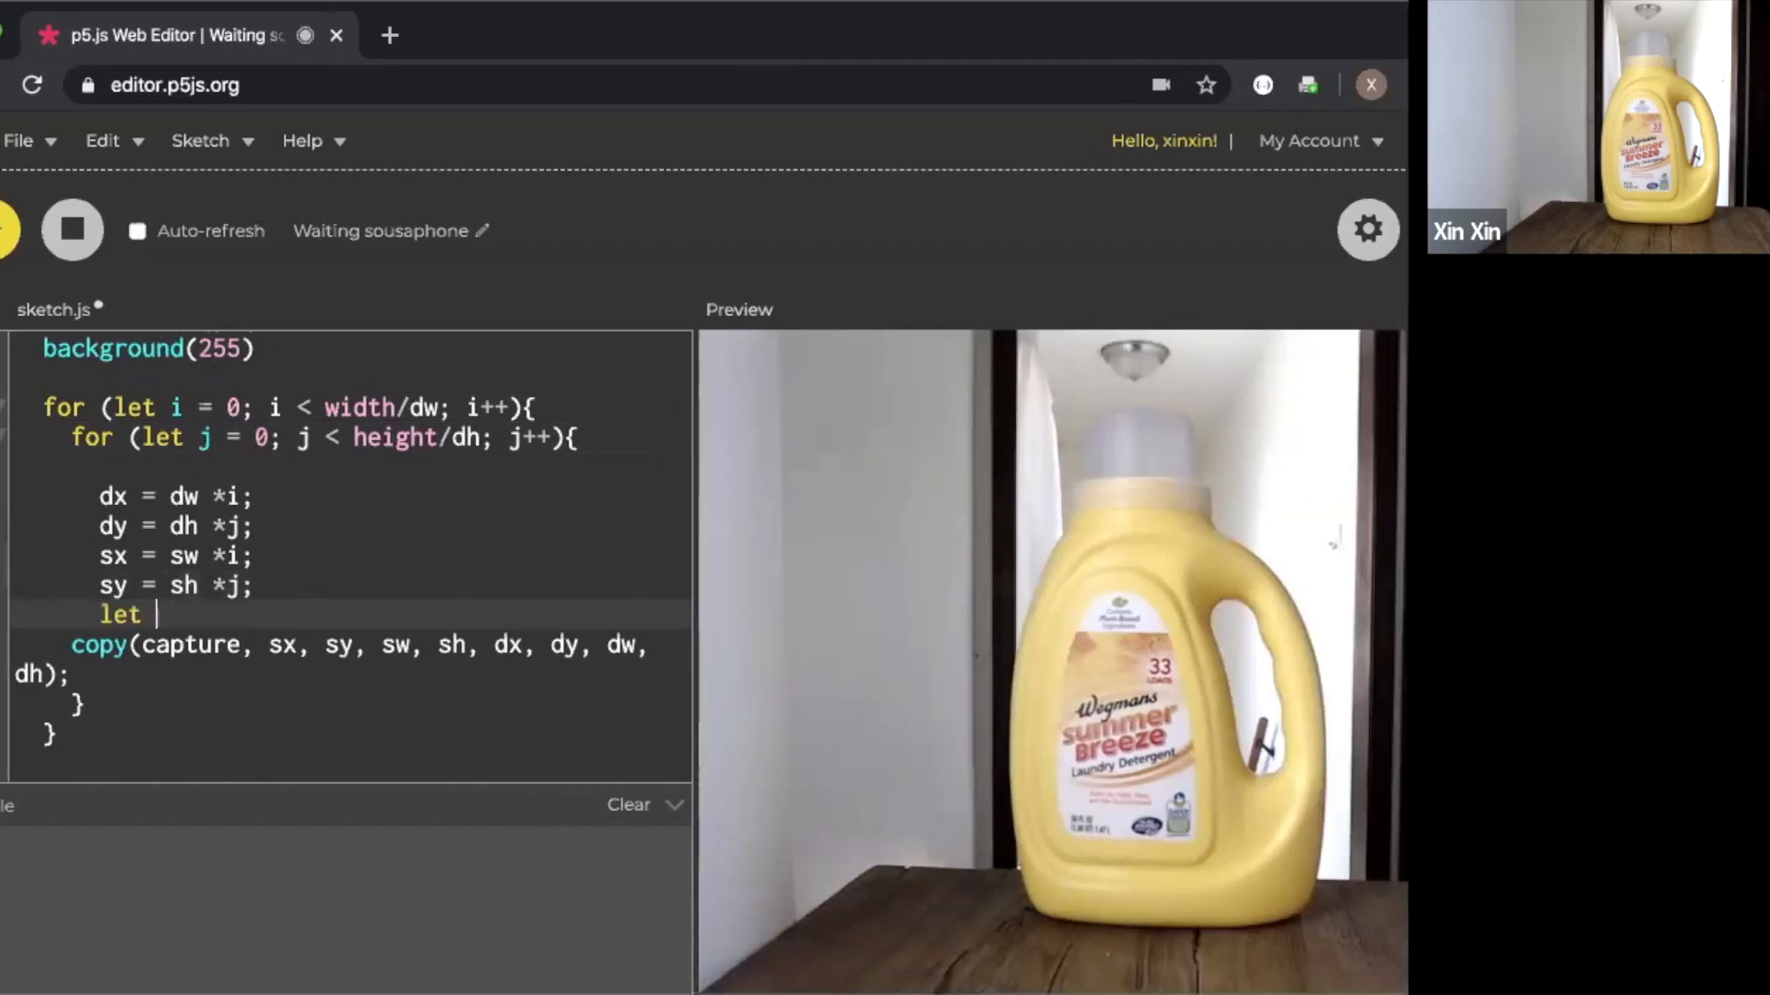
{"action": "type", "text": "offset ="}
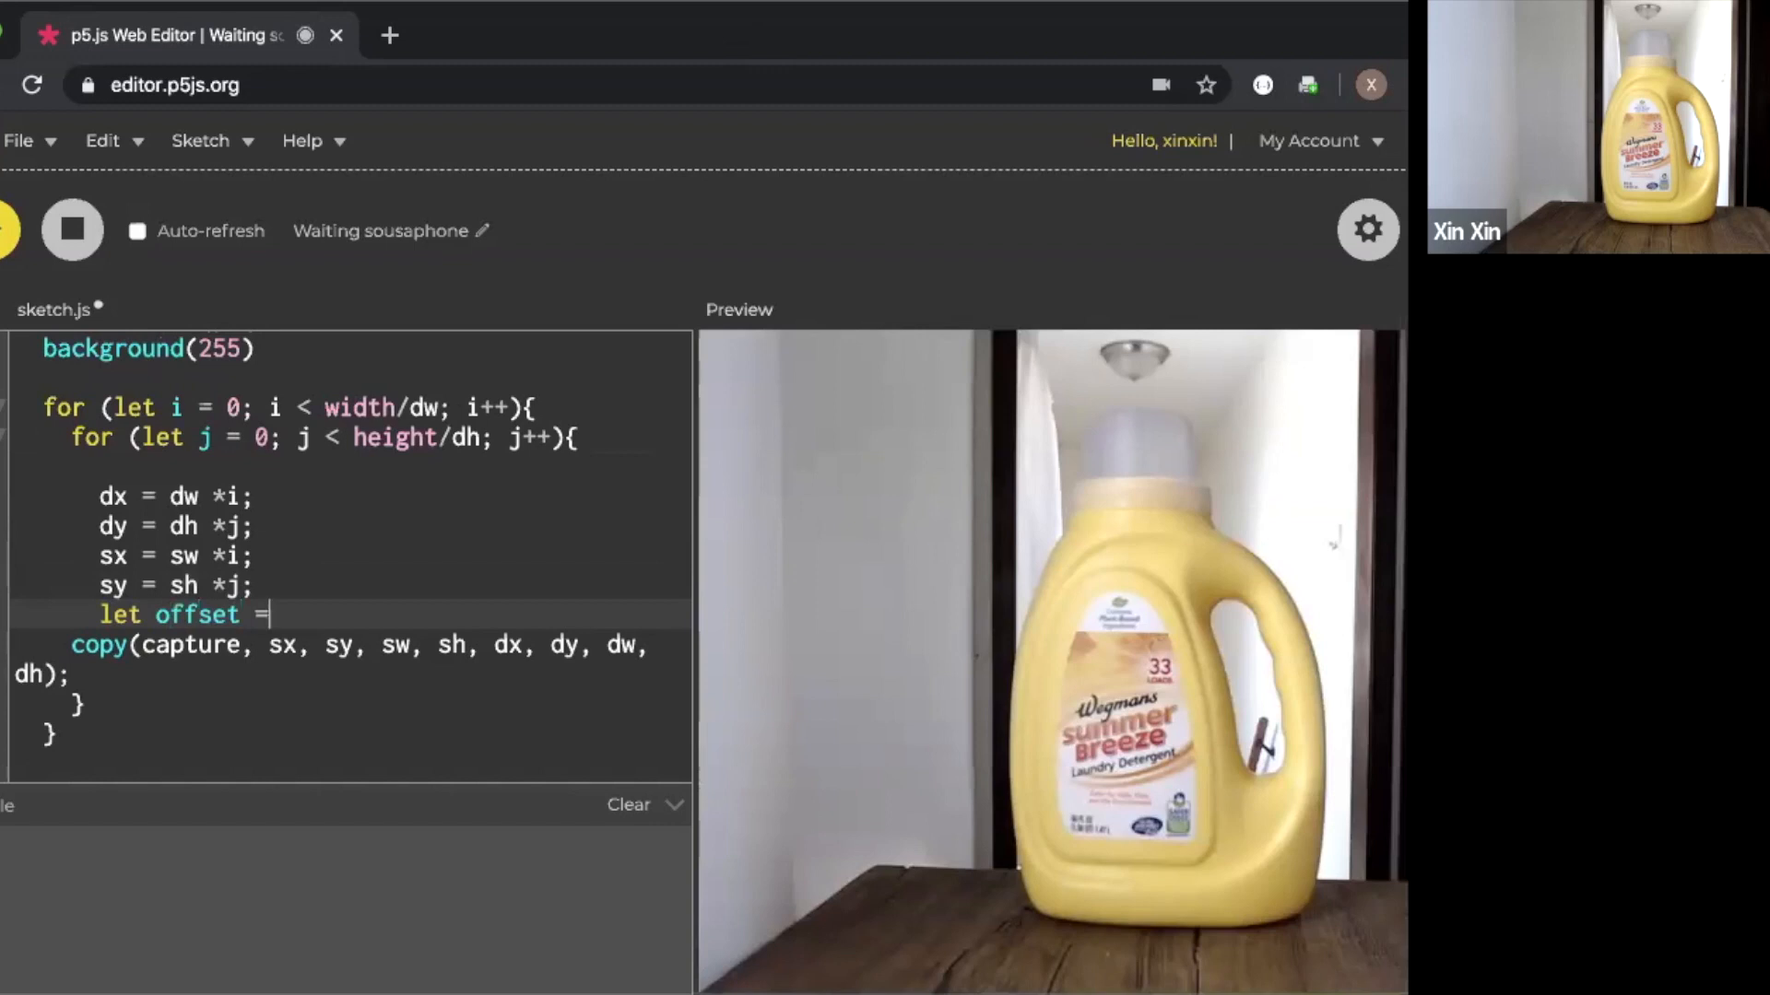
{"action": "type", "text": "120;"}
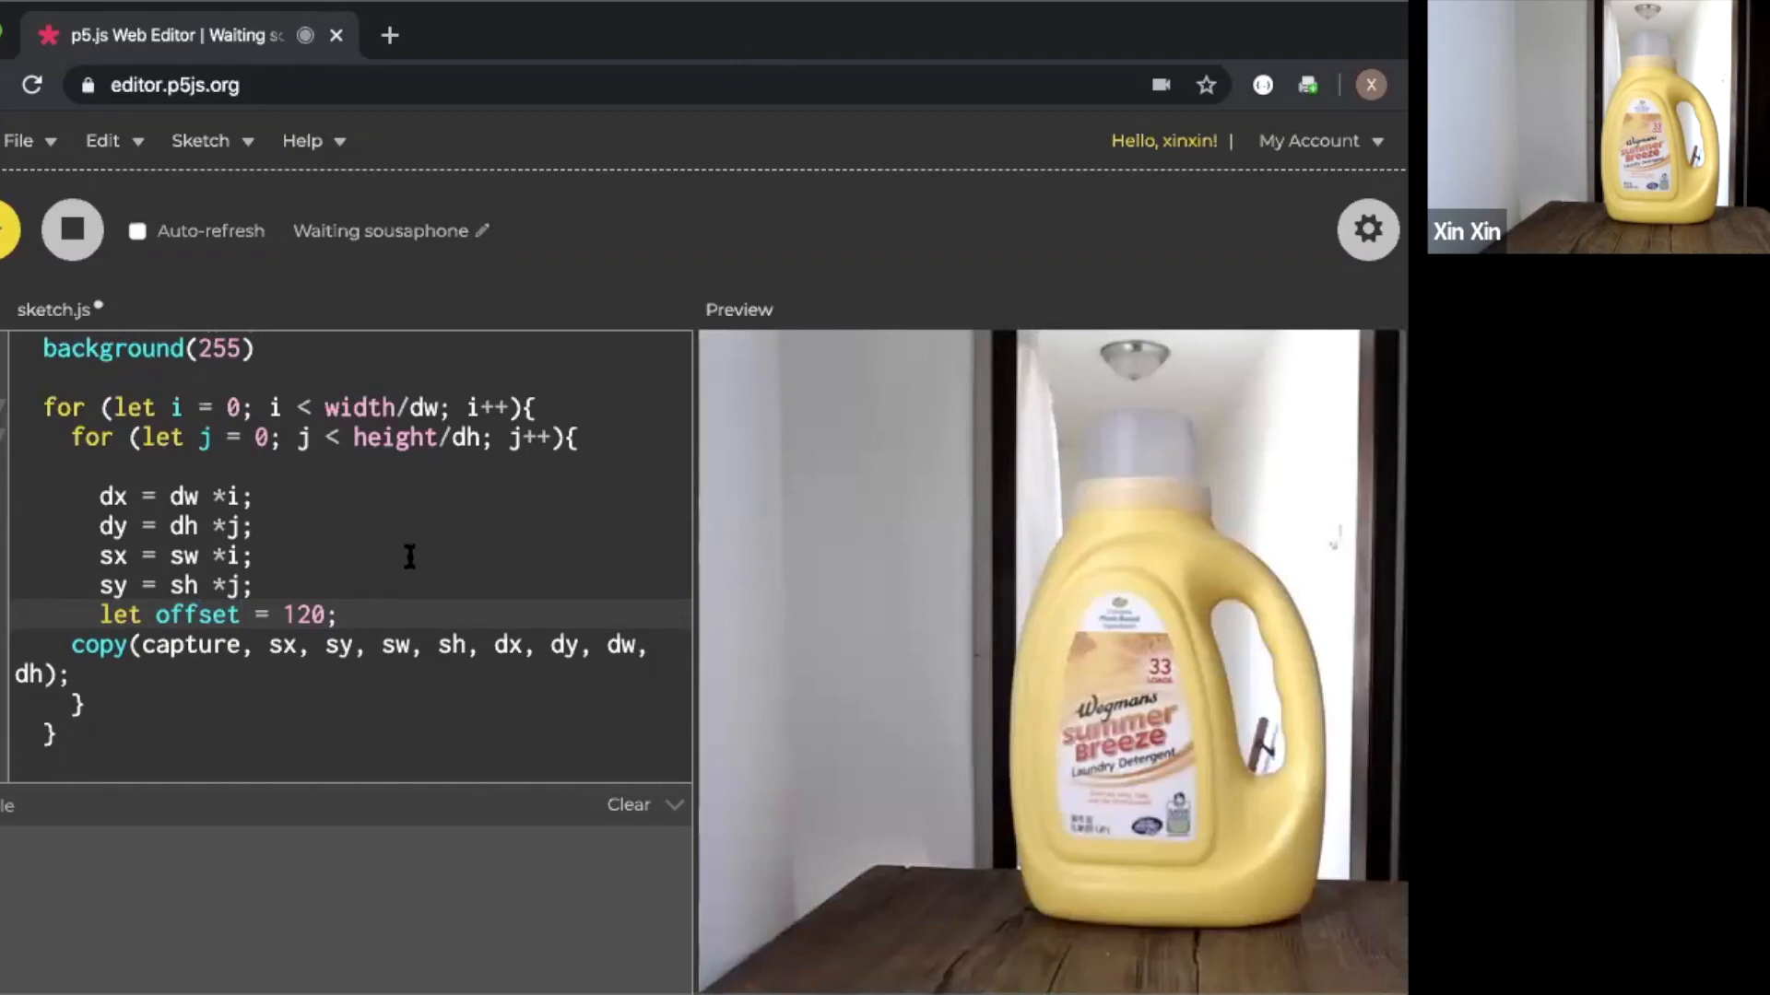
{"action": "mouse_move", "coordinate": [627, 644]}
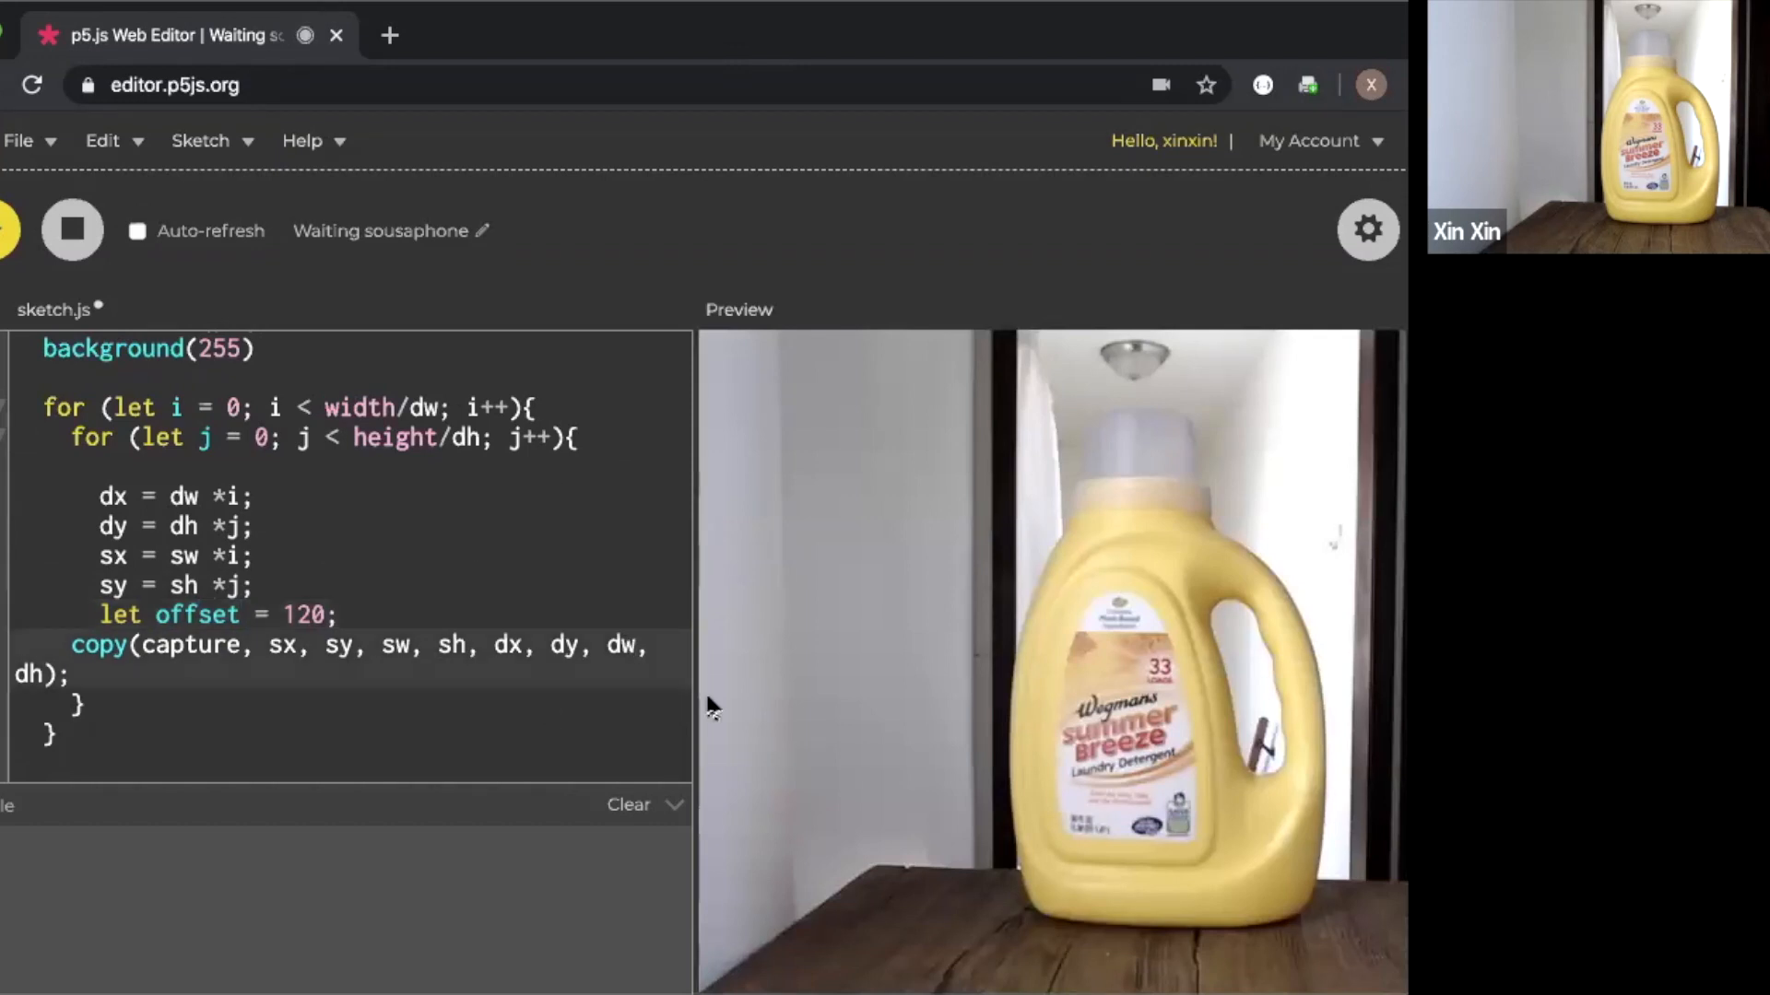
{"action": "type", "text": "-offset"}
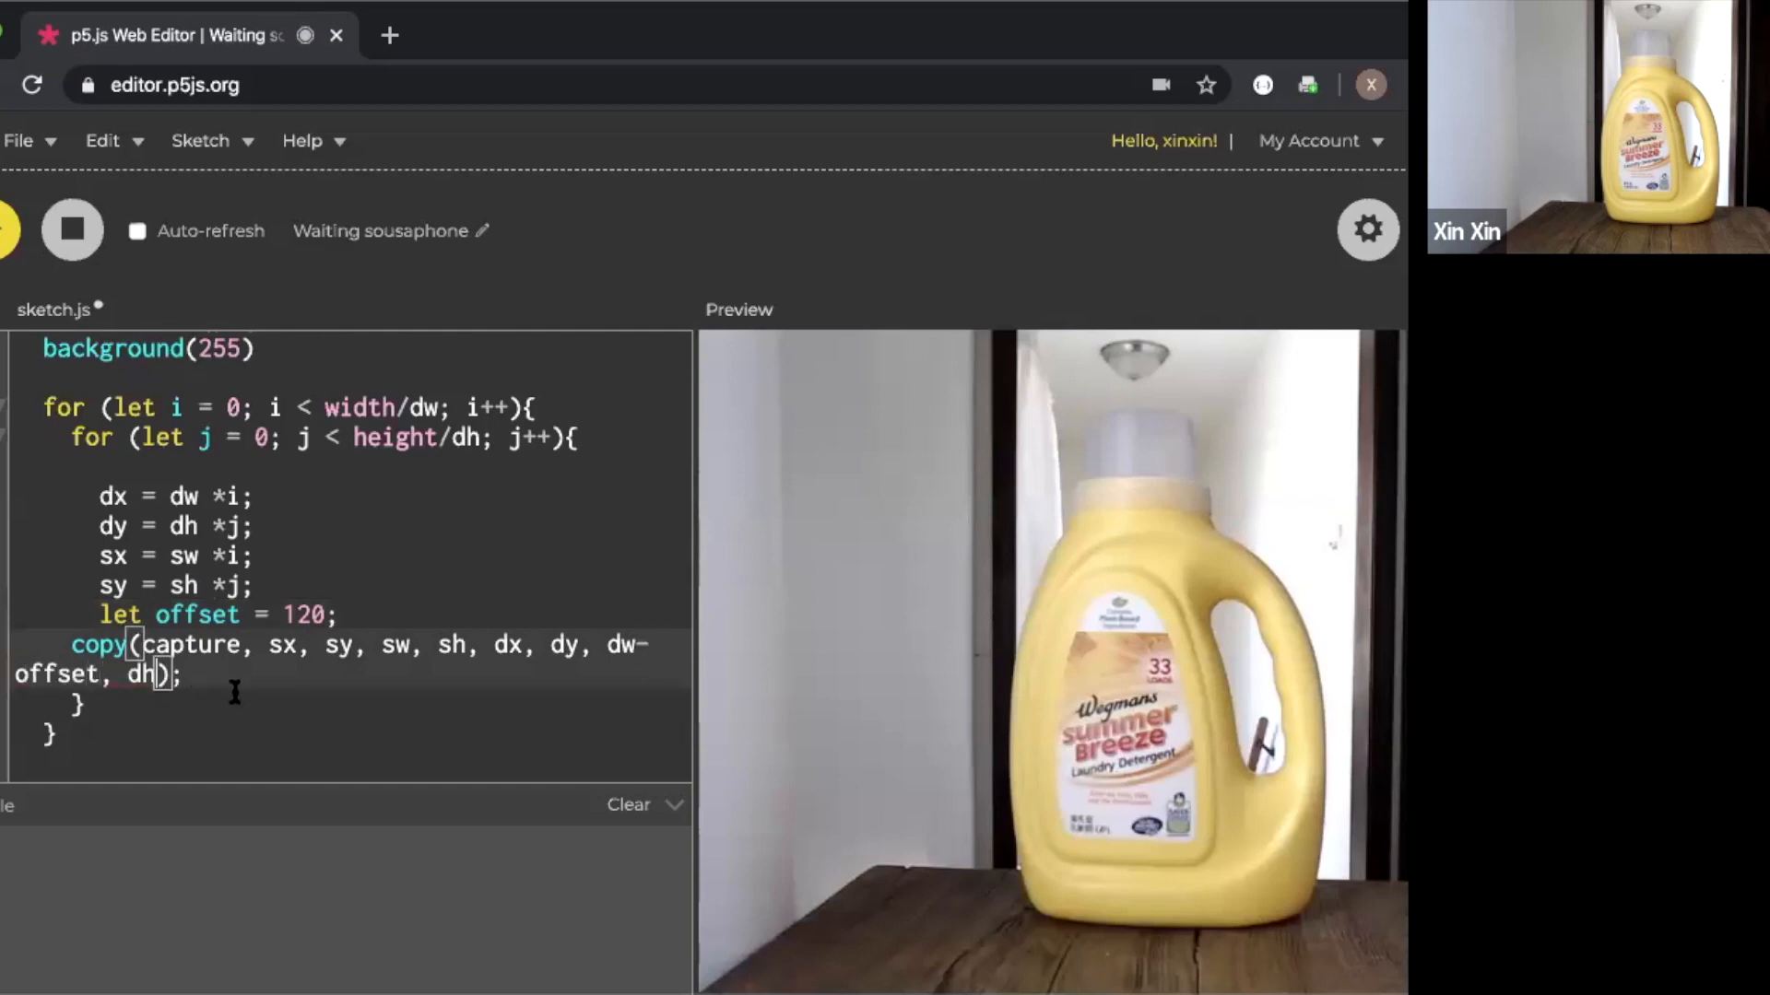
{"action": "type", "text": "-offset"}
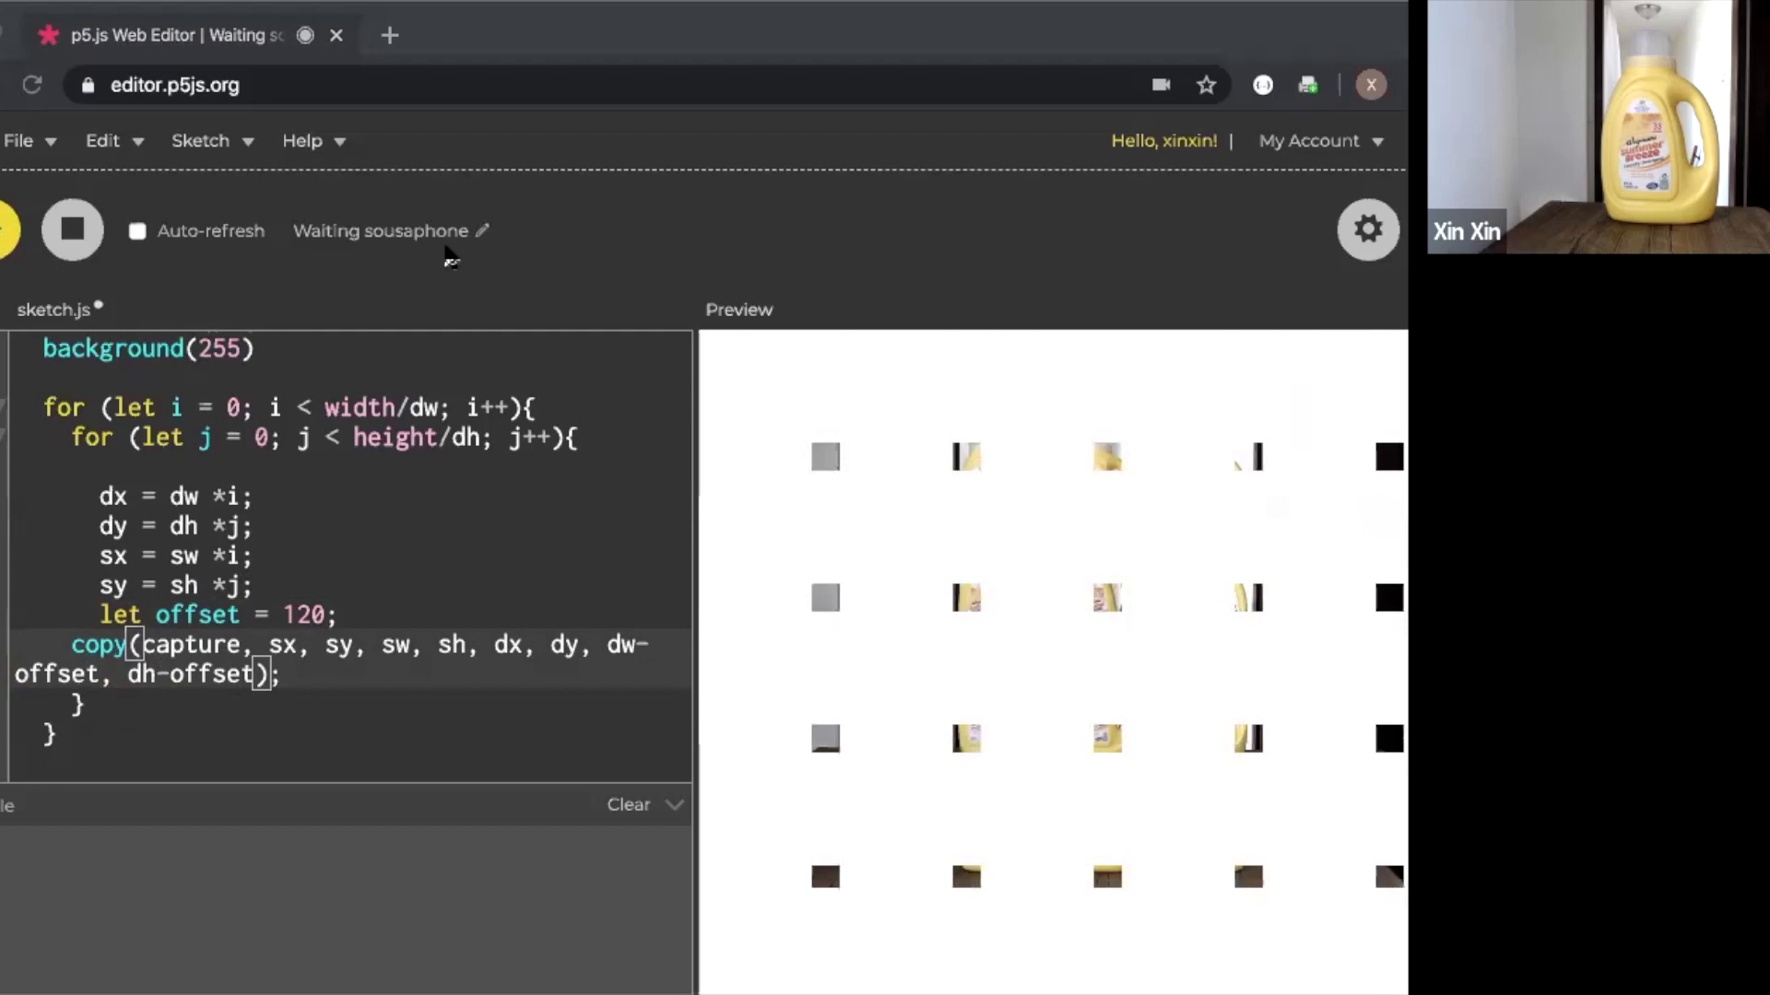
{"action": "mouse_move", "coordinate": [739, 181]}
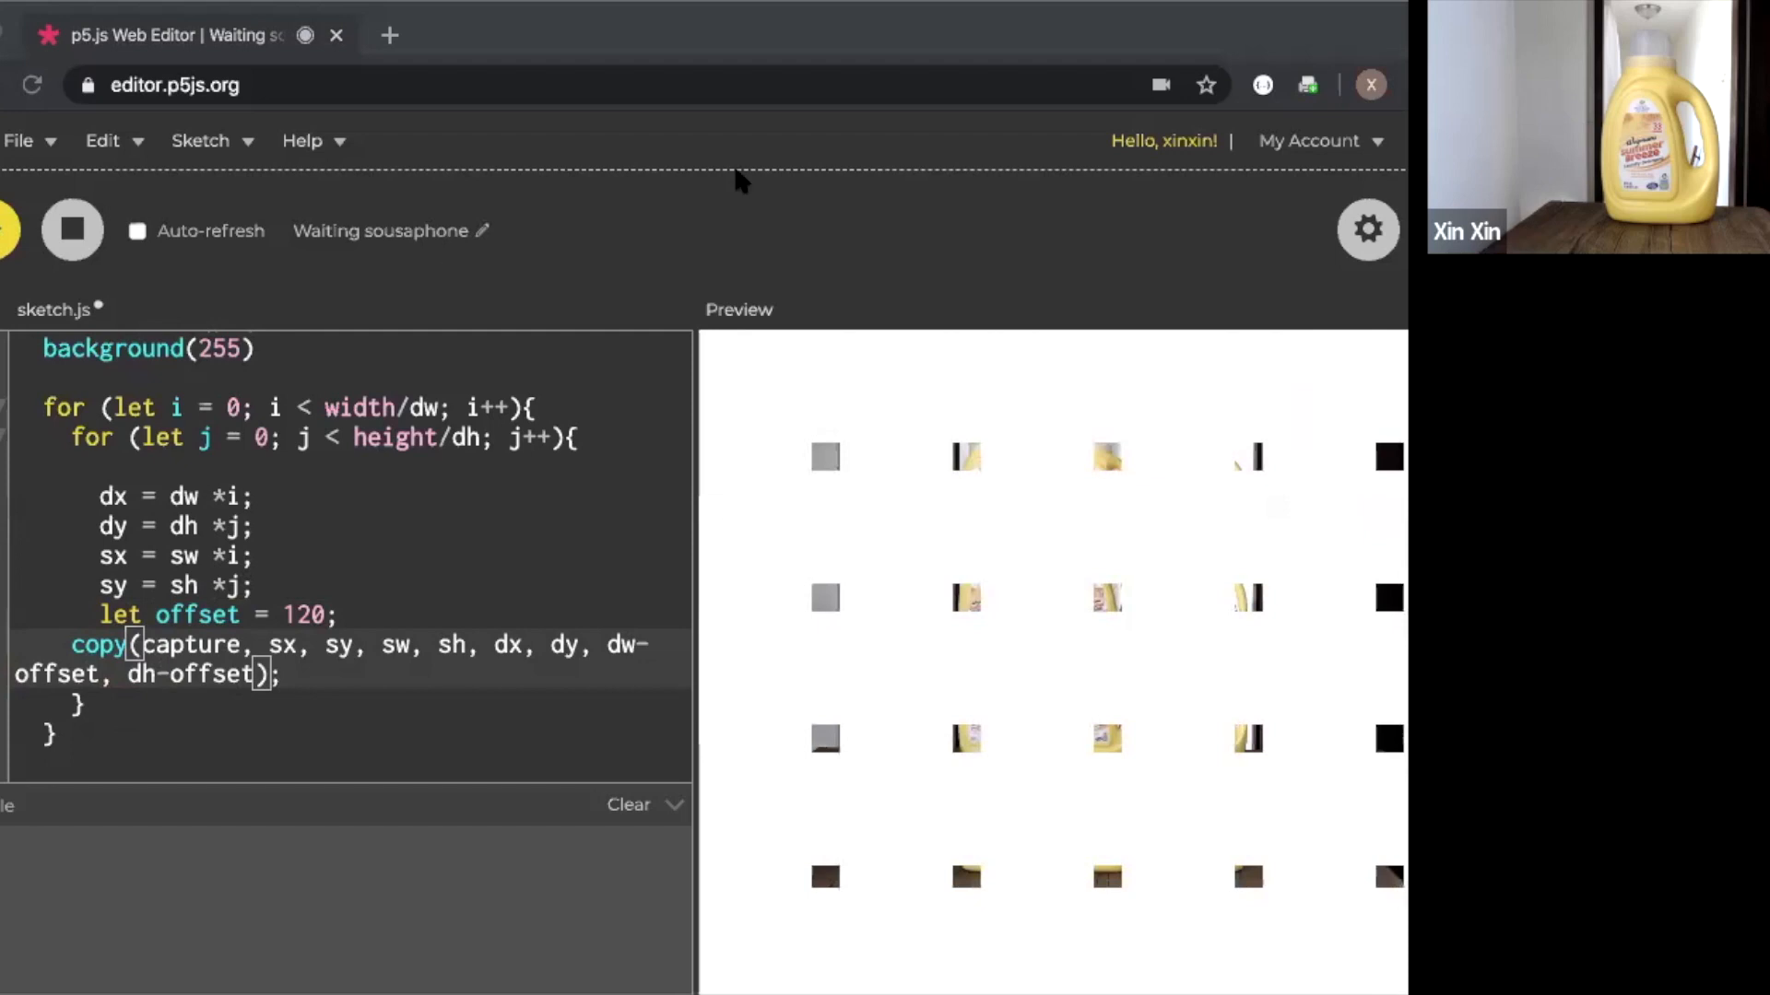
{"action": "mouse_move", "coordinate": [604, 506]}
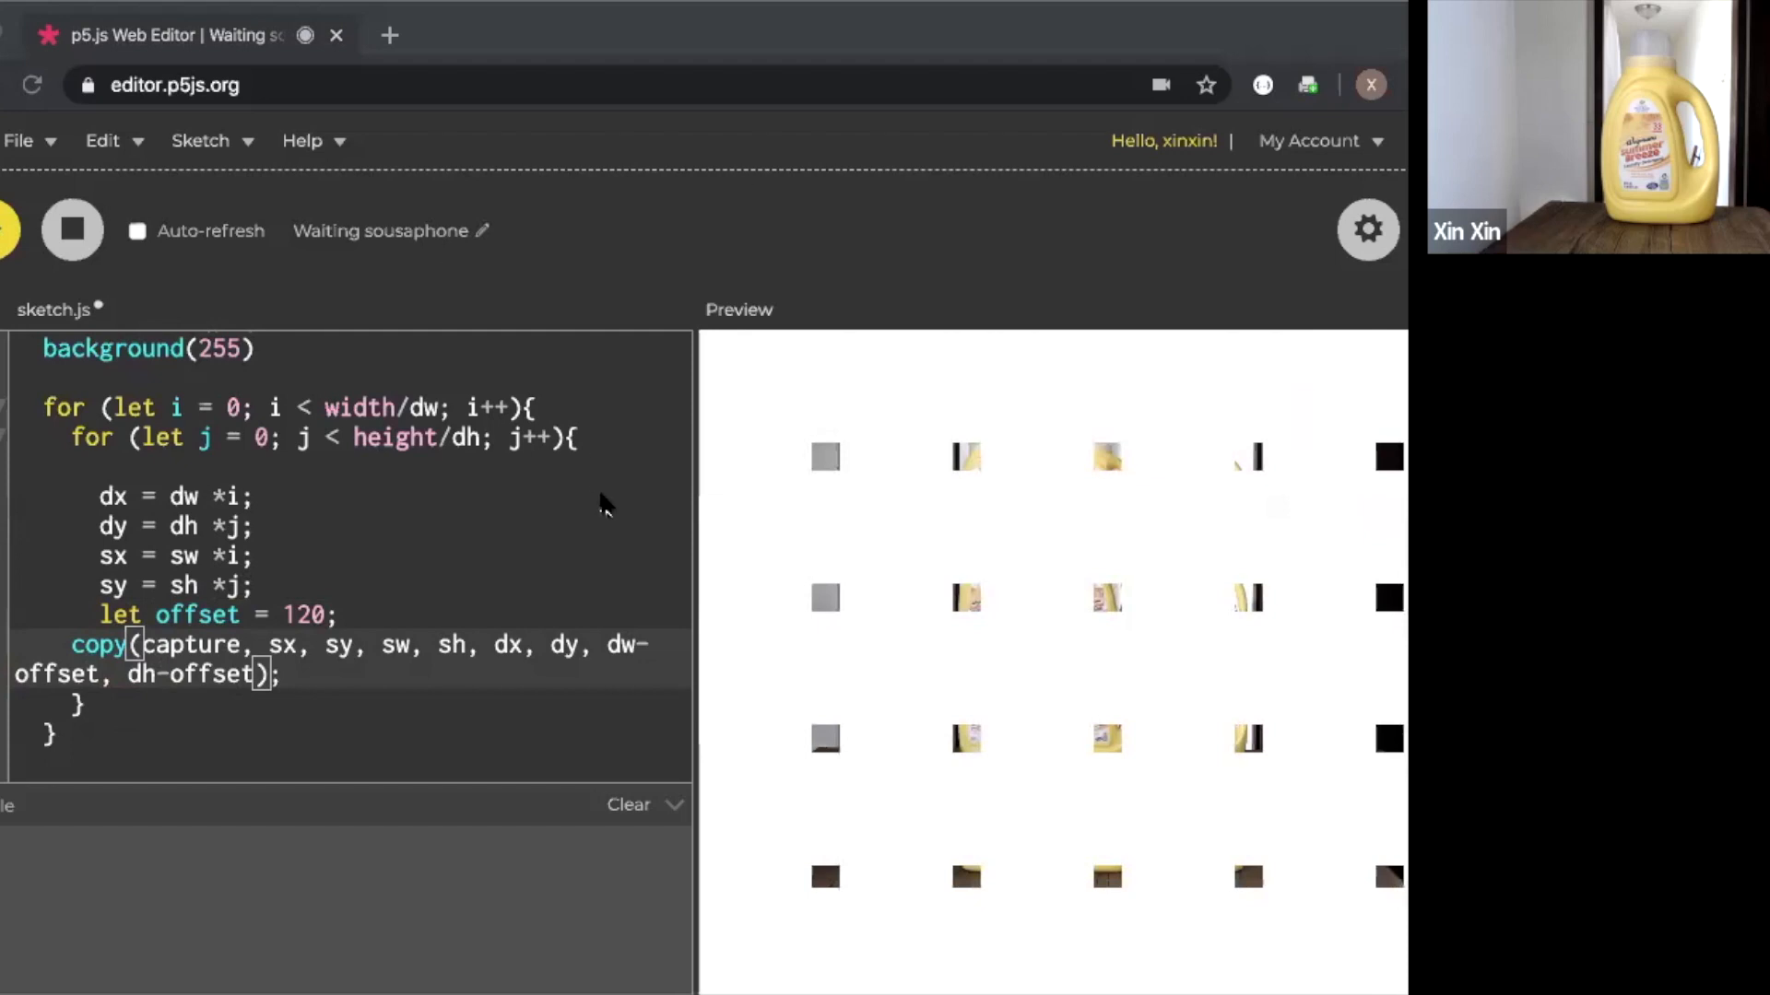
Stop the sketch and remove the initial values from sx, sy, dx and dy
{"action": "scroll", "scroll_direction": "up", "scroll_amount": 3}
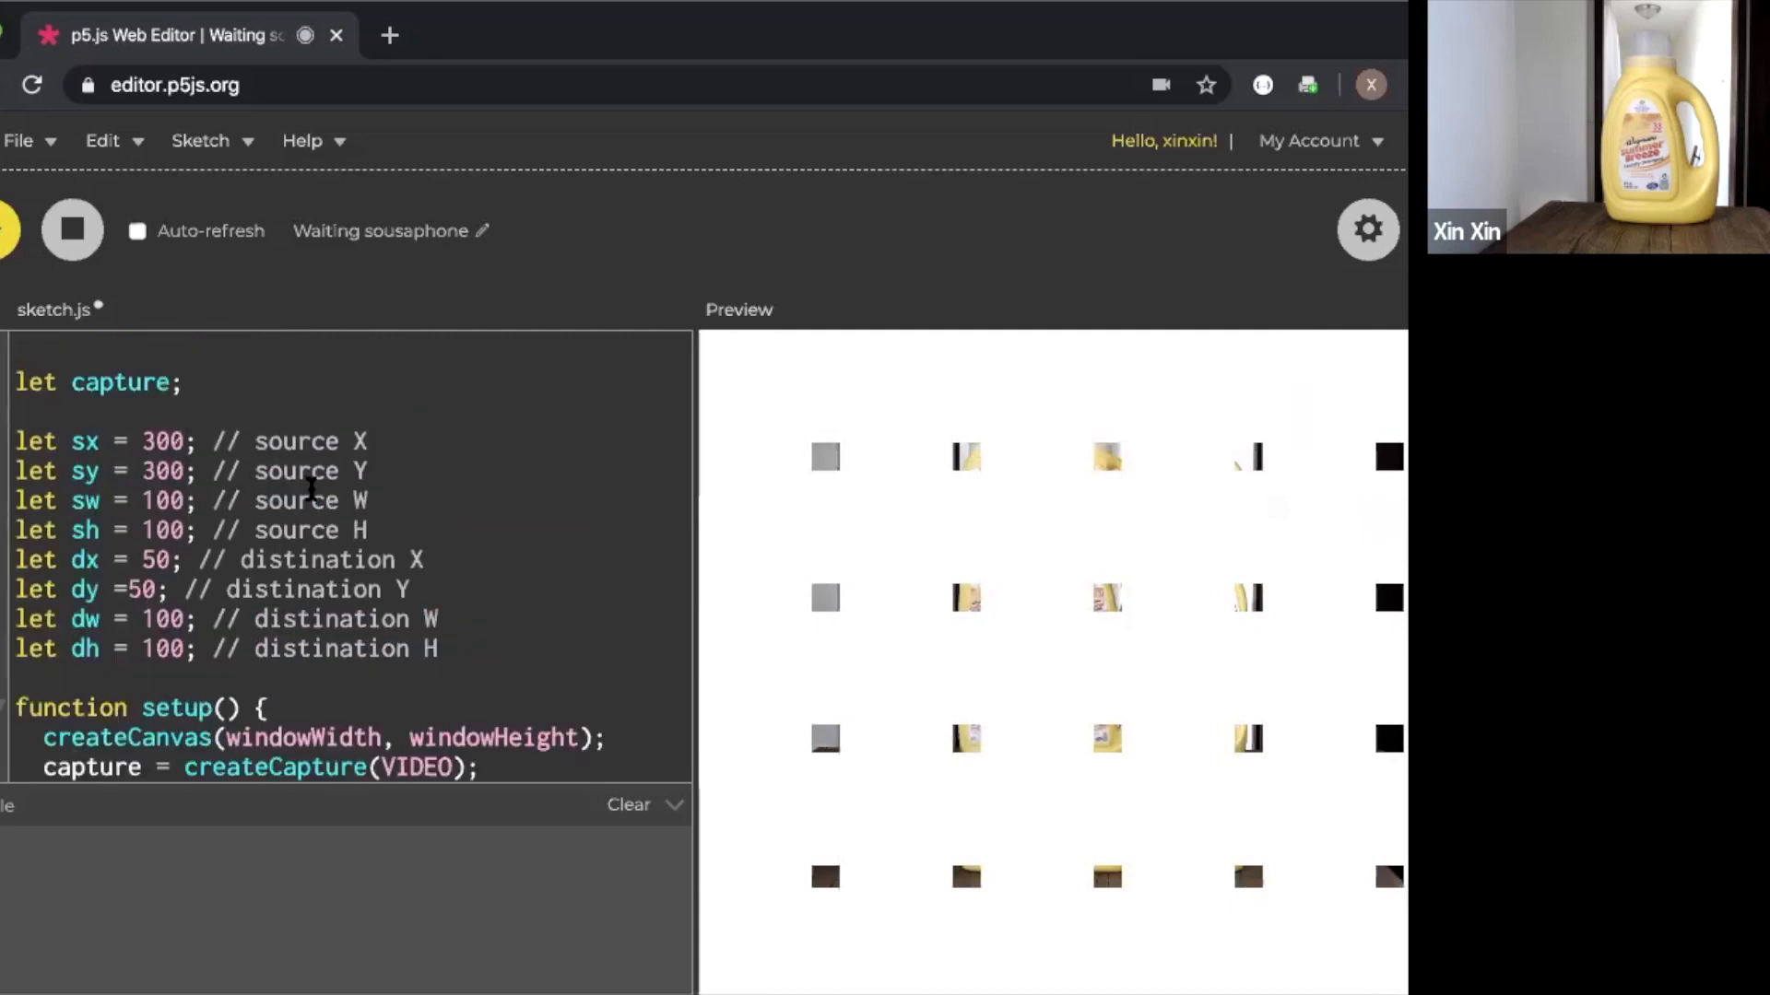
{"action": "left_click", "coordinate": [71, 230]}
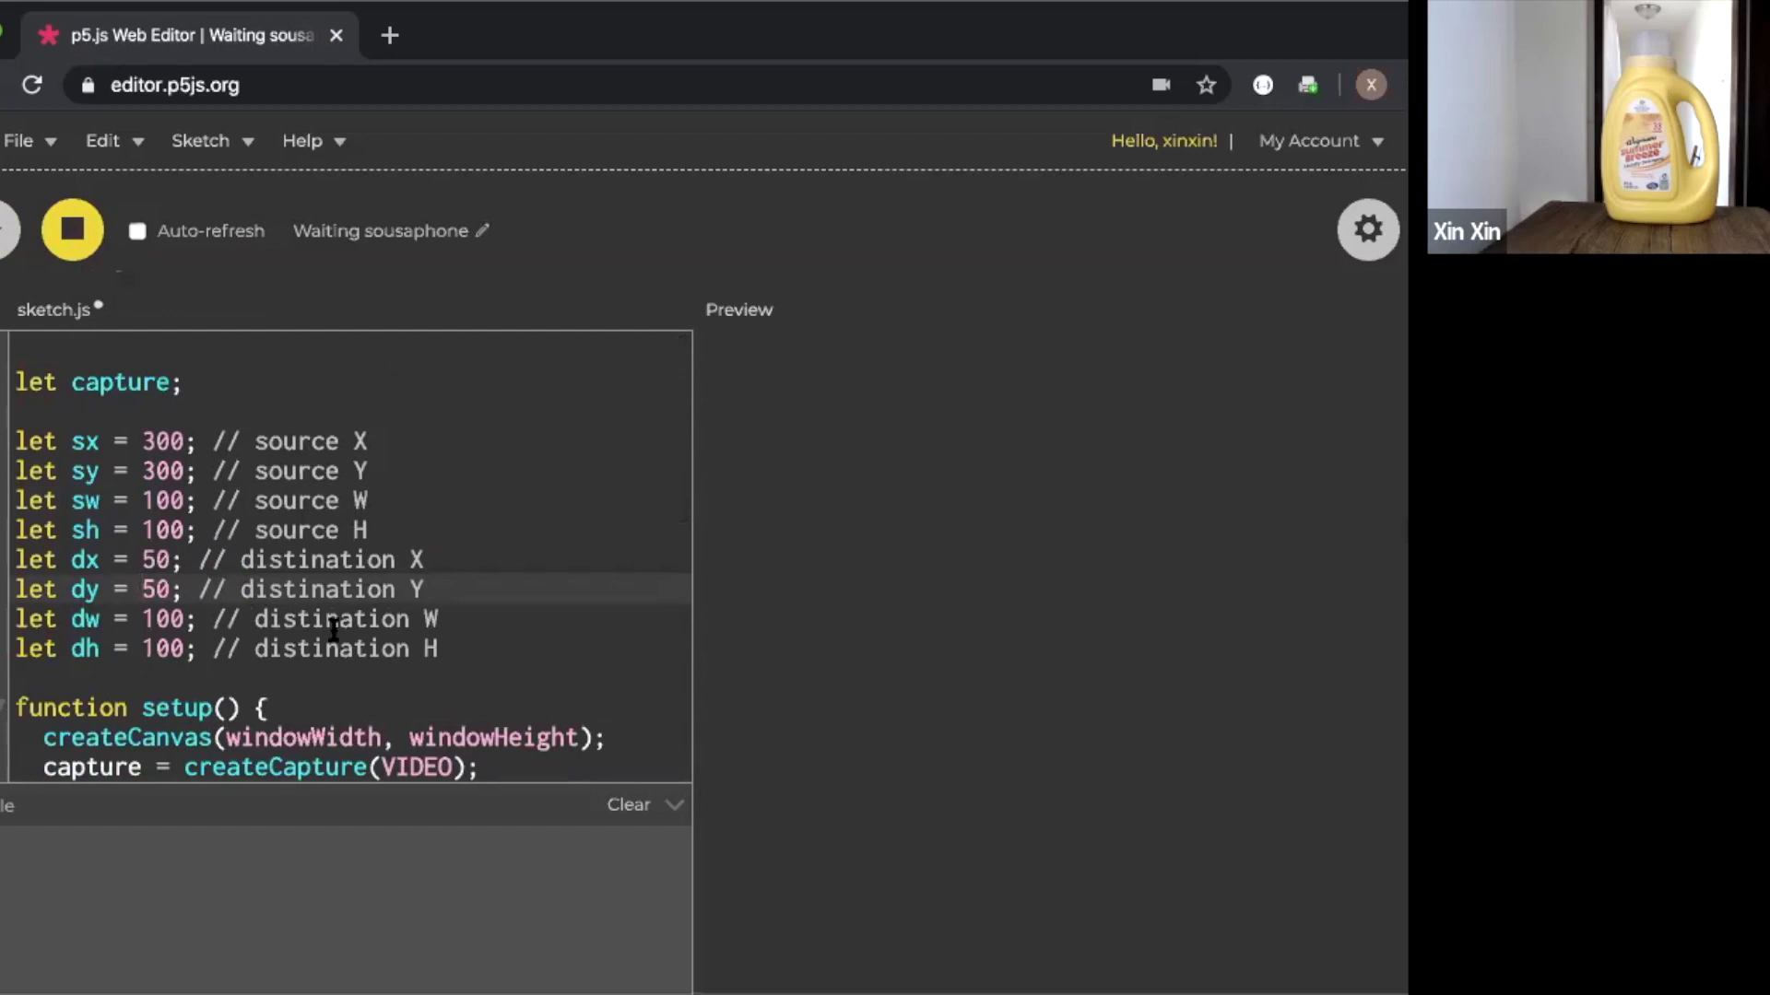
{"action": "double_click", "coordinate": [141, 441]}
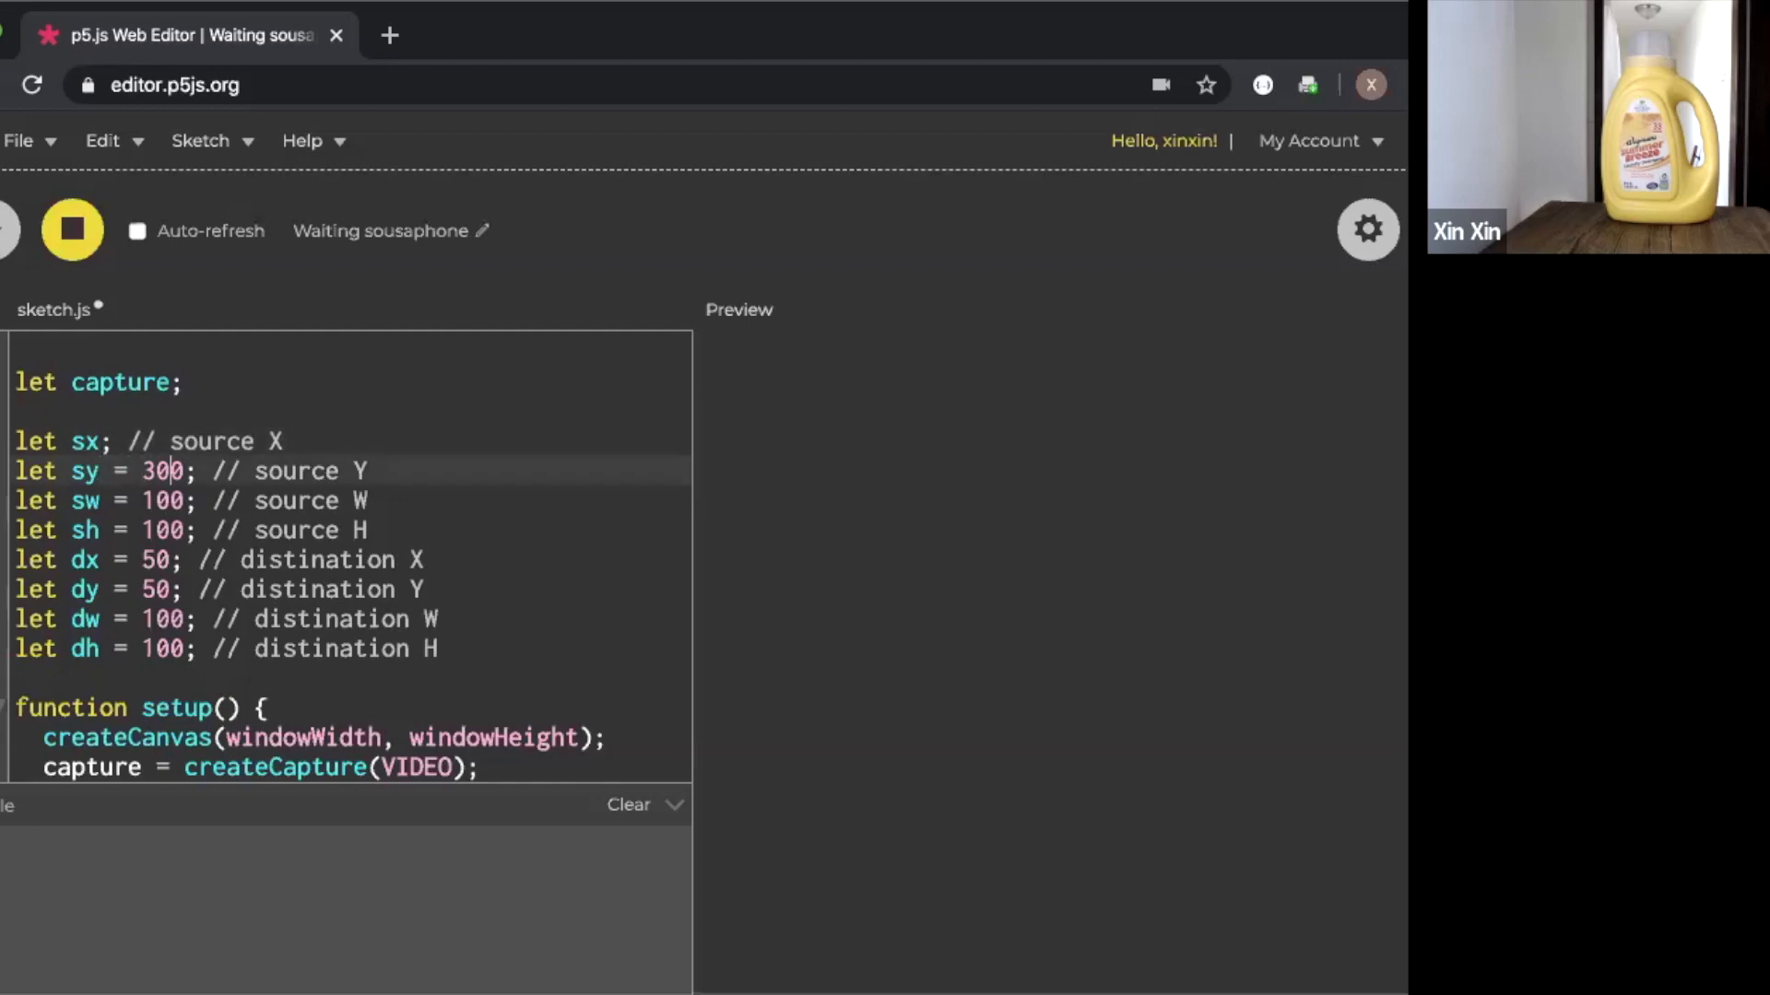
{"action": "key", "text": "Backspace"}
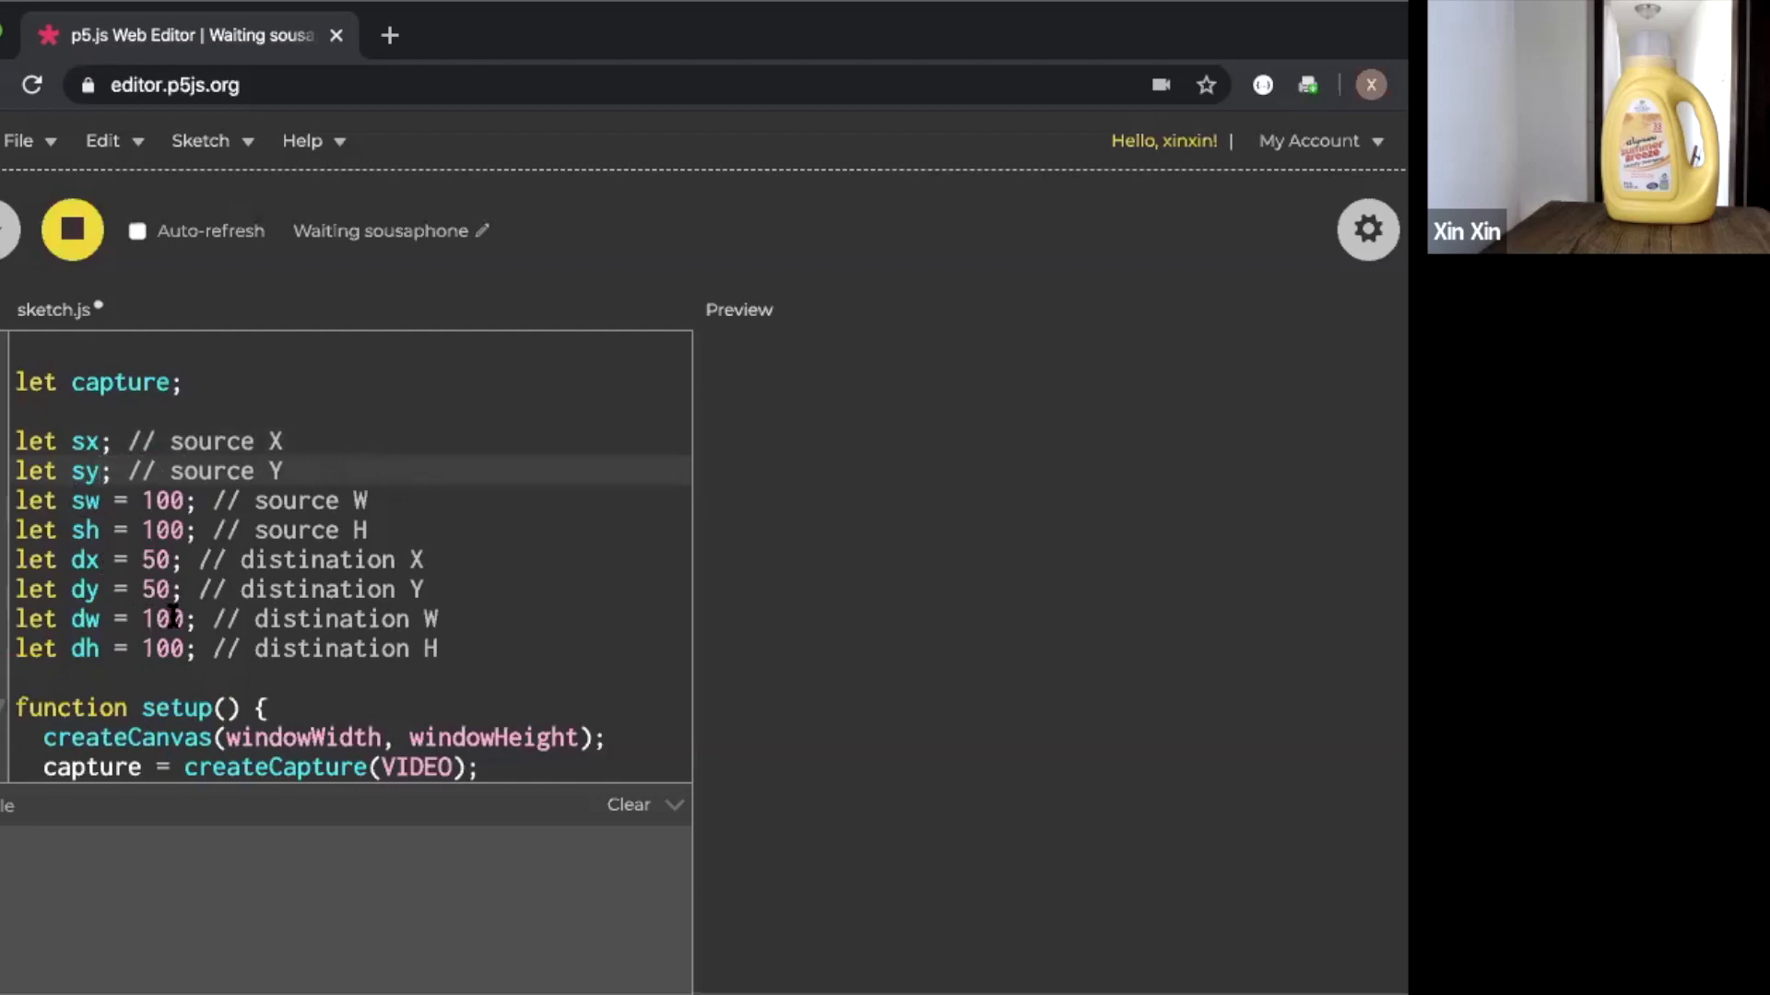
{"action": "double_click", "coordinate": [162, 619]}
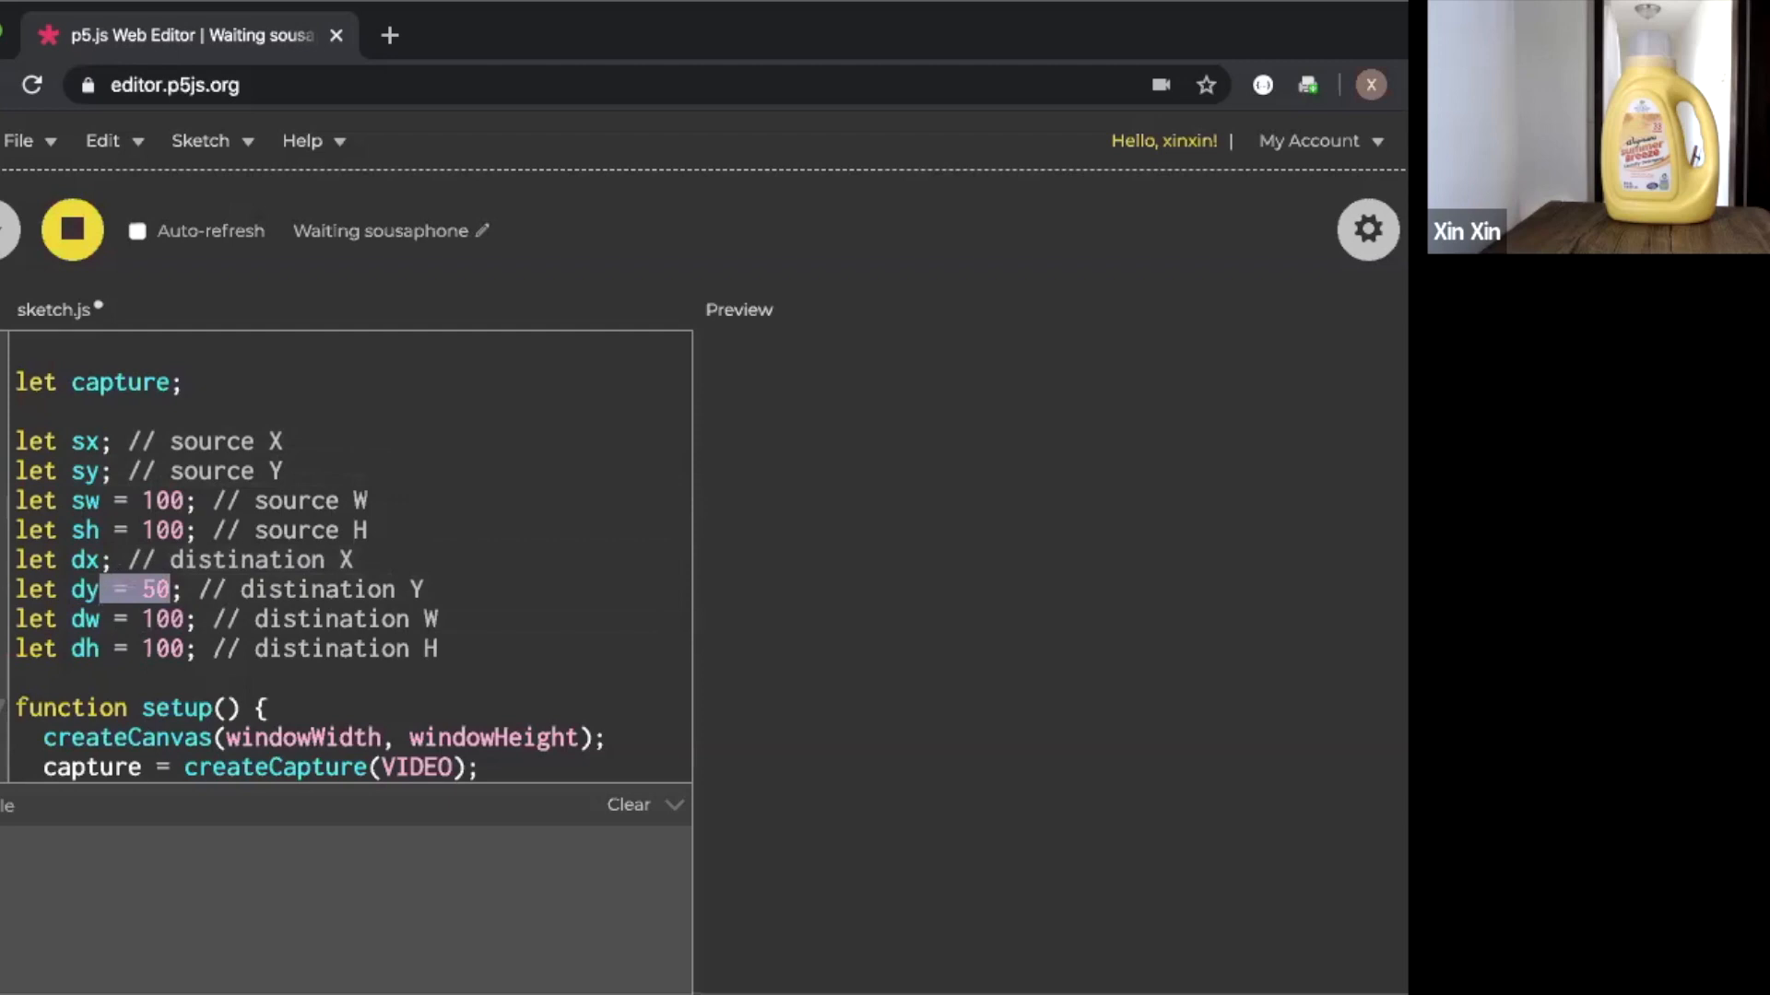
Set sw, sh, dw and dh to 20 and rerun for the pixelated bottle
{"action": "scroll", "scroll_direction": "down", "scroll_amount": 3}
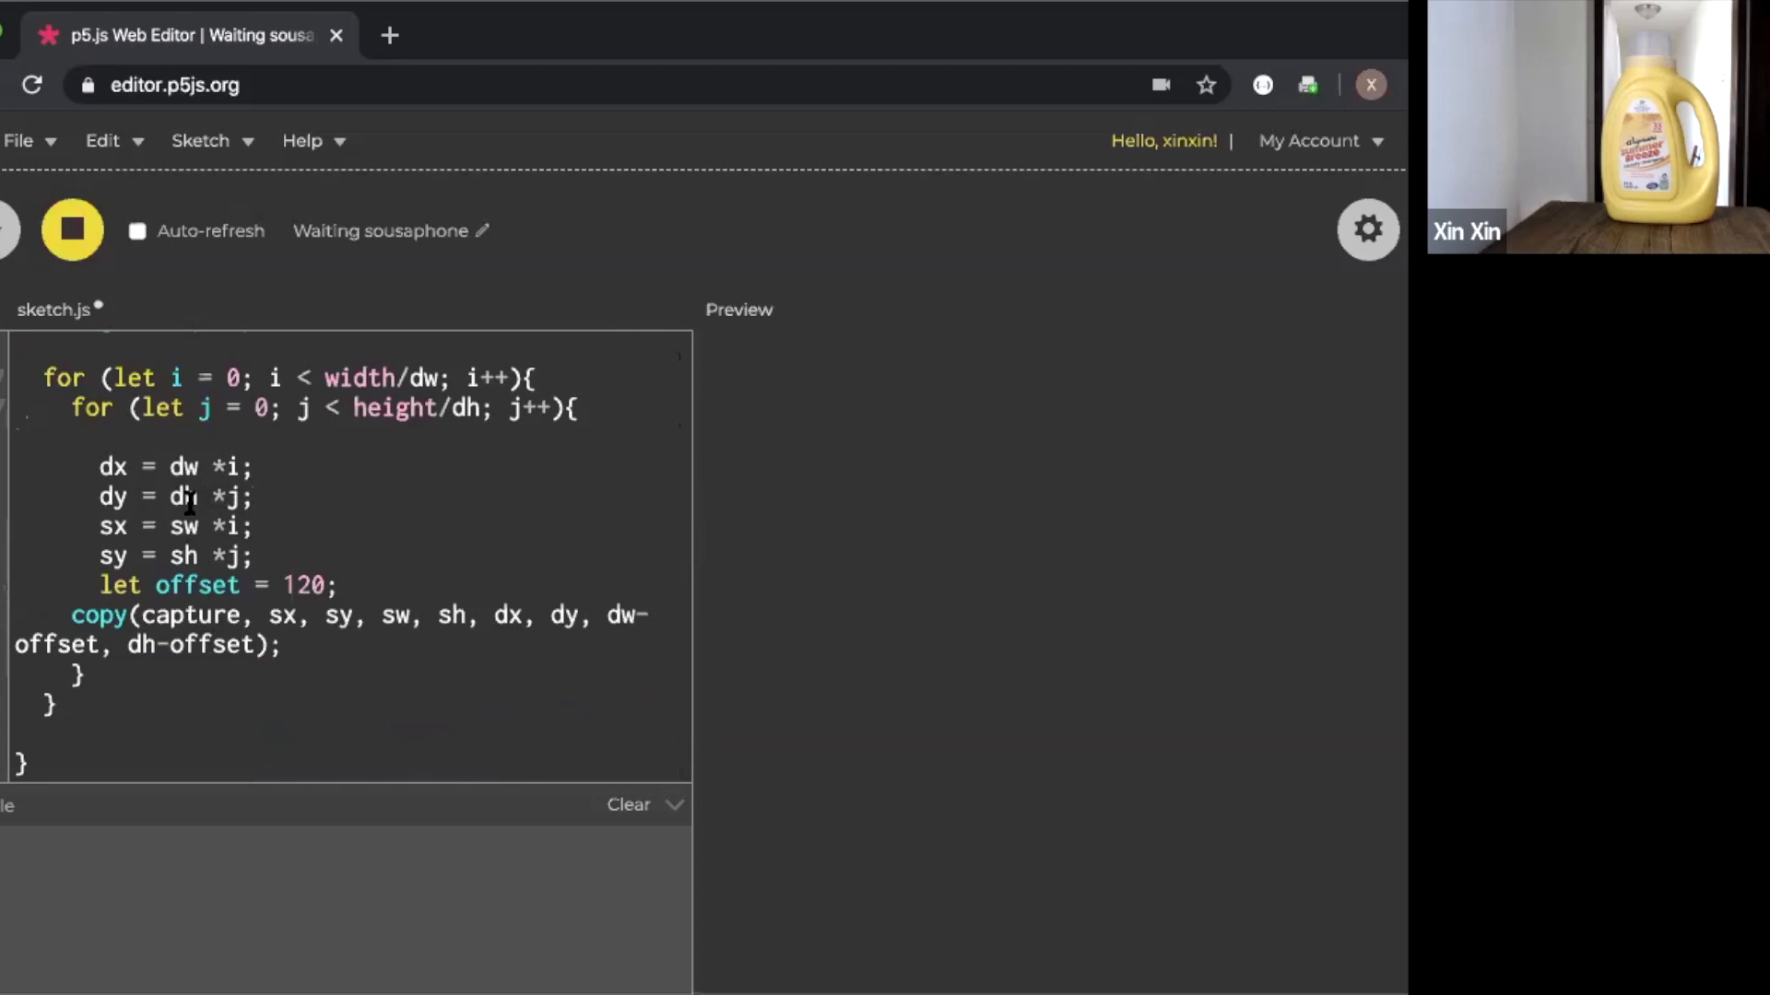
{"action": "type", "text": "h"}
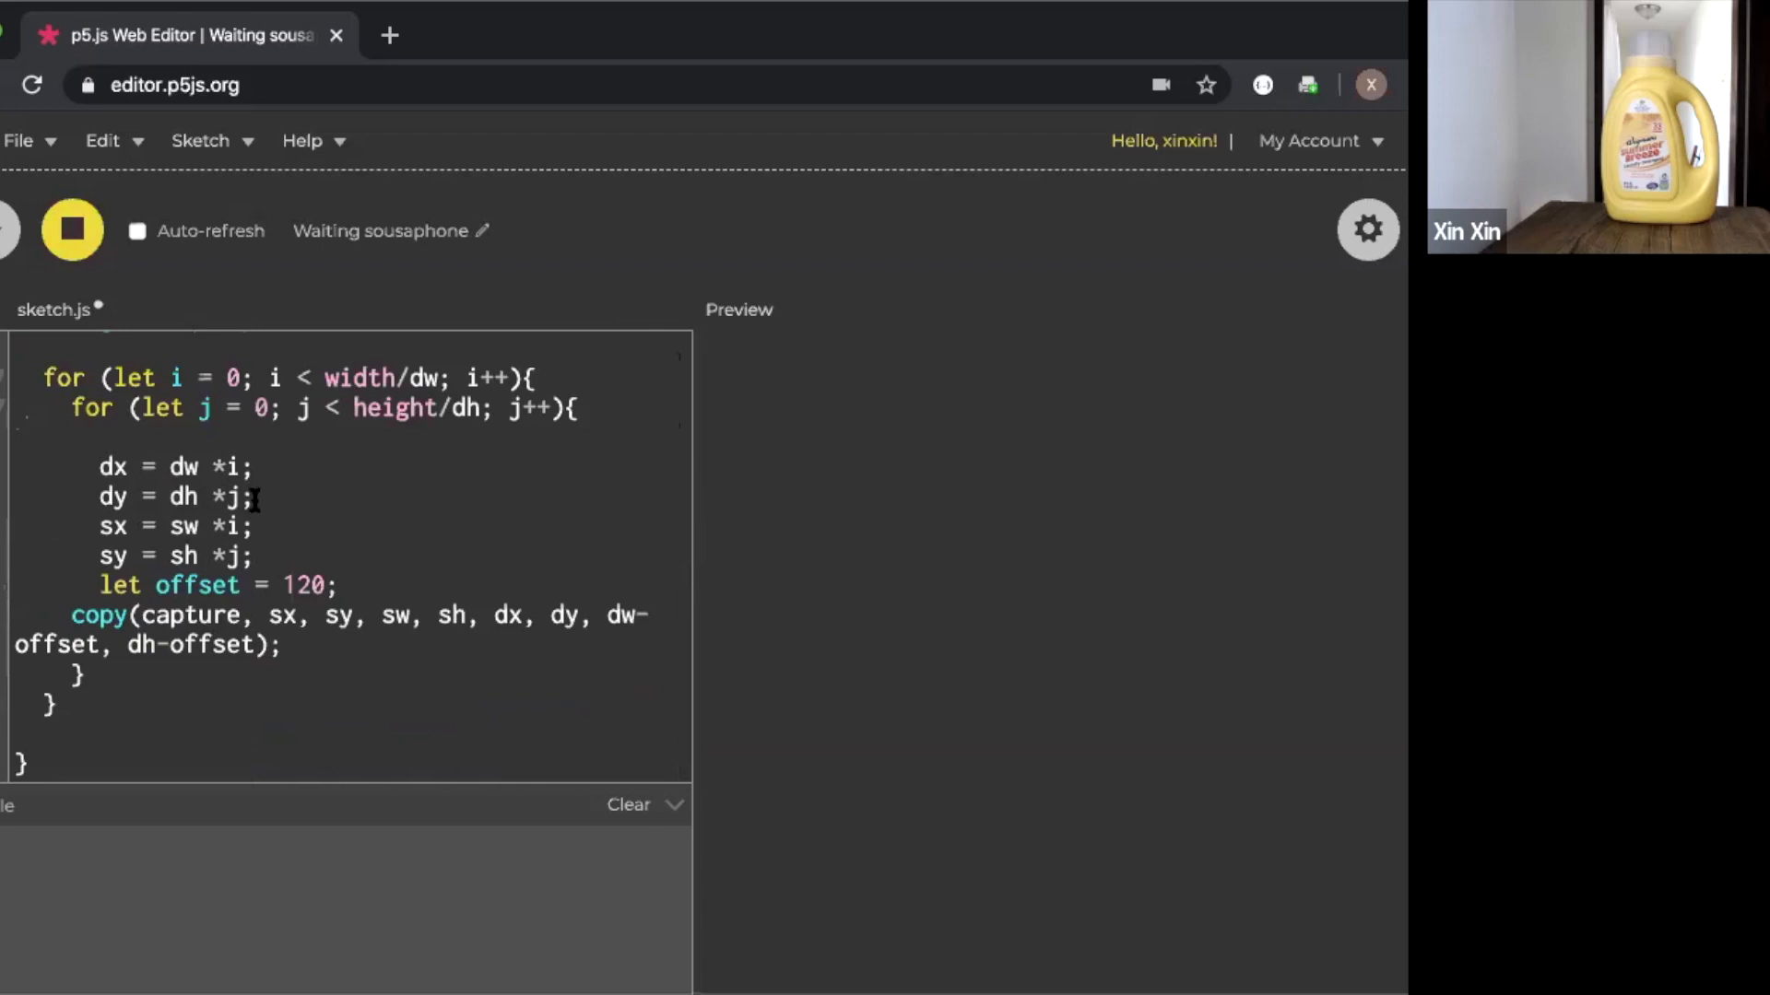
{"action": "scroll", "scroll_direction": "up", "scroll_amount": 3}
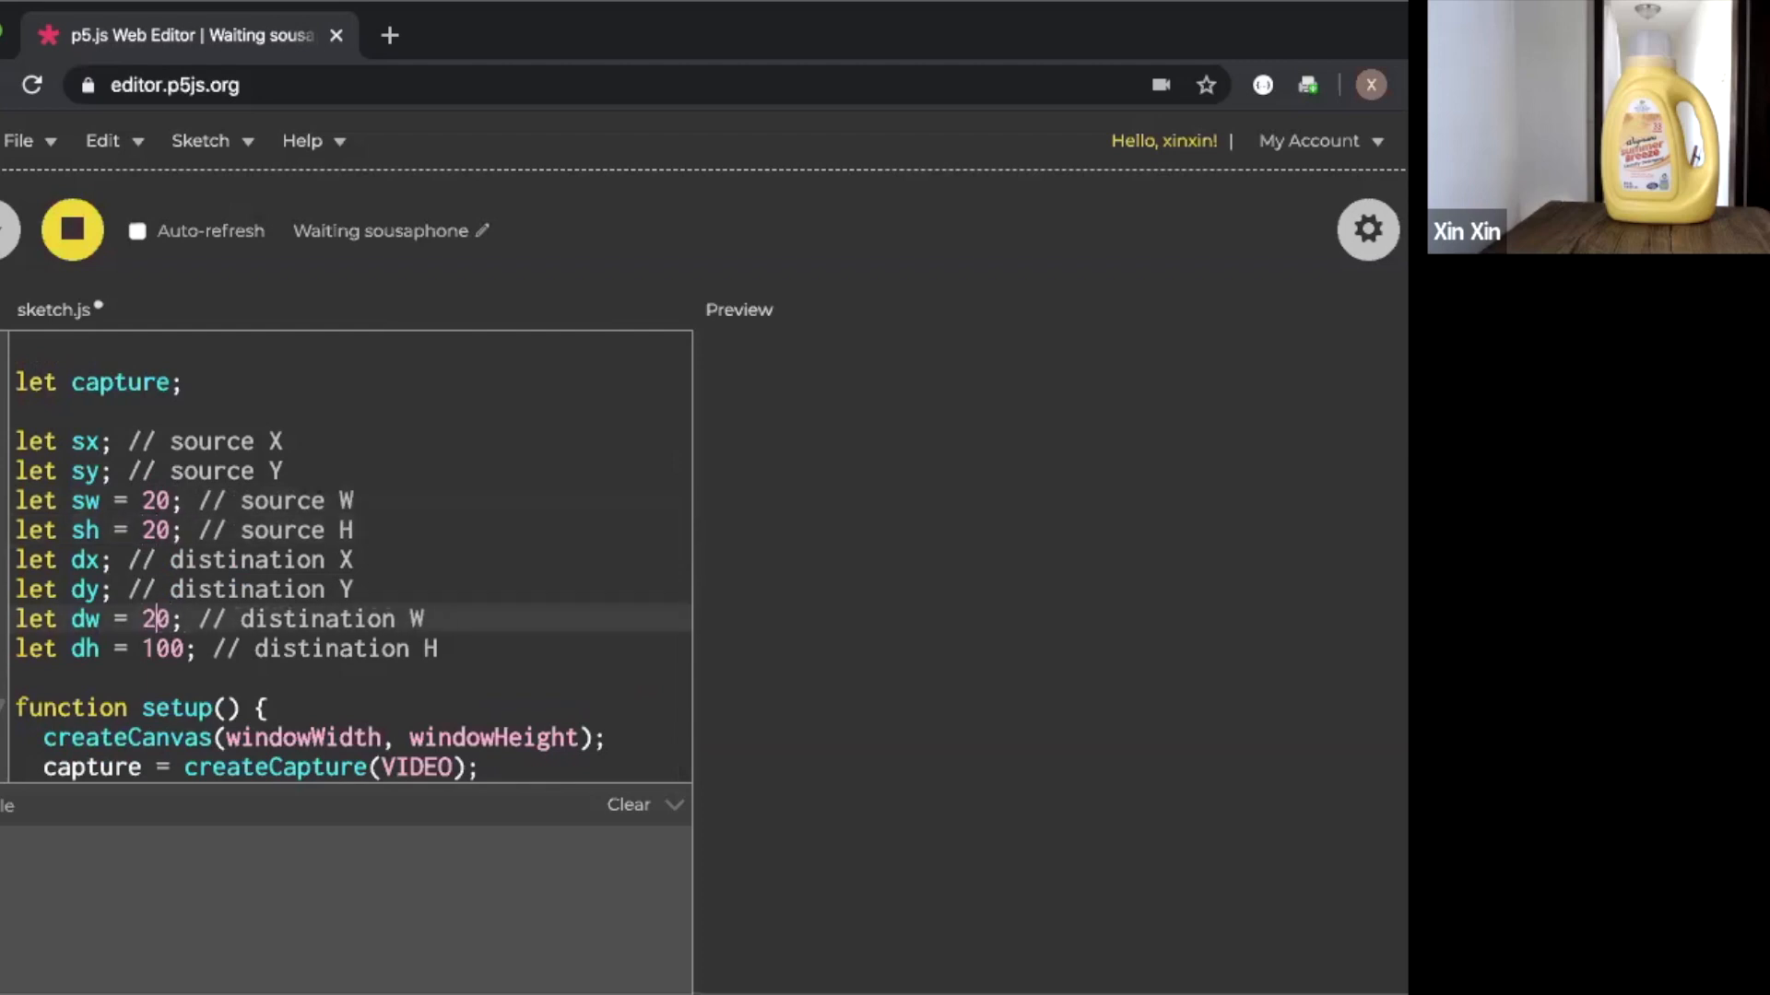
{"action": "type", "text": "20"}
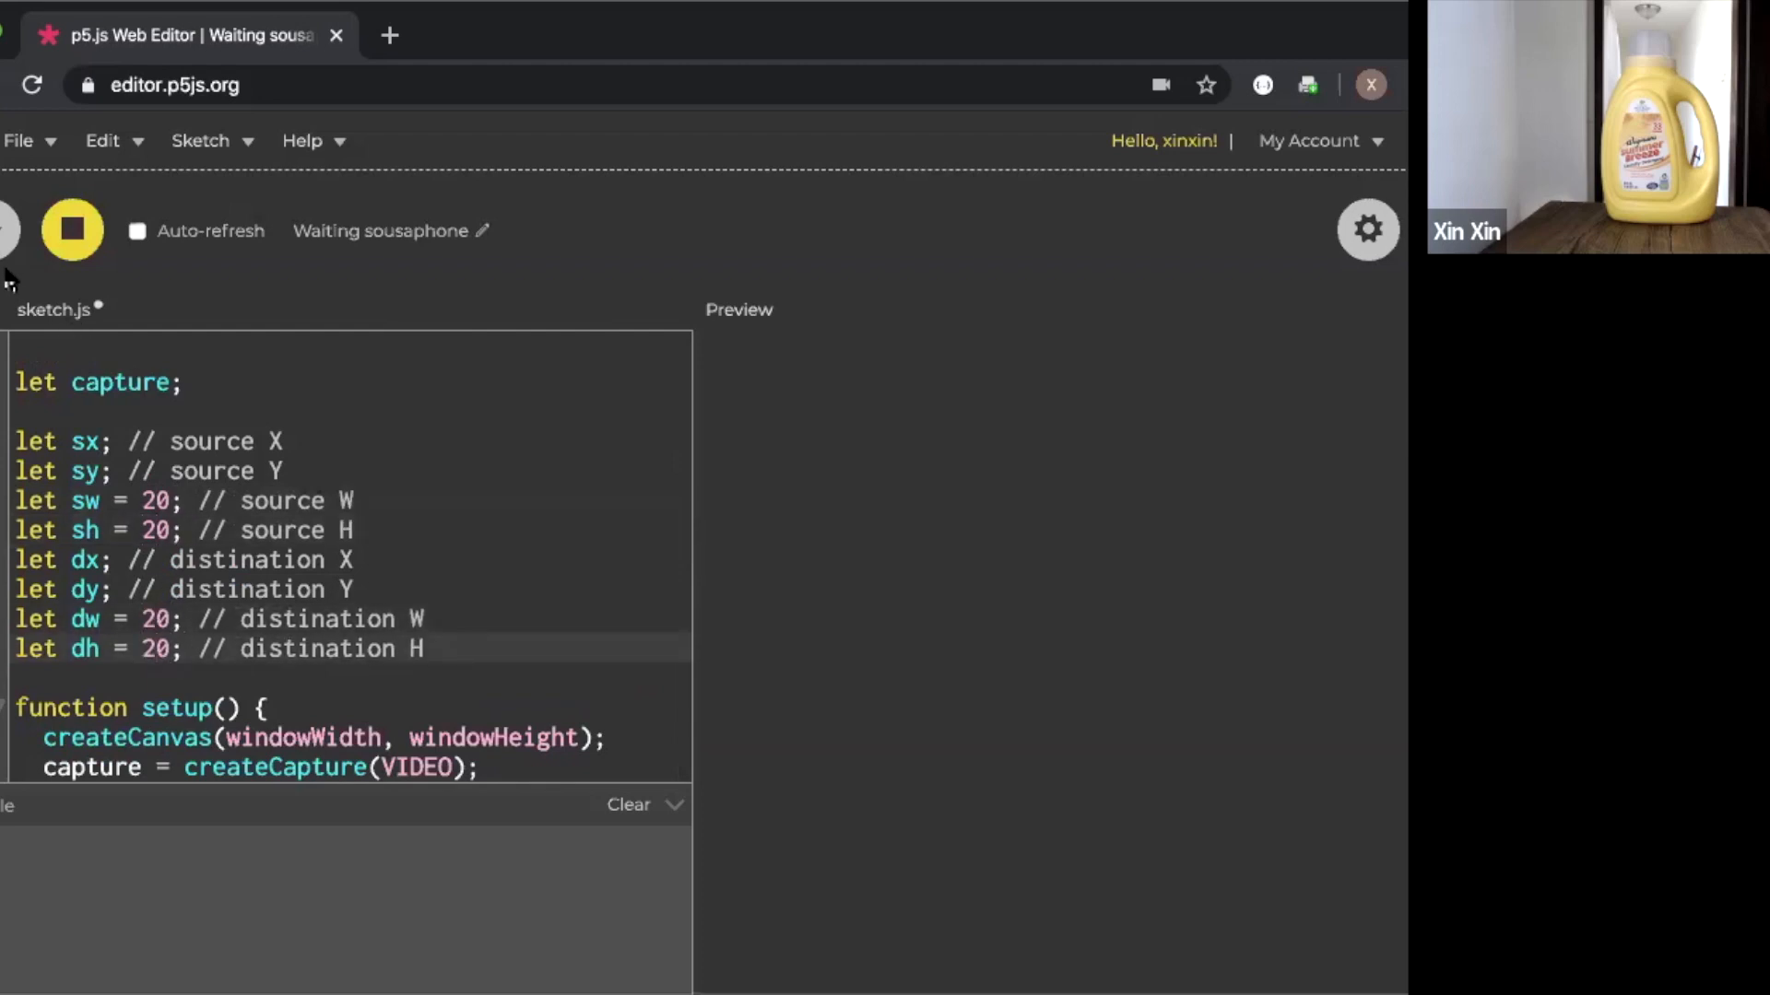
{"action": "left_click", "coordinate": [72, 230]}
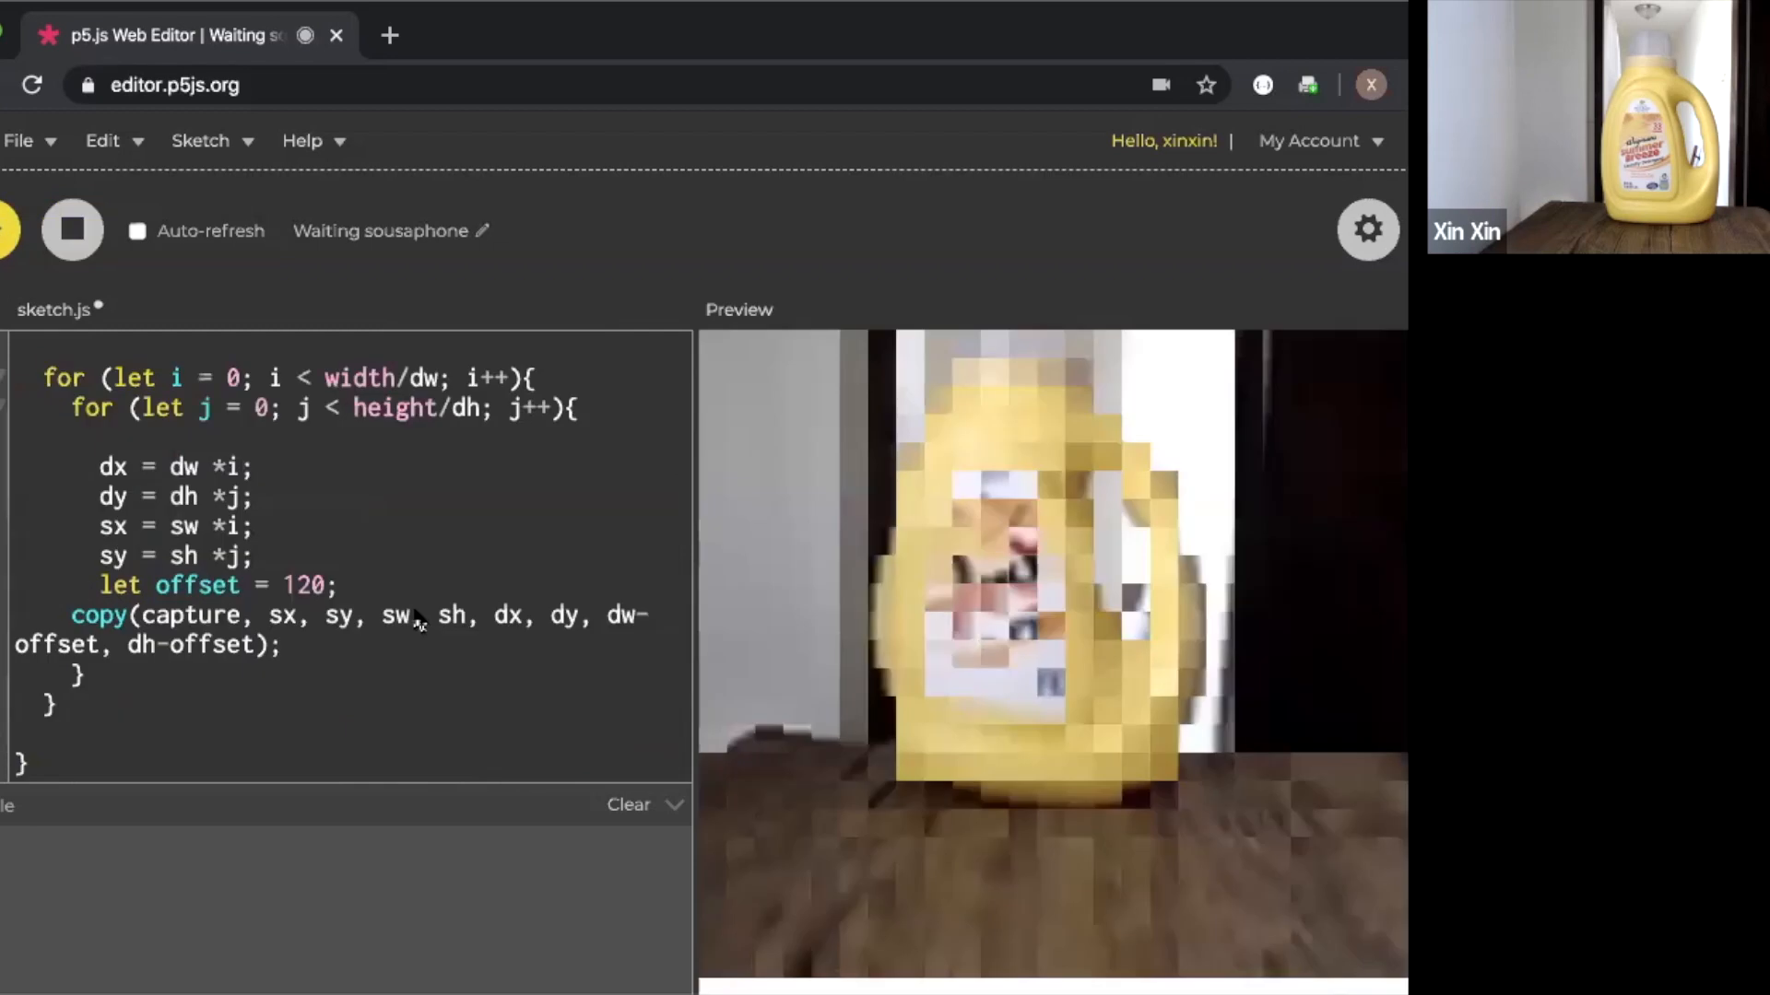